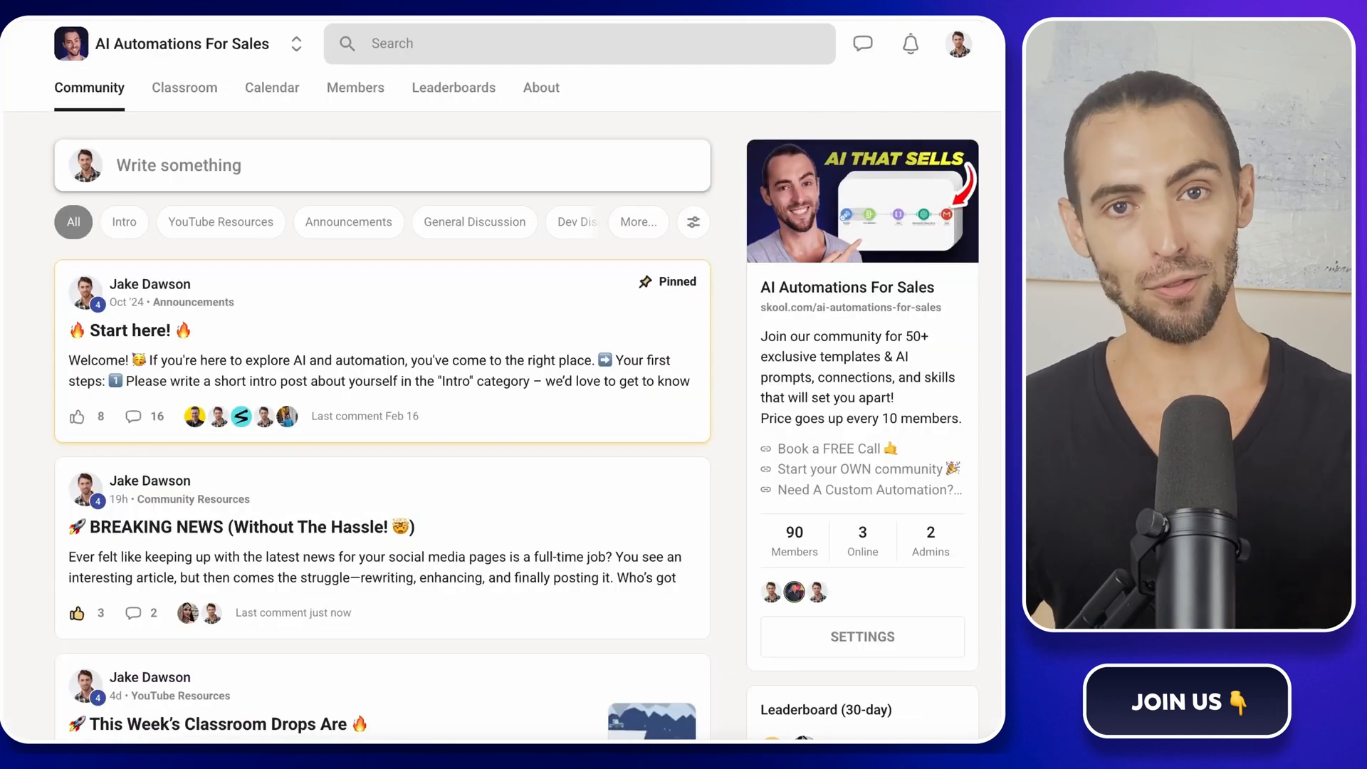
Open the Skool Classroom and the Automate Personalized Emails course
scroll("down", 3)
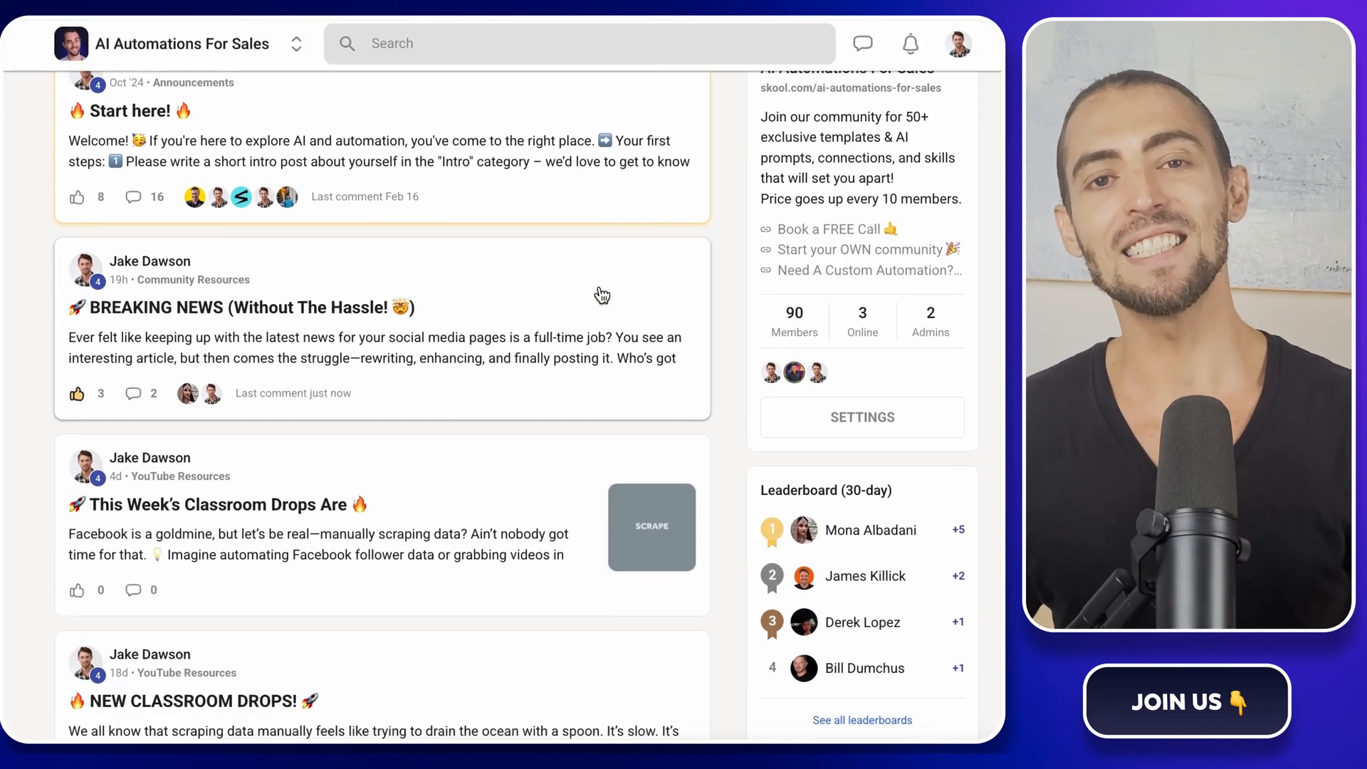
scroll("up", 3)
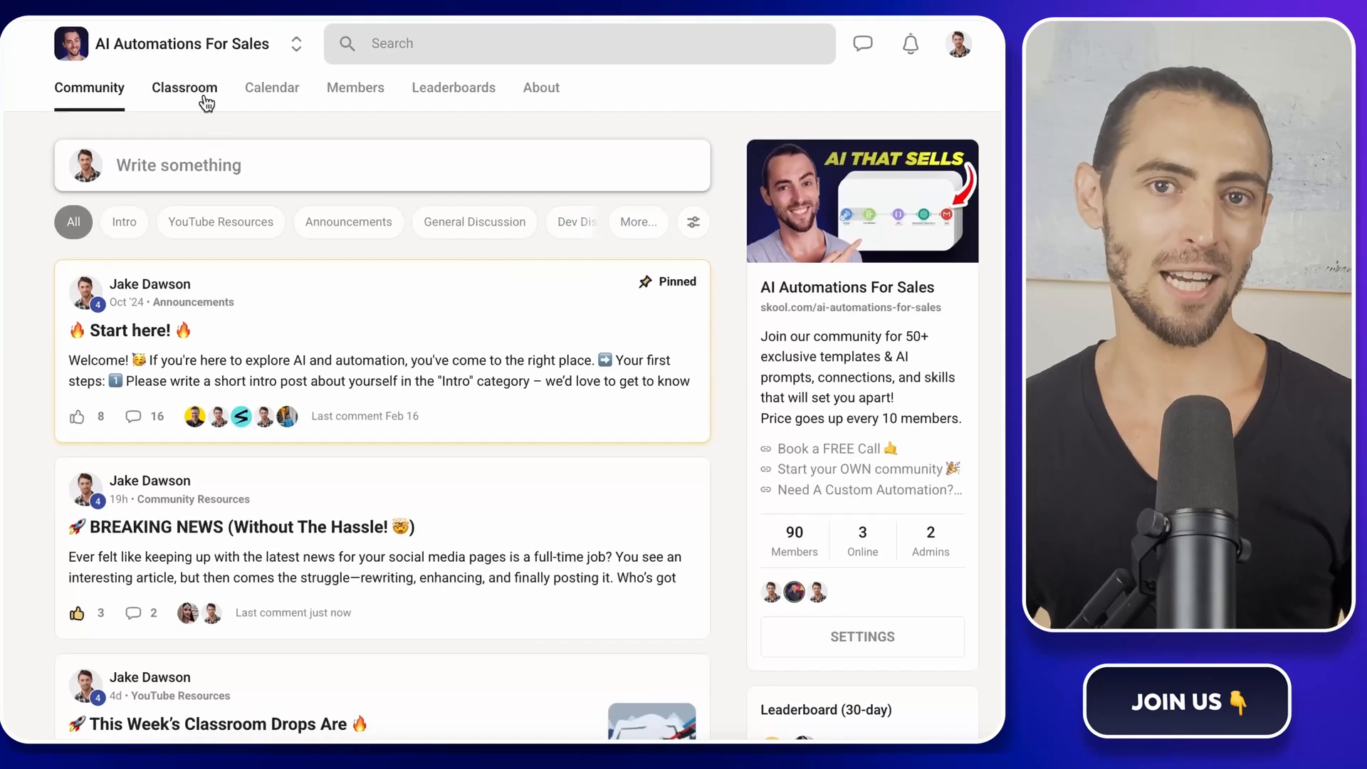
left_click(183, 87)
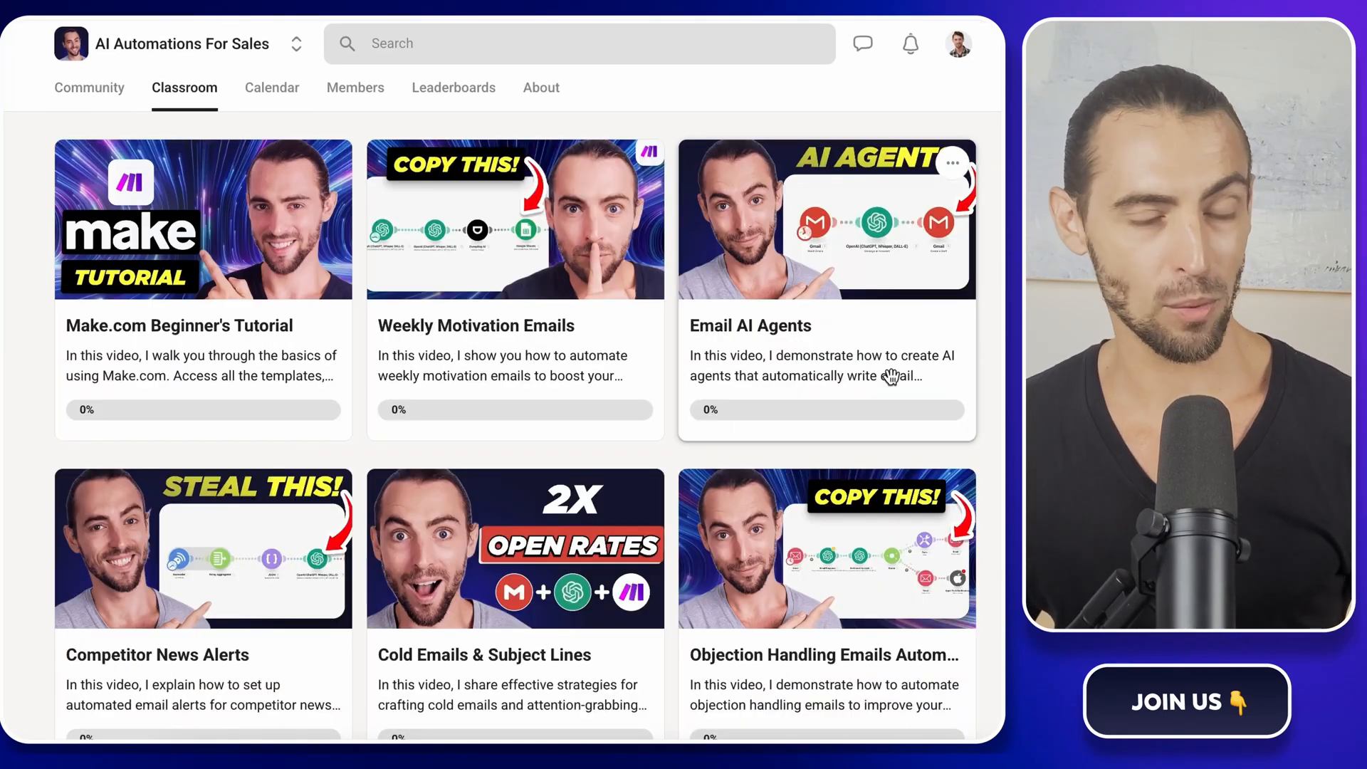
scroll("down", 3)
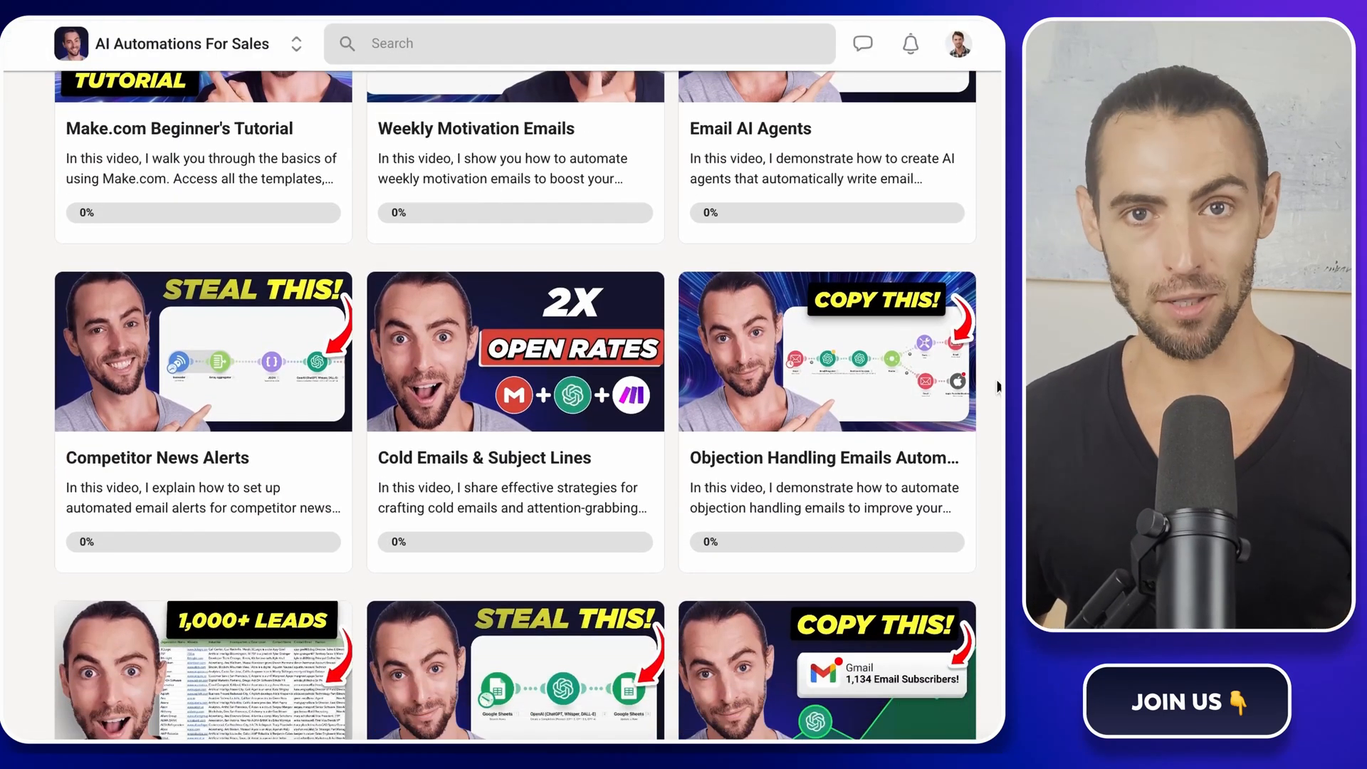
scroll("down", 3)
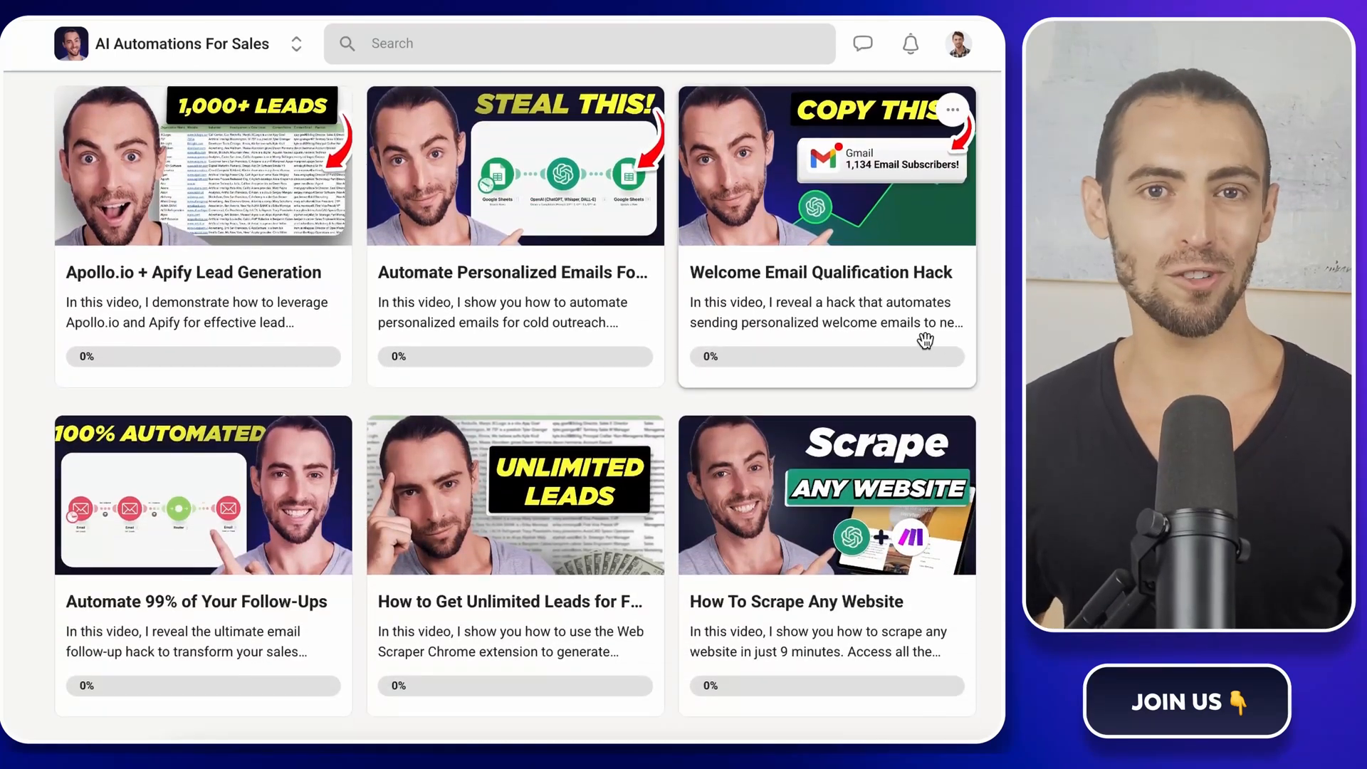
left_click(515, 165)
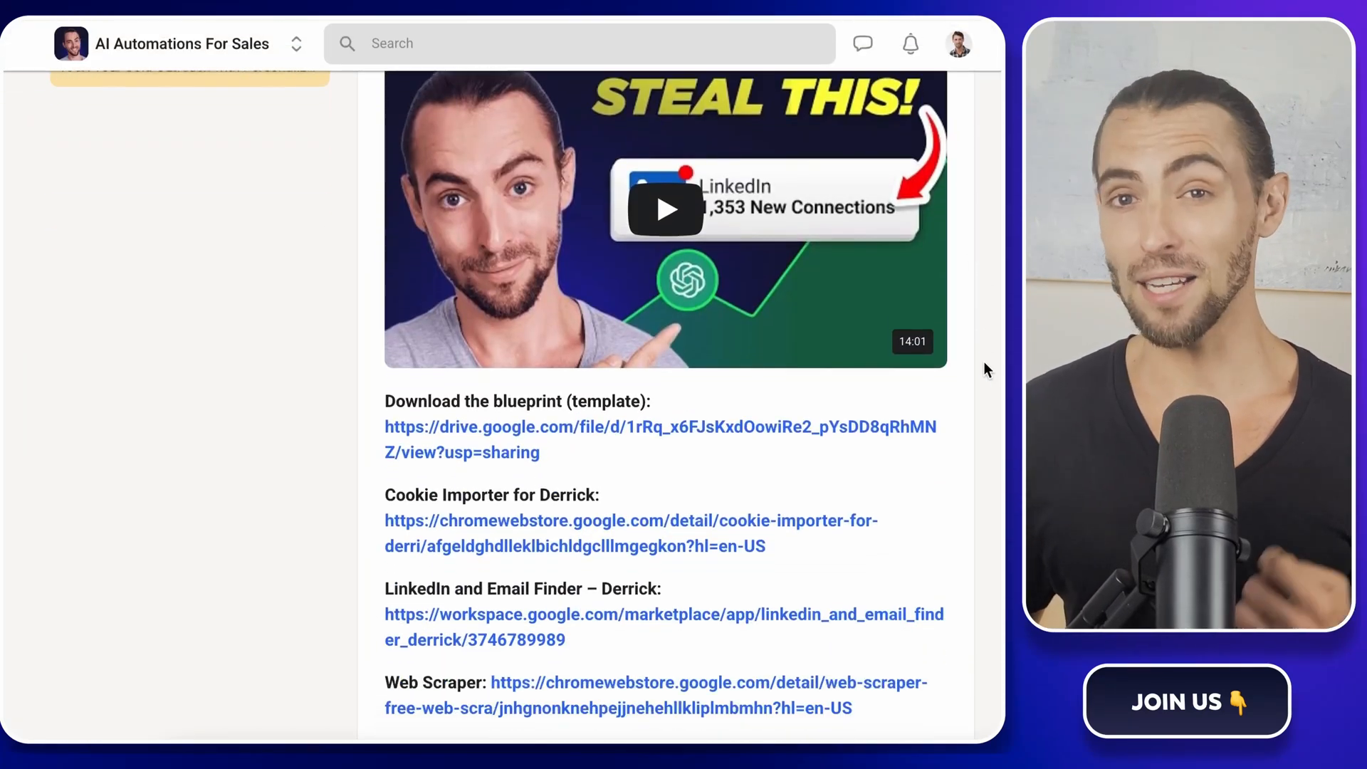
Follow the lesson's Download the blueprint link
scroll("down", 3)
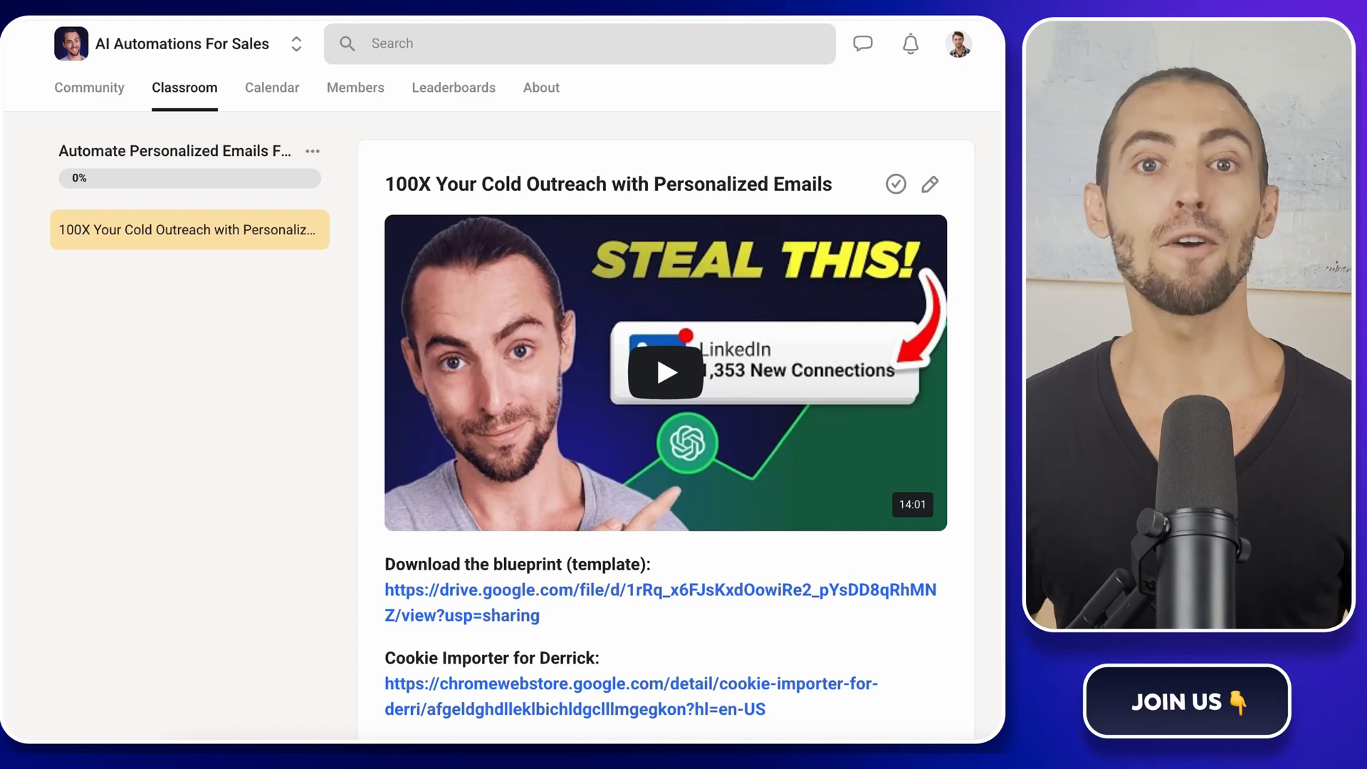
left_click(88, 86)
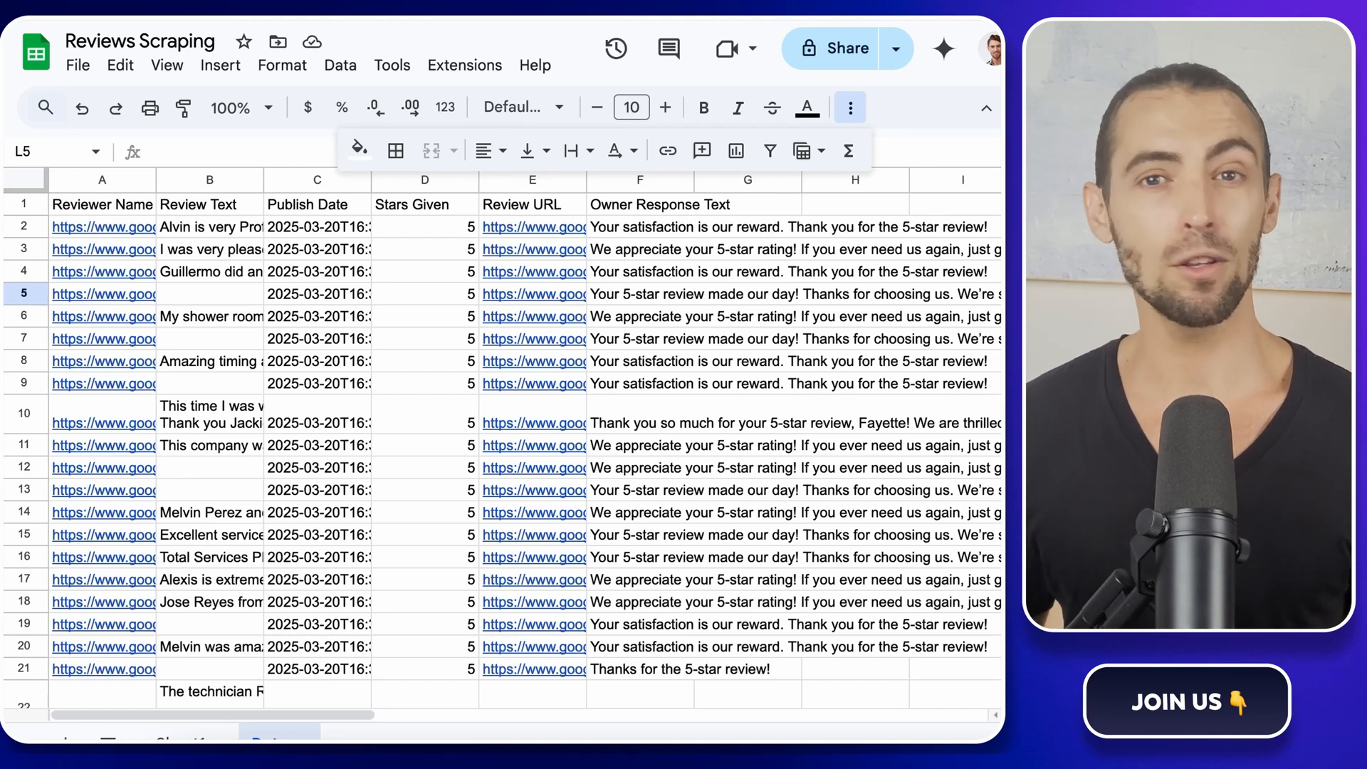
scroll("down", 3)
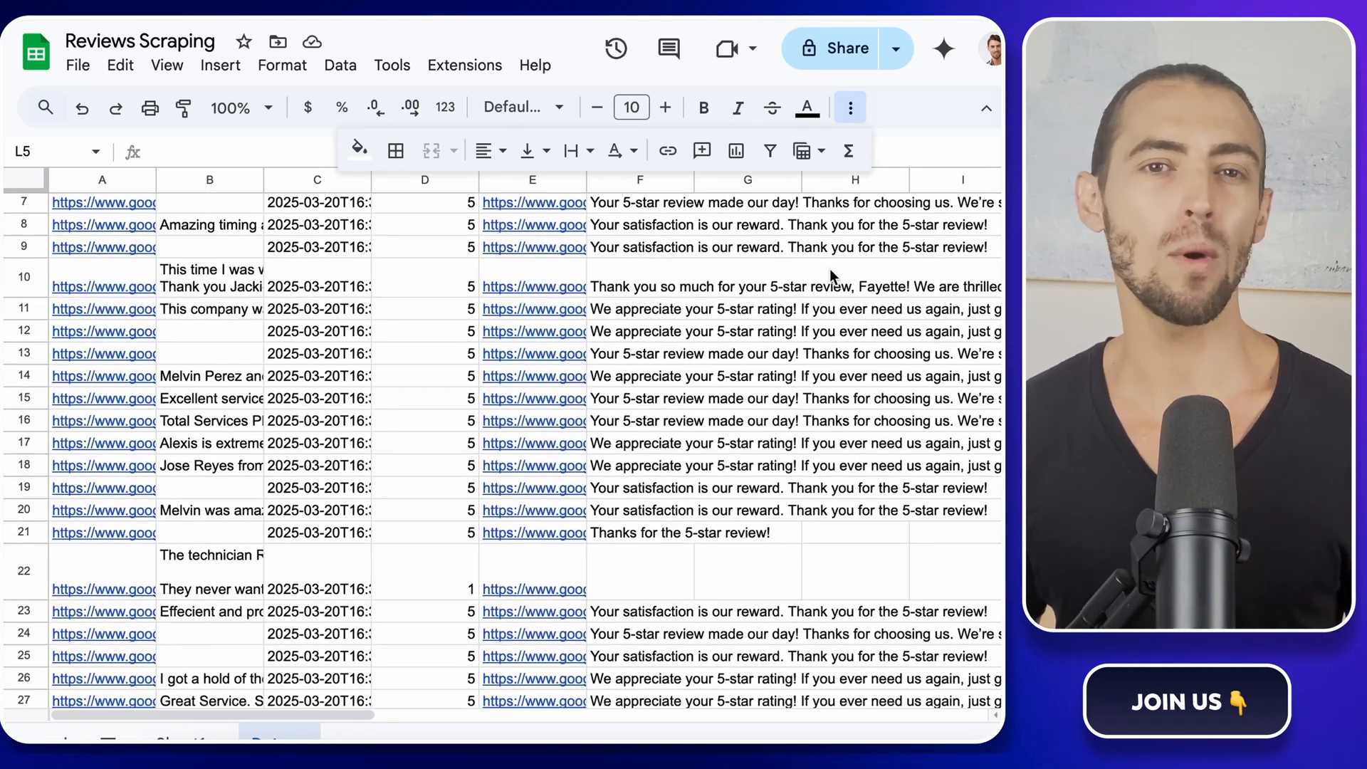
scroll("down", 3)
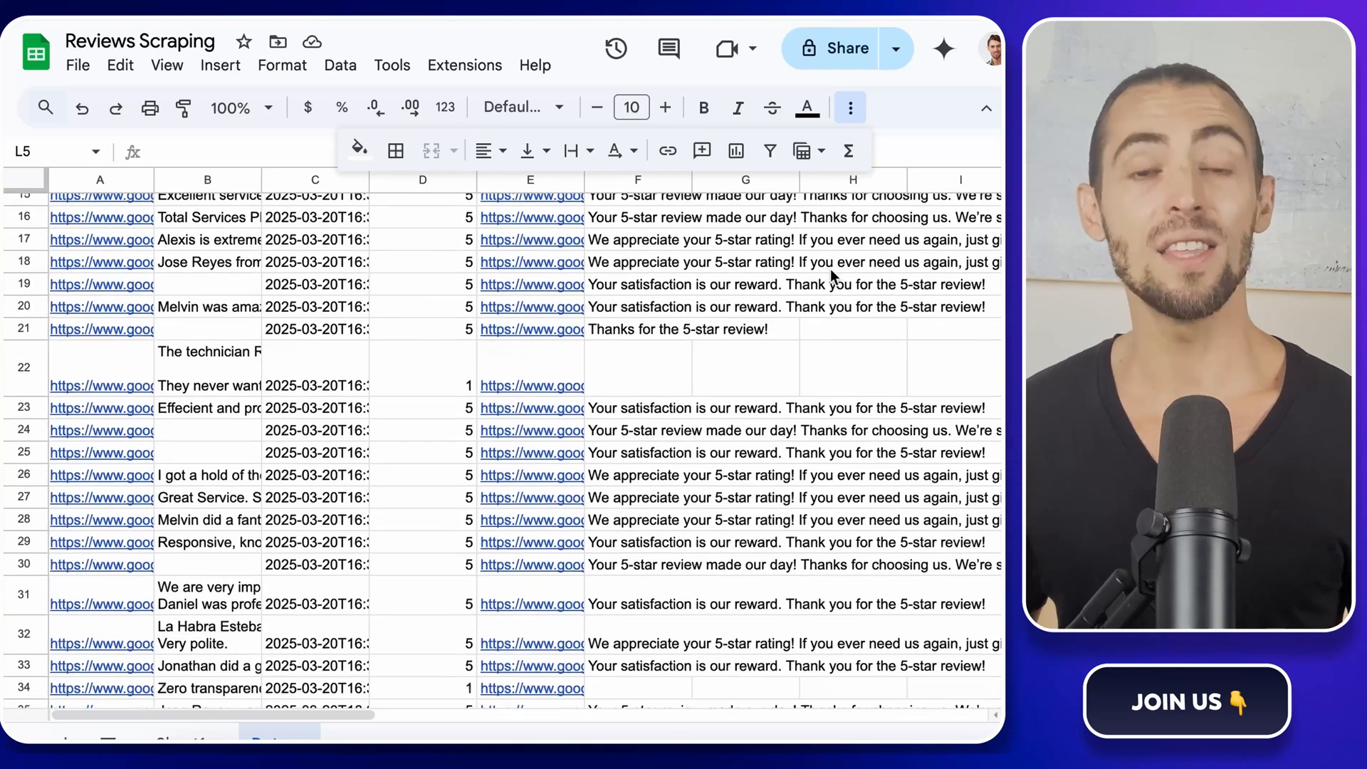
scroll("down", 3)
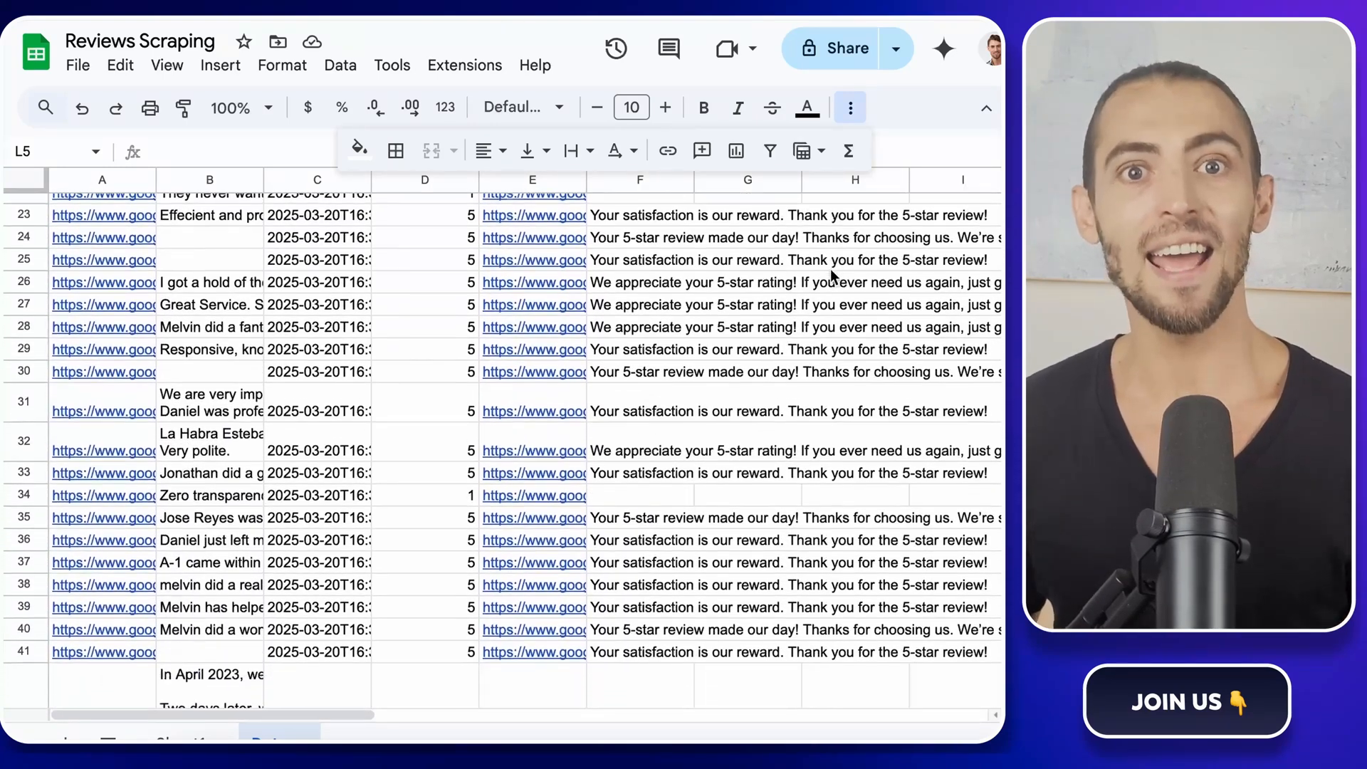
scroll("up", 3)
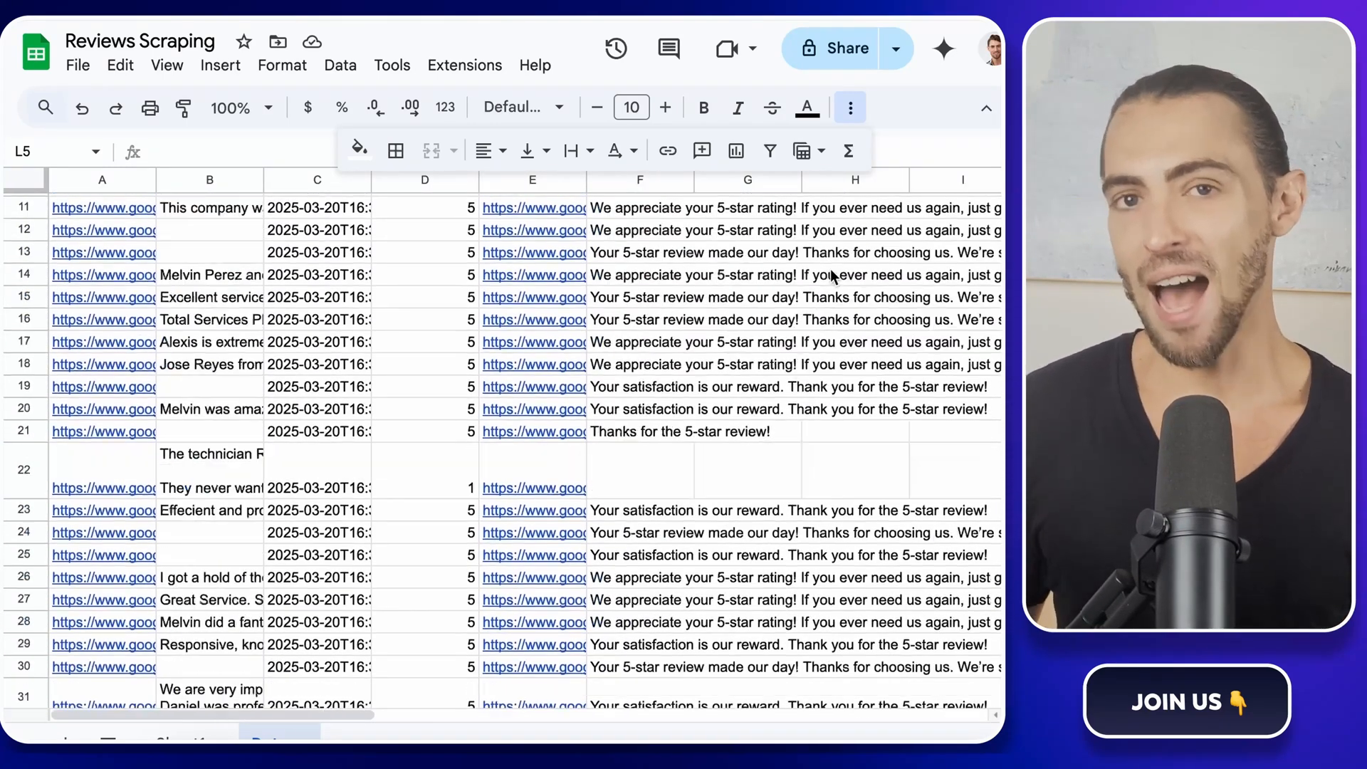
scroll("up", 3)
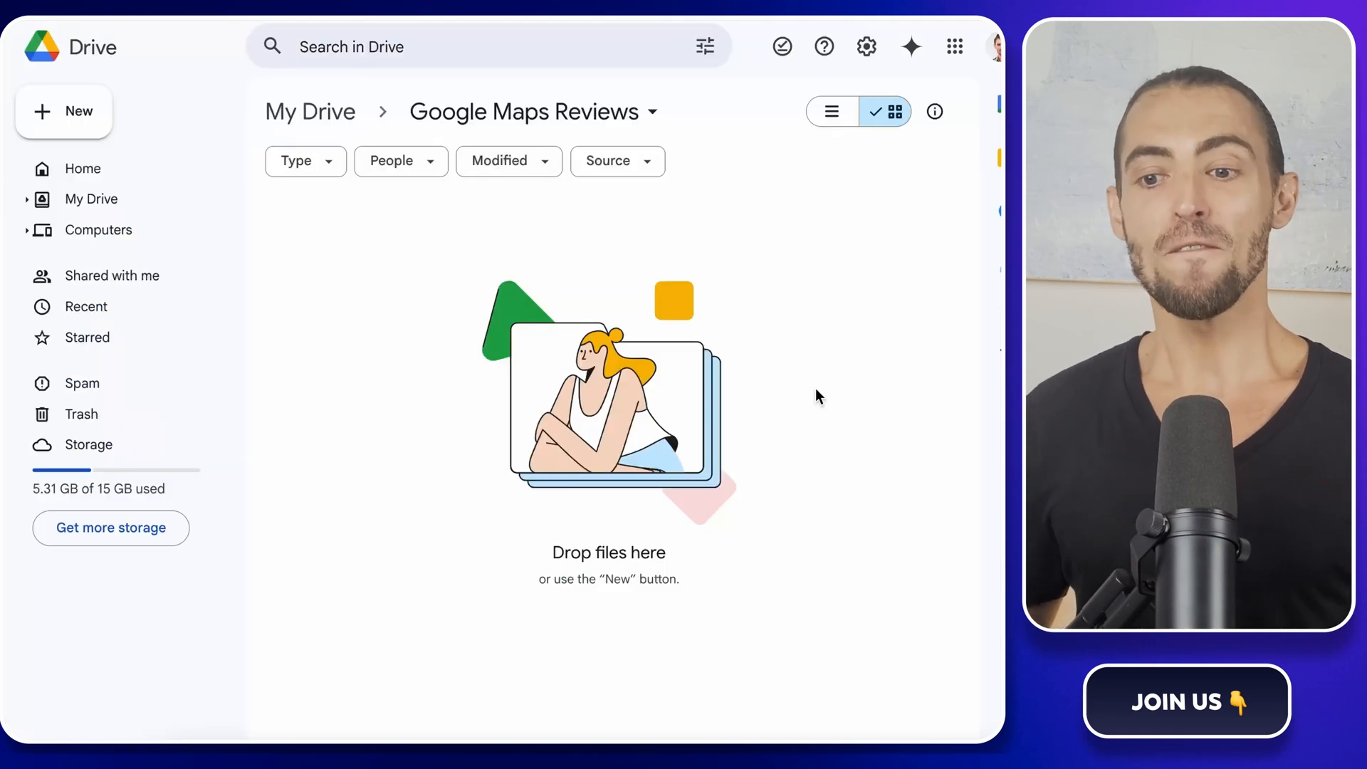
mouse_move(452, 295)
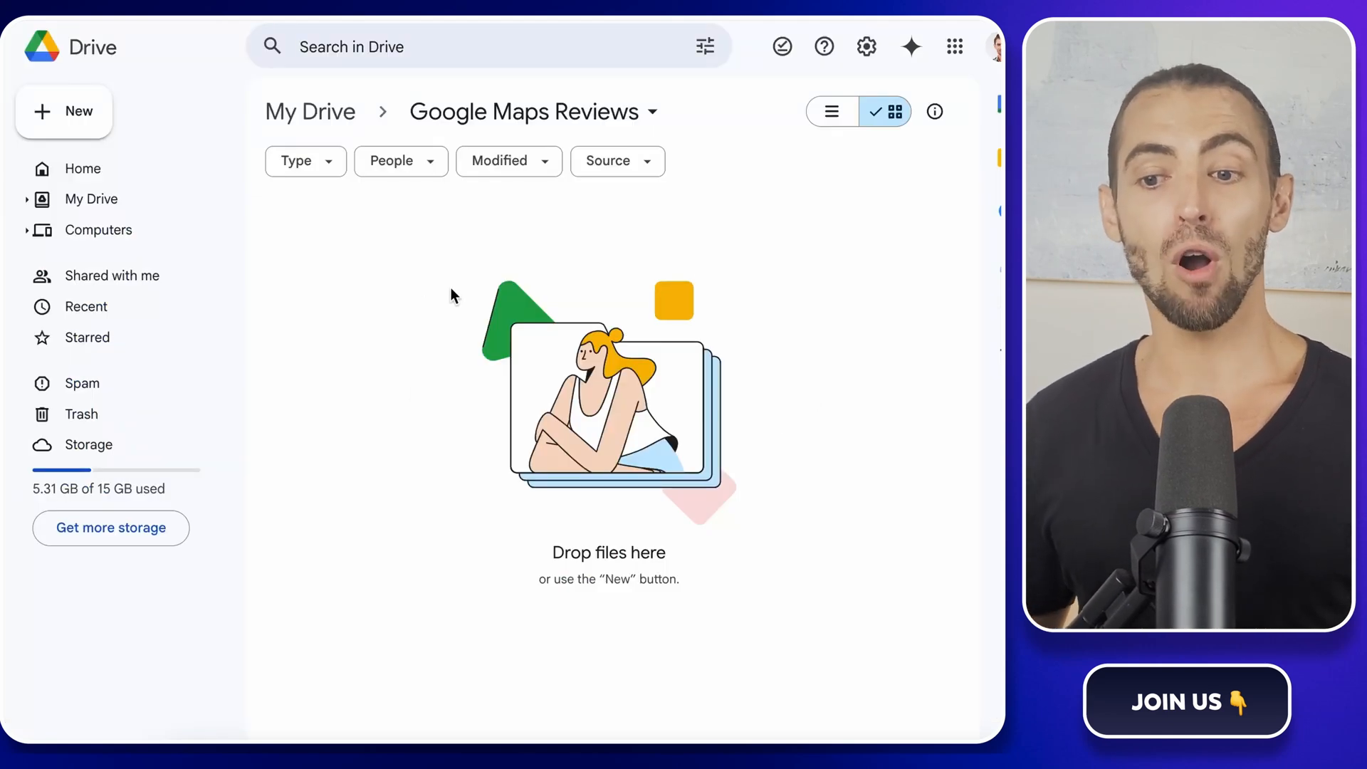
mouse_move(810, 399)
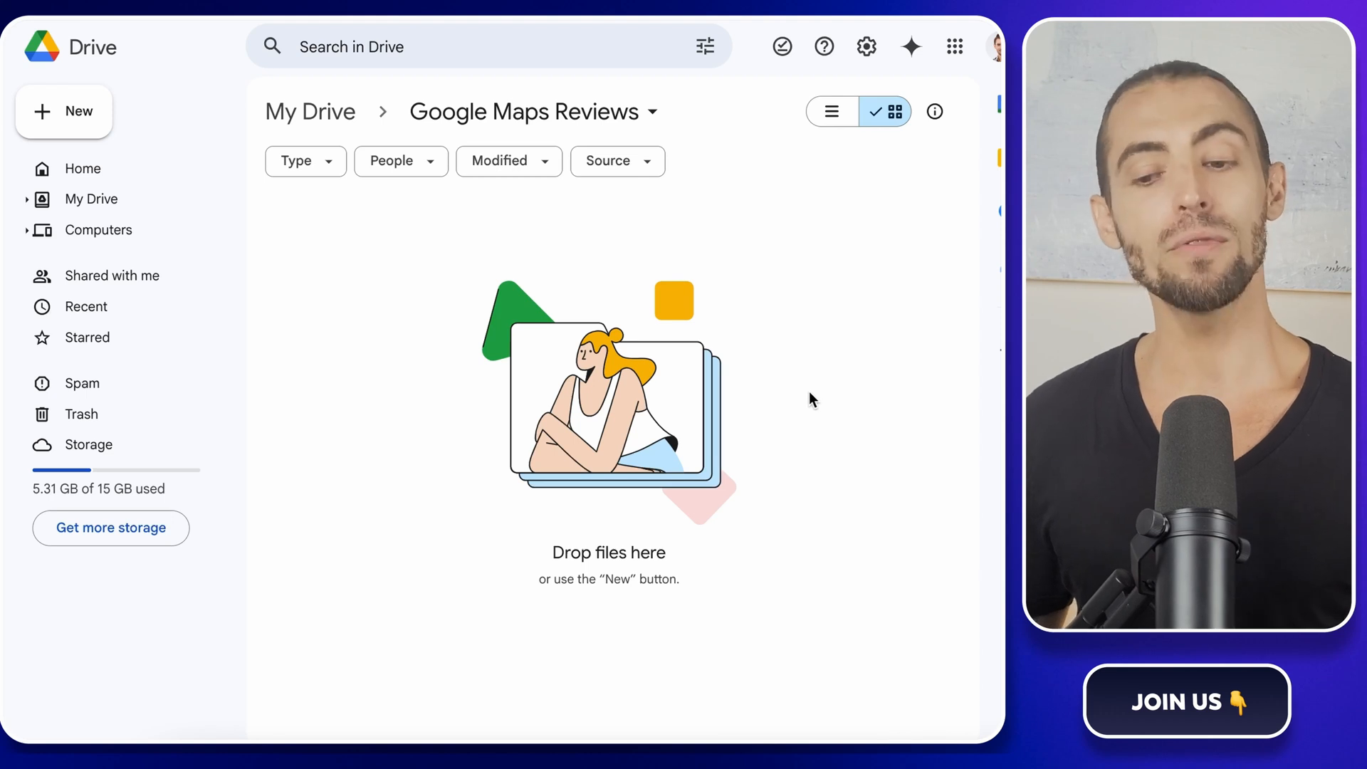
mouse_move(500, 210)
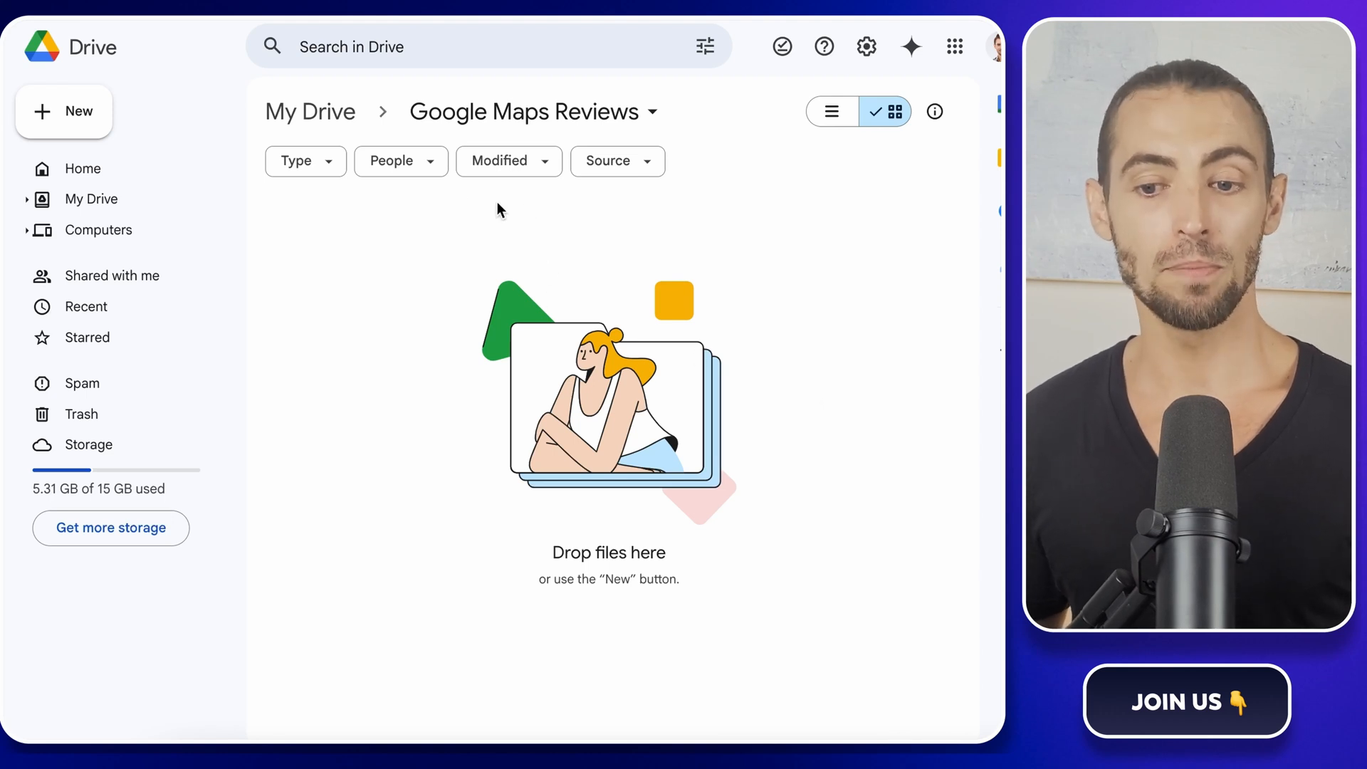
left_click(64, 111)
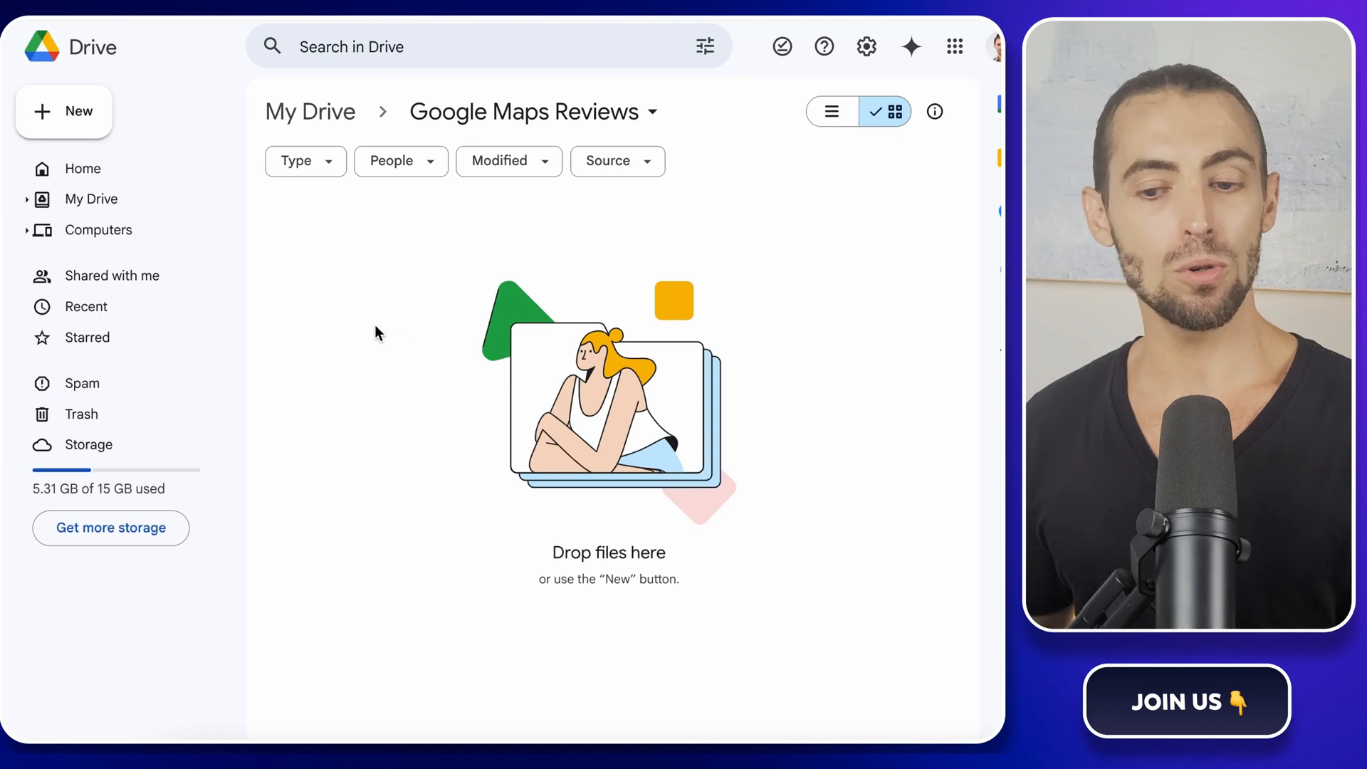
Rename the untitled spreadsheet to Reviews Scraping
left_click(63, 111)
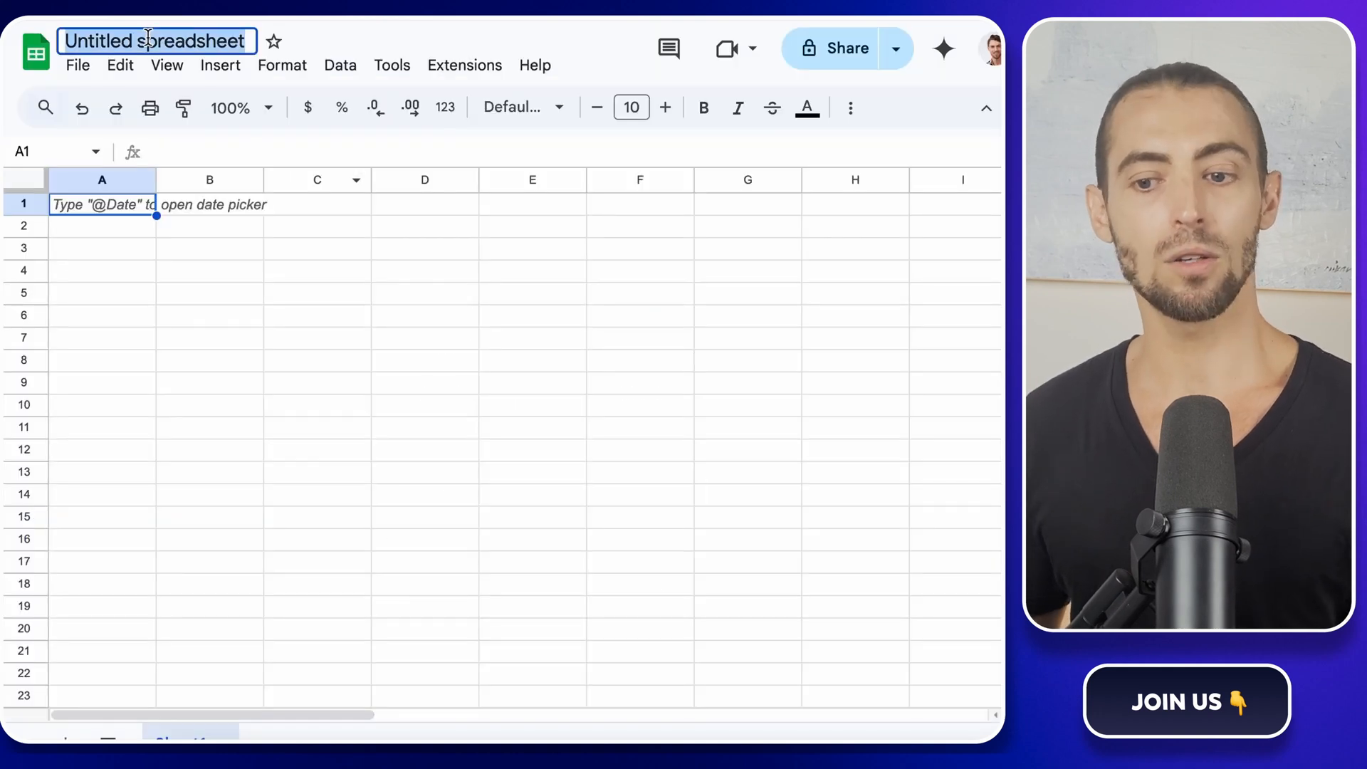
type("Revie")
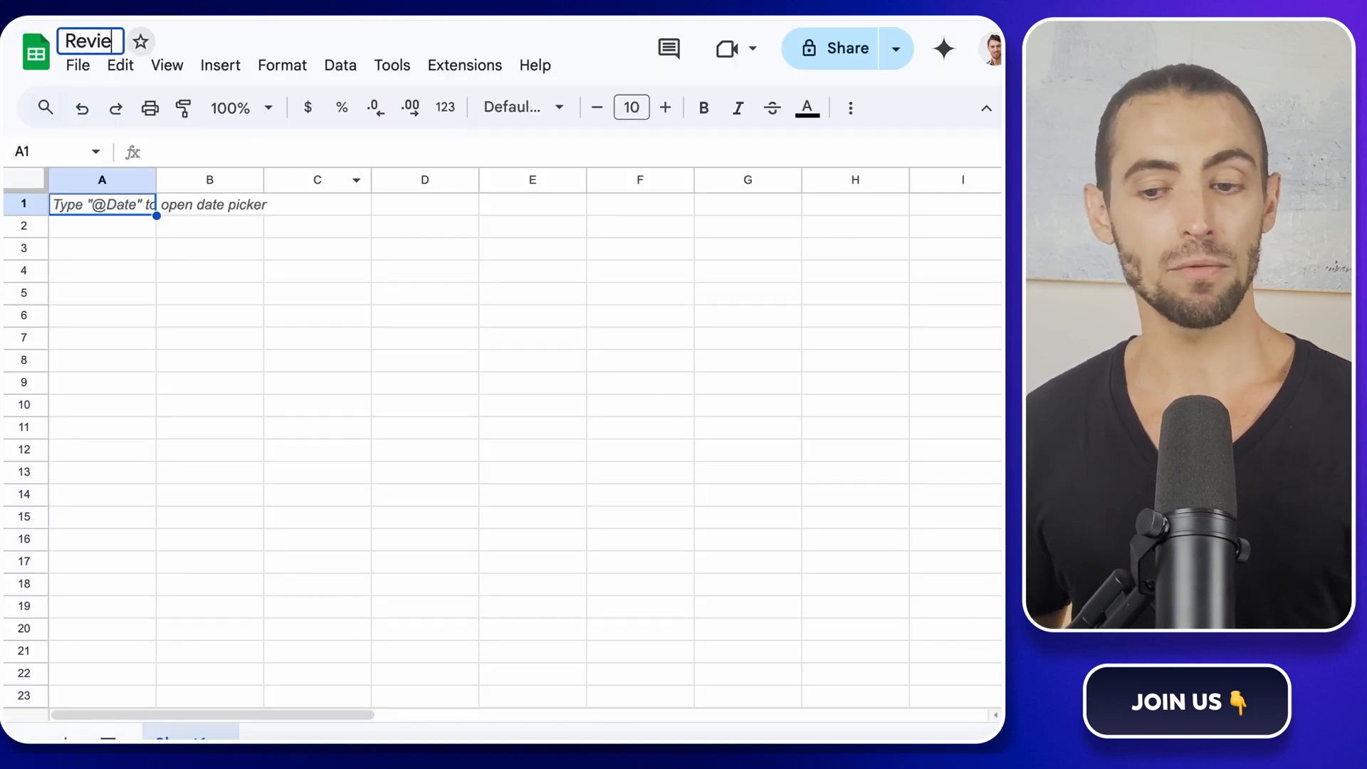
type("ws Scra")
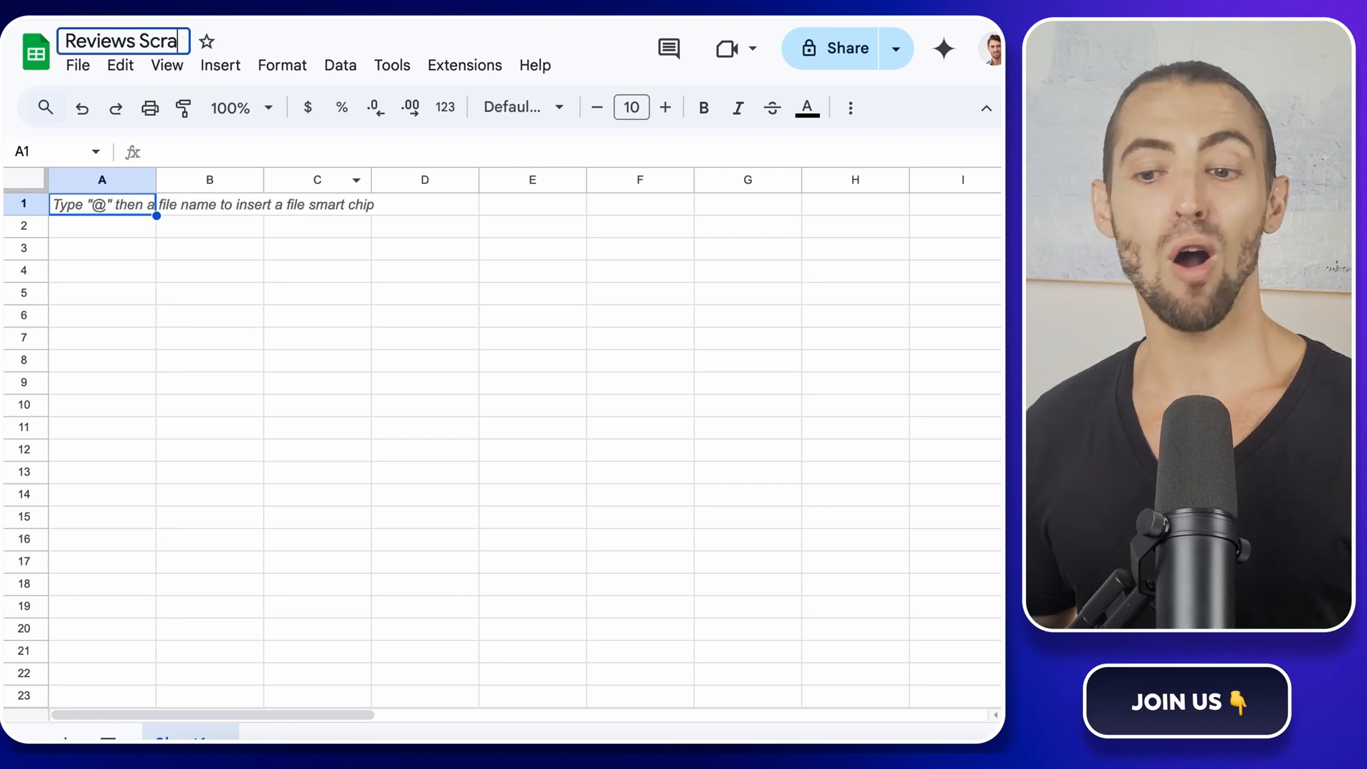
type("ping")
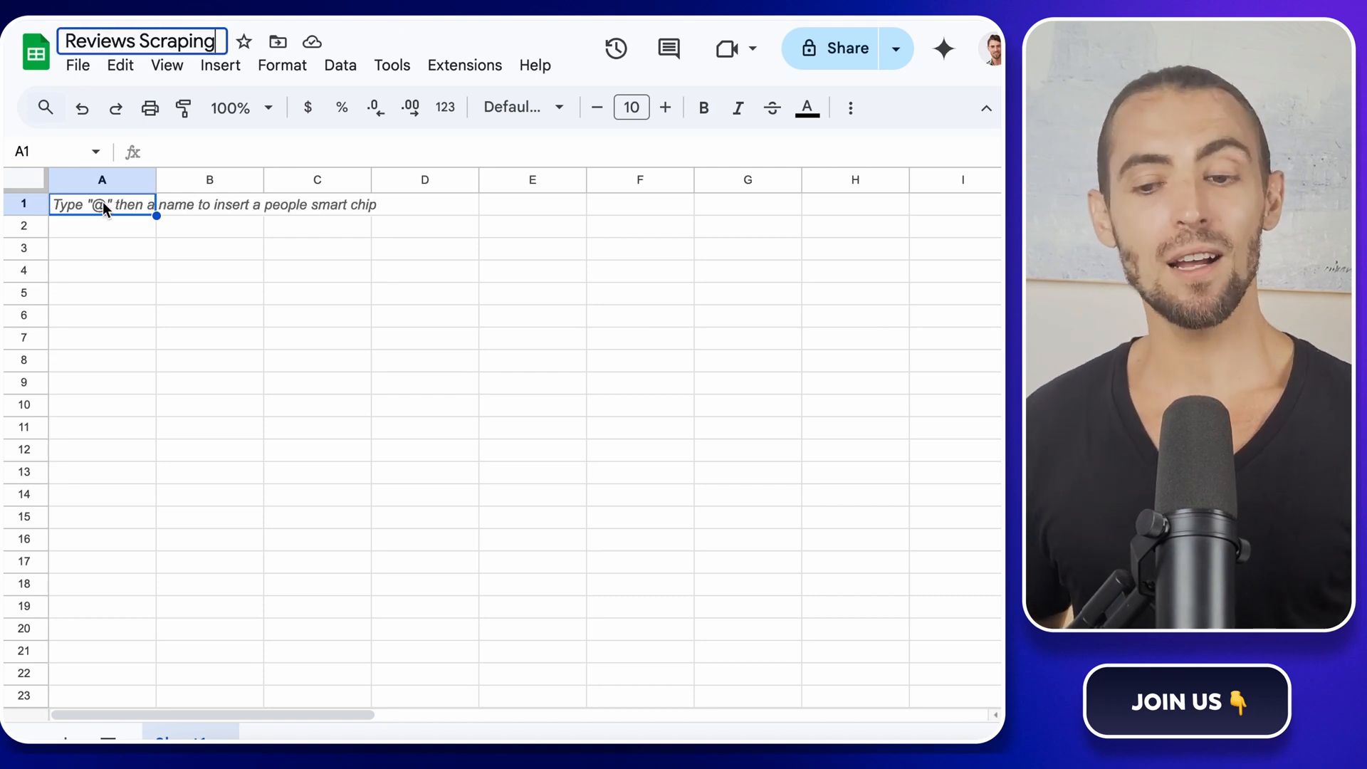
Enter the header Place URL in cell A1
type("P")
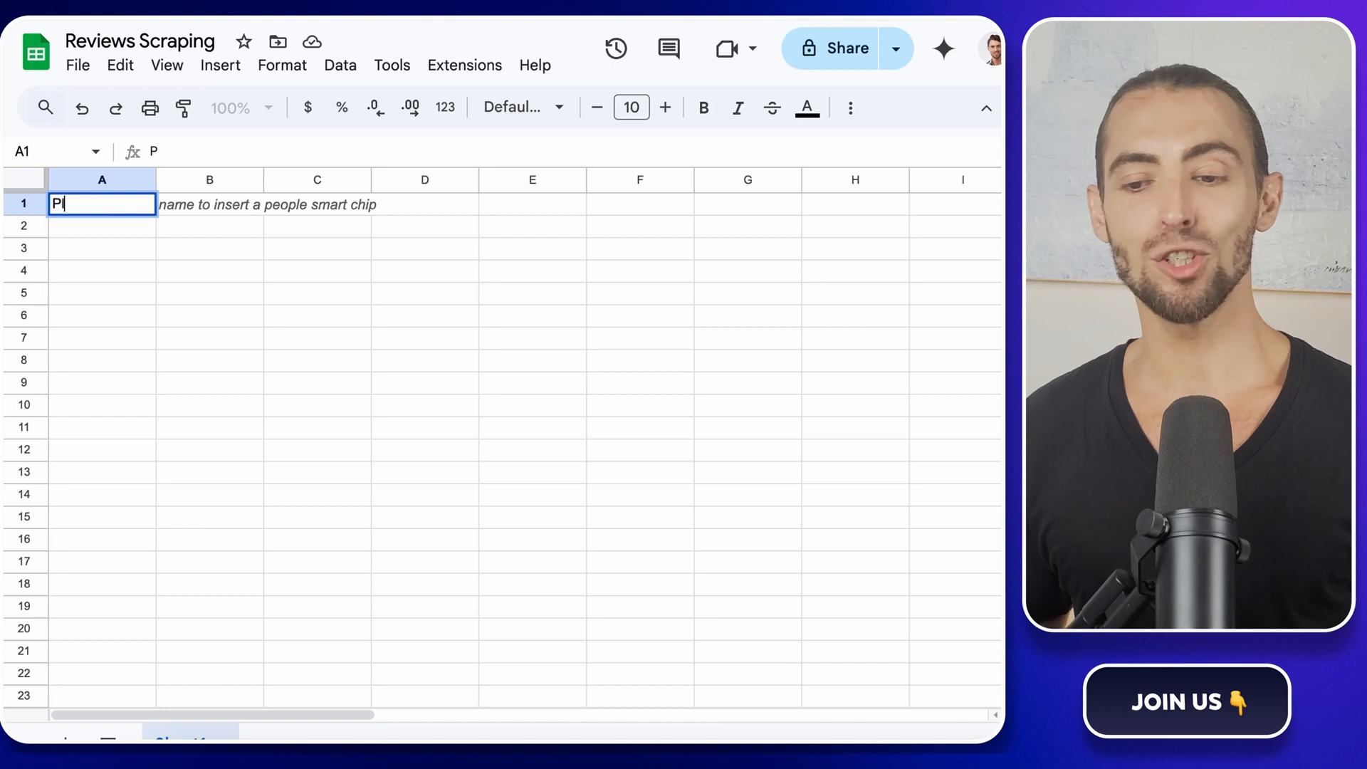
type("lace URL")
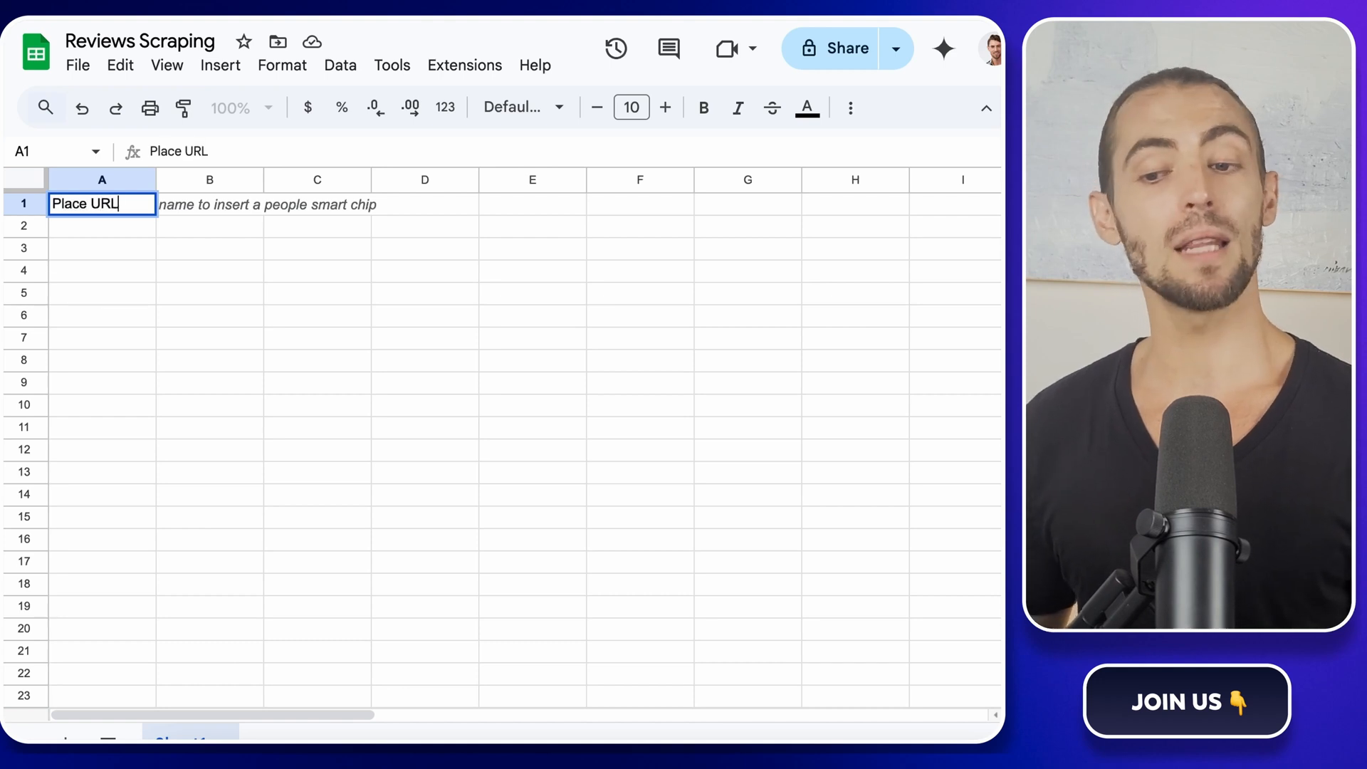
key("Return")
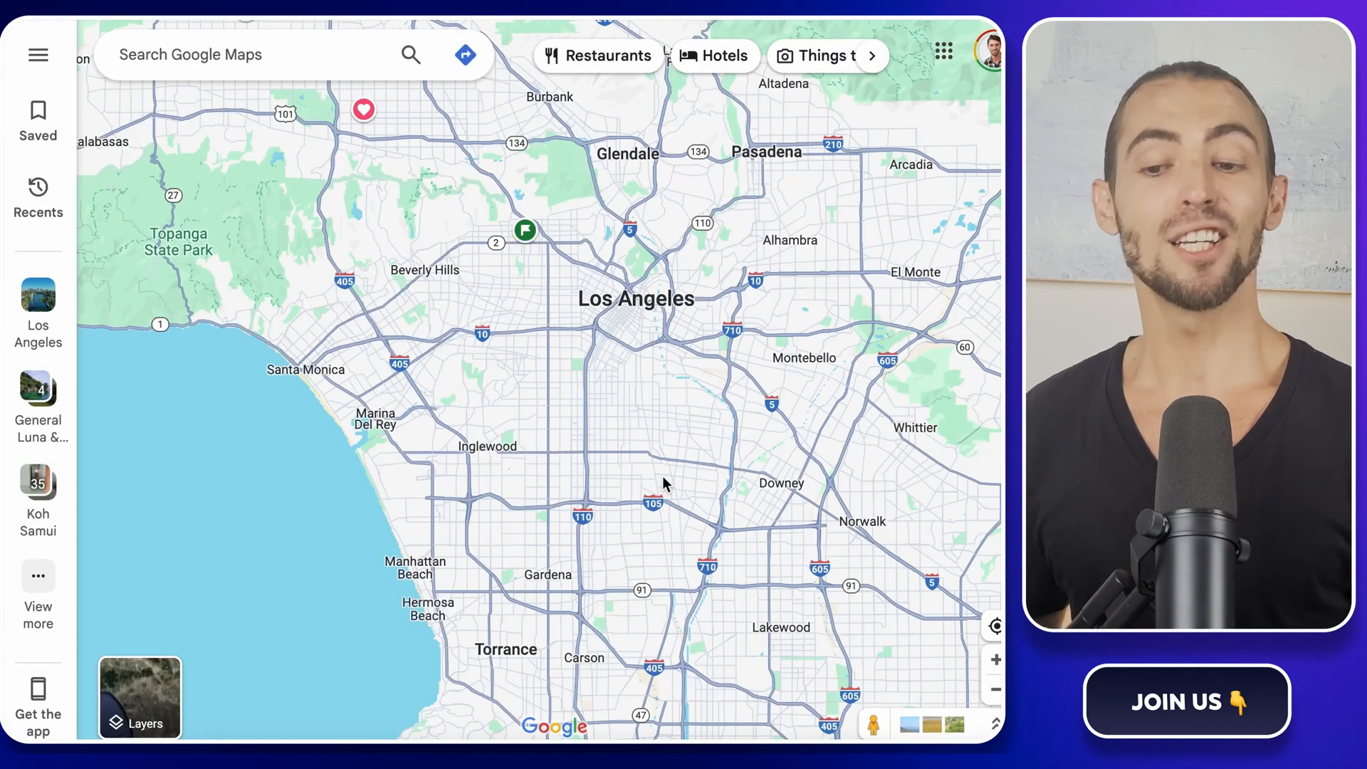
Search Google Maps for plumber and open the A-1 Total Service Plumbing listing
left_click(262, 54)
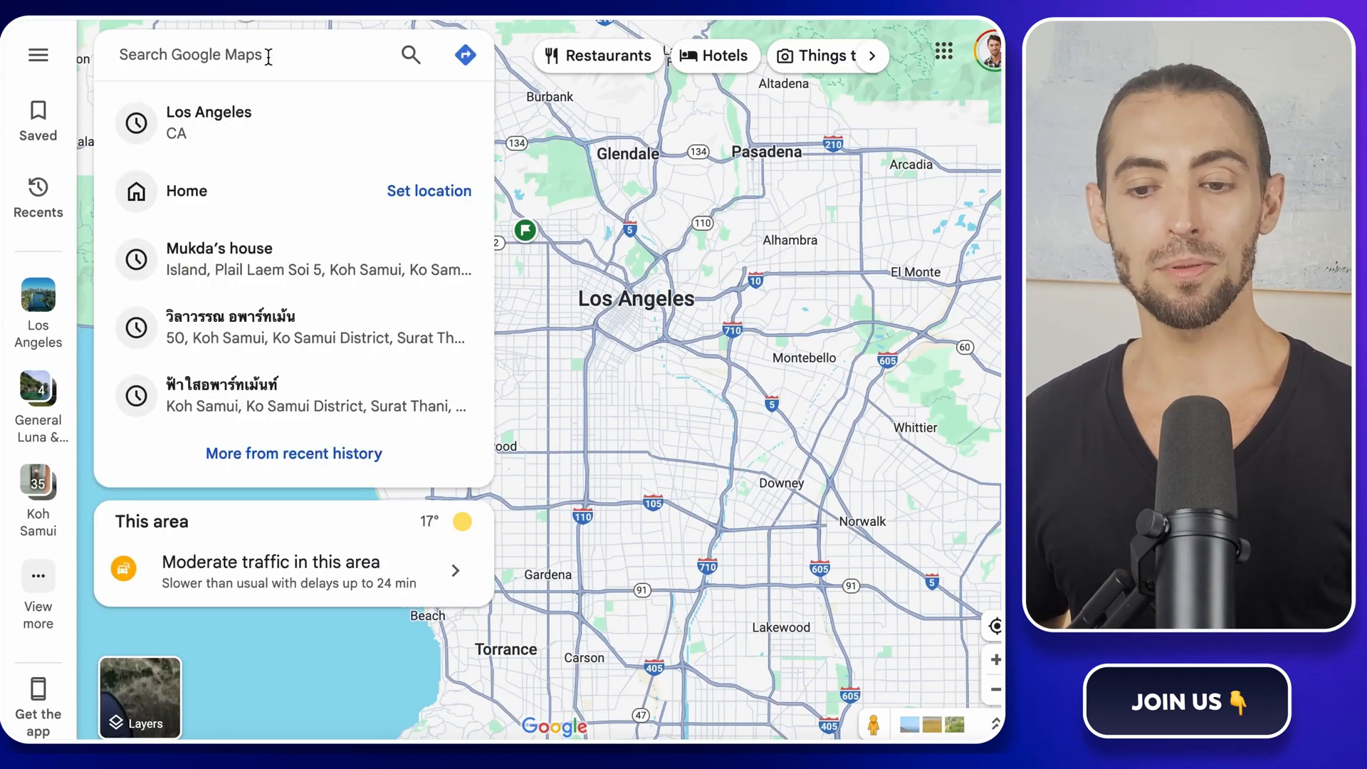
type("PLU")
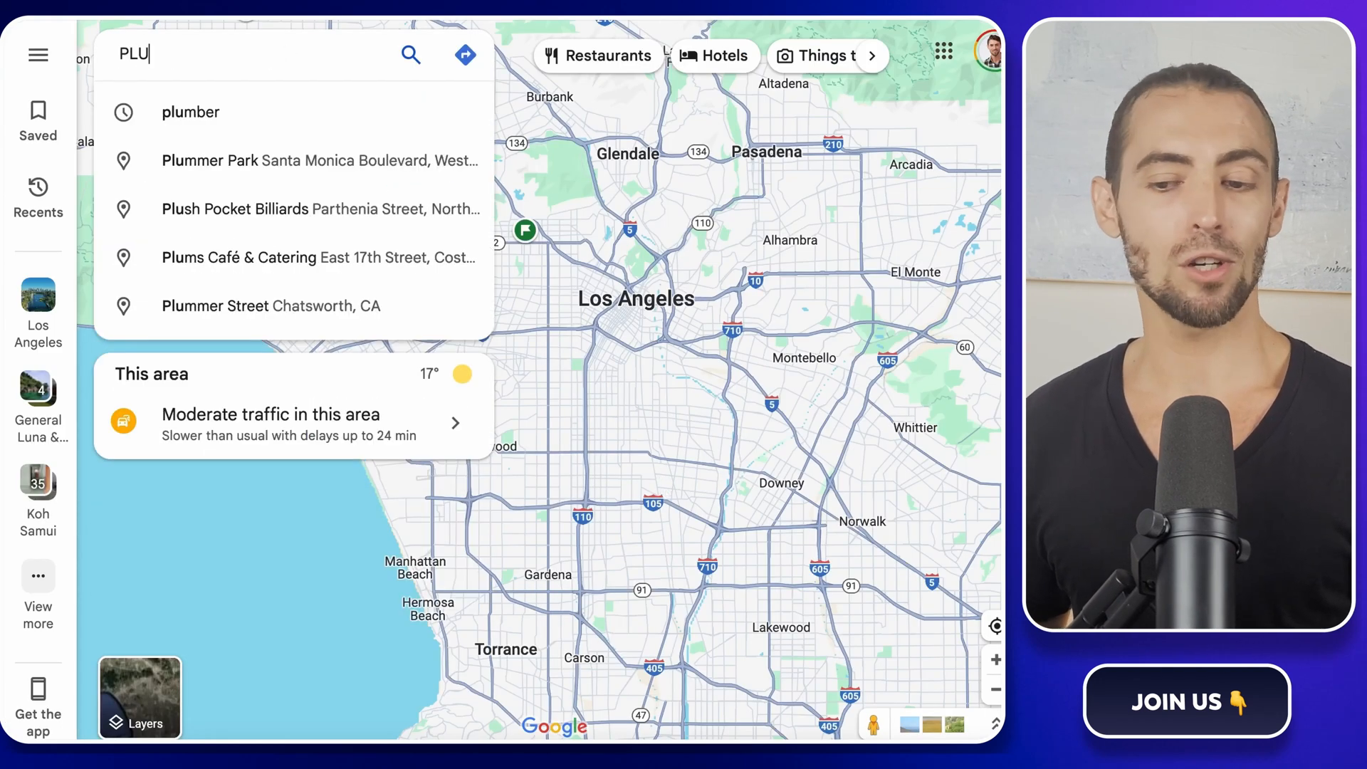
left_click(189, 111)
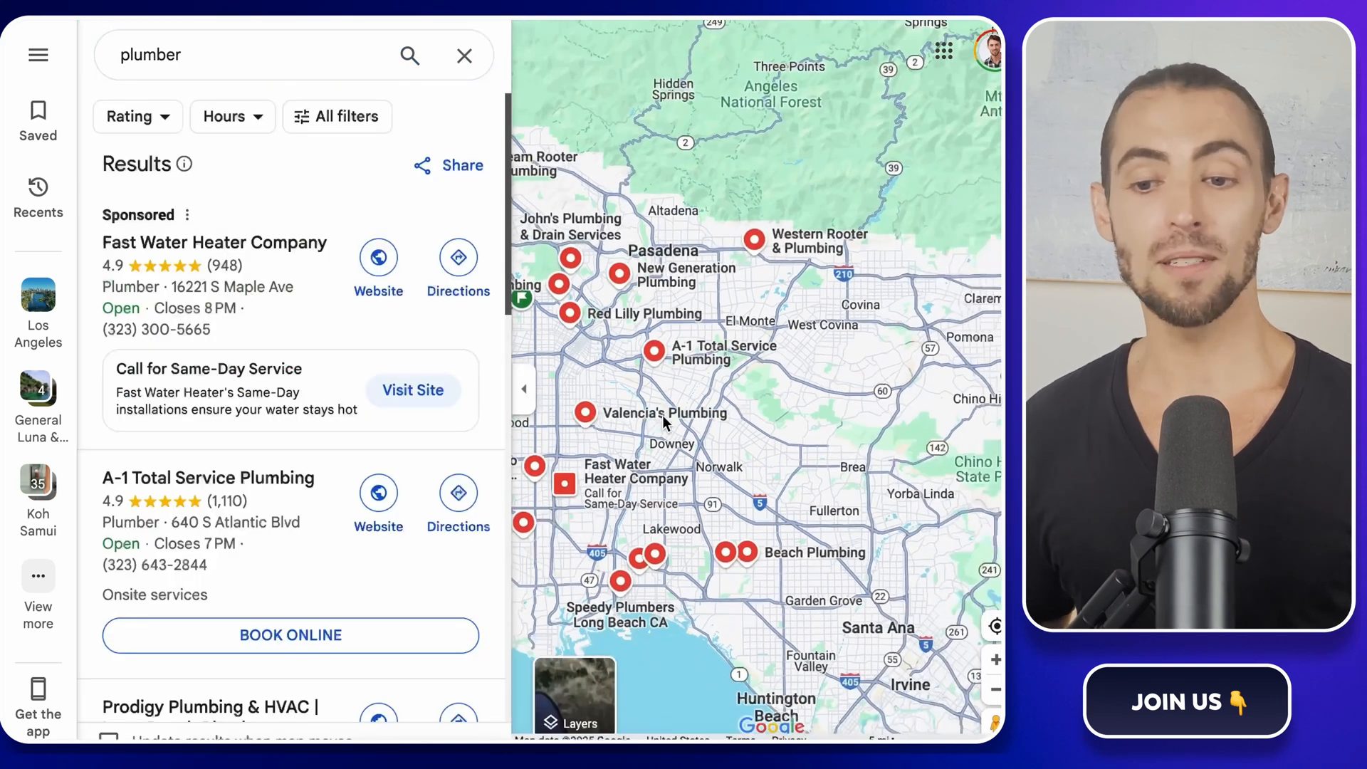
left_click(650, 351)
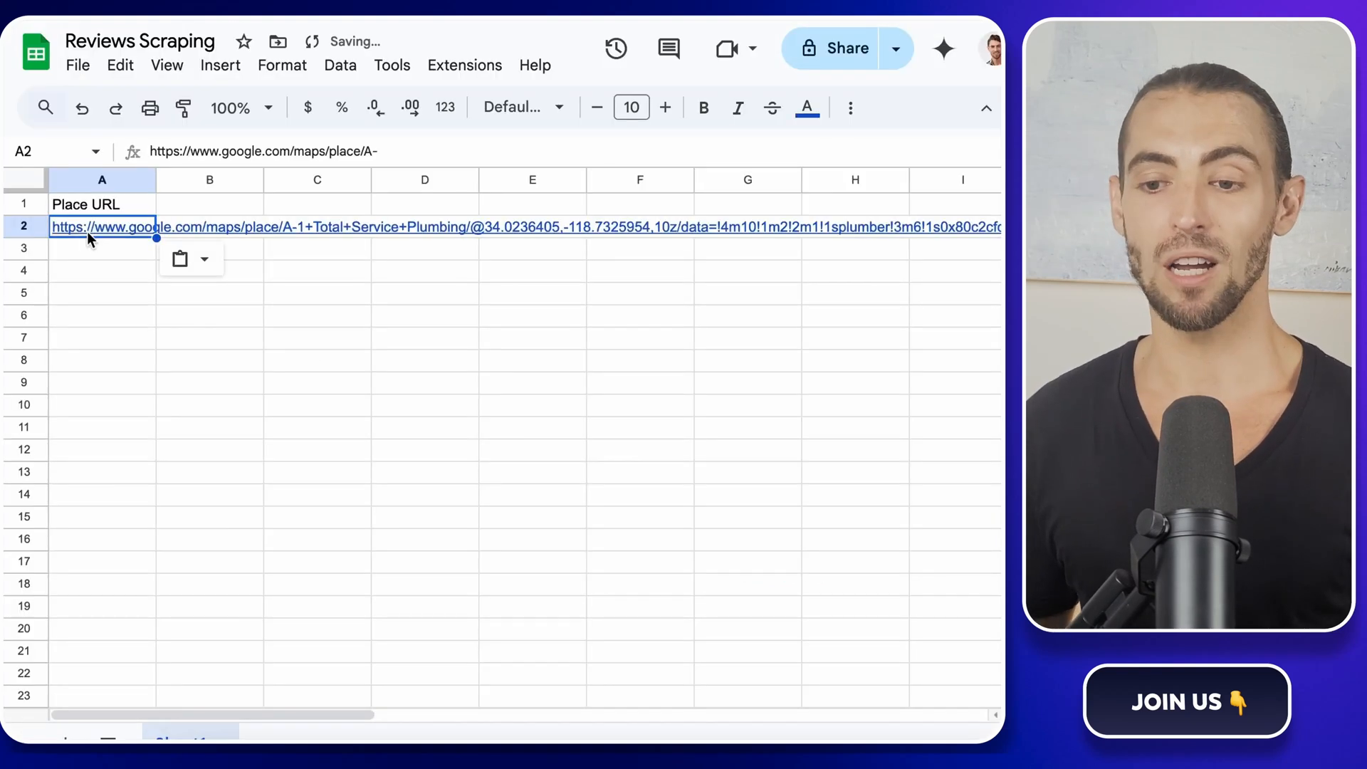
Add a second sheet and review its headers from Reviewer Name through Owner Response Text
left_click(103, 248)
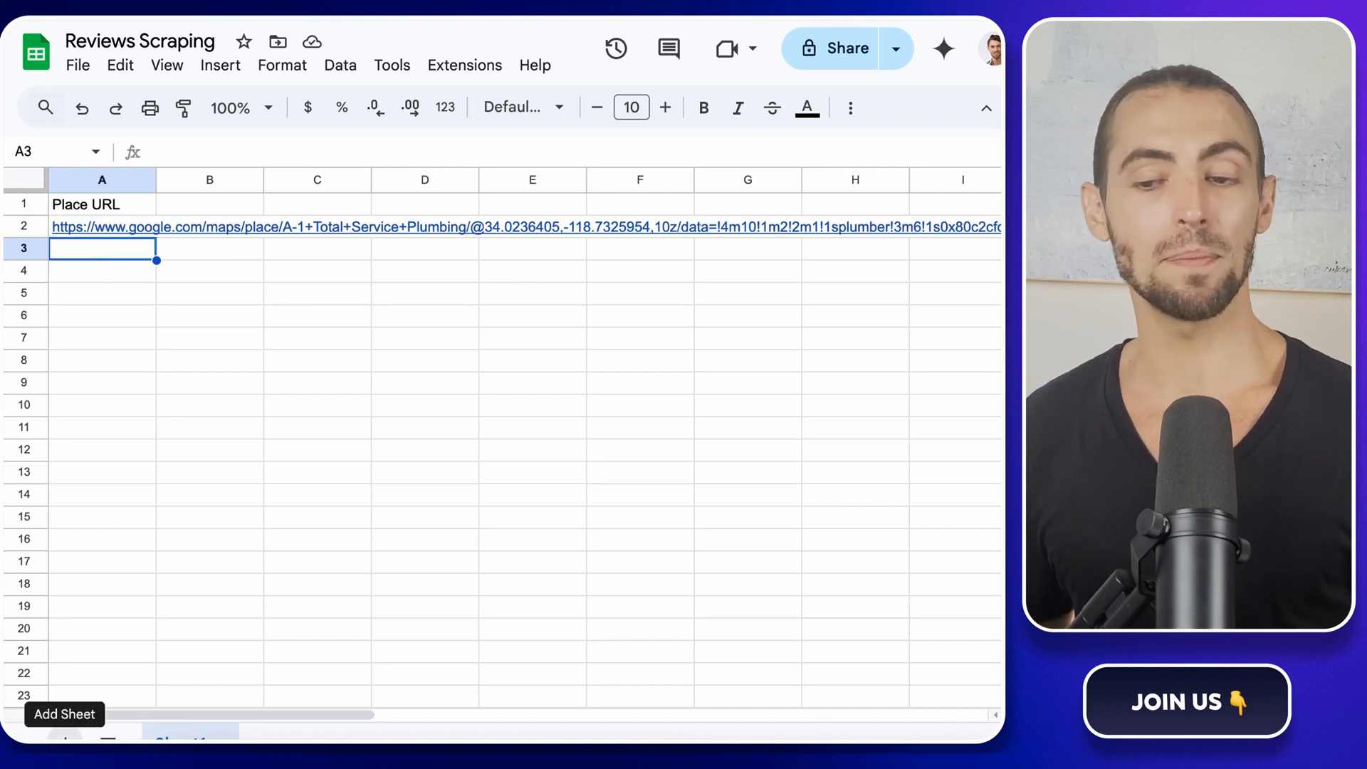
left_click(65, 714)
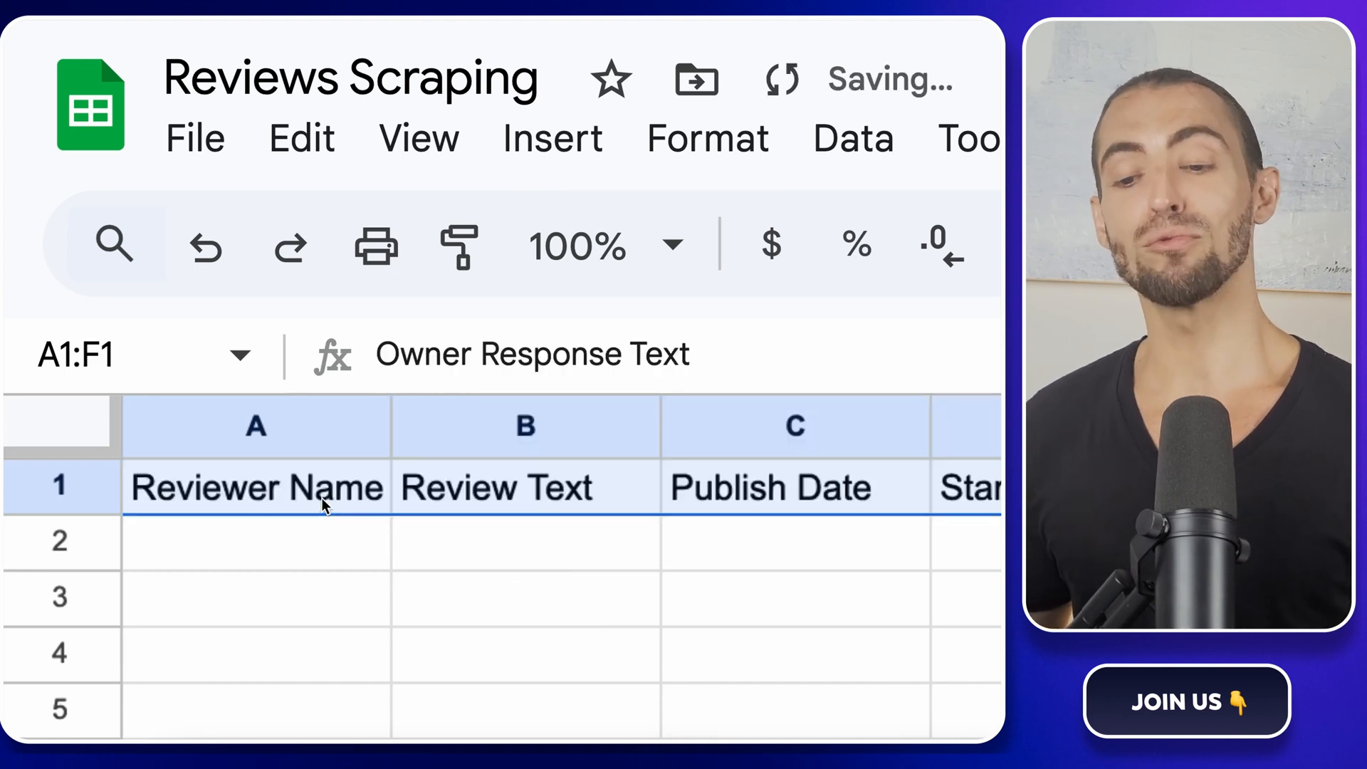
left_click(524, 488)
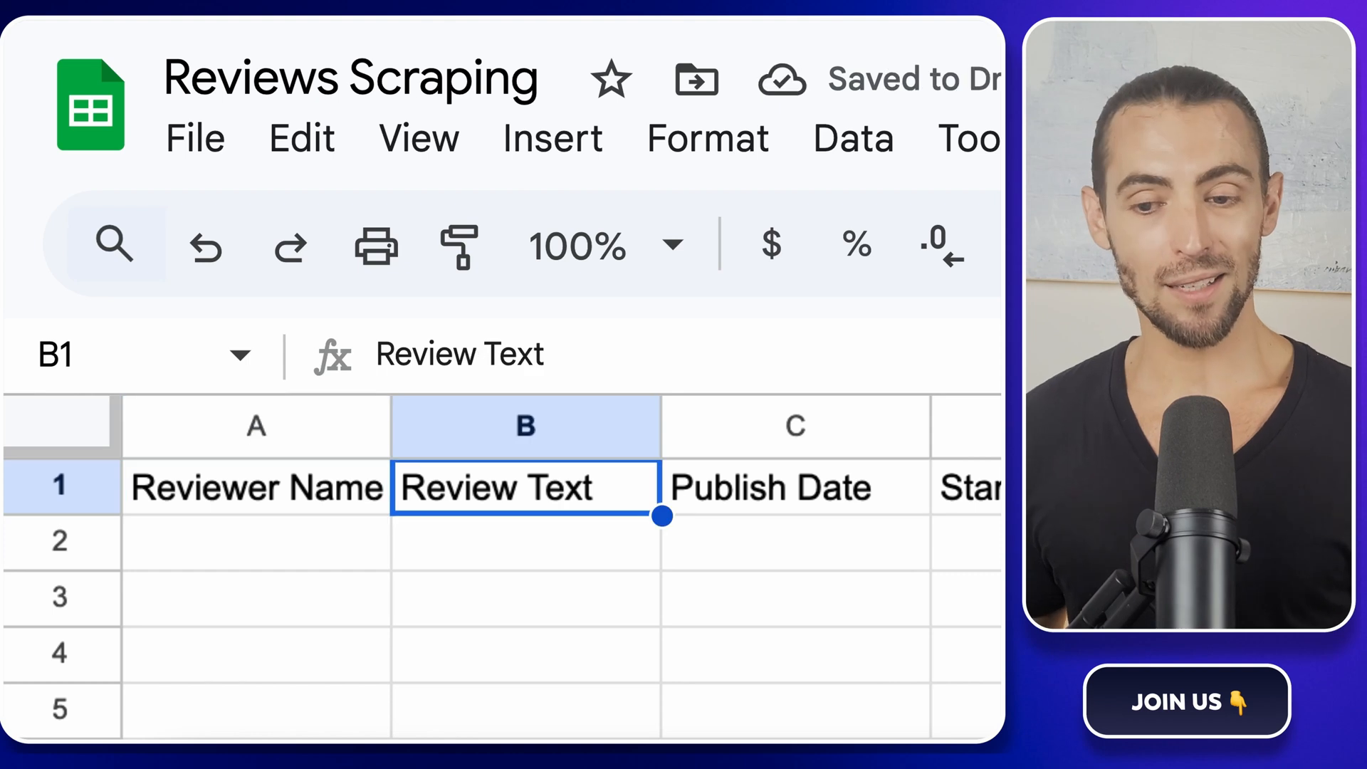
left_click(770, 487)
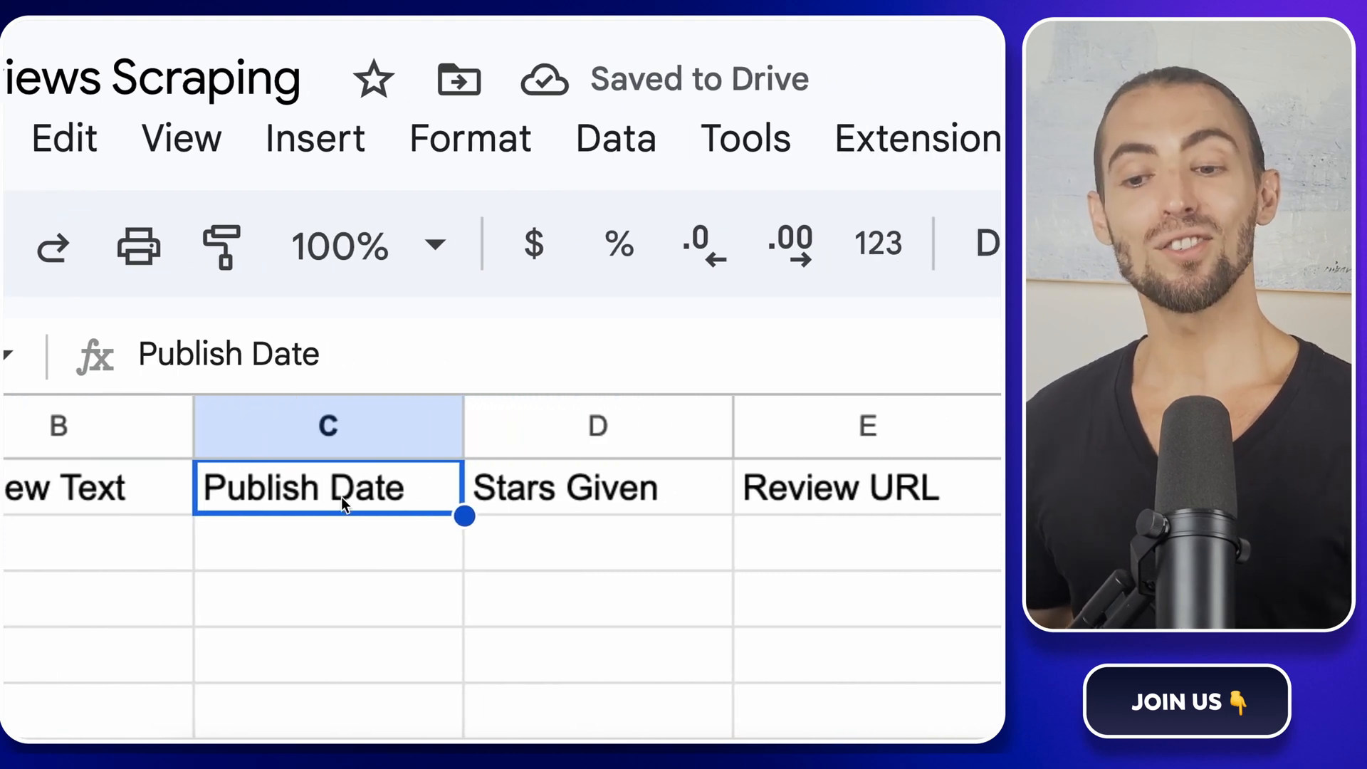
scroll("right", 3)
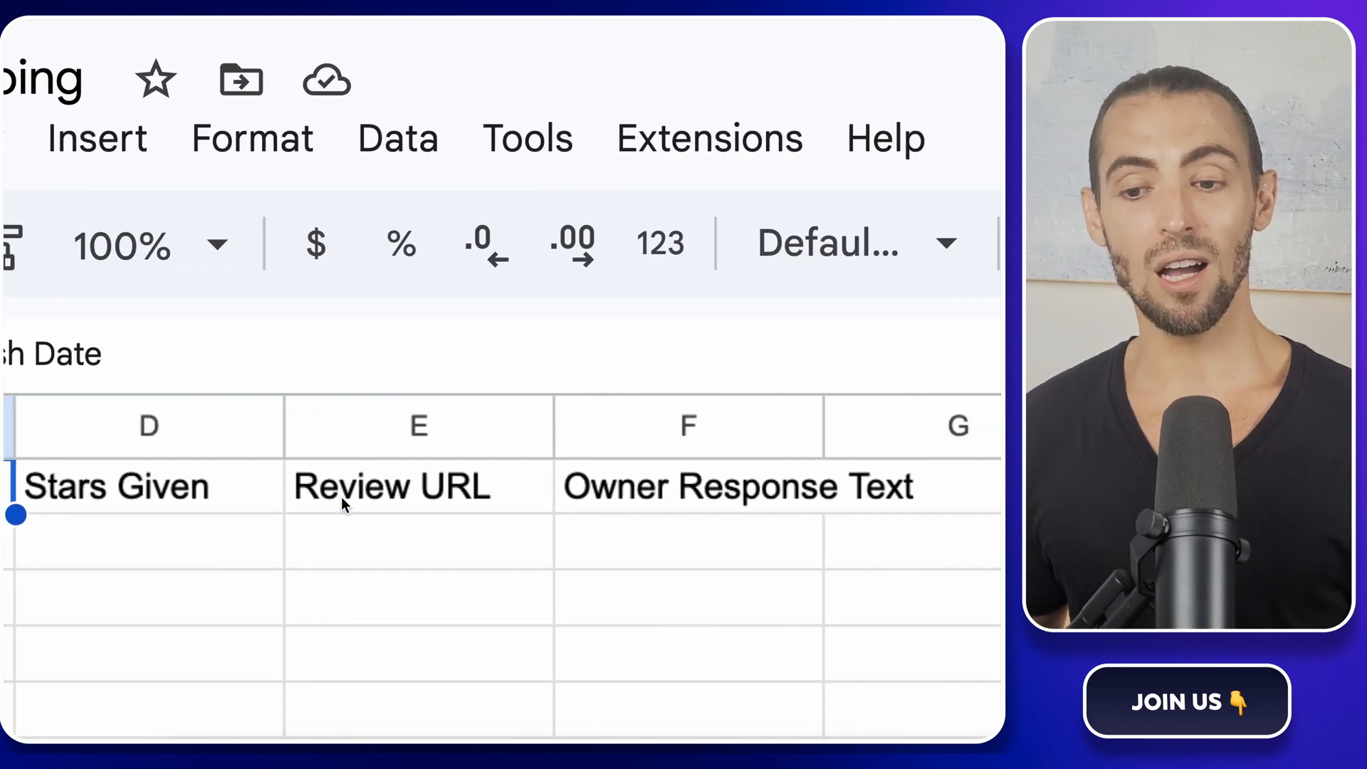
mouse_move(444, 513)
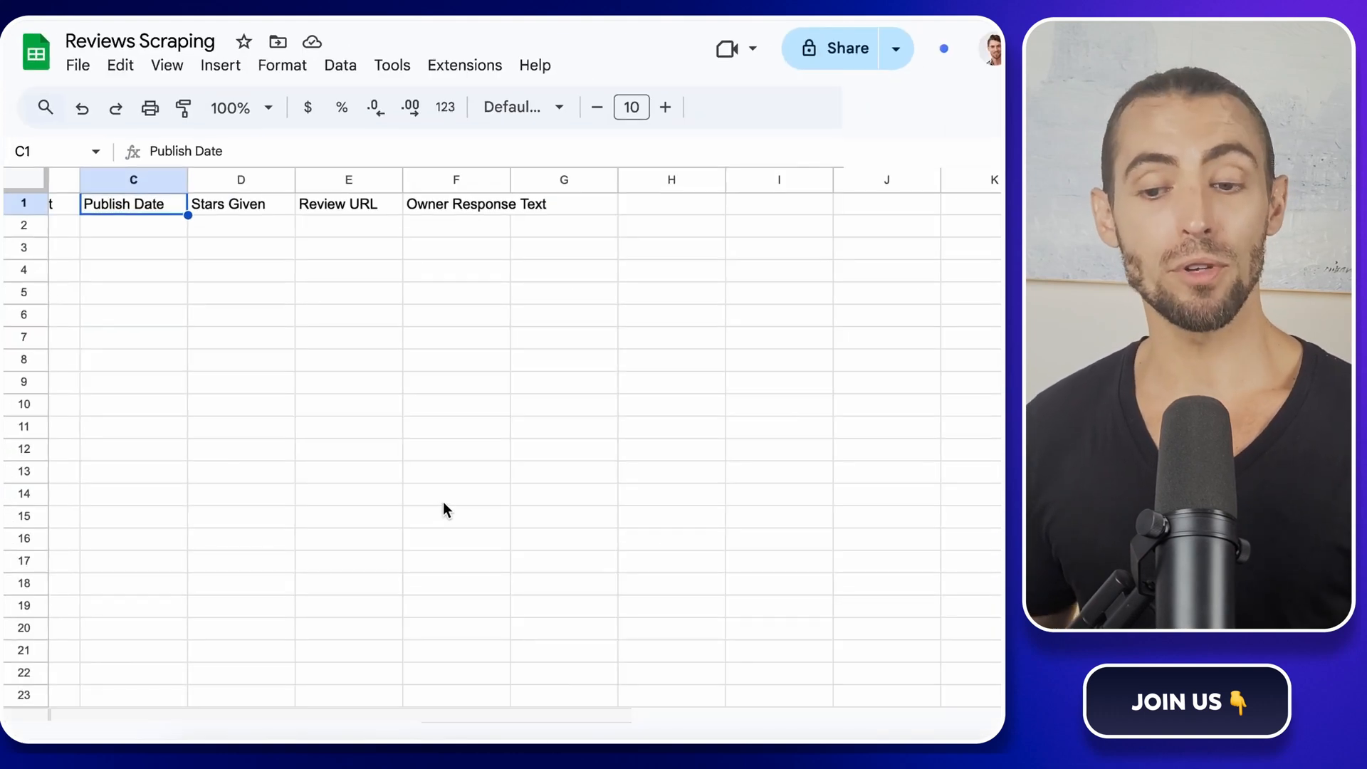
Browse the Apify site's scraping examples before entering the console
scroll("left", 3)
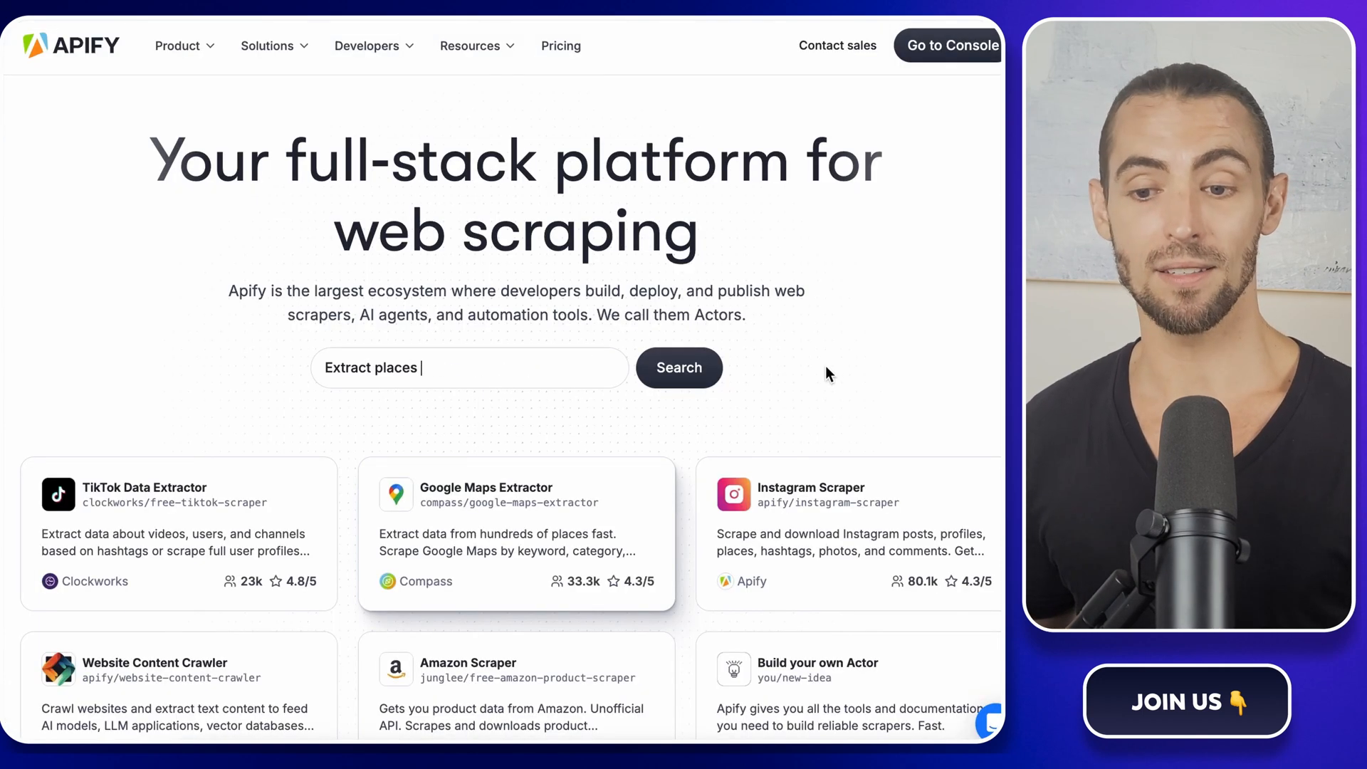
type("Download Instagram posts")
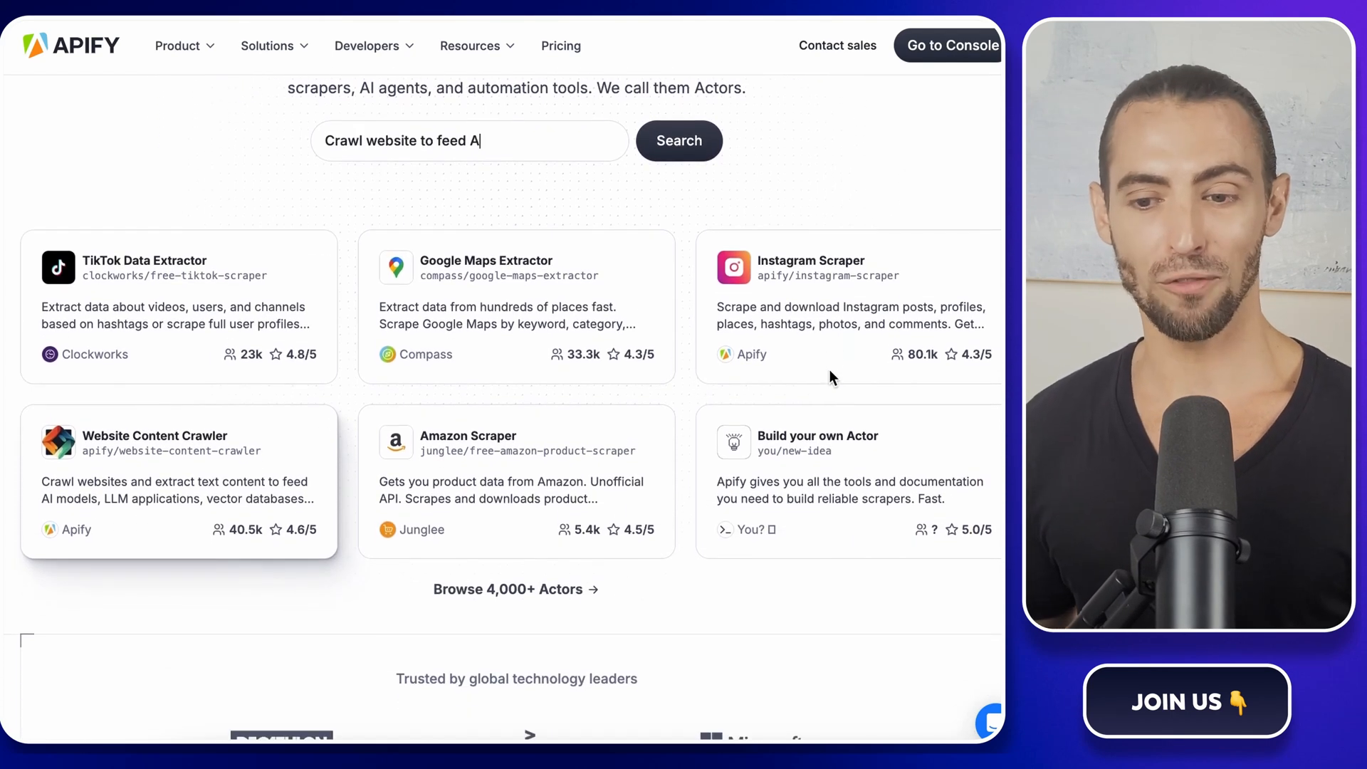
scroll("down", 3)
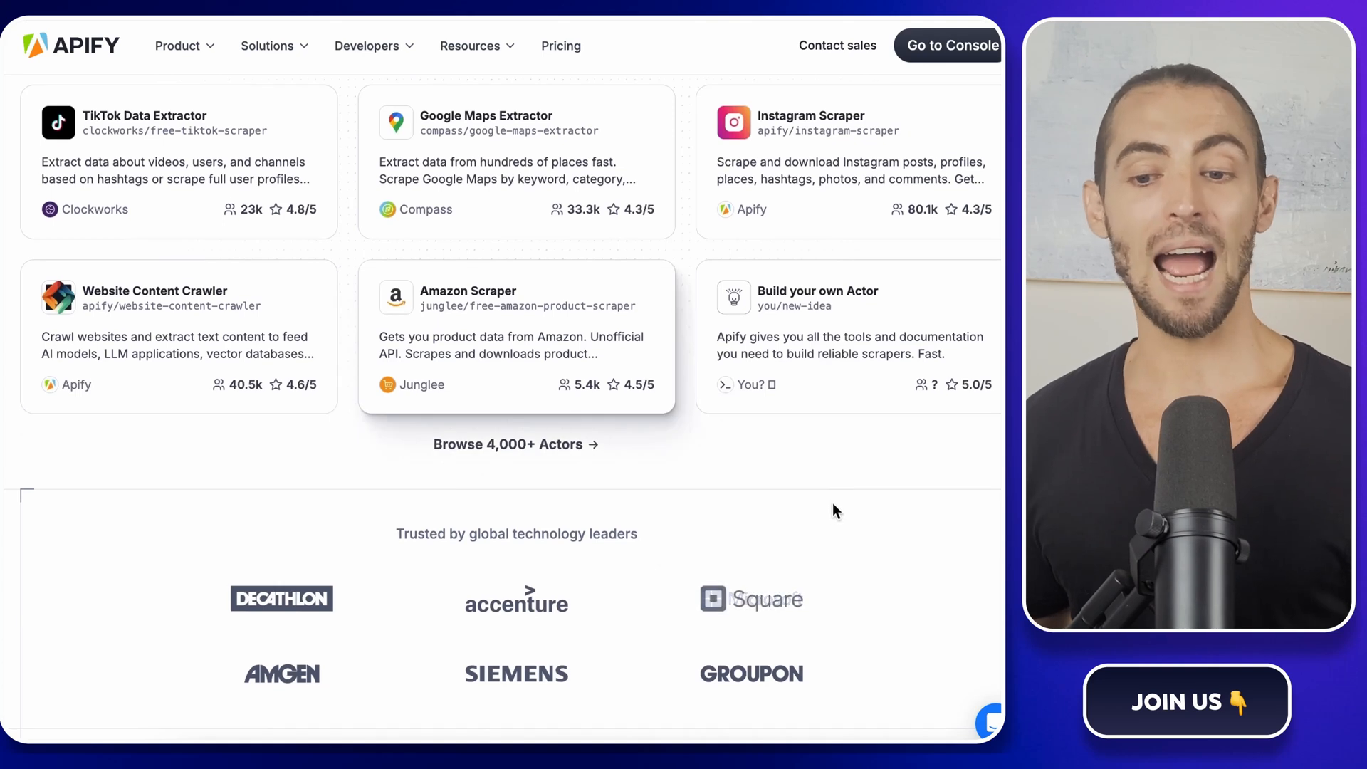
scroll("down", 3)
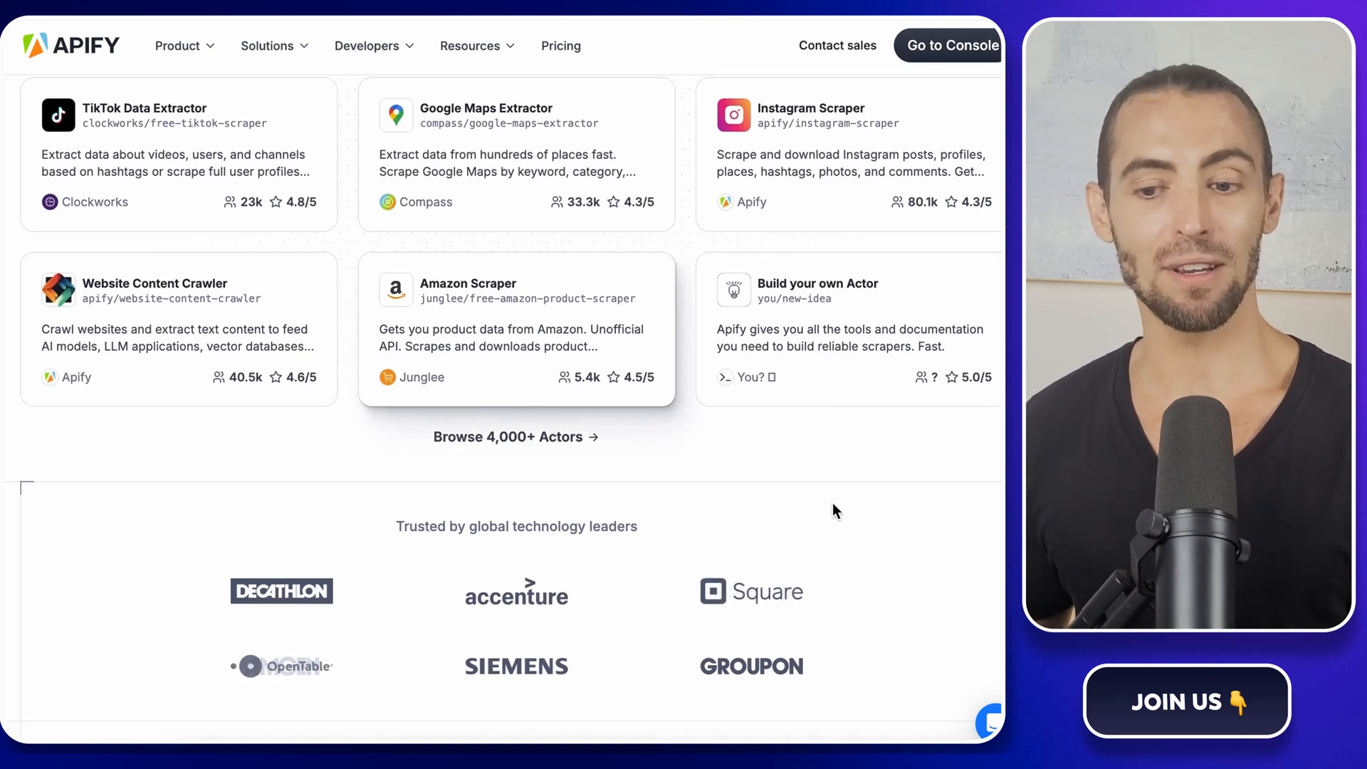
scroll("down", 3)
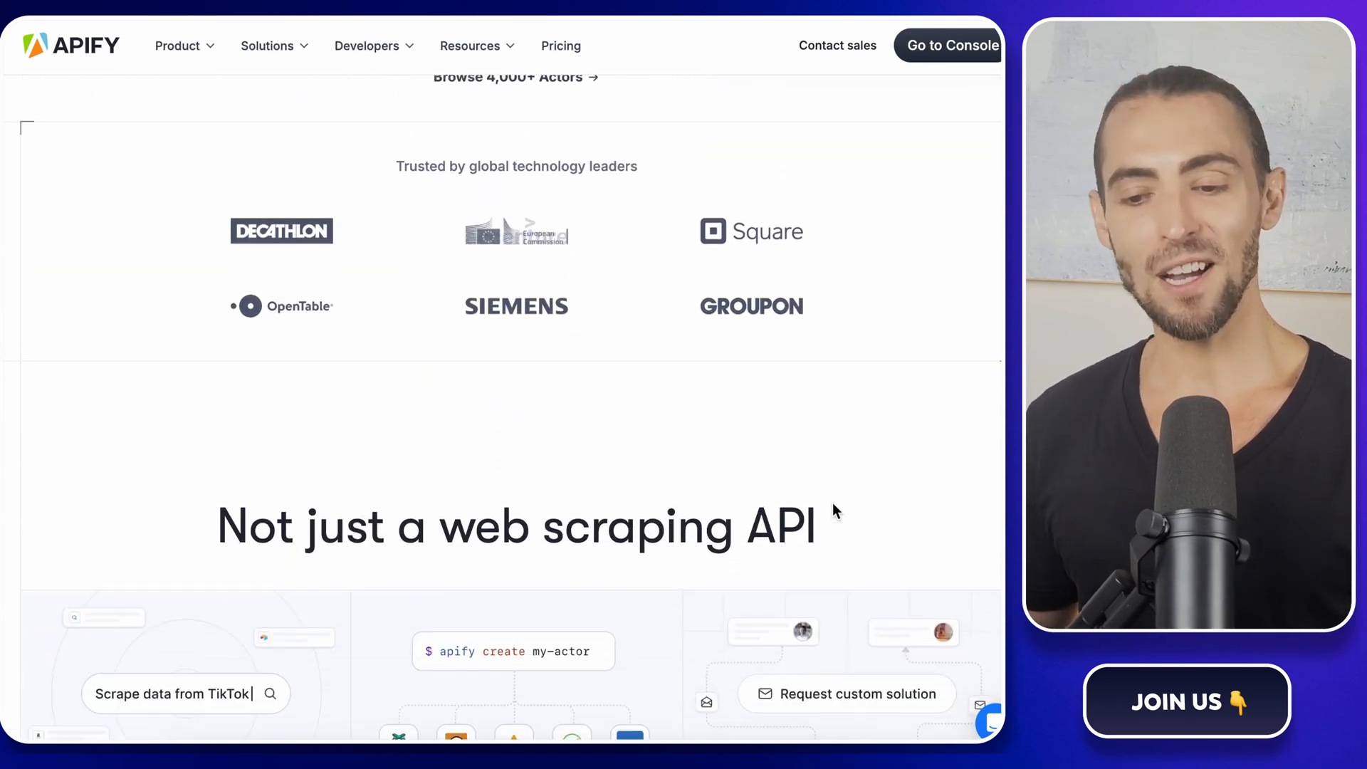
scroll("down", 3)
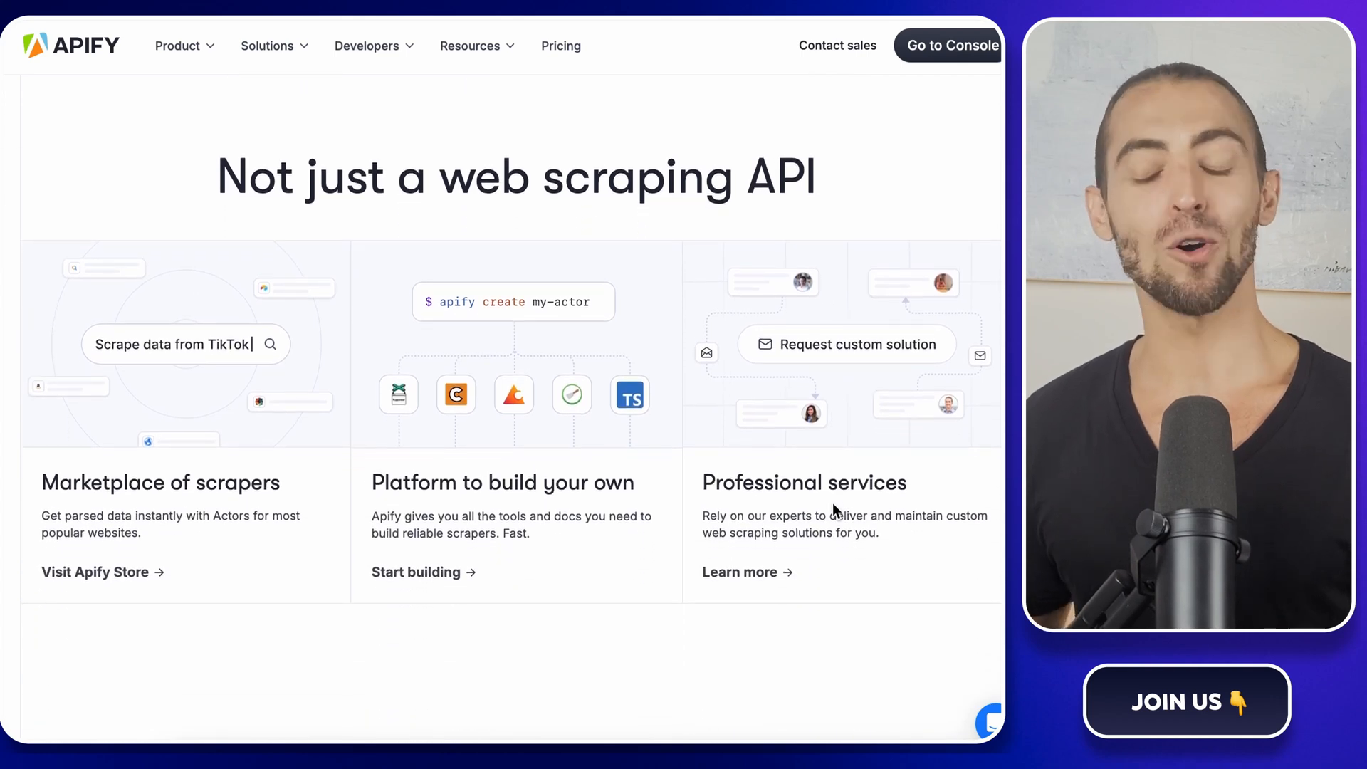
scroll("up", 3)
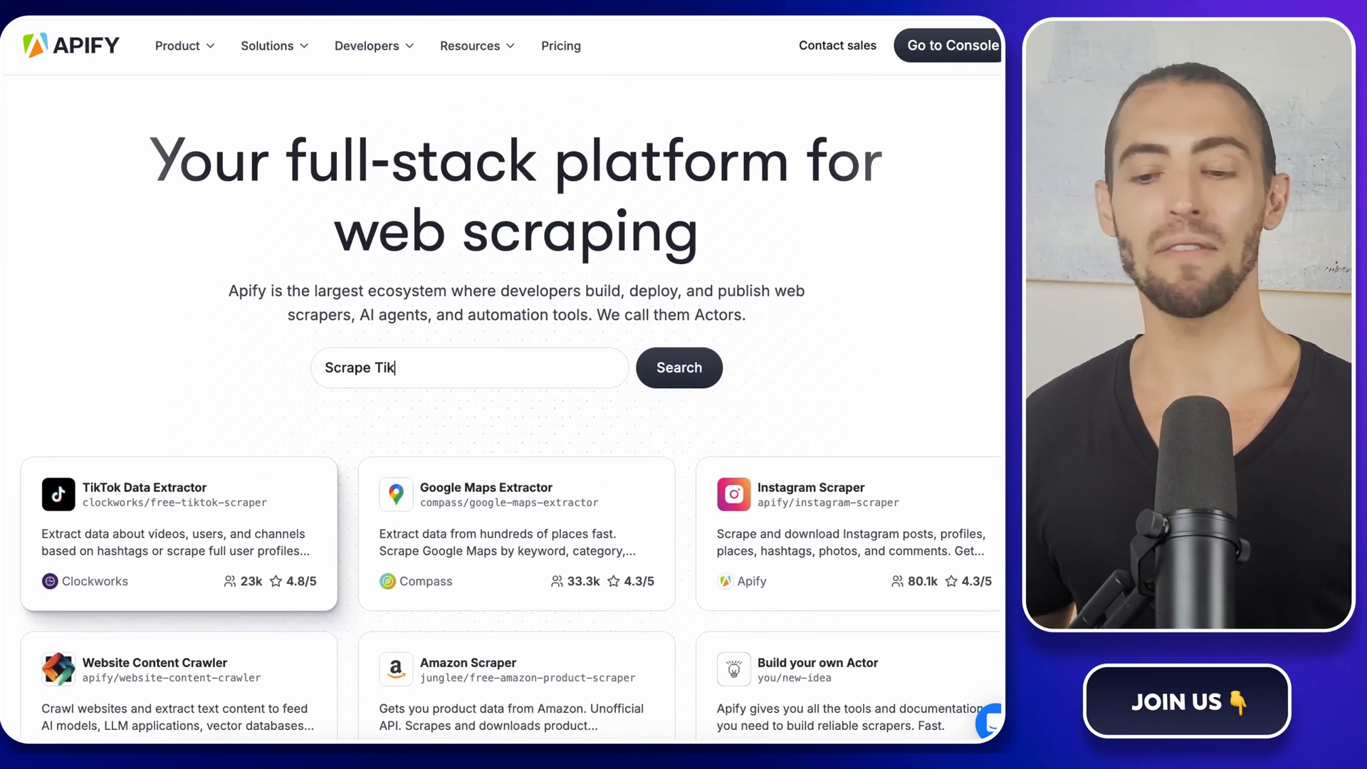
type("T")
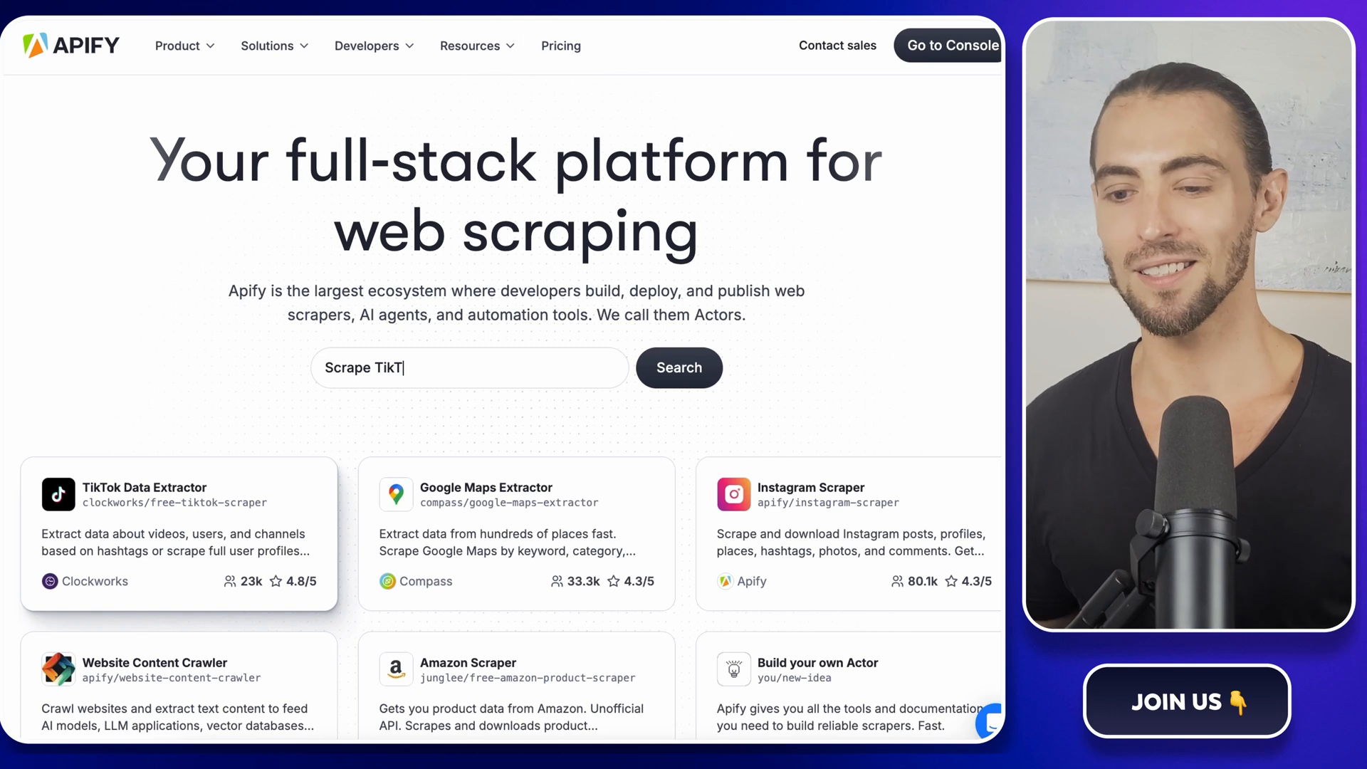
type("Extract places from Google")
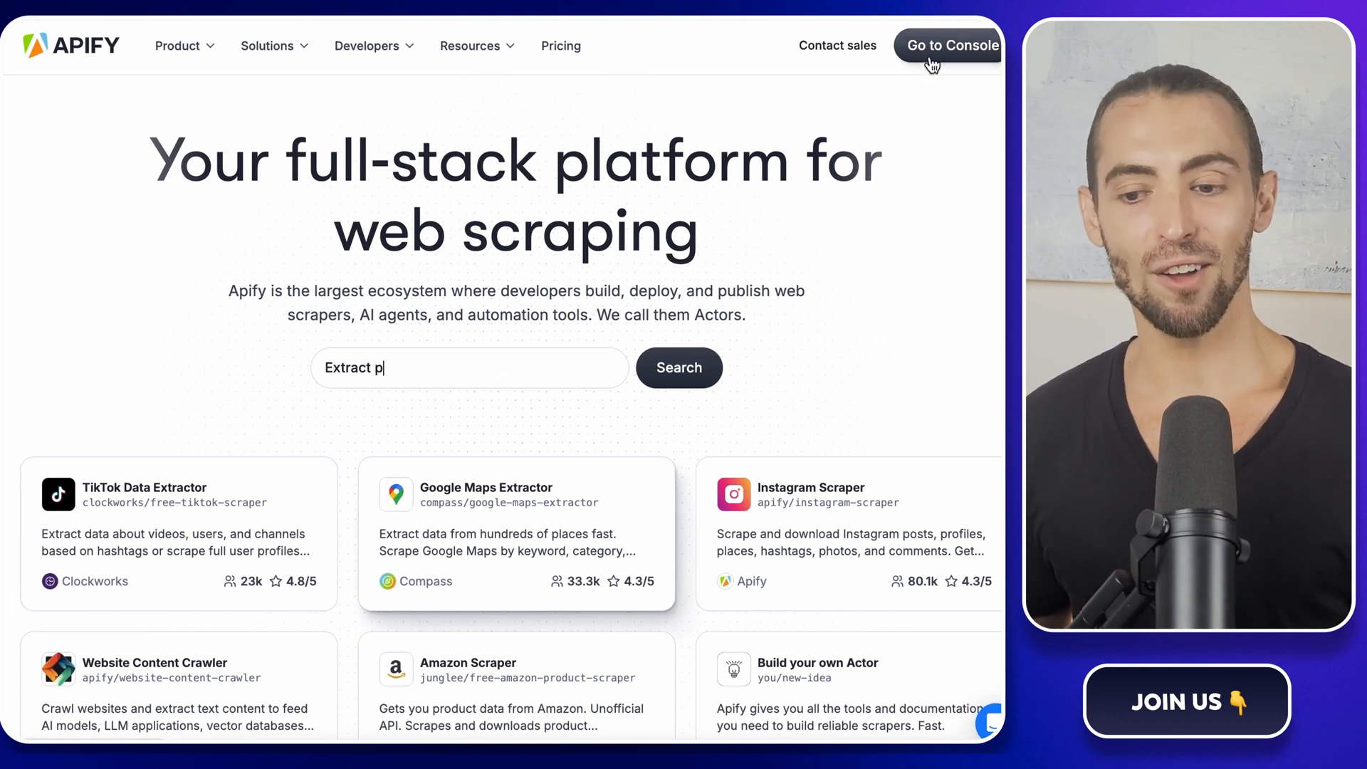
type("Download Instagram posts")
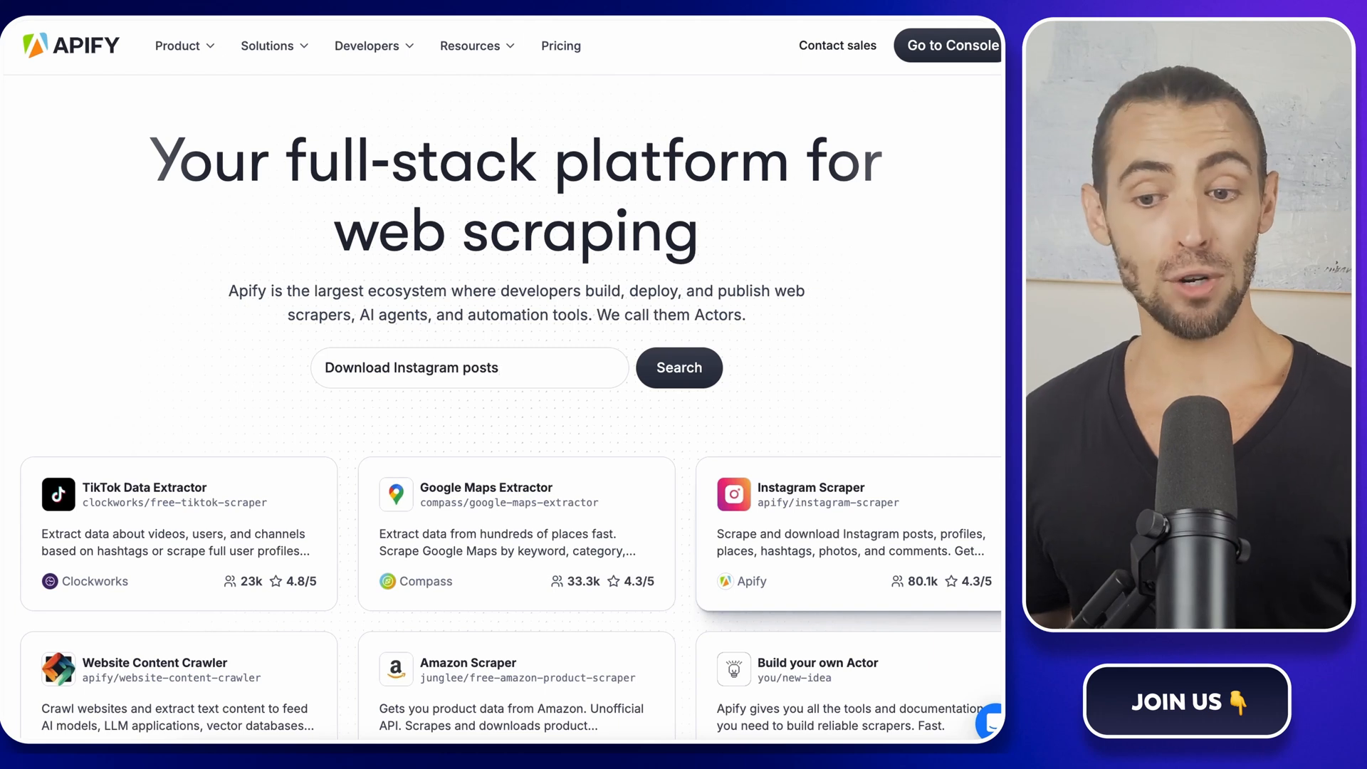
type("Crawl we")
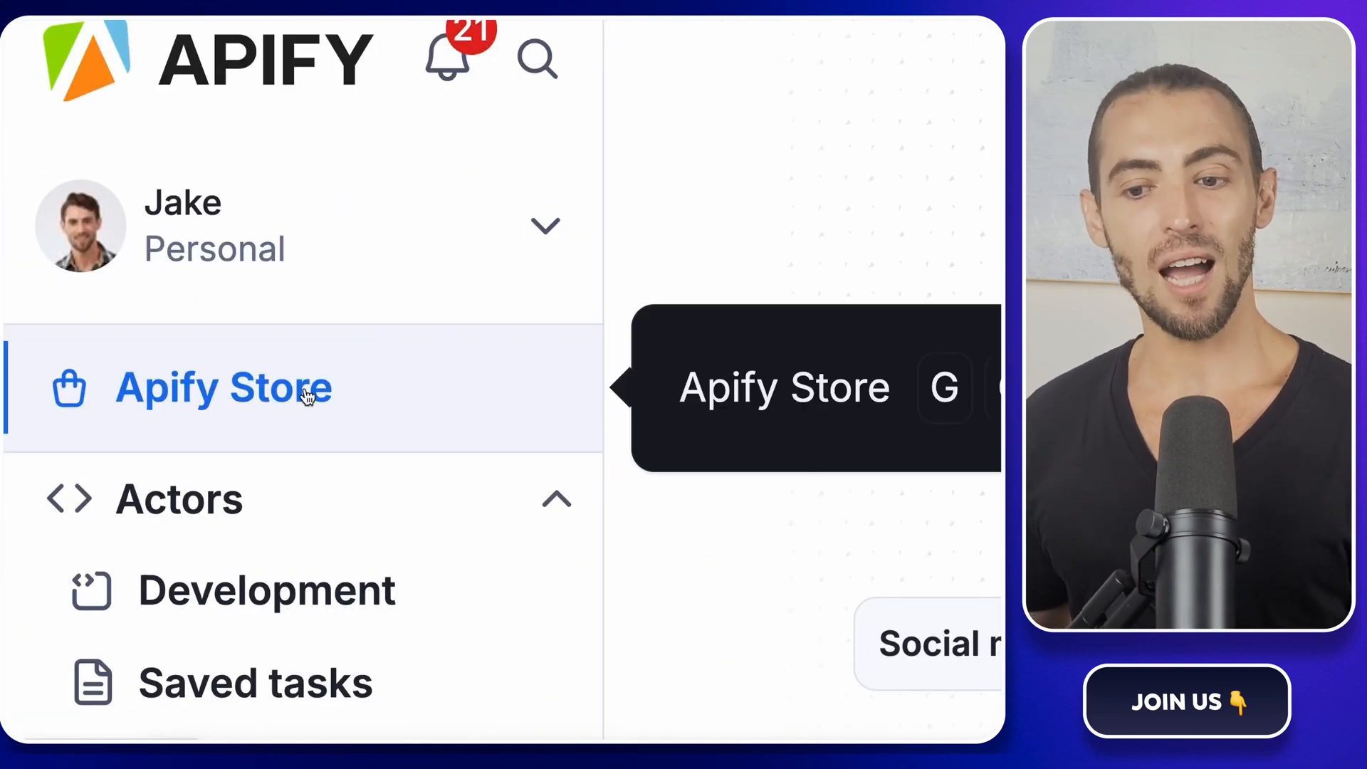
Open the Apify Store of pre-built Actors in the console
left_click(224, 388)
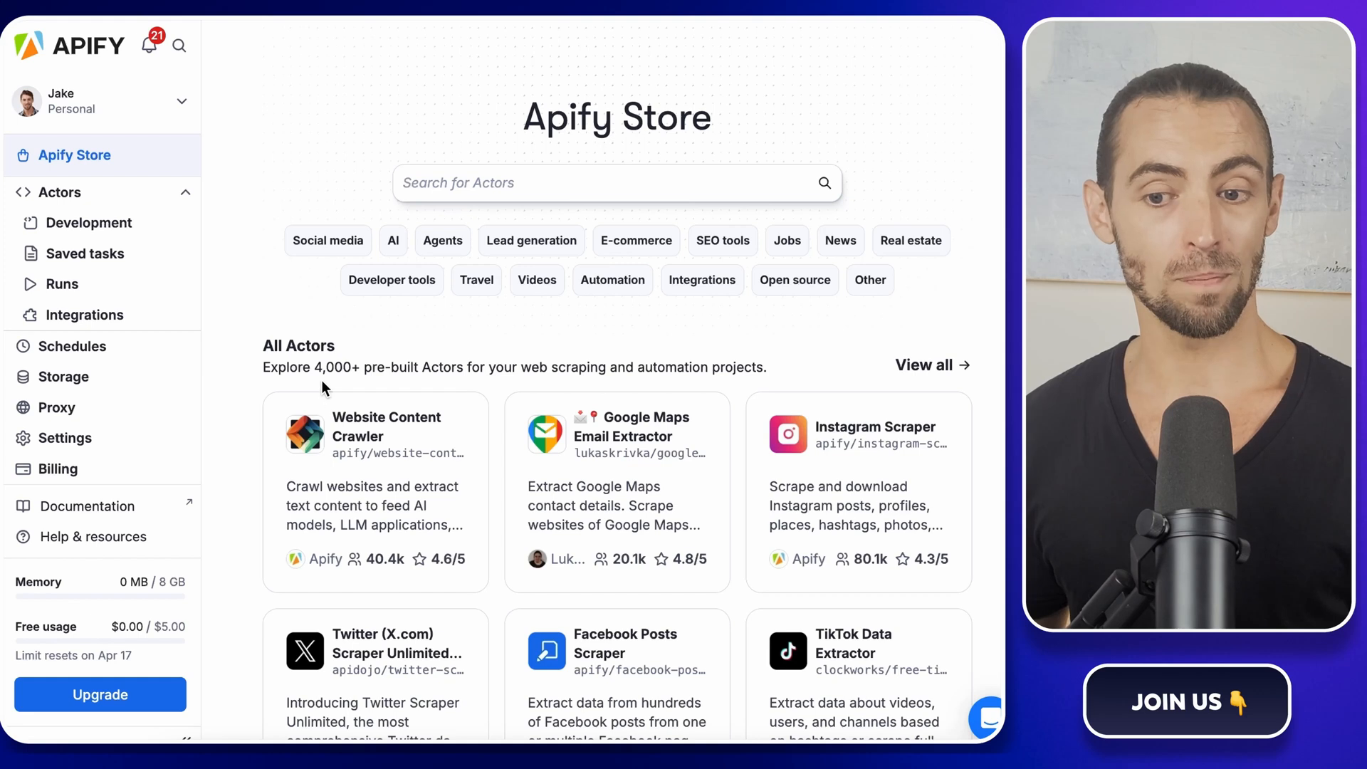
scroll("down", 3)
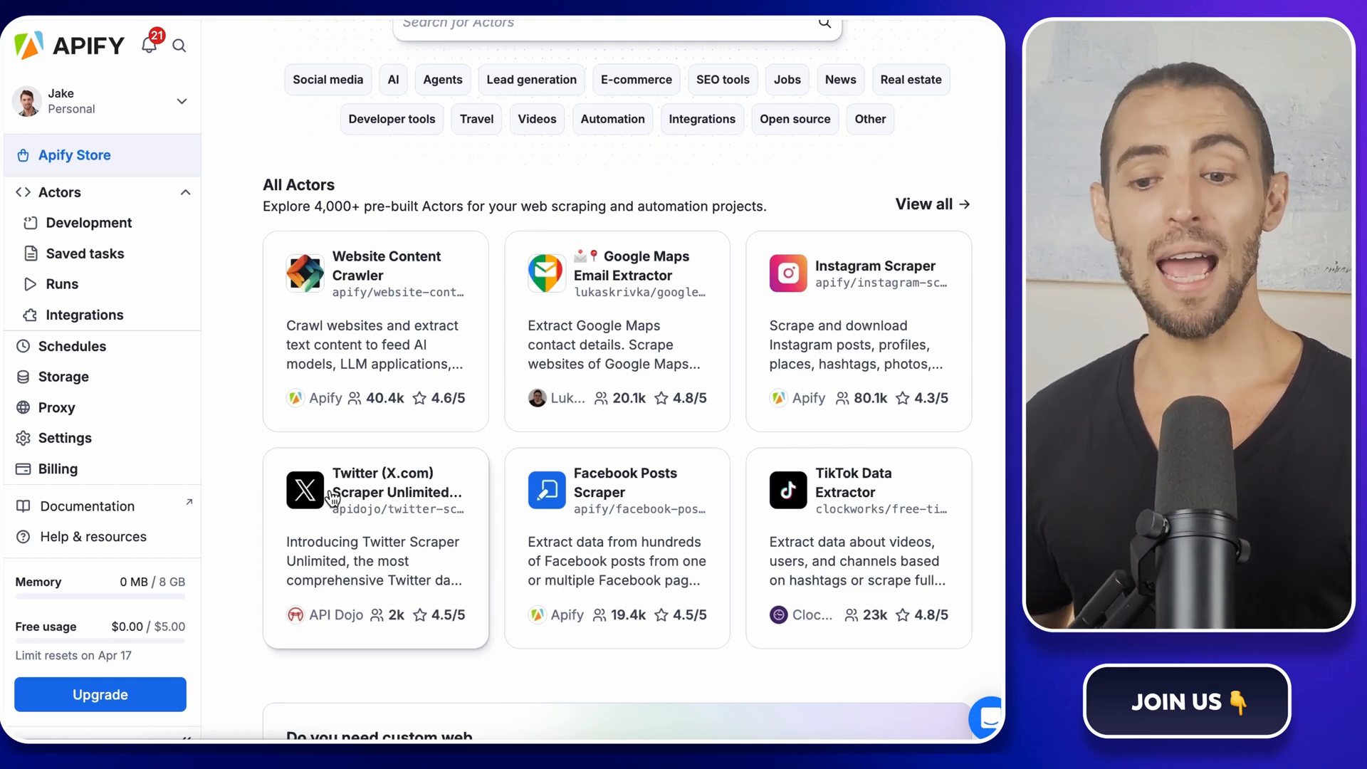
scroll("up", 3)
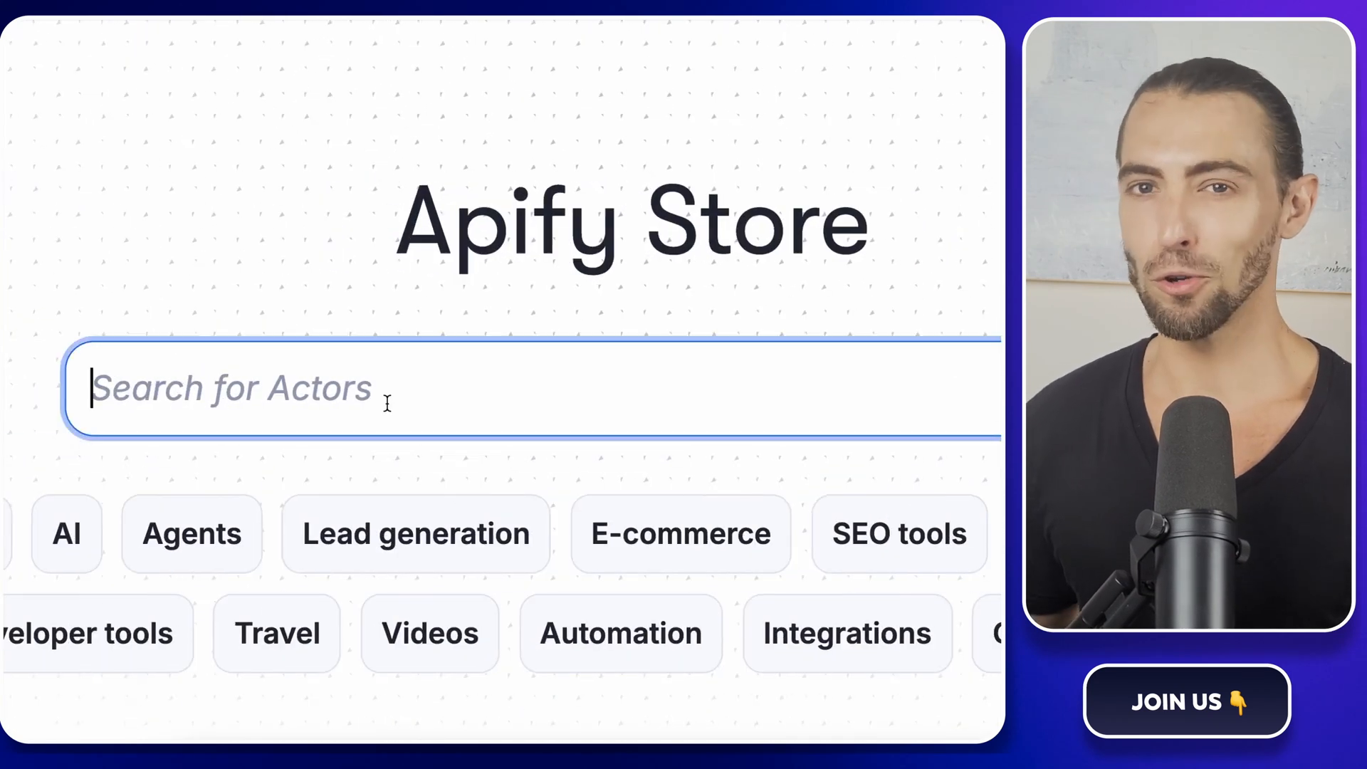
Search the store for 'google maps reviews scraper' and open the Google Maps Reviews Scraper actor
type("google maps")
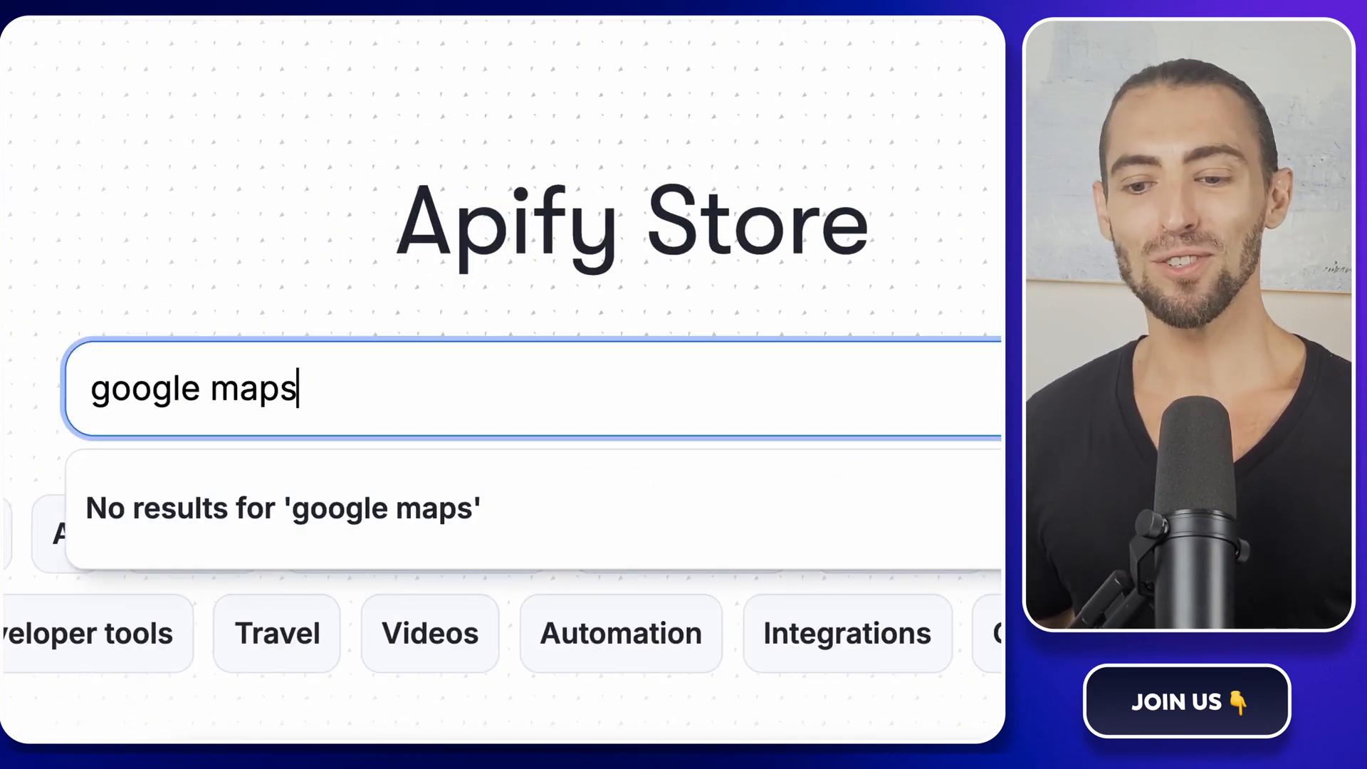
type("reviews")
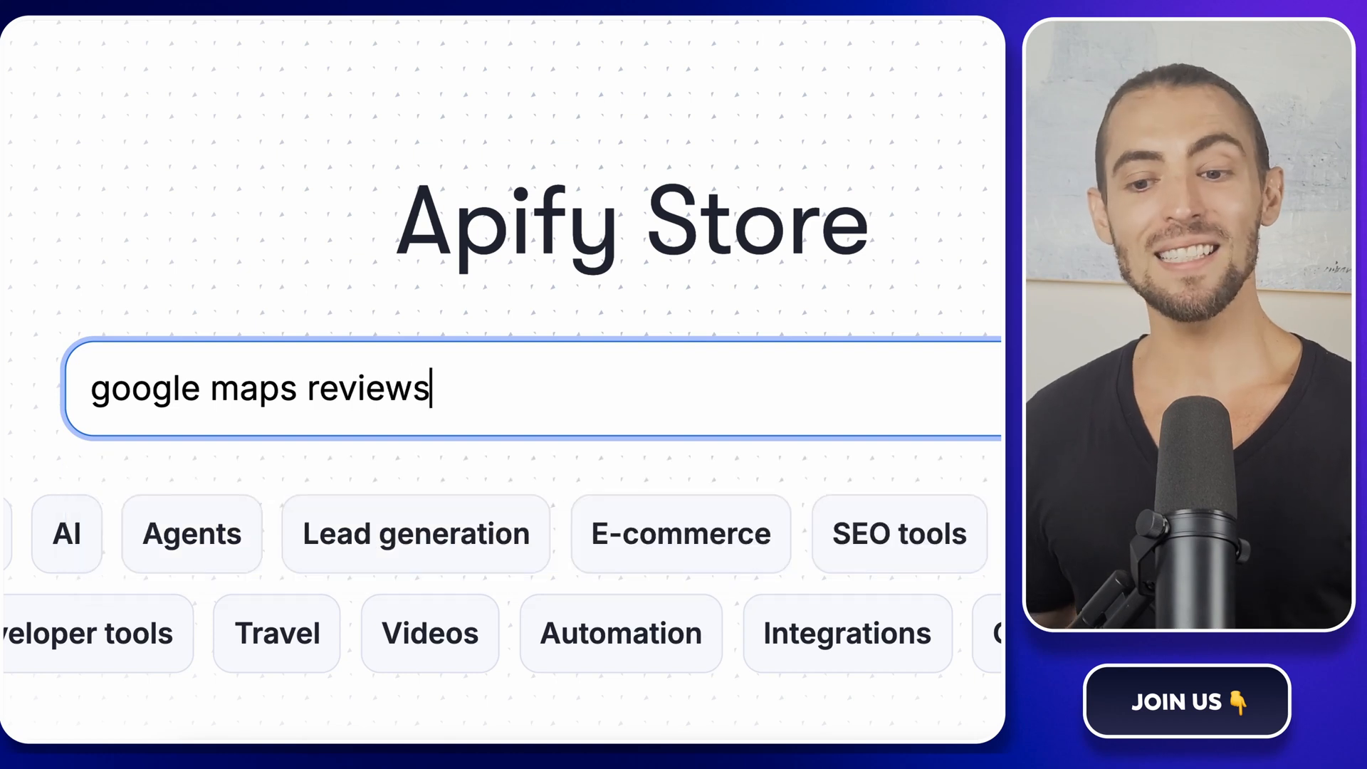
type("scraper")
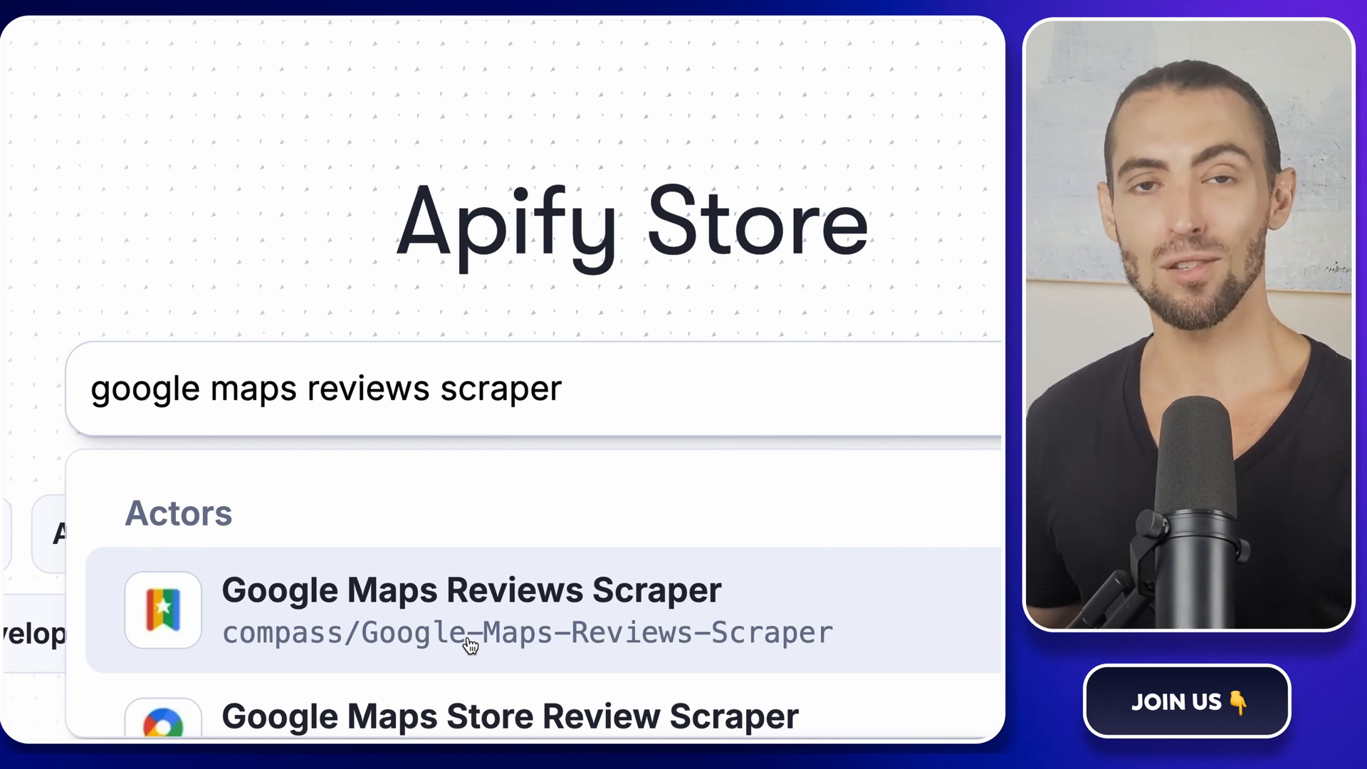
left_click(471, 611)
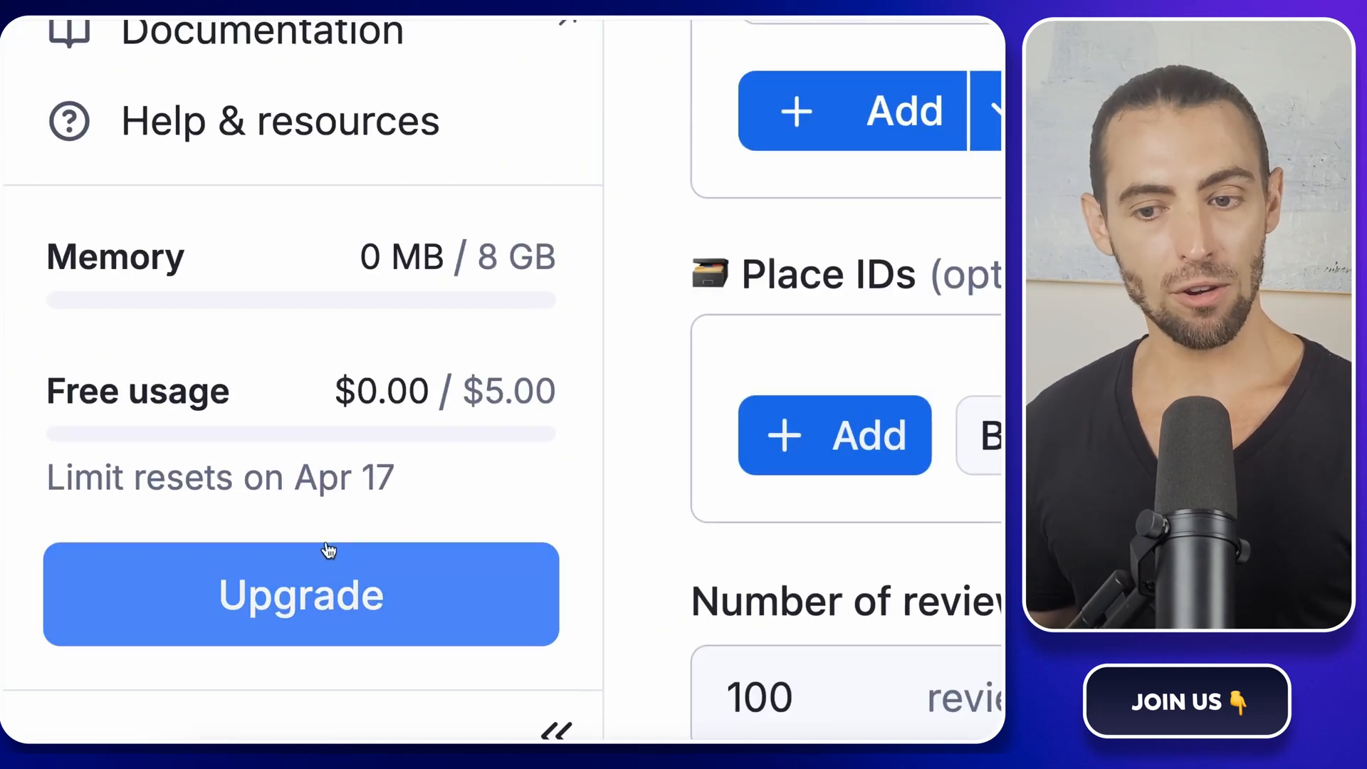
mouse_move(488, 425)
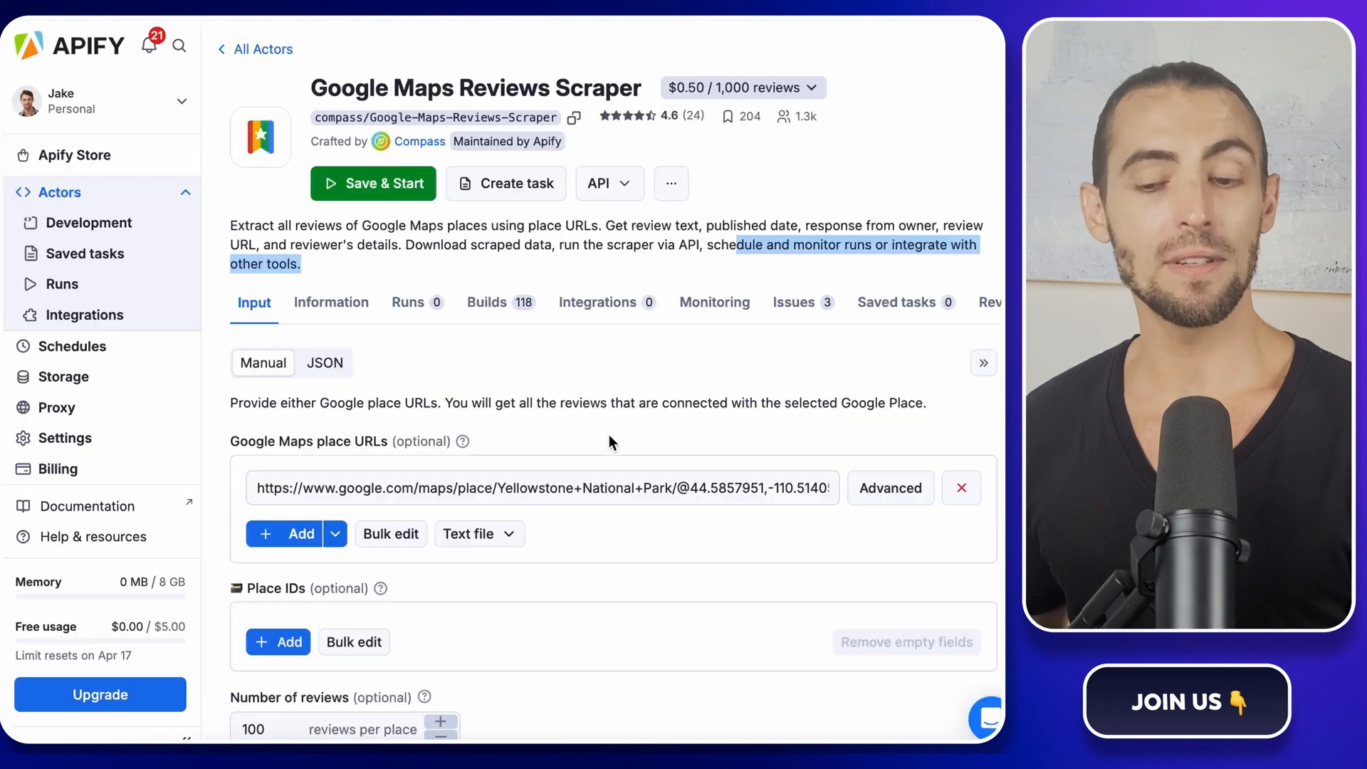
Replace the Yellowstone example with the A-1 Total Service Plumbing place URL and remove the empty extra row
left_click(611, 432)
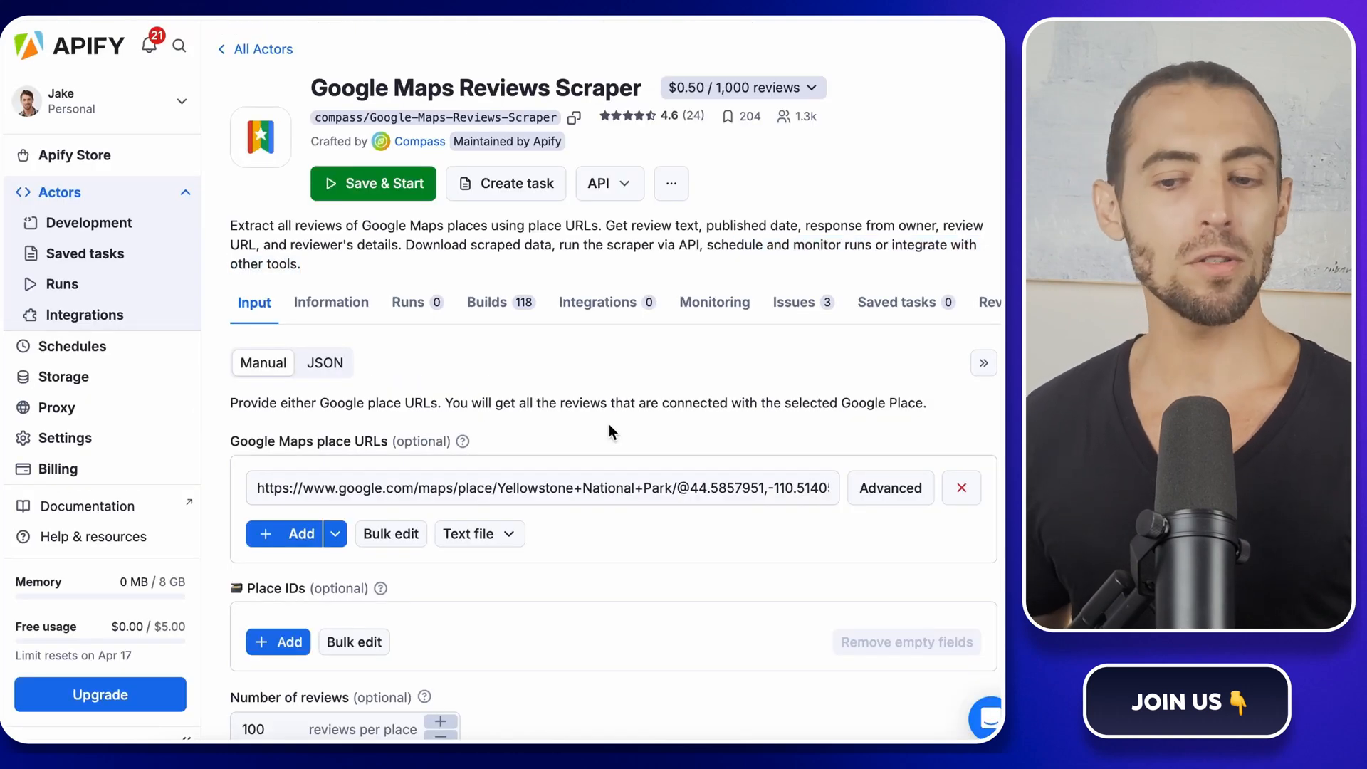
mouse_move(535, 429)
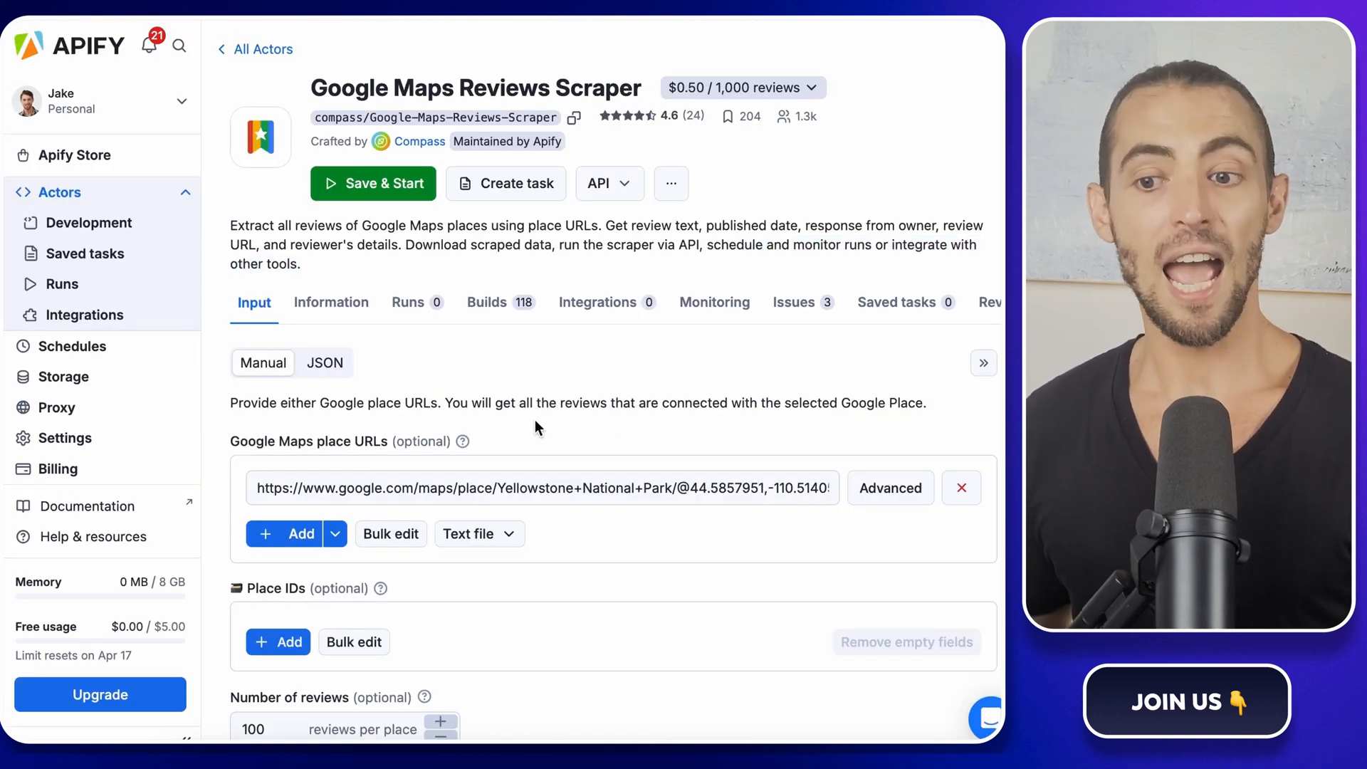
scroll("down", 3)
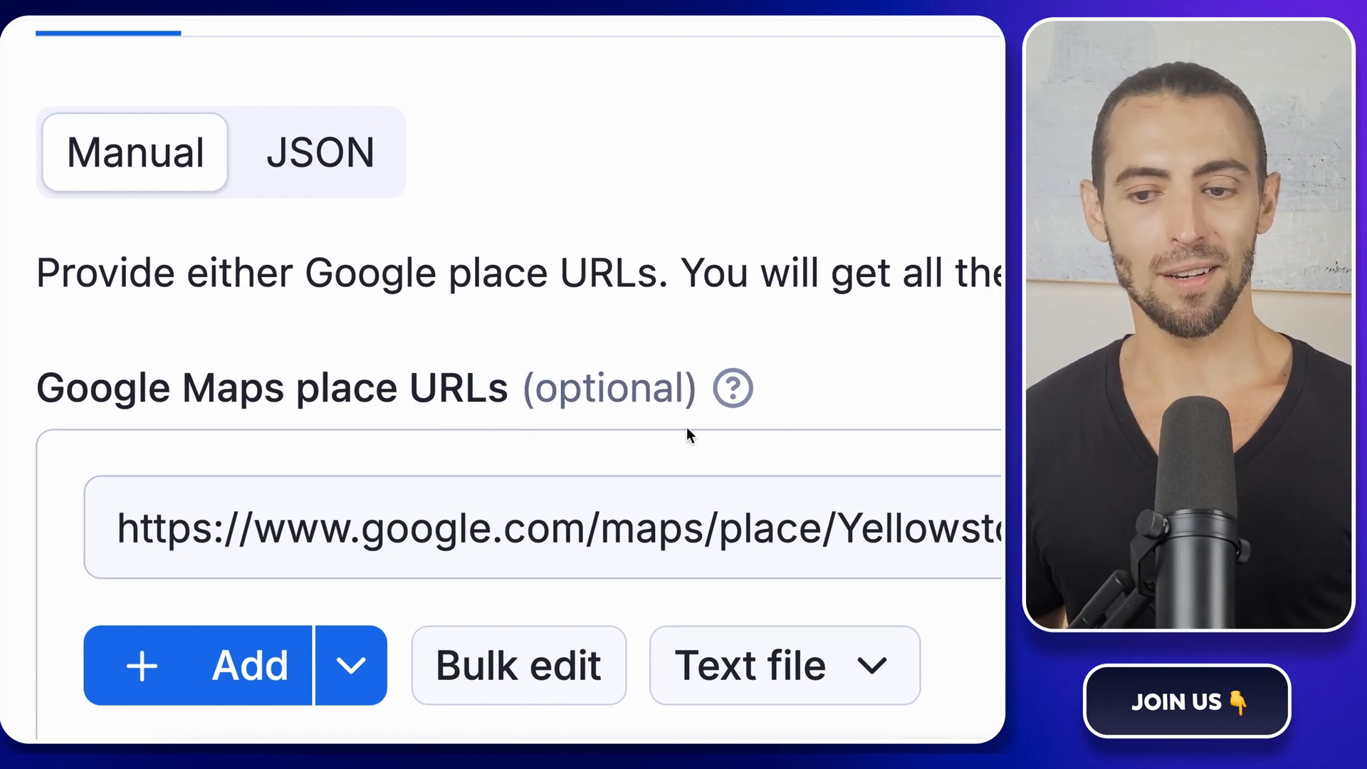
mouse_move(457, 419)
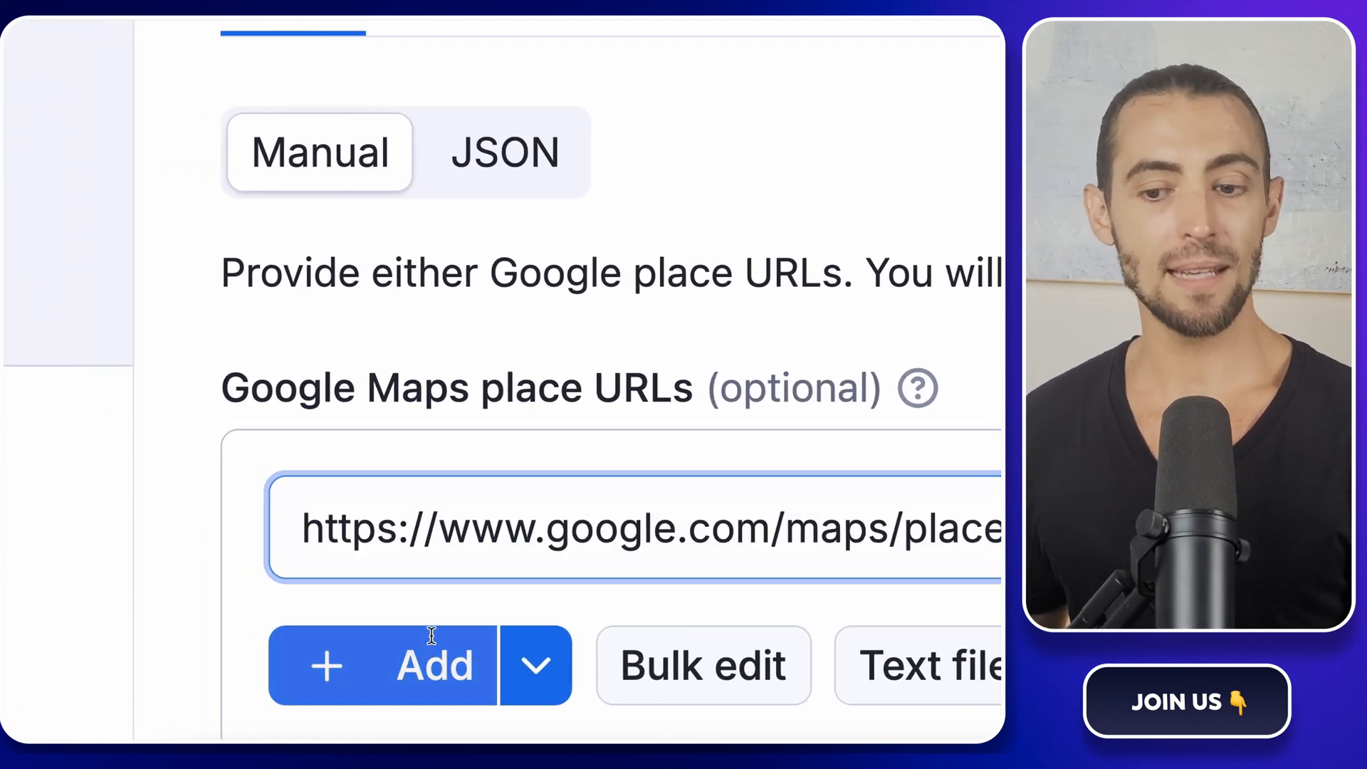
left_click(433, 665)
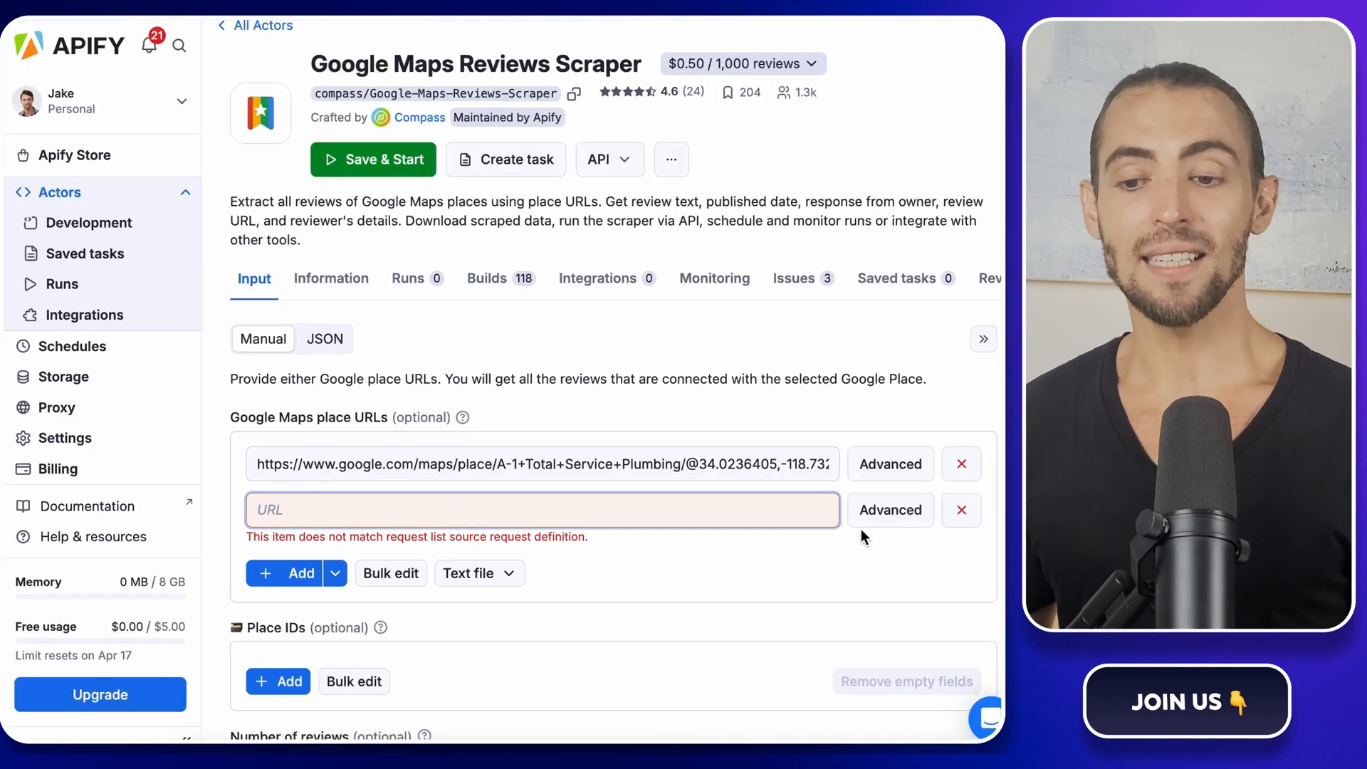
left_click(960, 510)
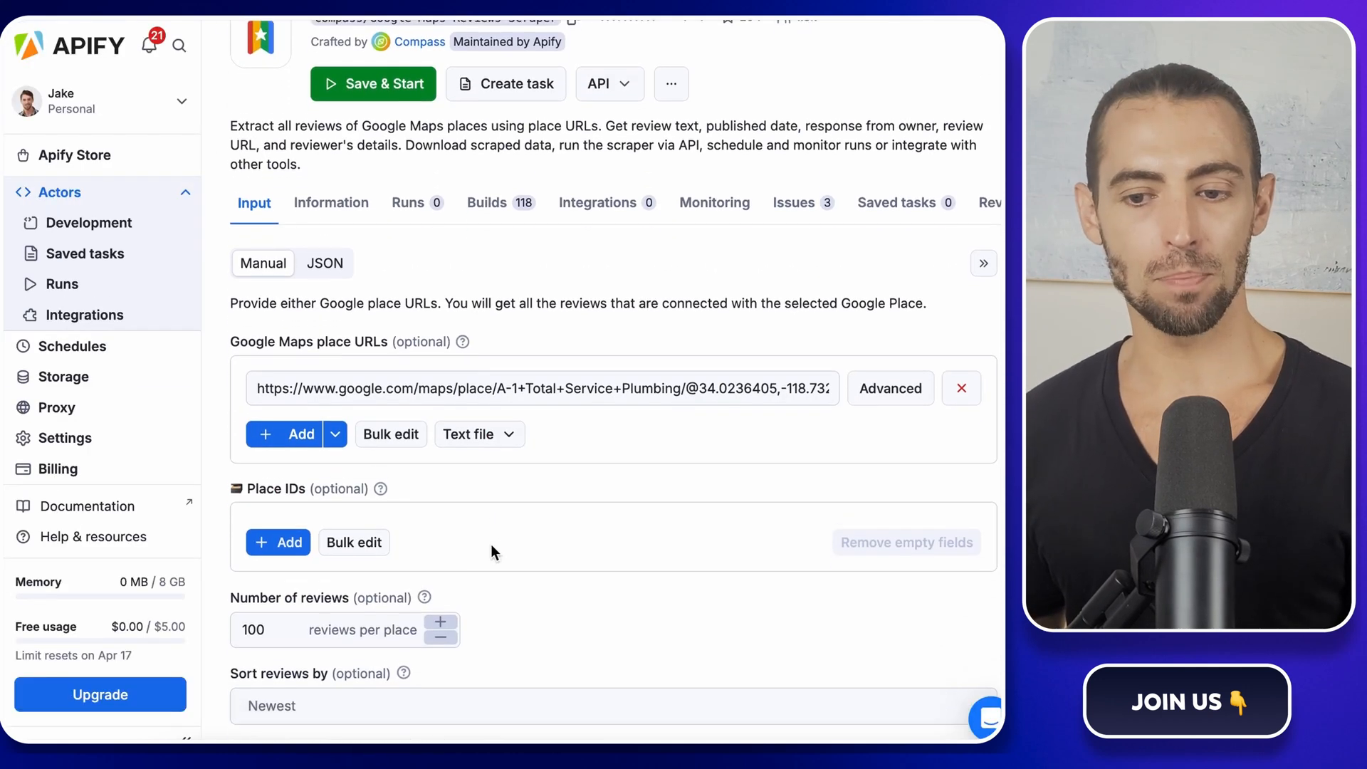
scroll("down", 3)
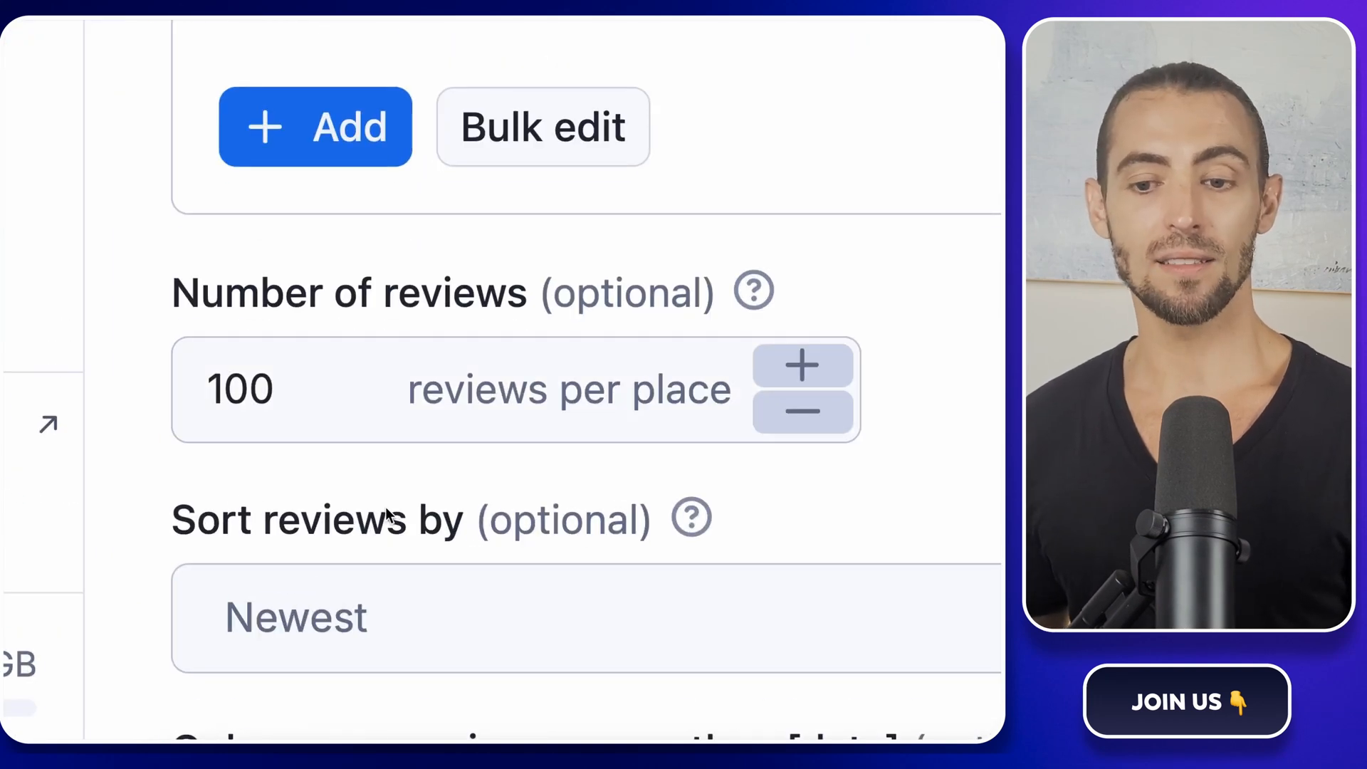
left_click(304, 389)
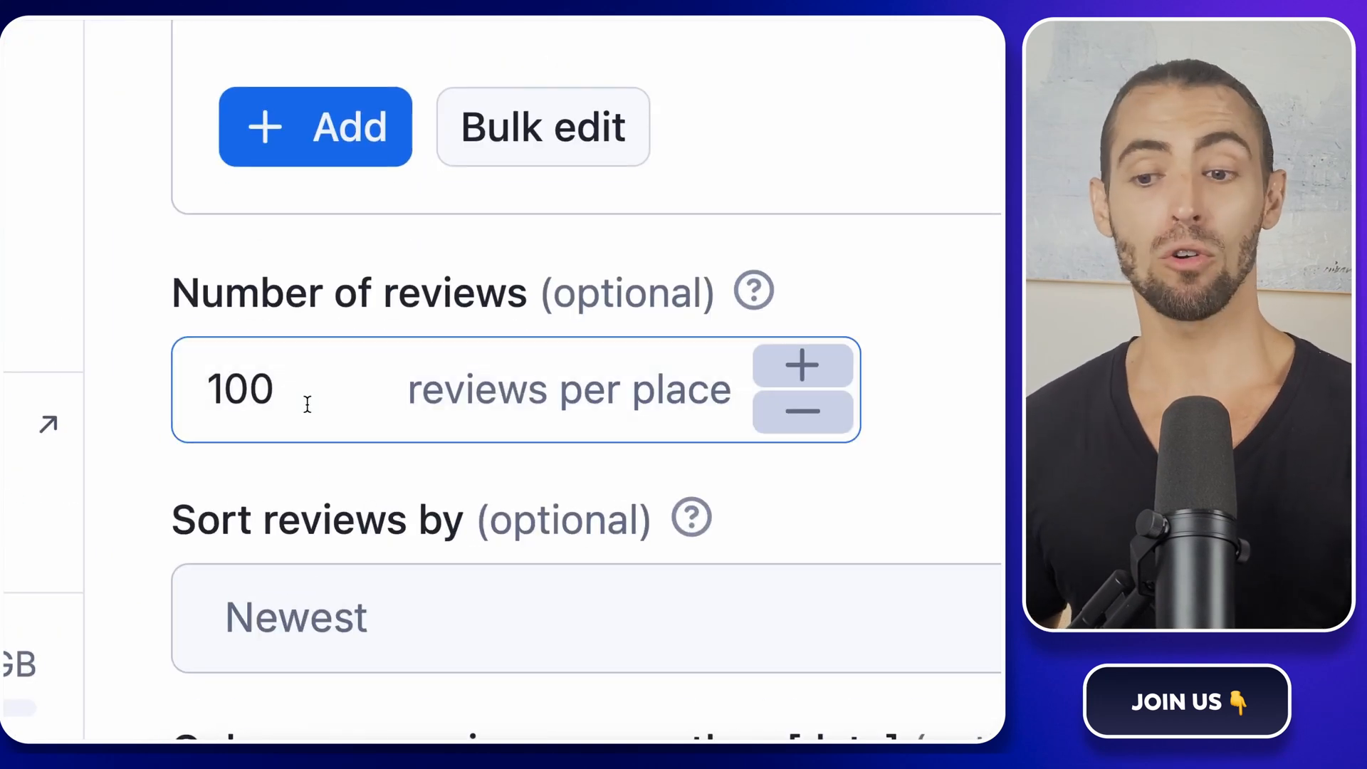
type("20")
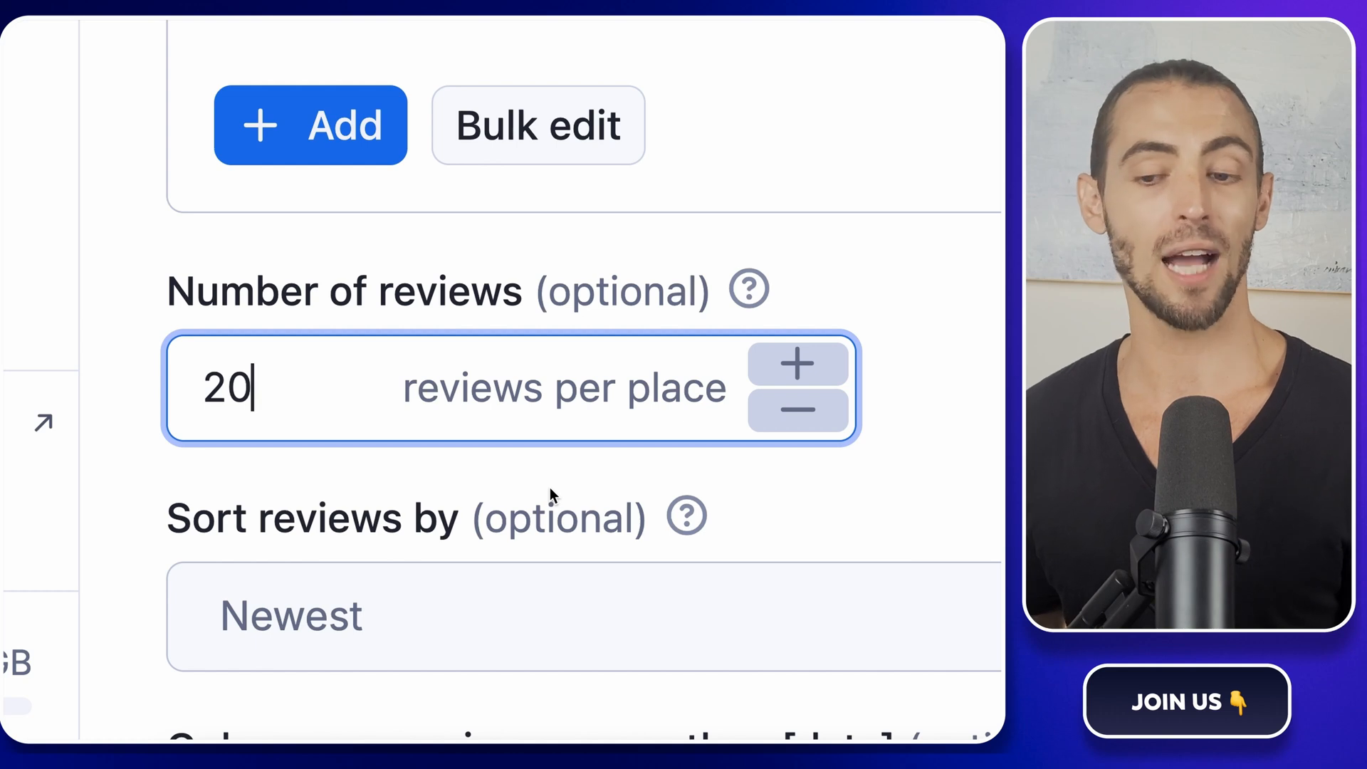
scroll("down", 3)
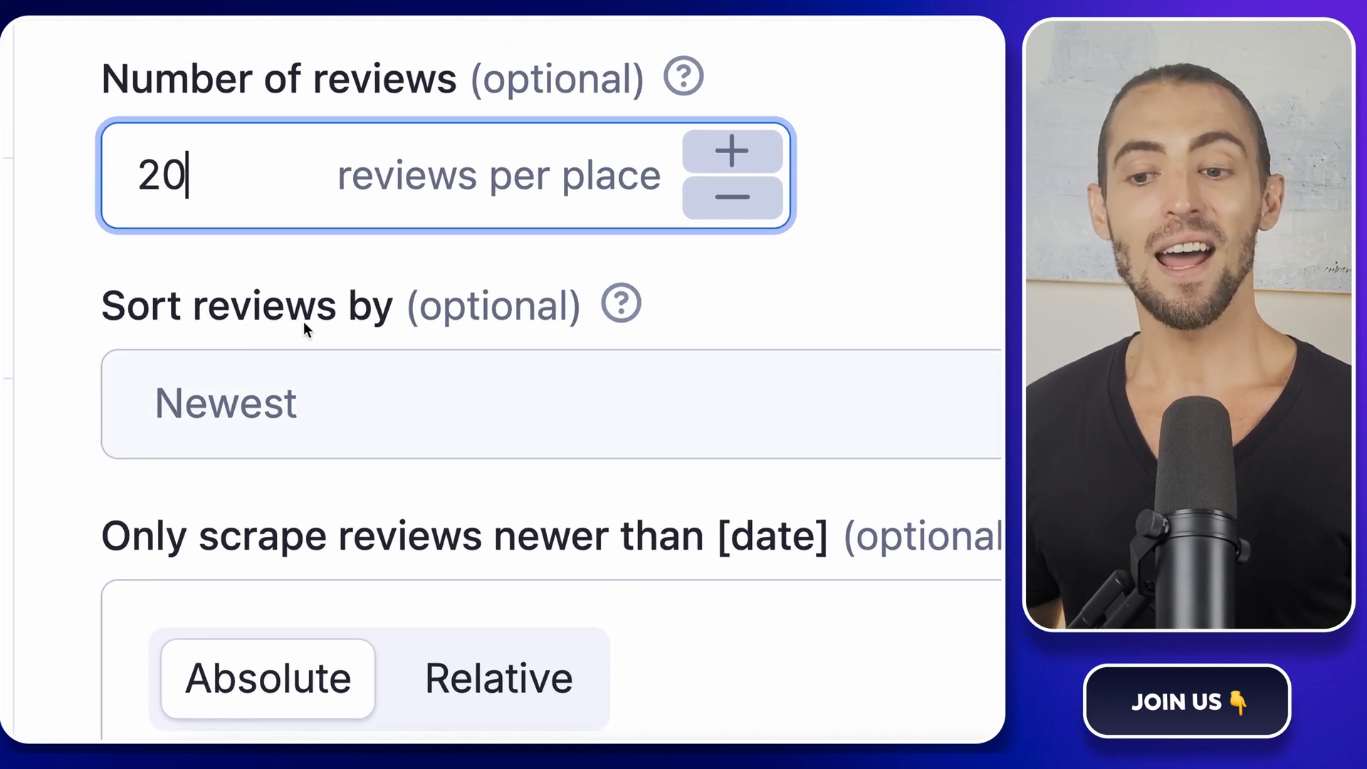
left_click(523, 403)
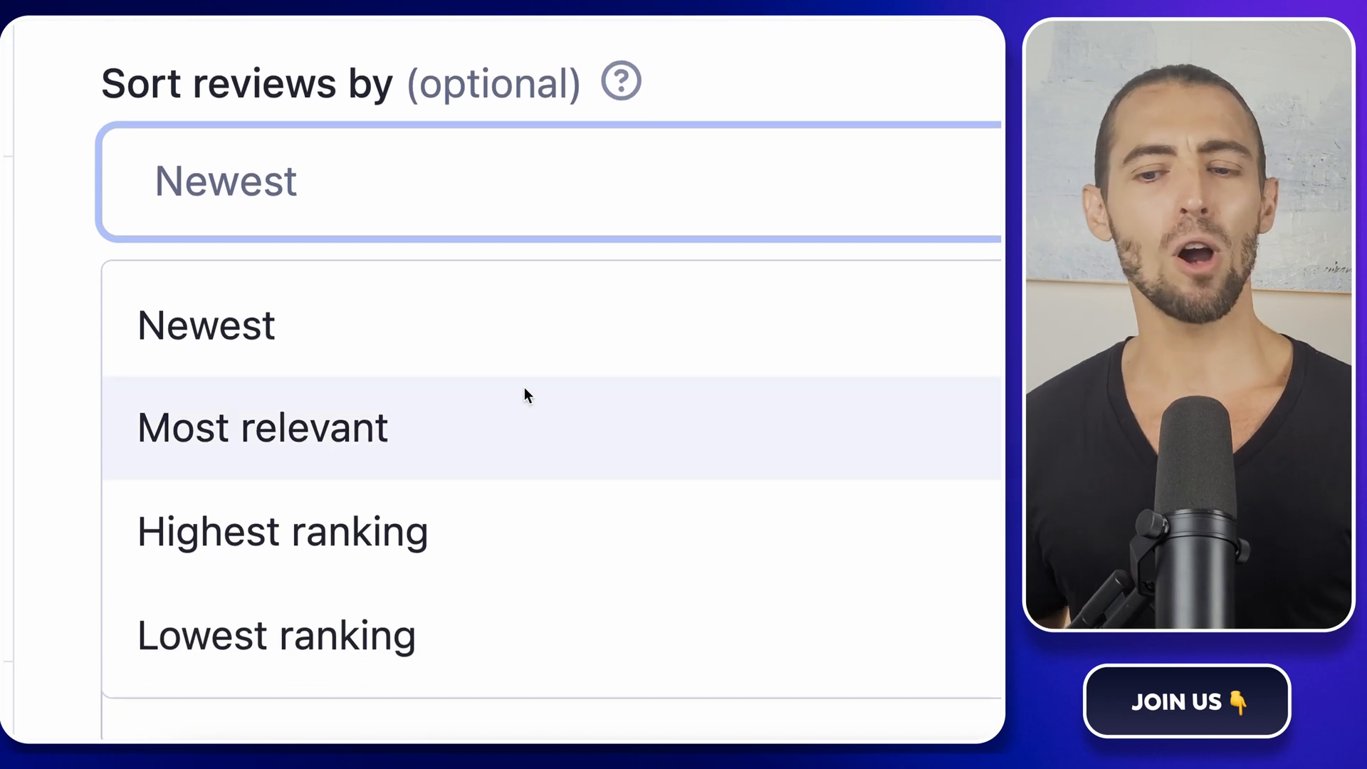
mouse_move(703, 181)
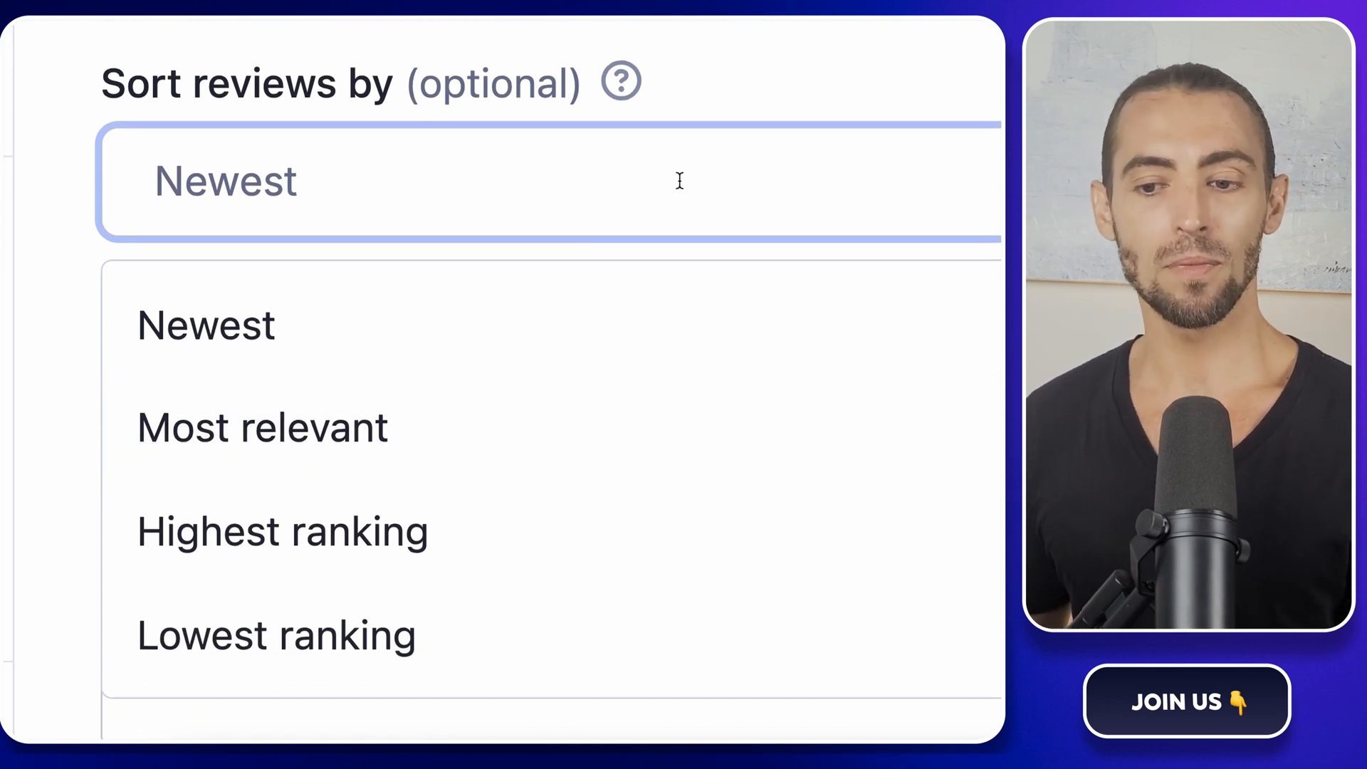
mouse_move(648, 204)
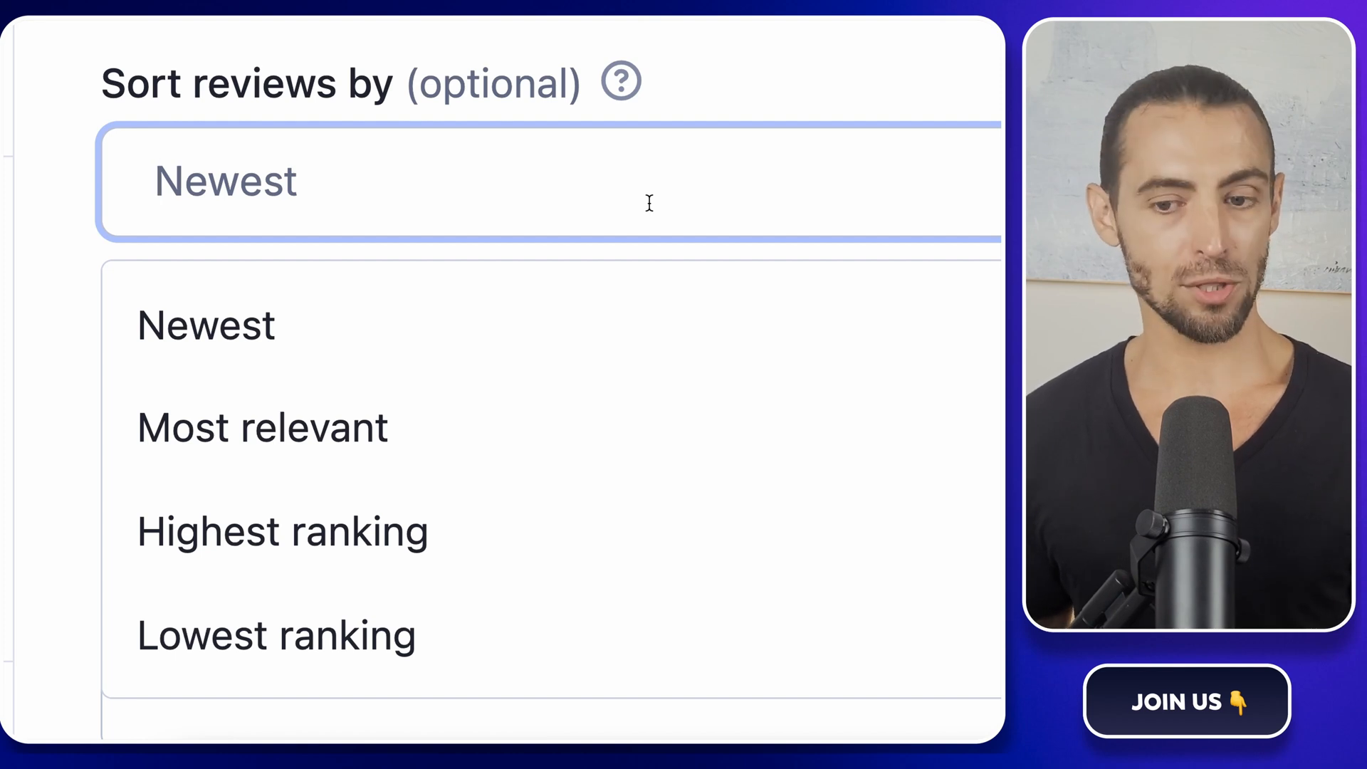
mouse_move(401, 531)
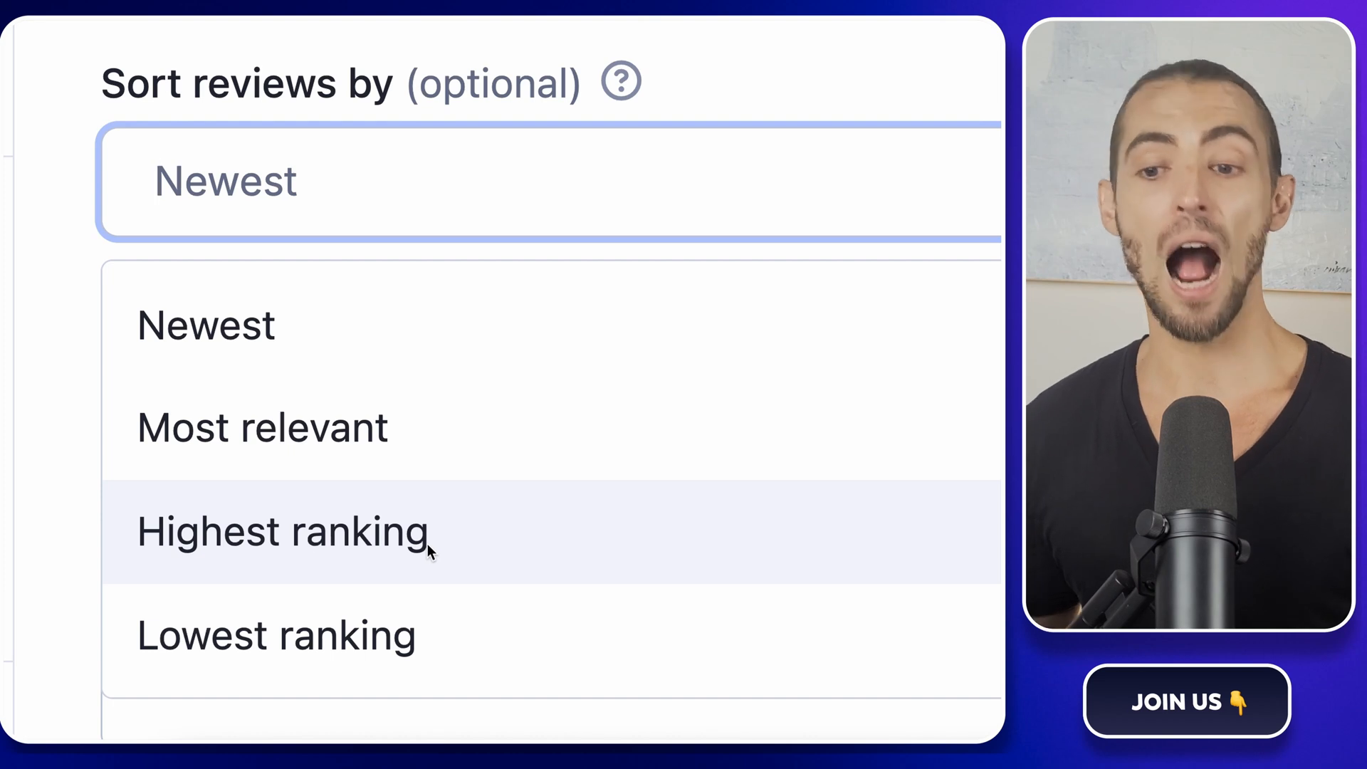
mouse_move(469, 658)
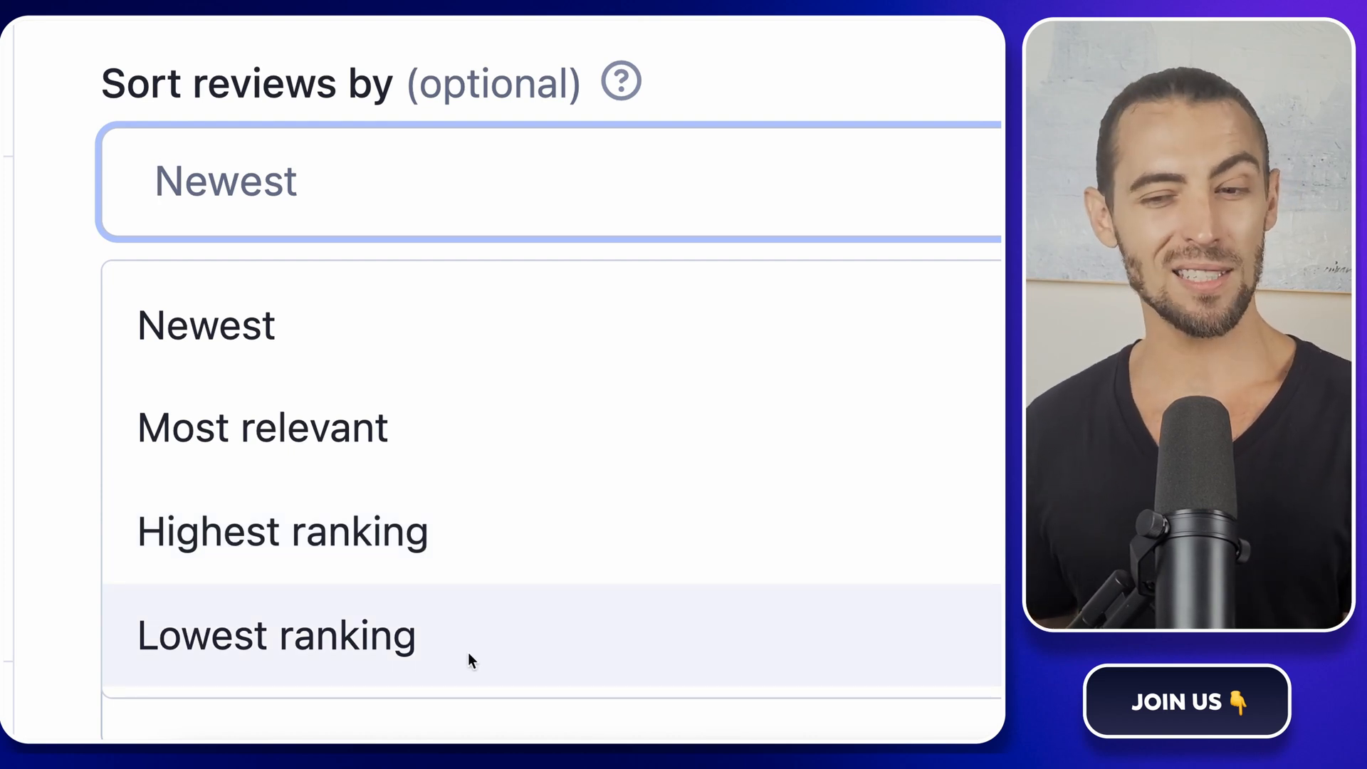
mouse_move(462, 428)
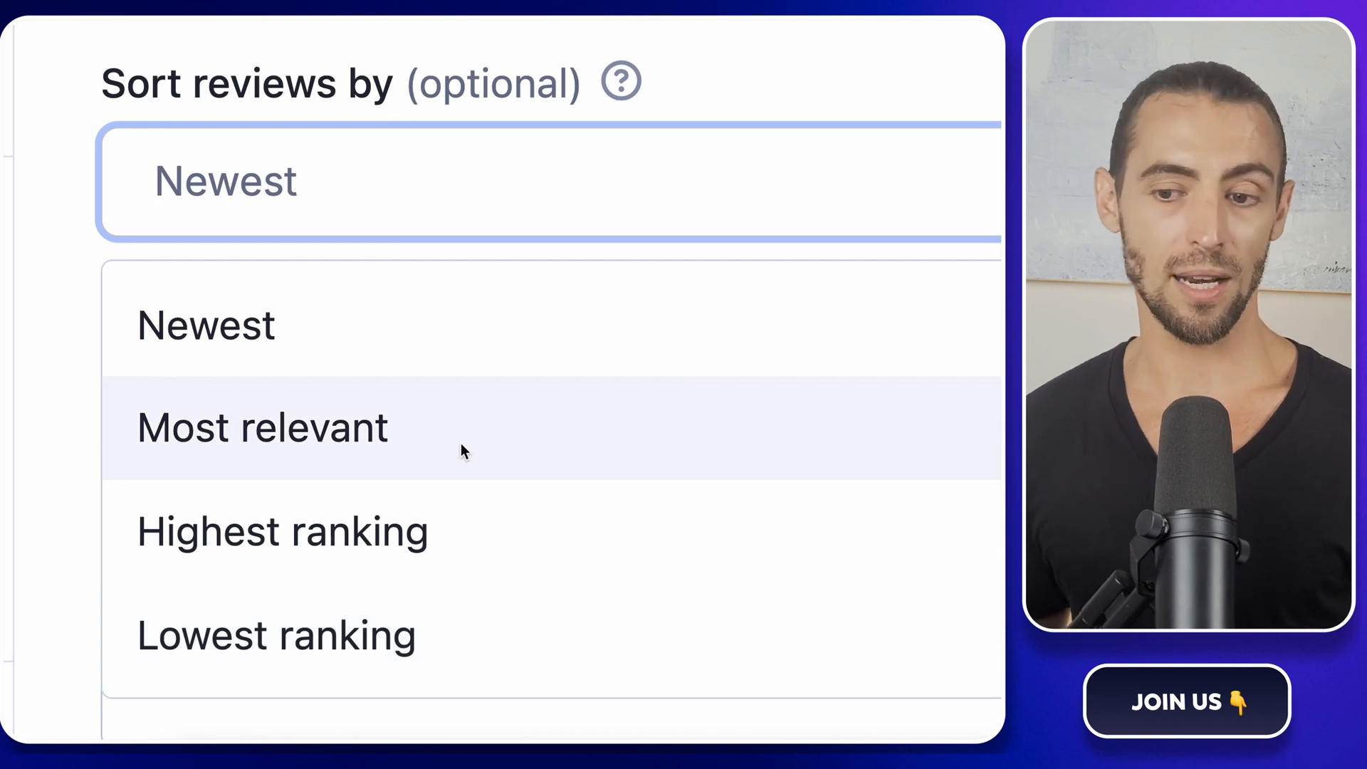
mouse_move(452, 366)
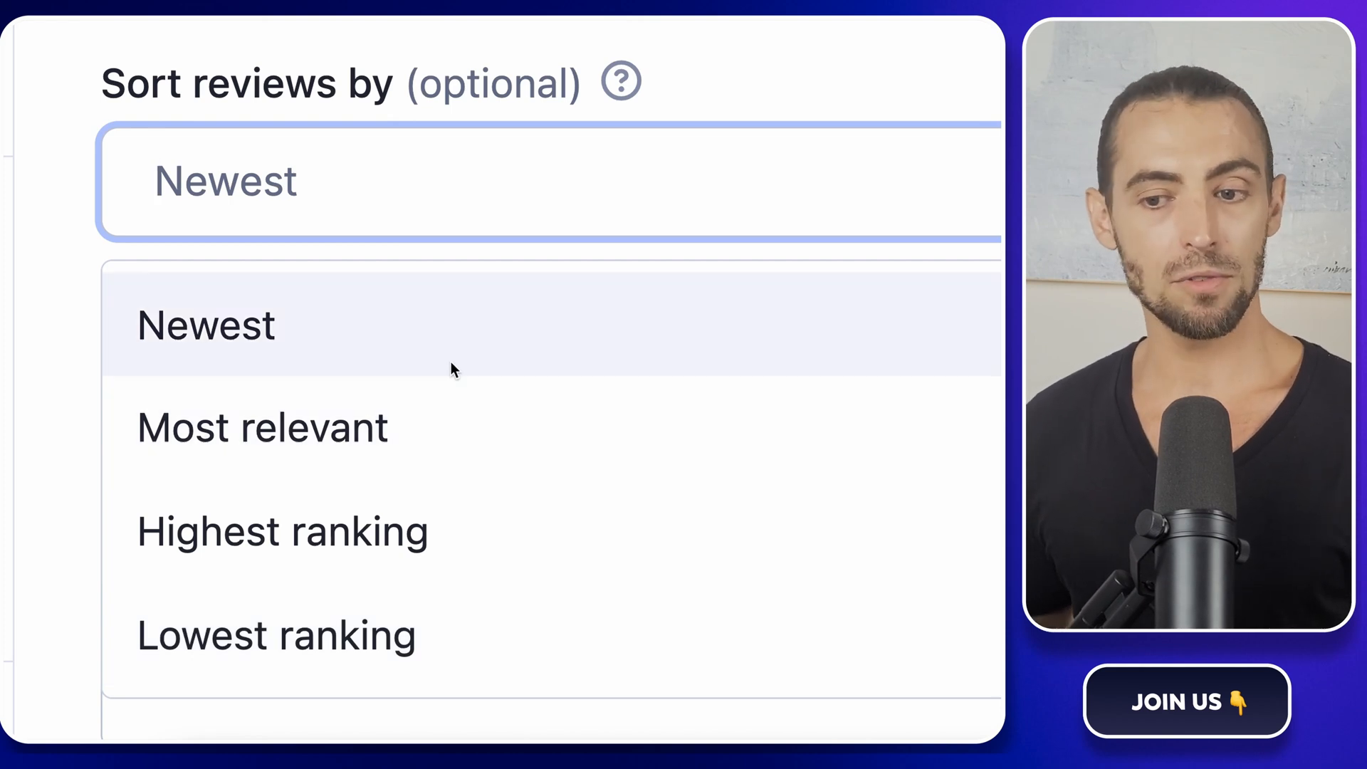
left_click(207, 324)
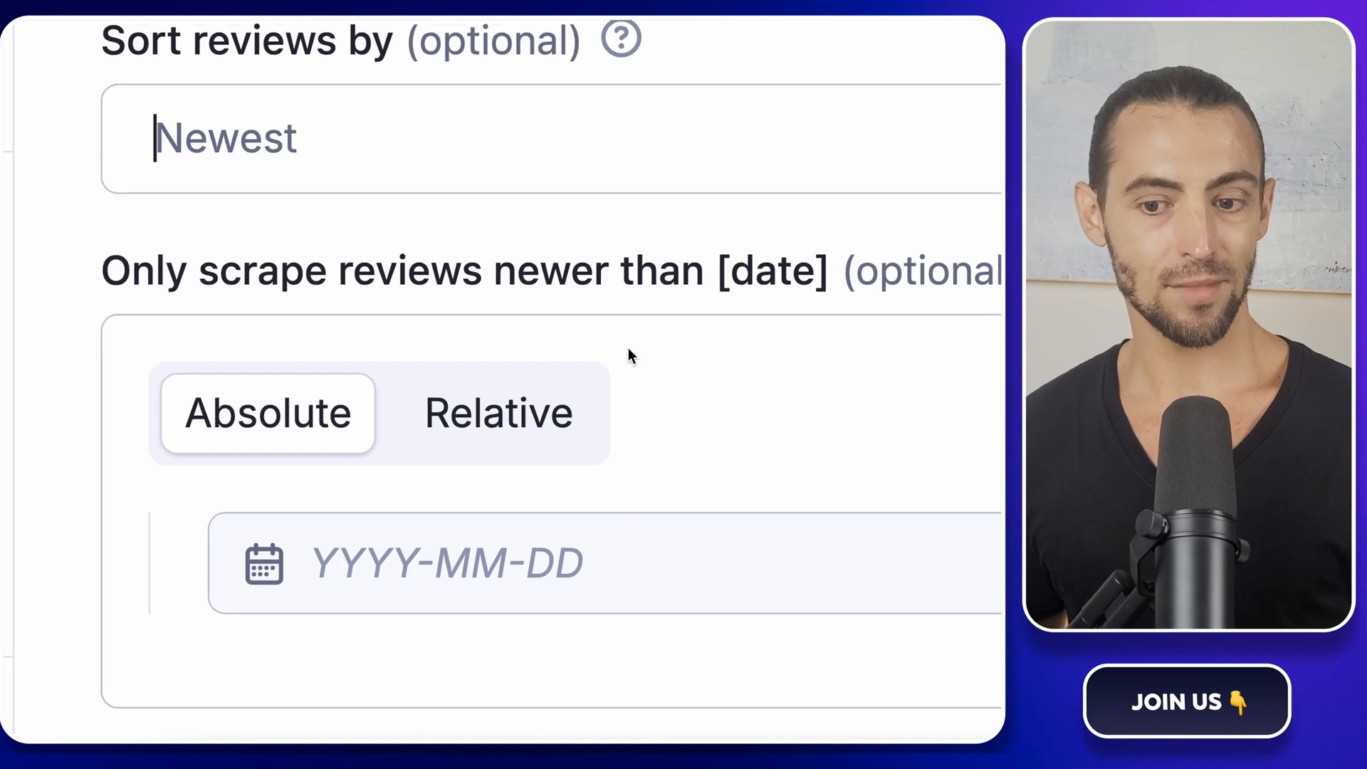
Set 'Only scrape reviews newer than' to 2025-02-05, keeping English language and all origins
scroll("down", 3)
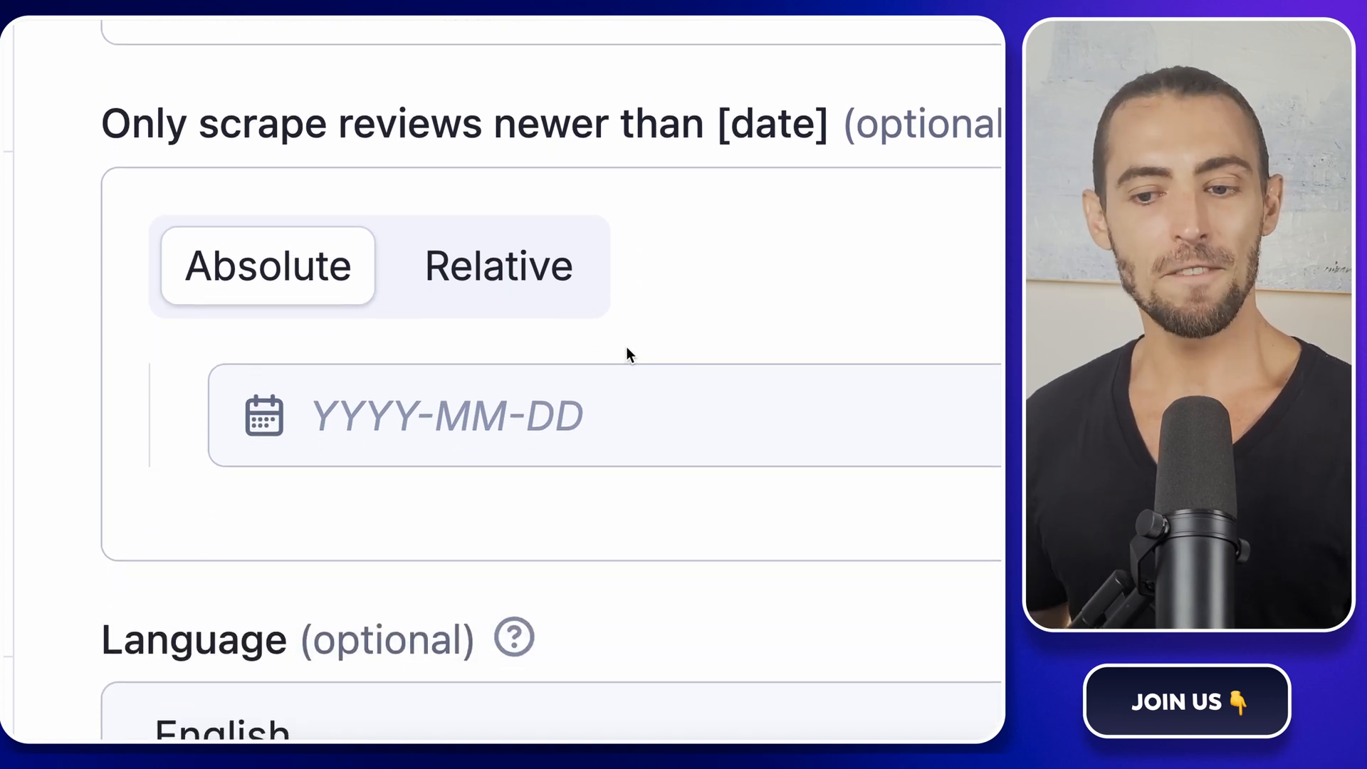
left_click(444, 414)
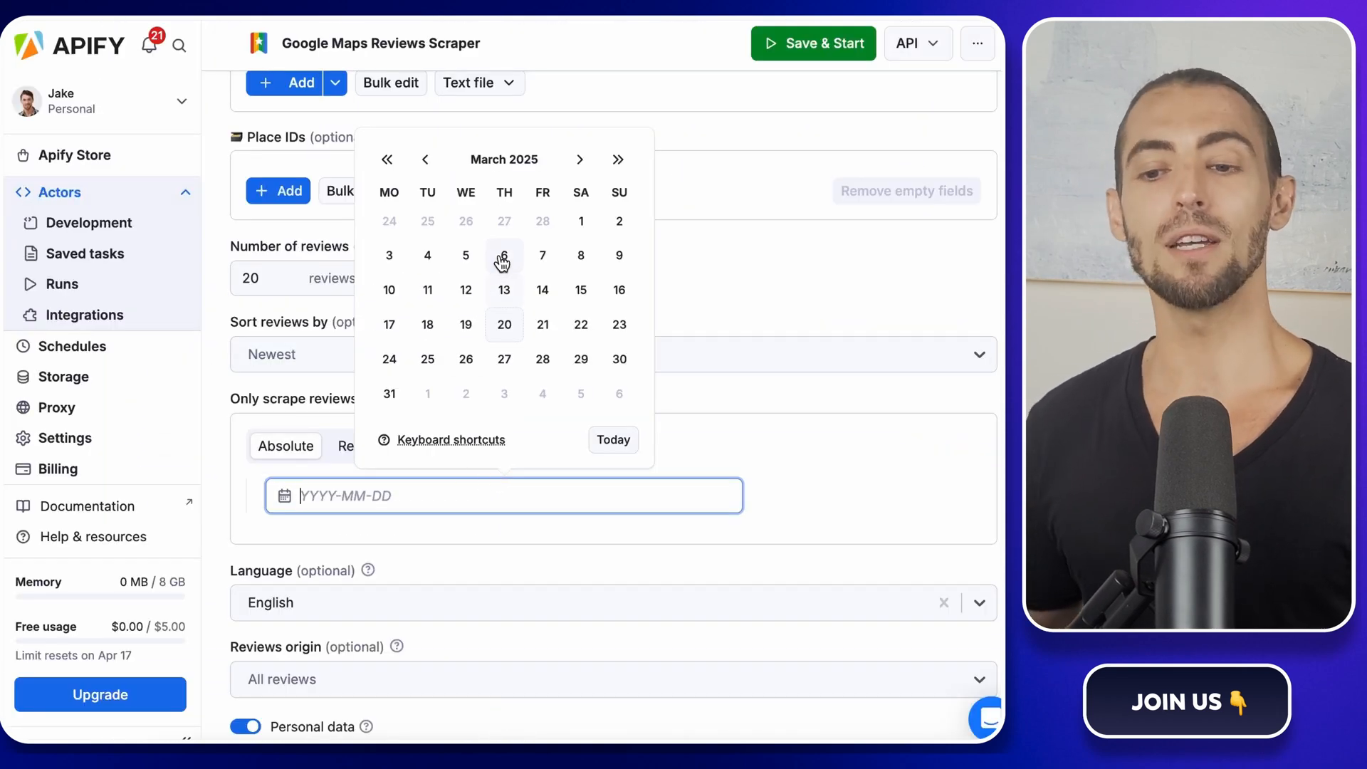
left_click(426, 159)
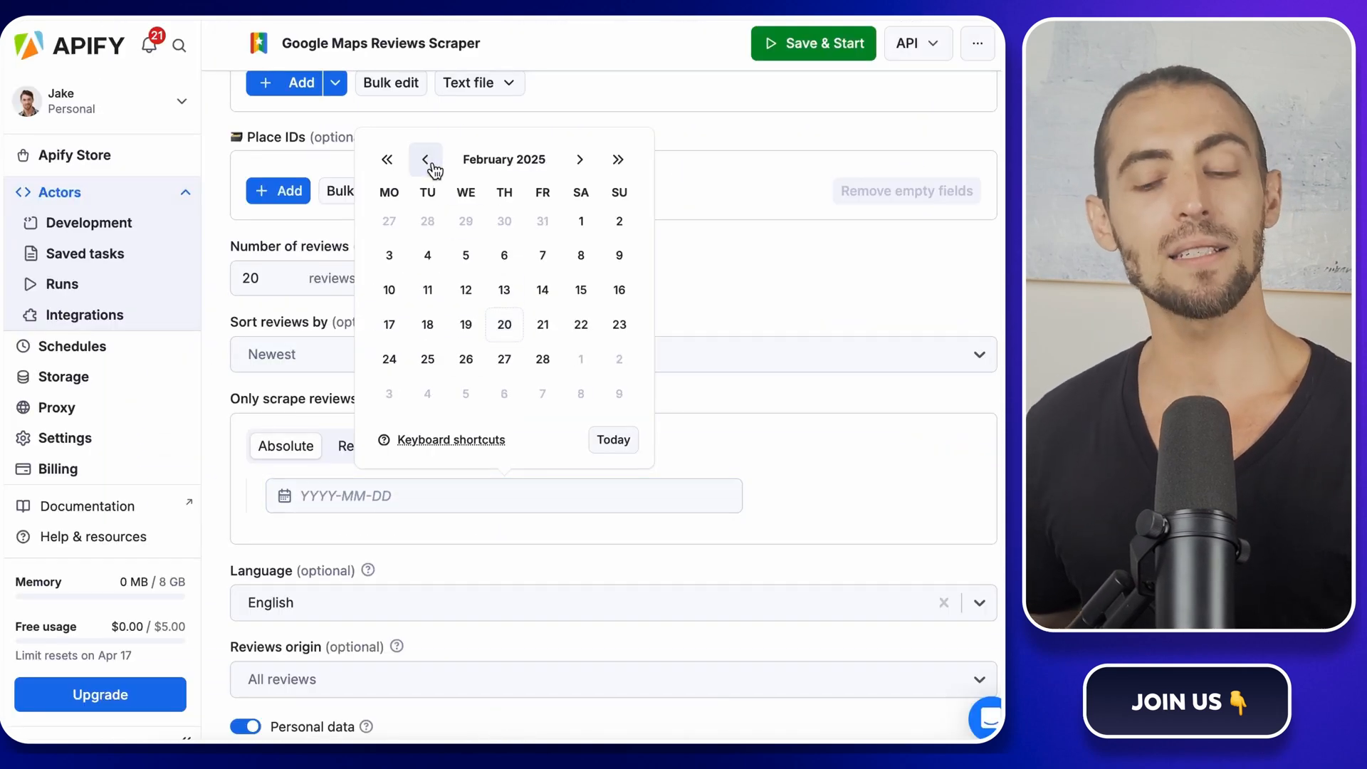
mouse_move(522, 295)
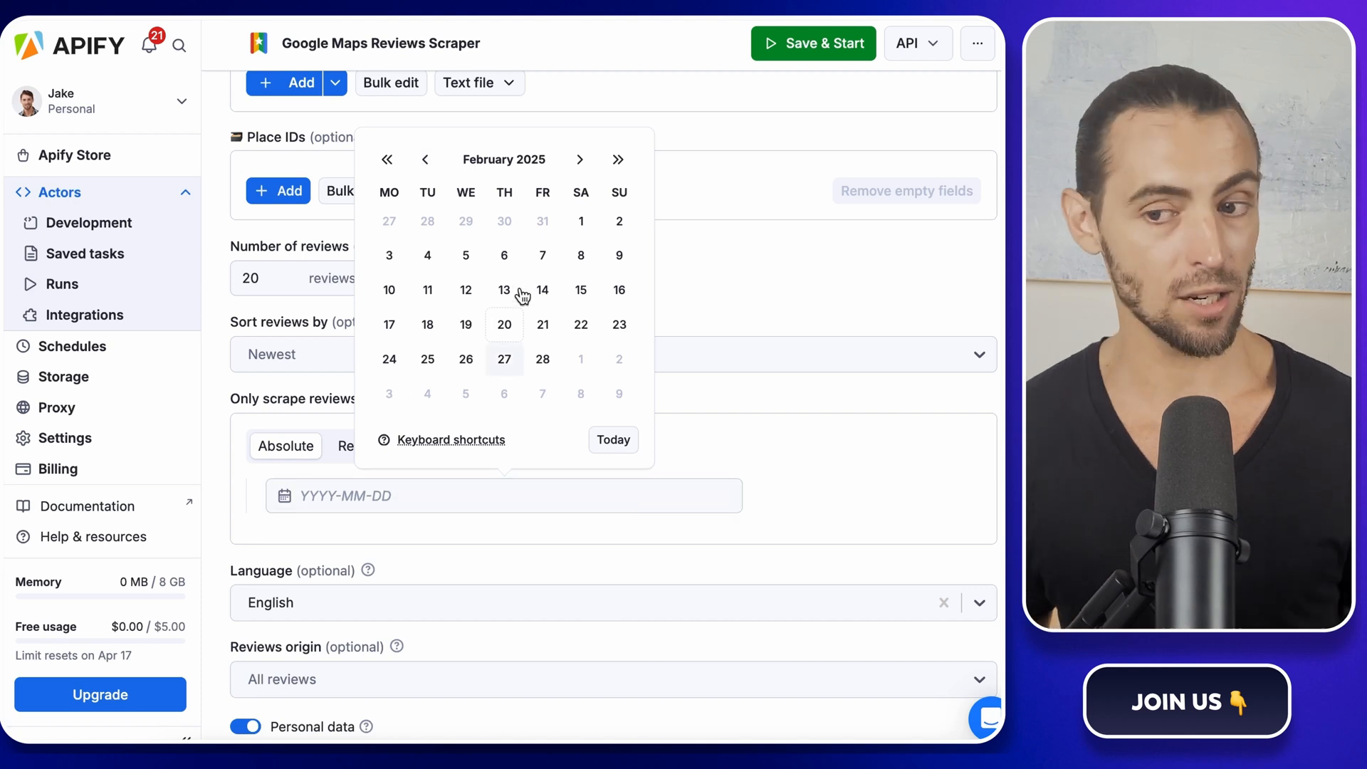
left_click(464, 255)
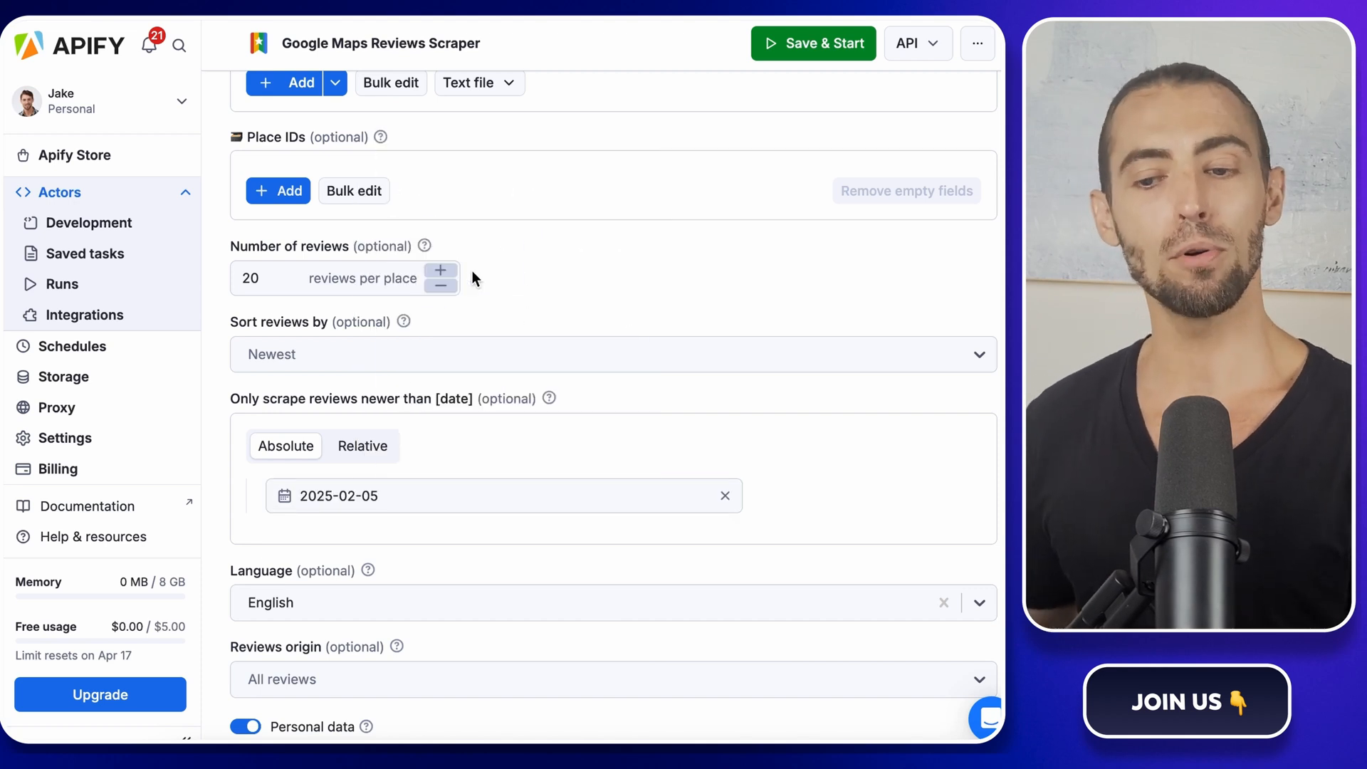
mouse_move(462, 558)
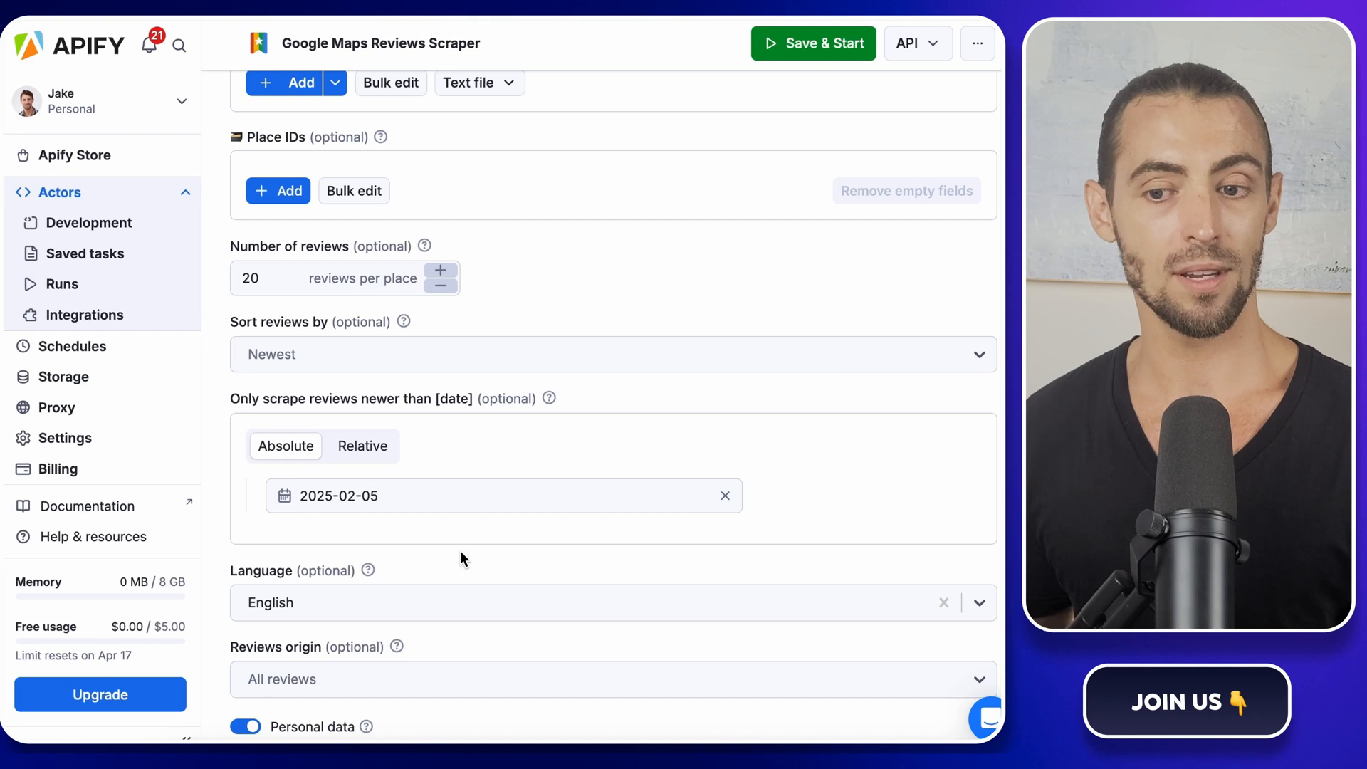
scroll("down", 3)
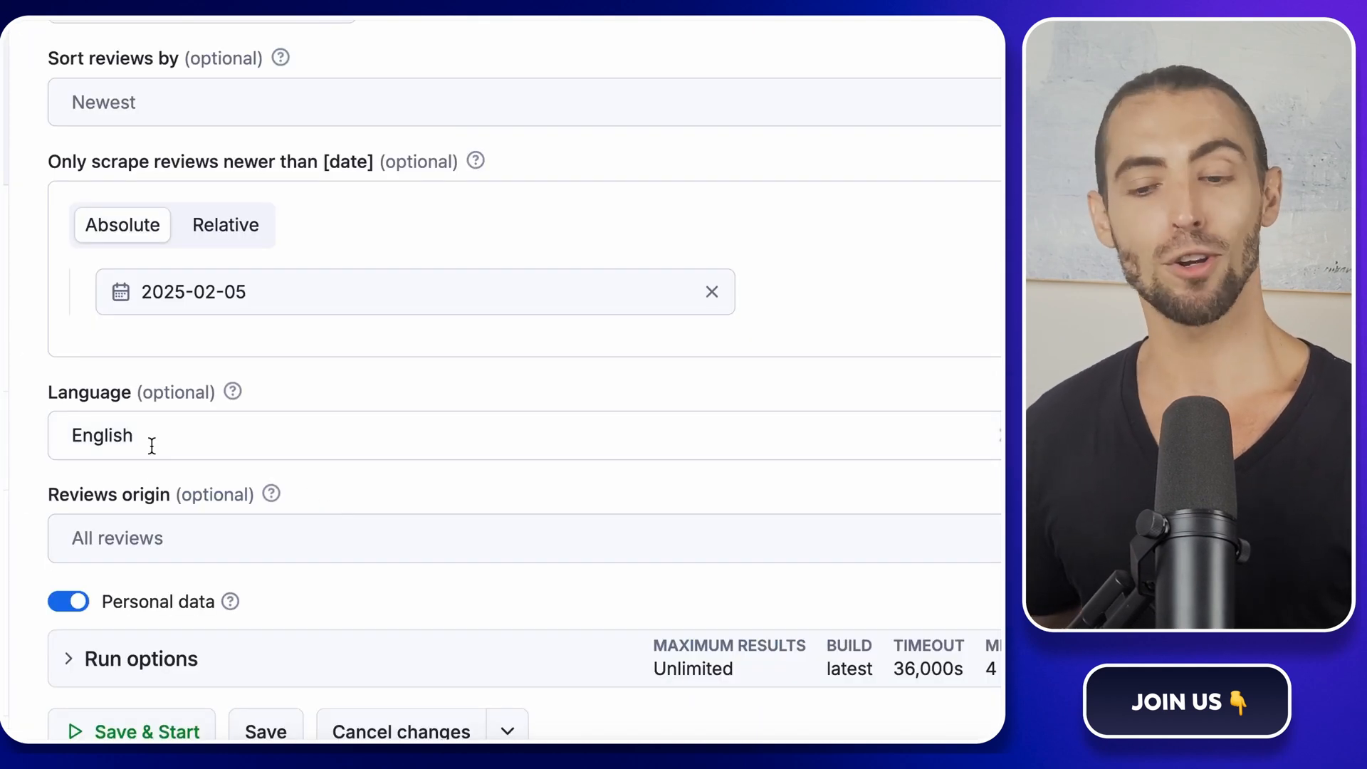
left_click(522, 436)
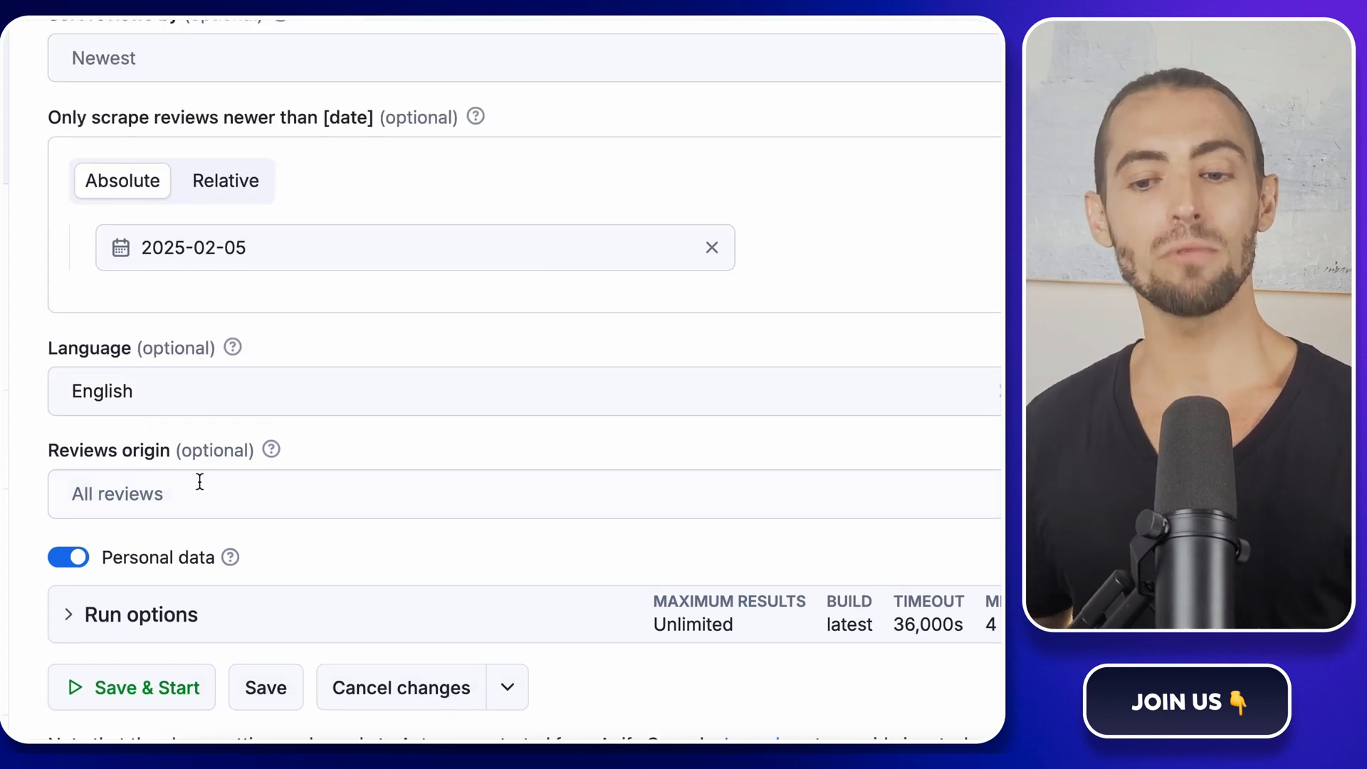
scroll("down", 3)
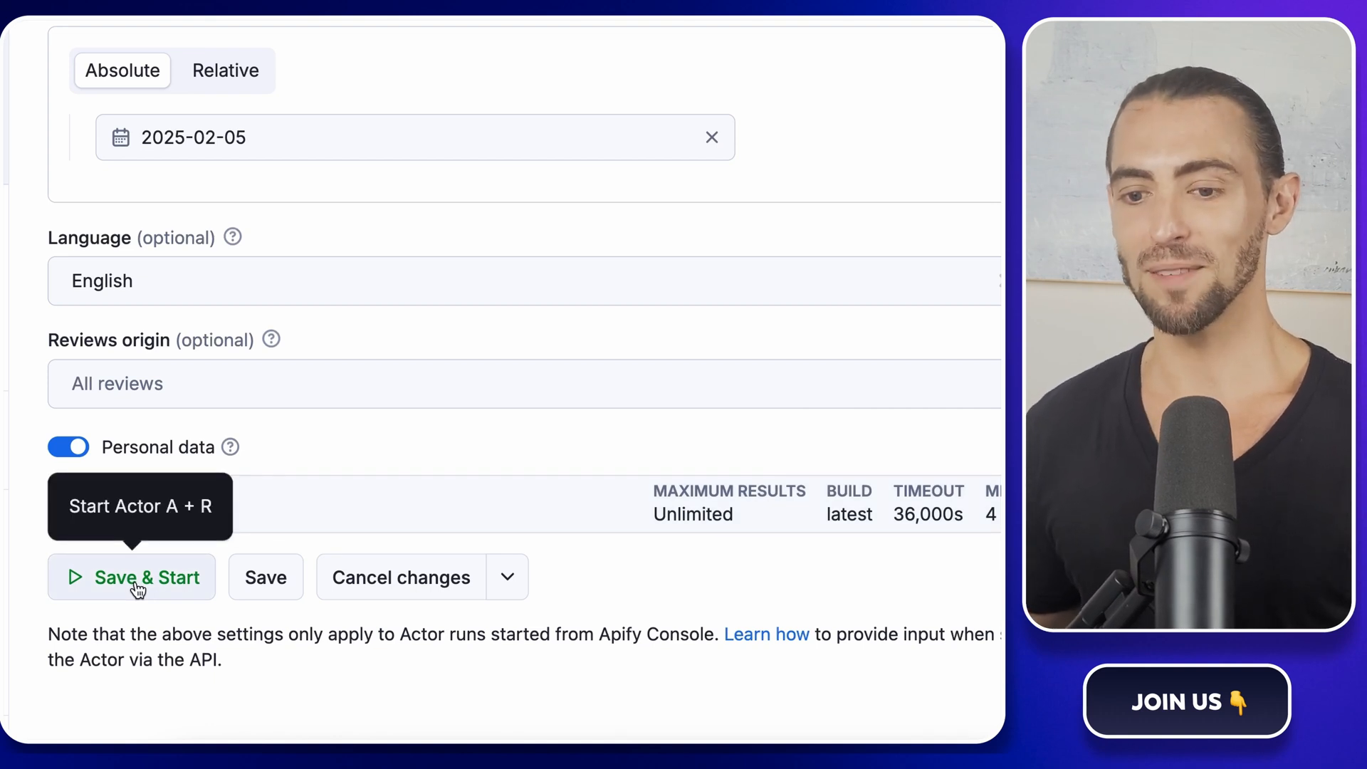
mouse_move(359, 460)
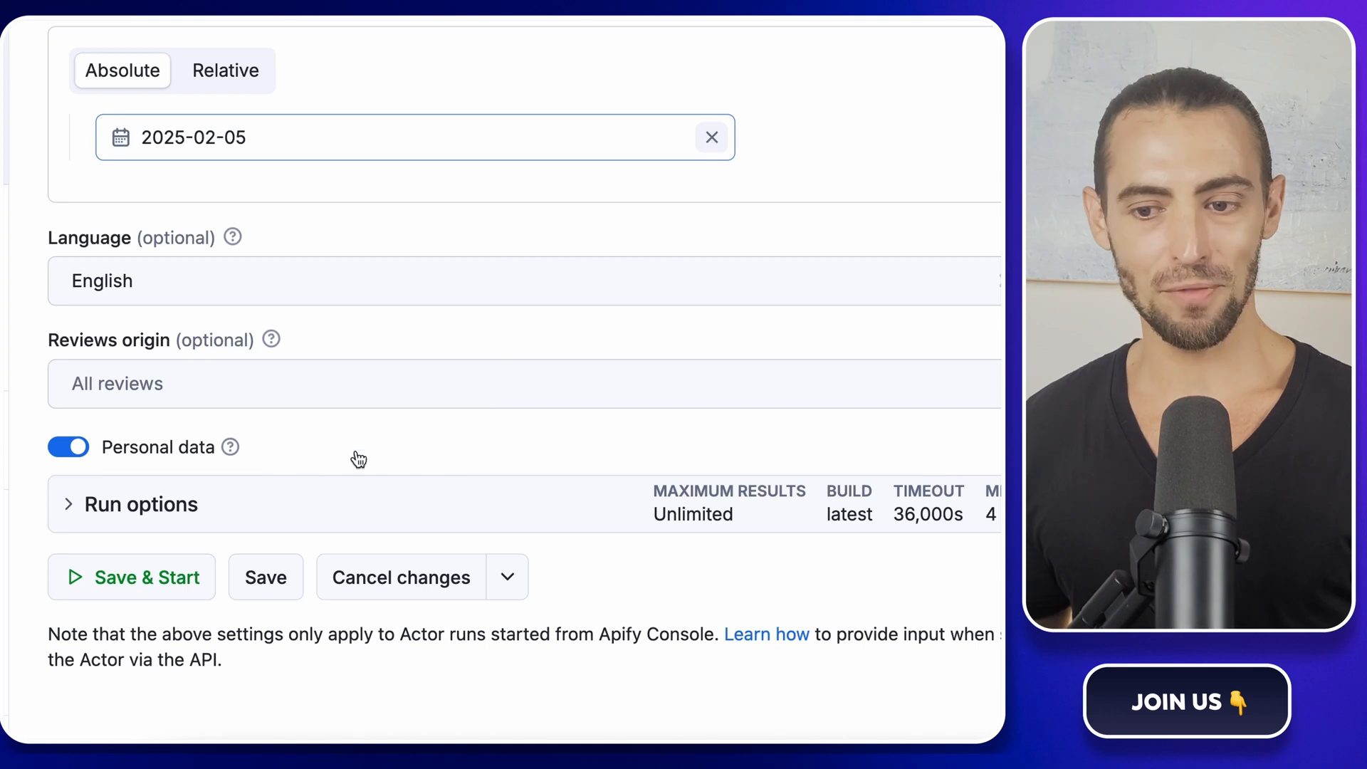
Save the input and start the scraper run, yielding 20 reviews
left_click(710, 136)
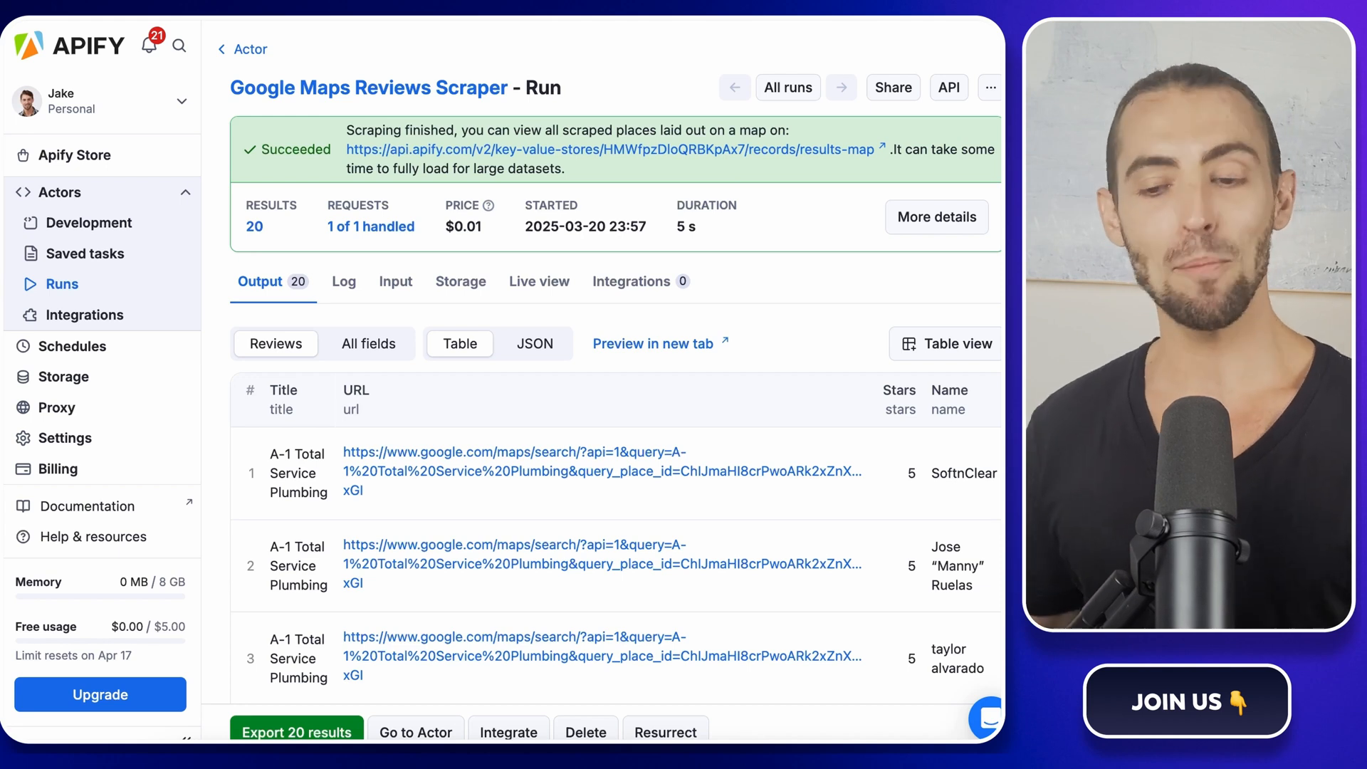
scroll("down", 3)
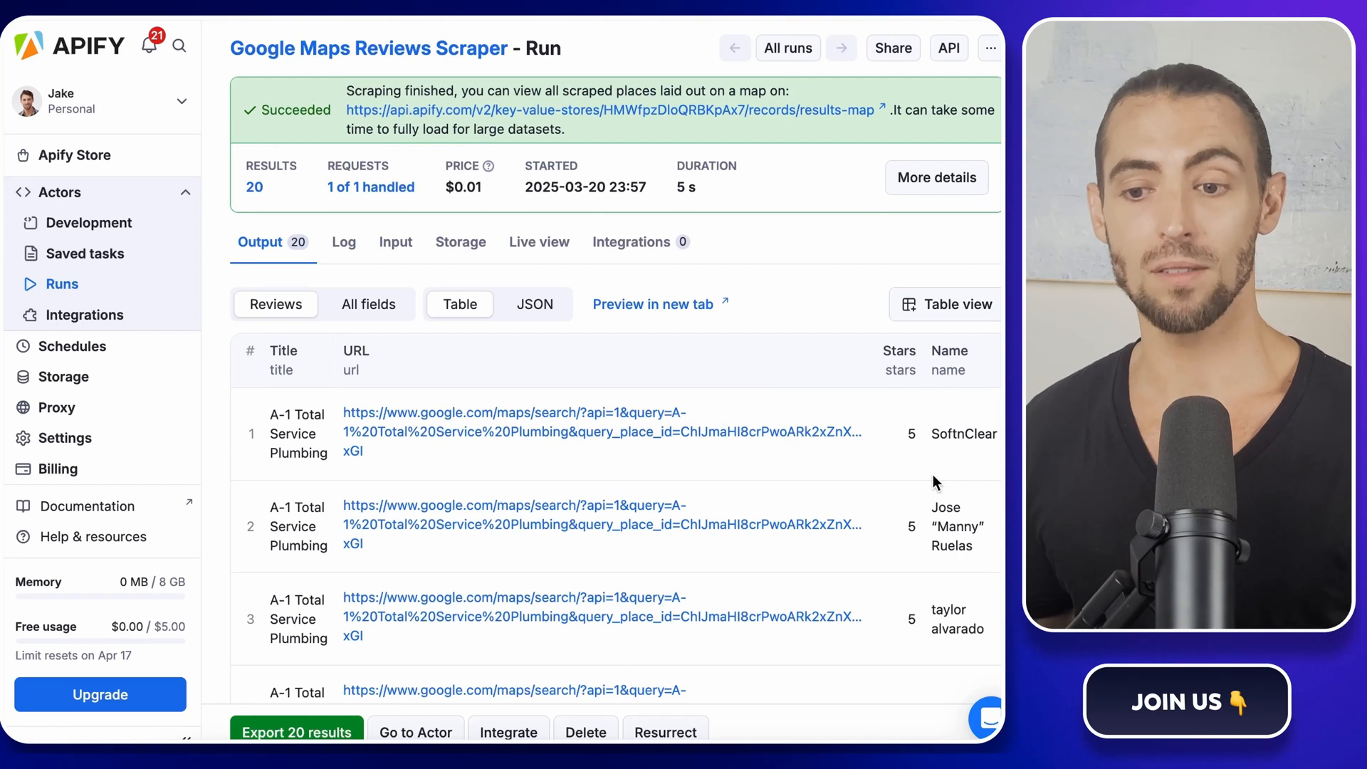
scroll("right", 3)
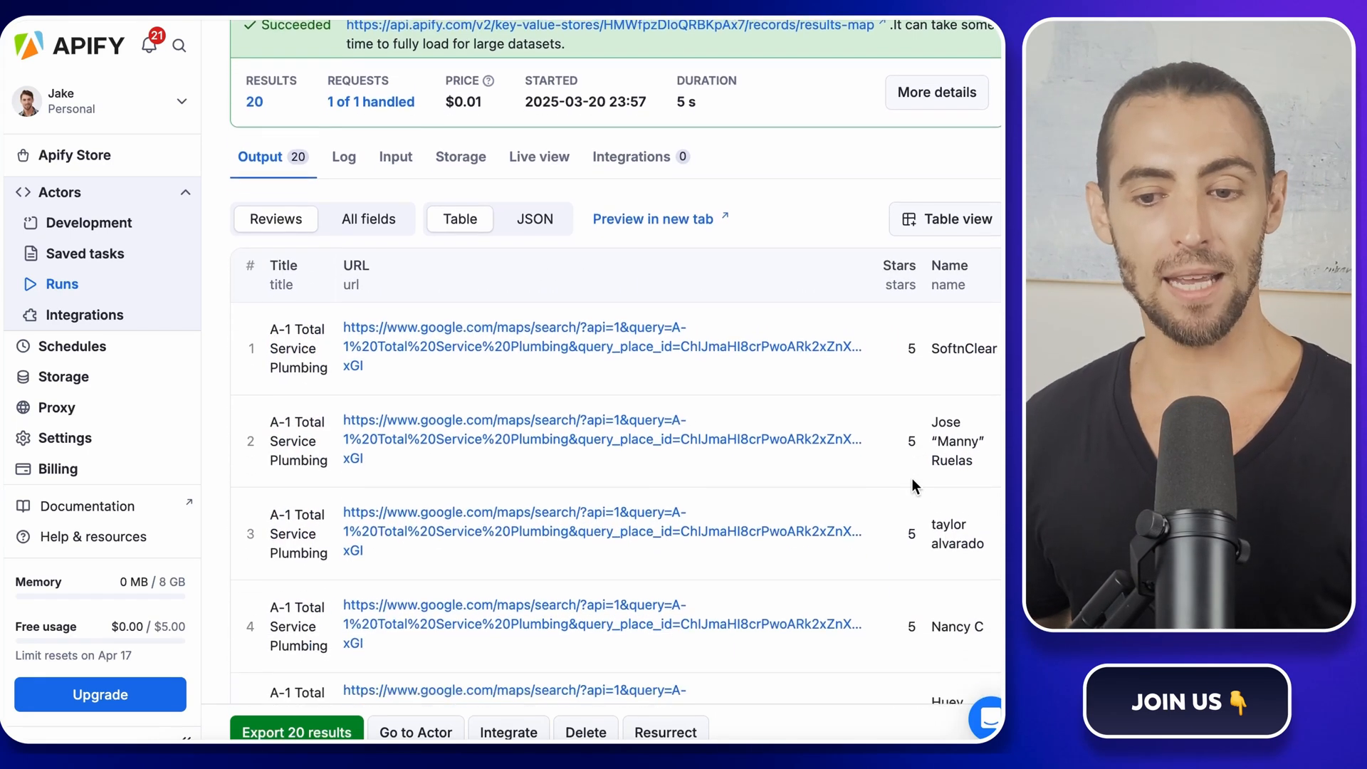
scroll("down", 3)
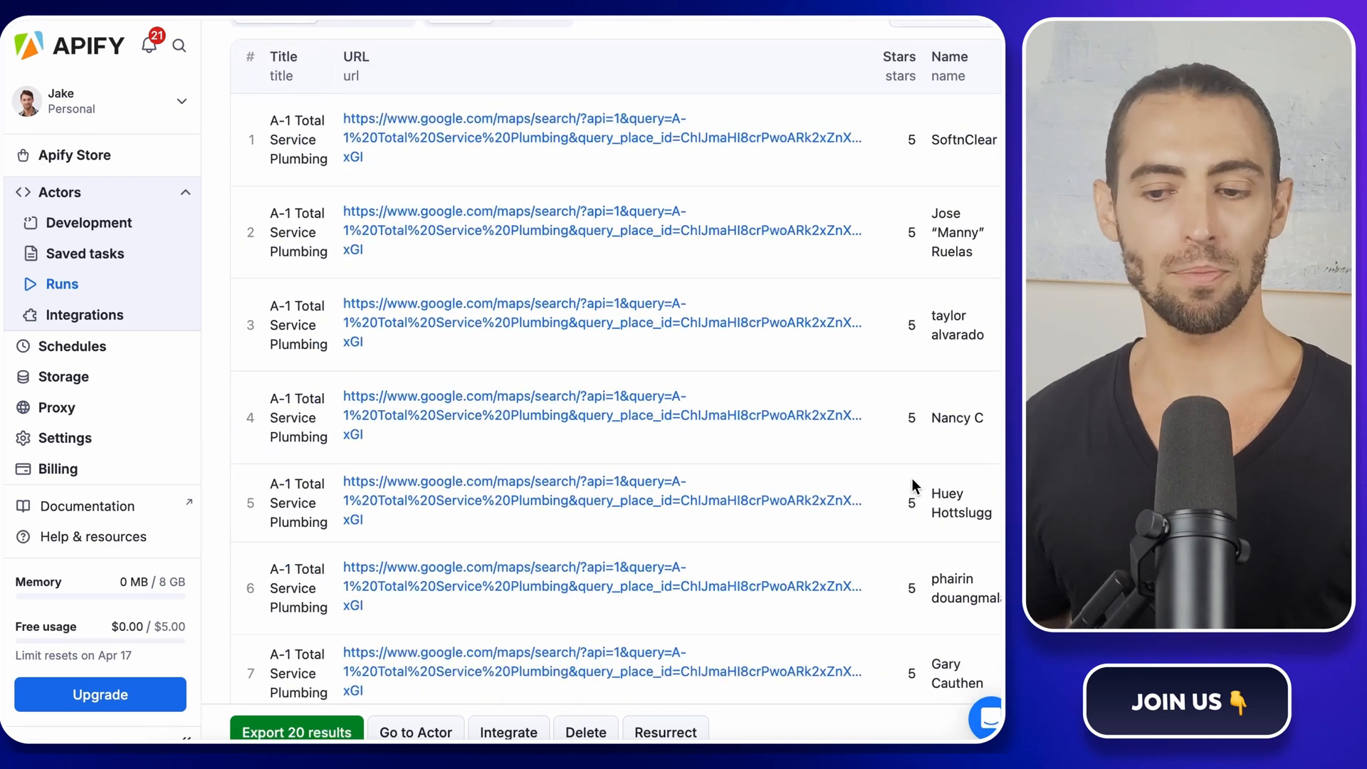
scroll("down", 3)
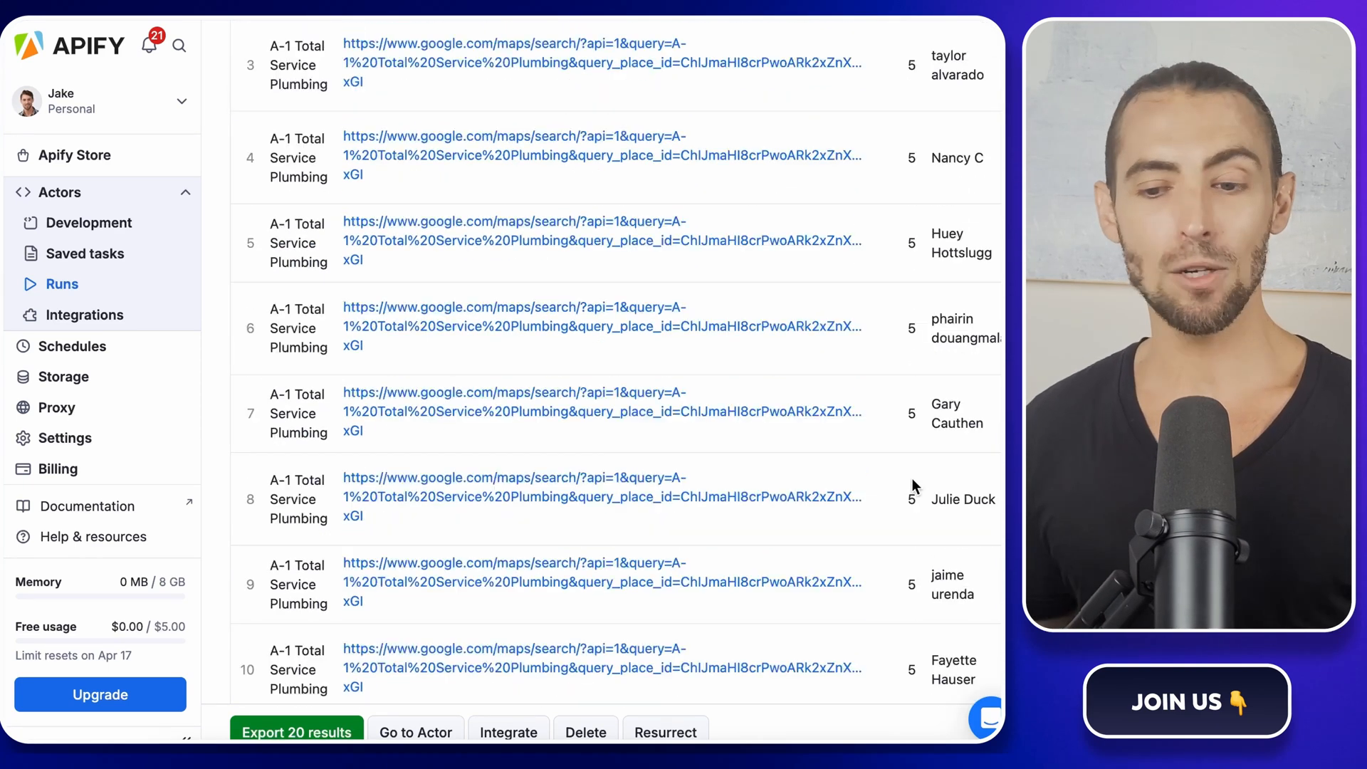
scroll("down", 3)
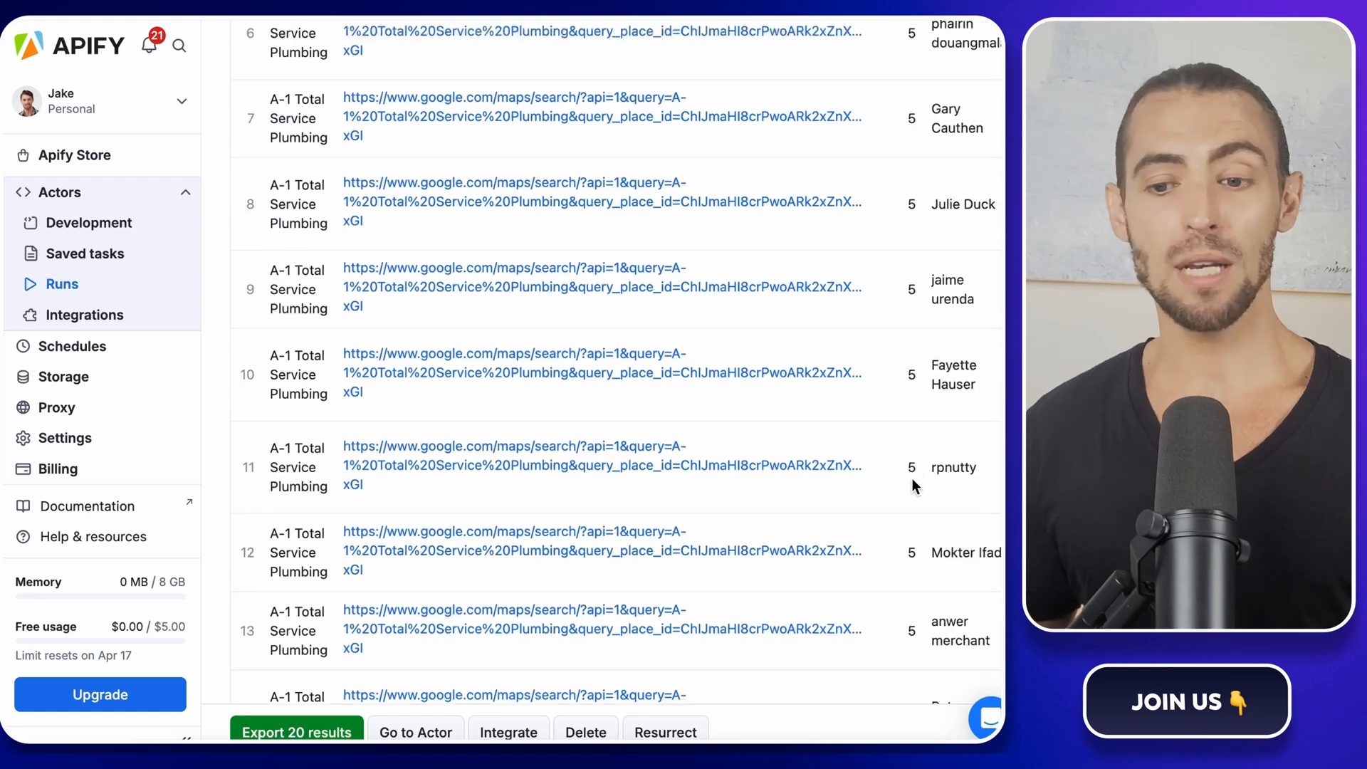
scroll("down", 3)
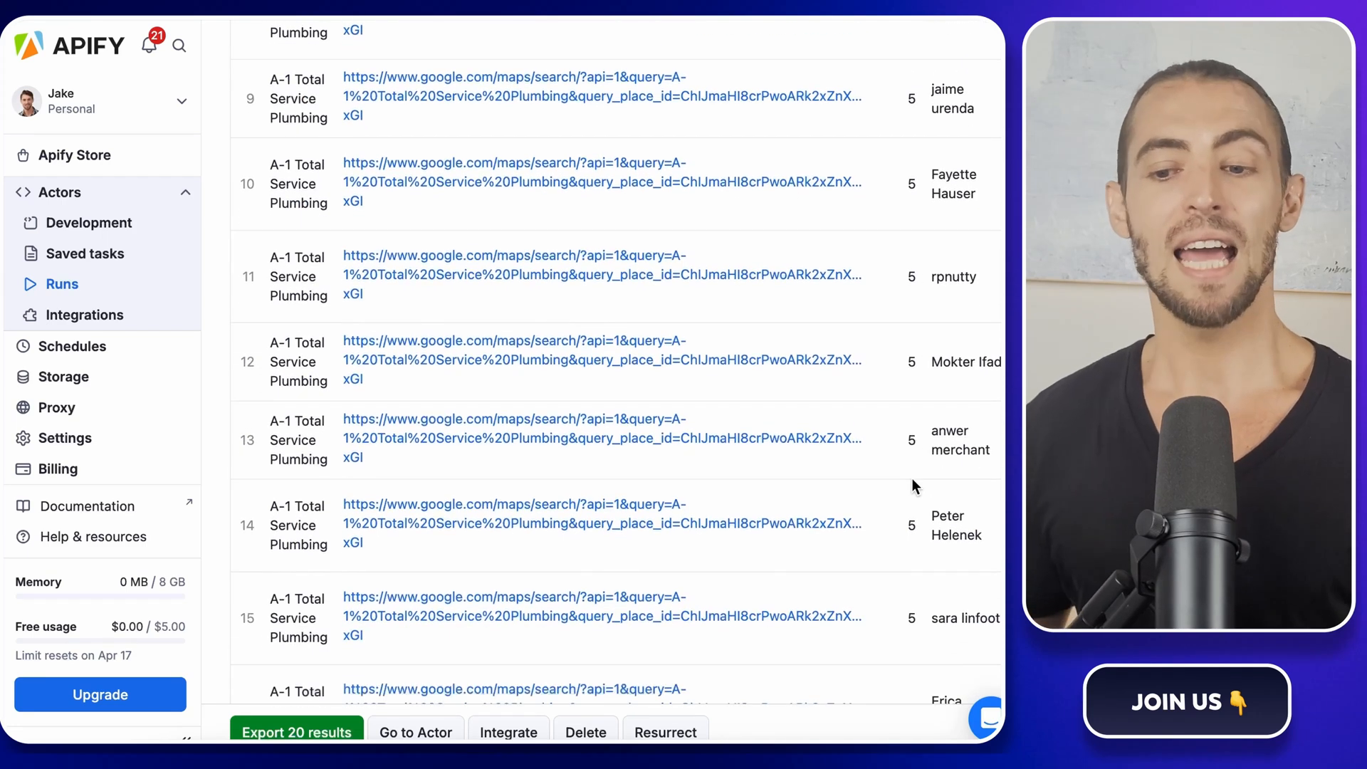
scroll("down", 3)
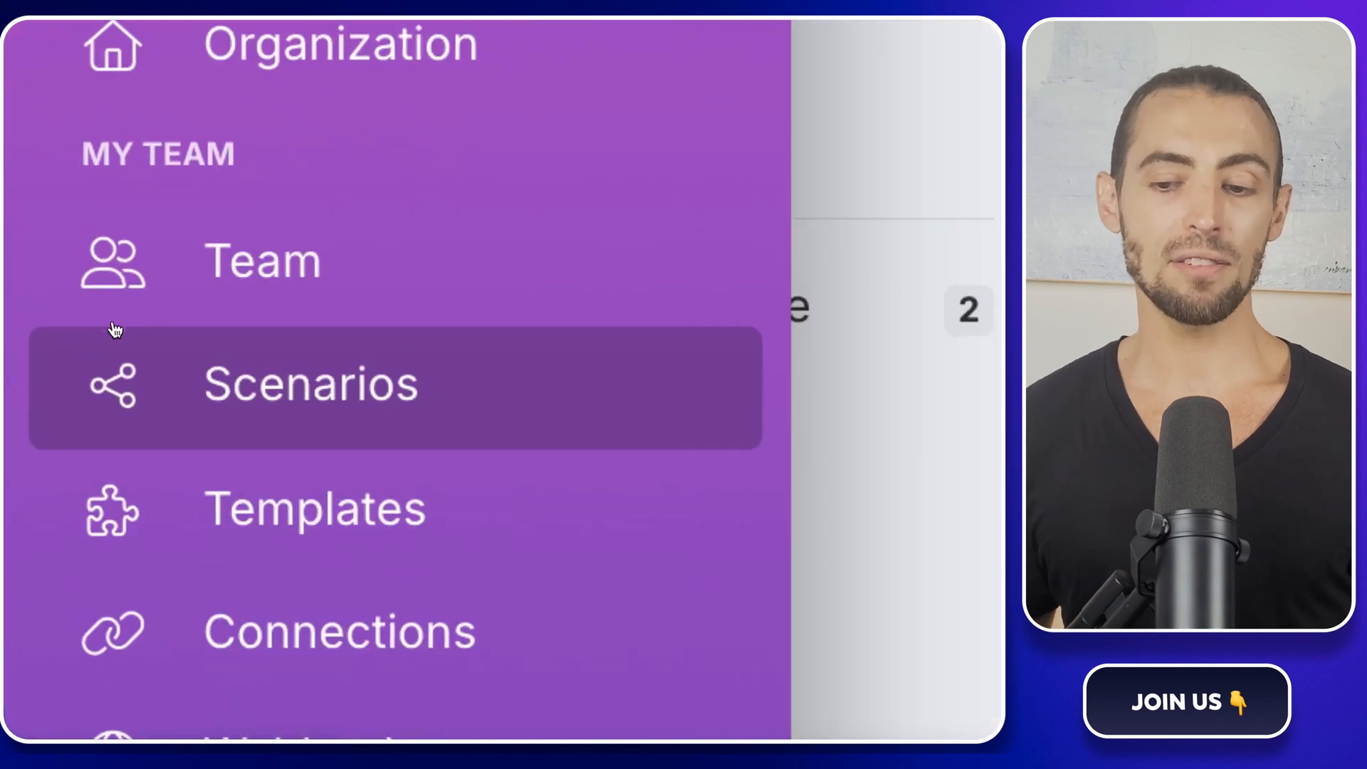
mouse_move(219, 409)
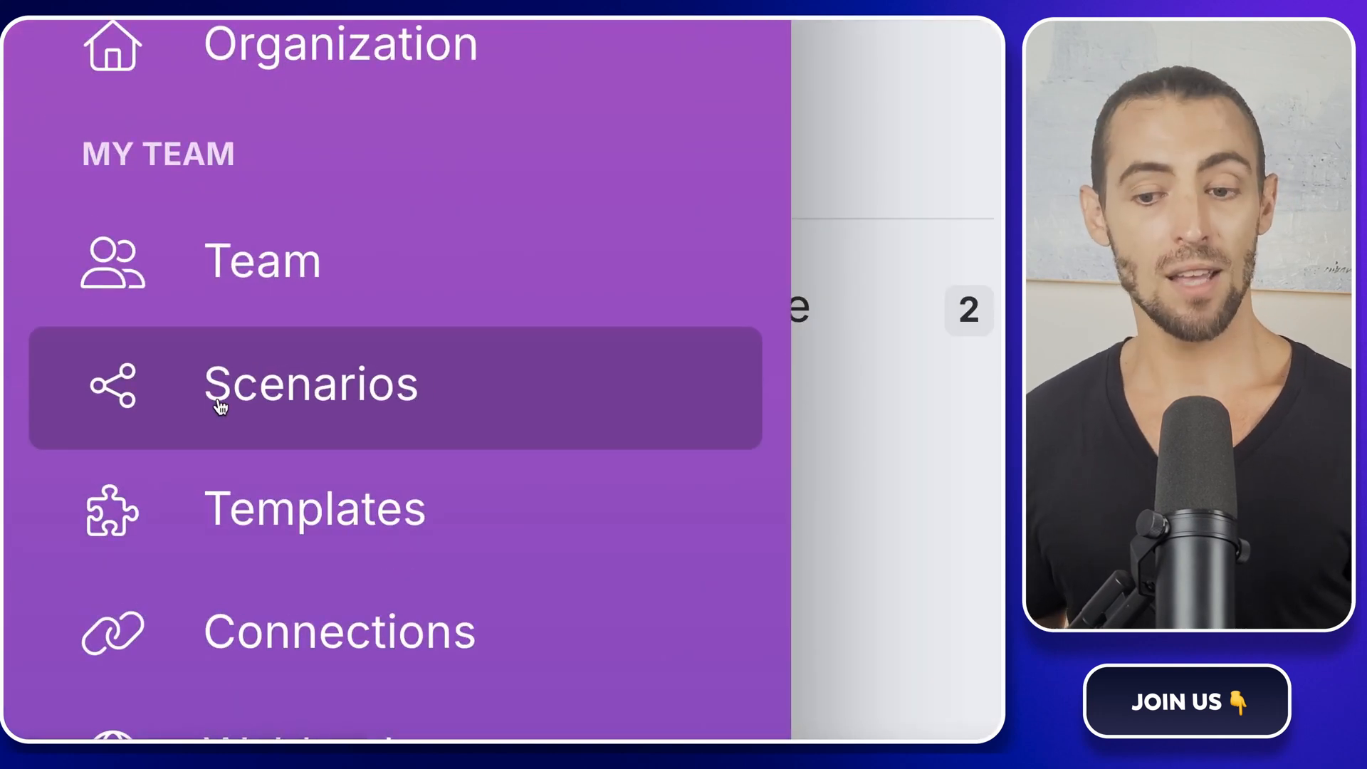
Create a new scenario and rename it Google Review Scraper
left_click(310, 383)
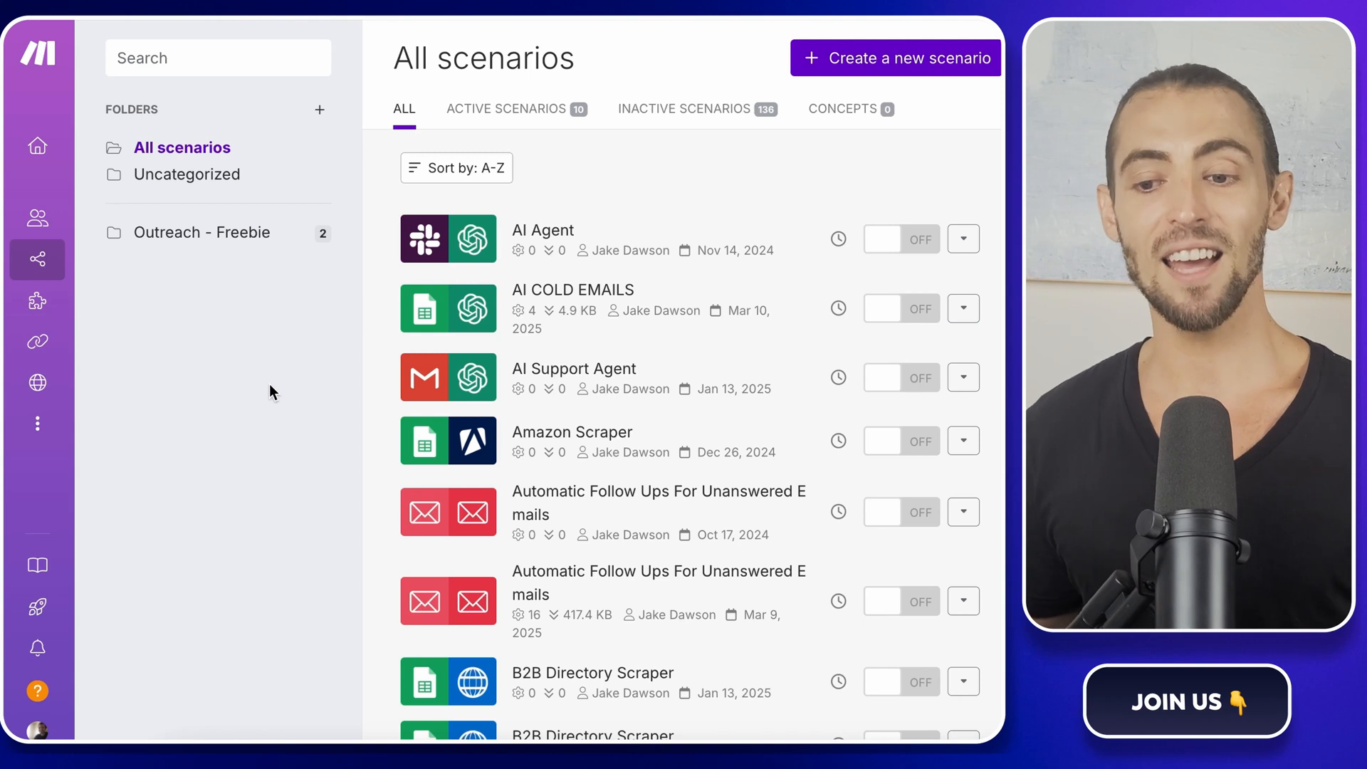
mouse_move(915, 126)
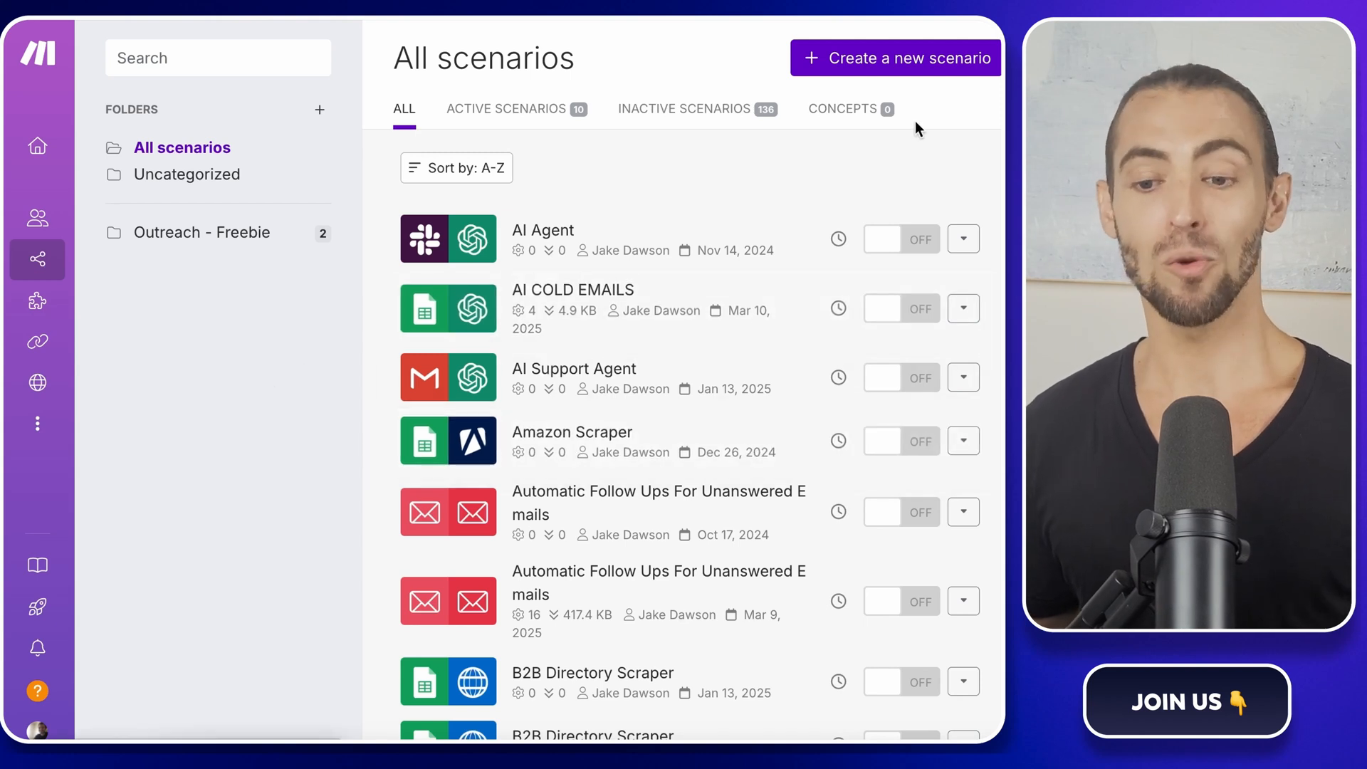
mouse_move(875, 77)
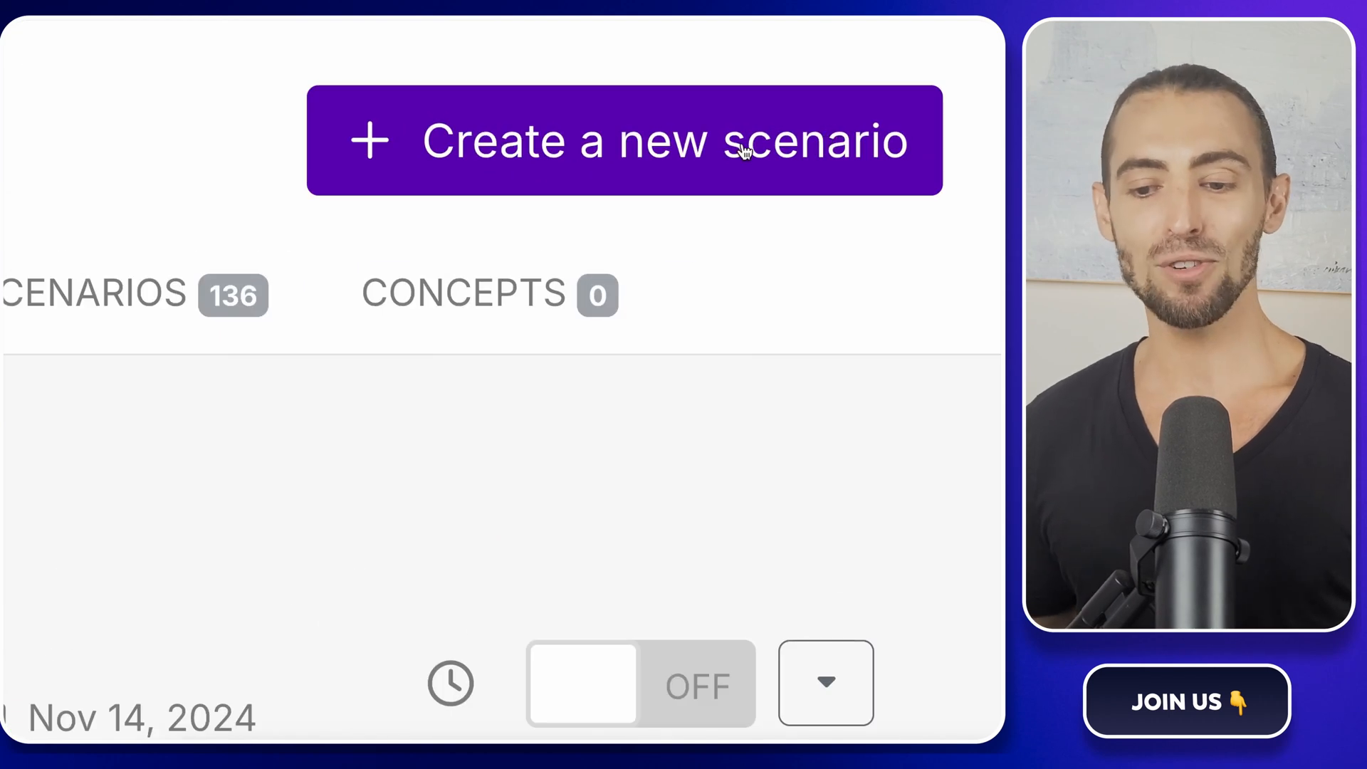
mouse_move(682, 168)
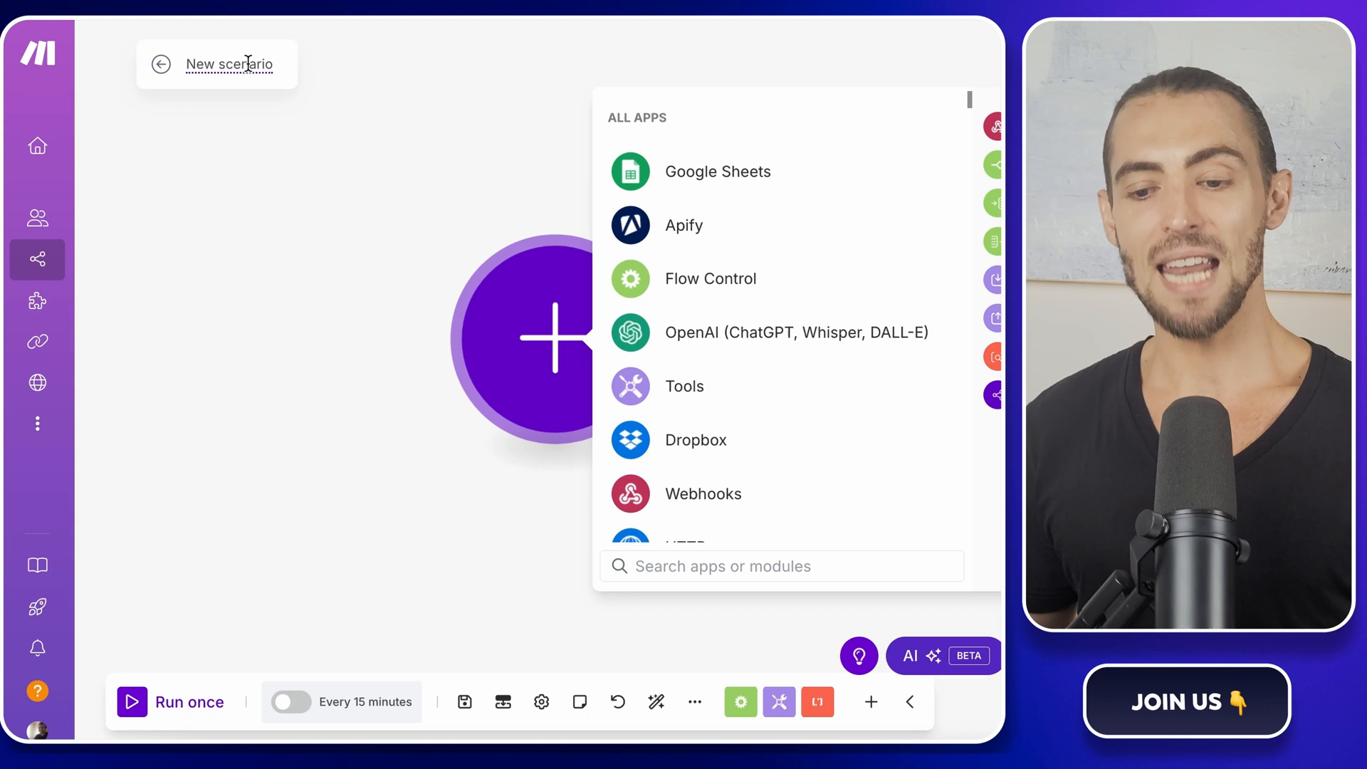
double_click(230, 64)
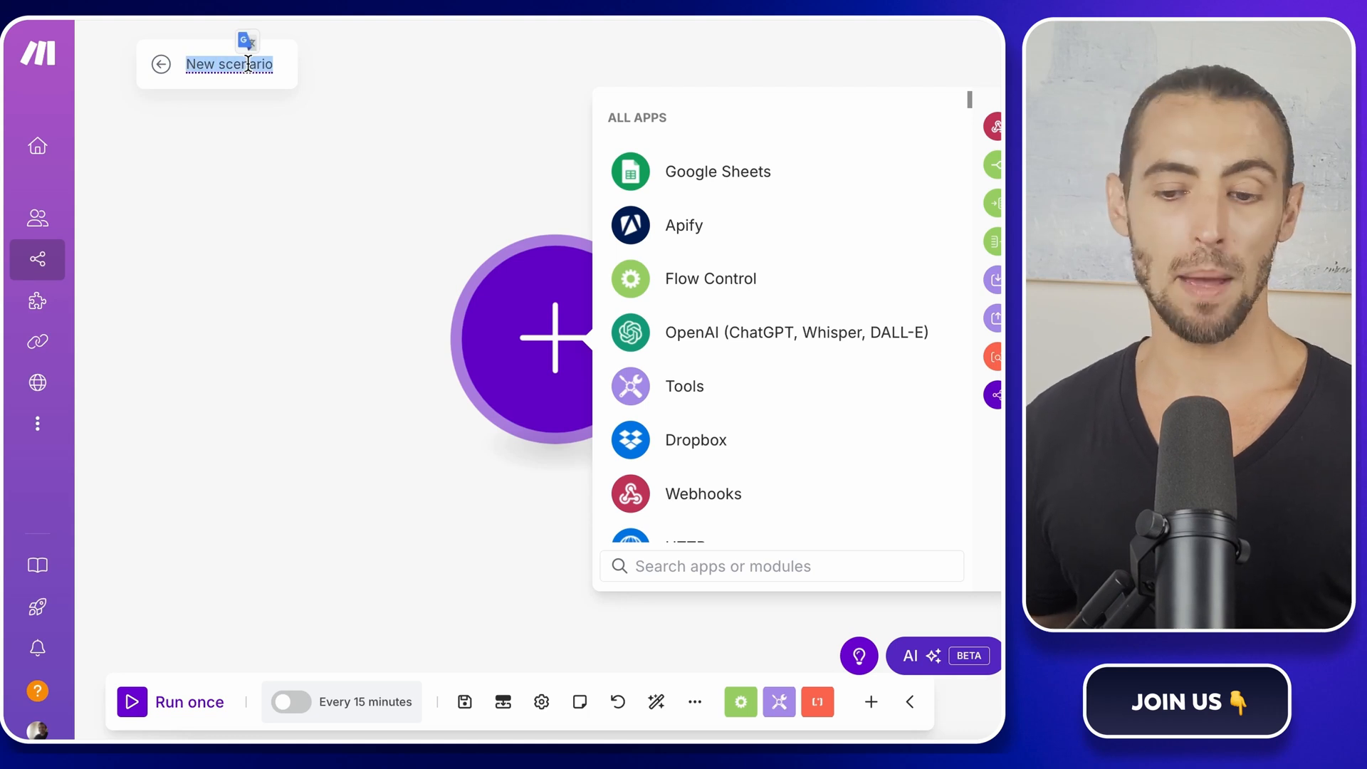
type("Google Review")
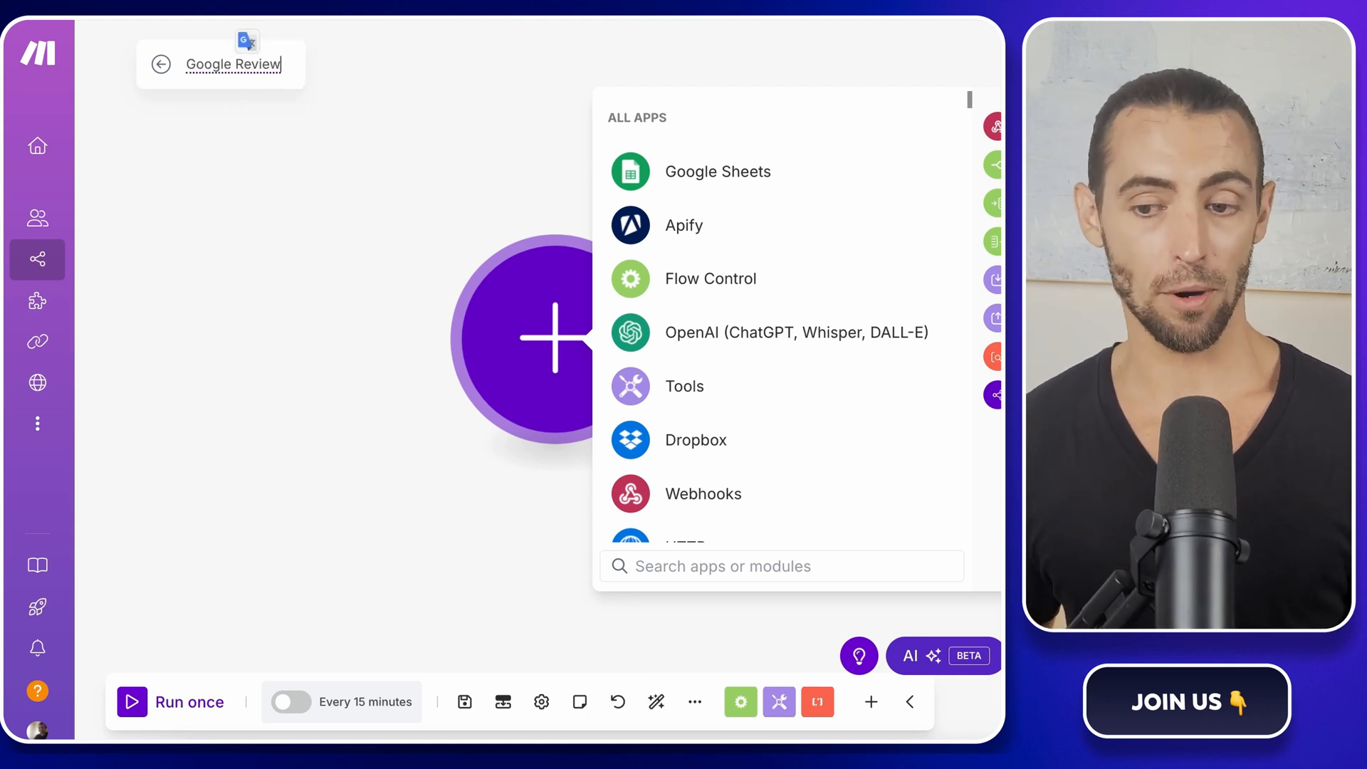
type("Scraper")
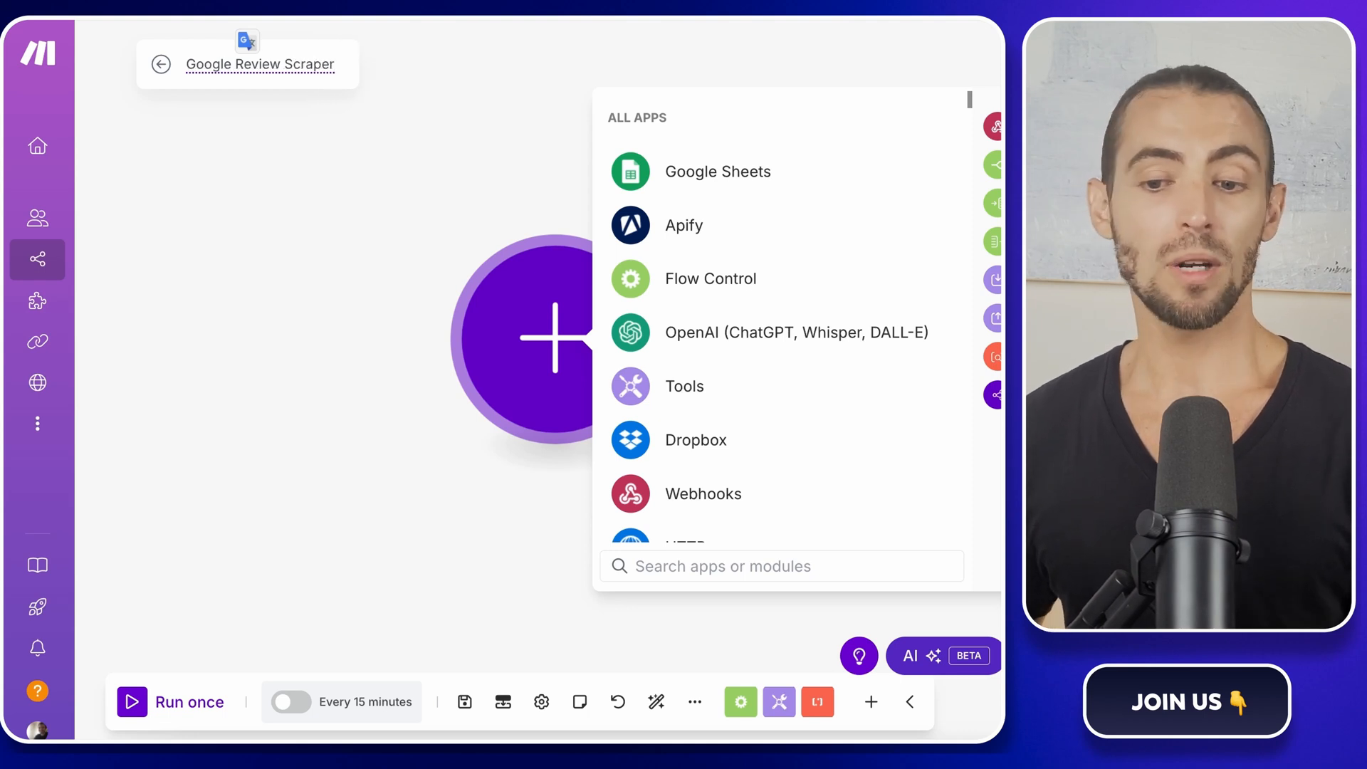
mouse_move(440, 371)
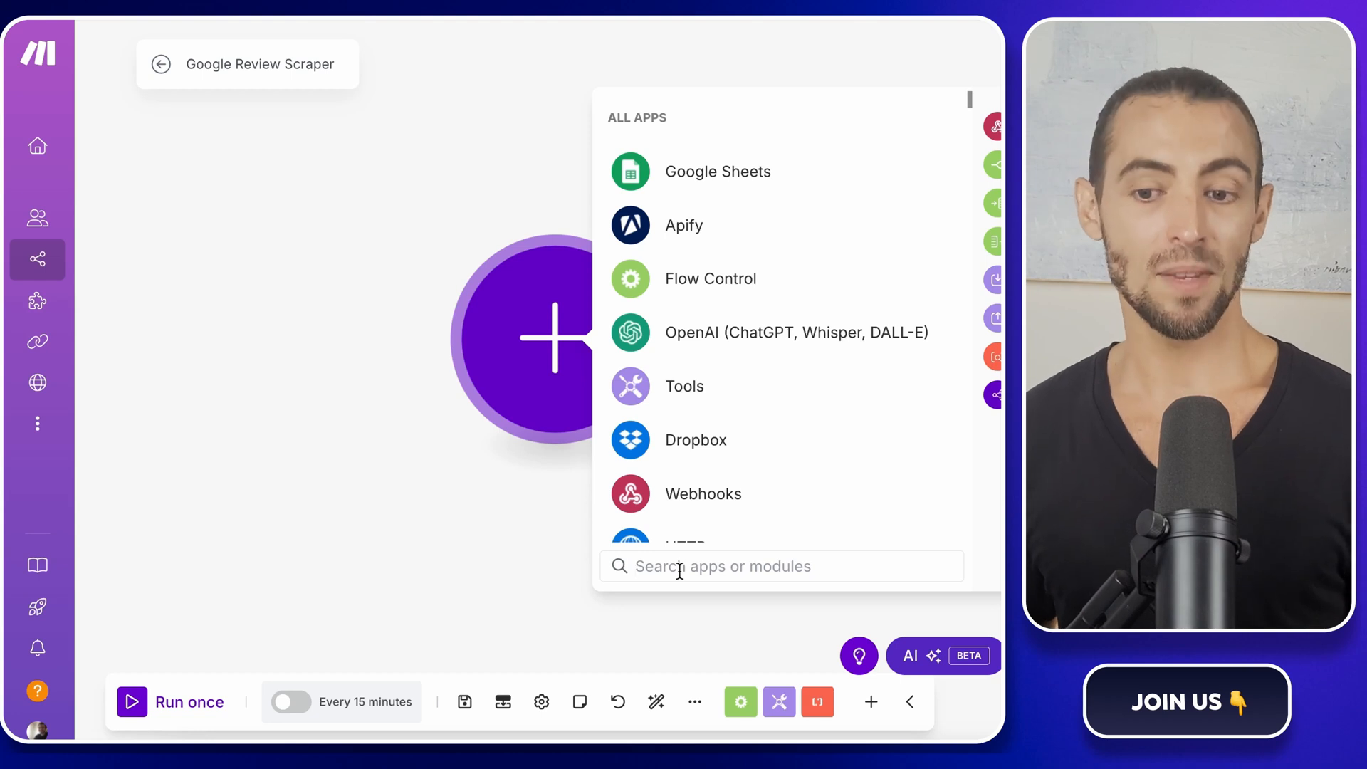
Add a Google Sheets Search Rows module, keeping the existing Google connection
type("google")
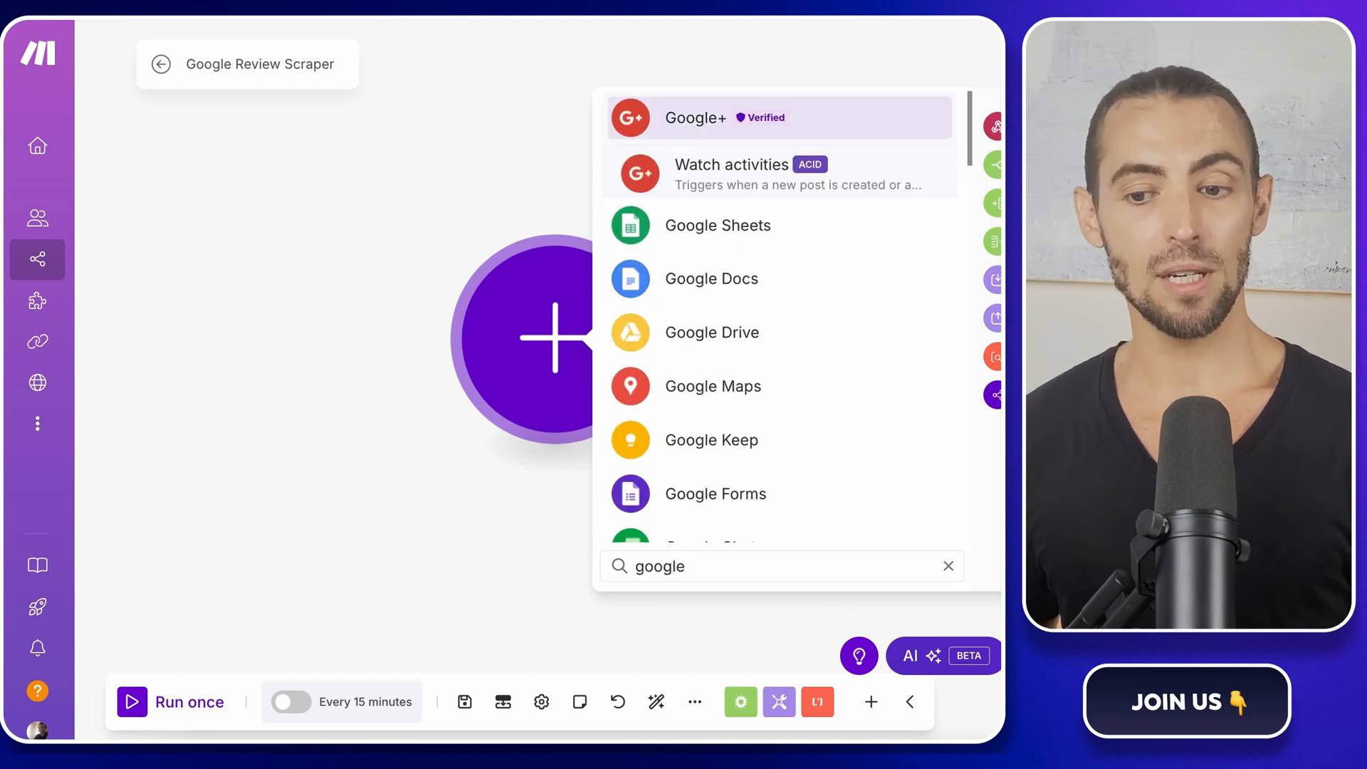
type("sh")
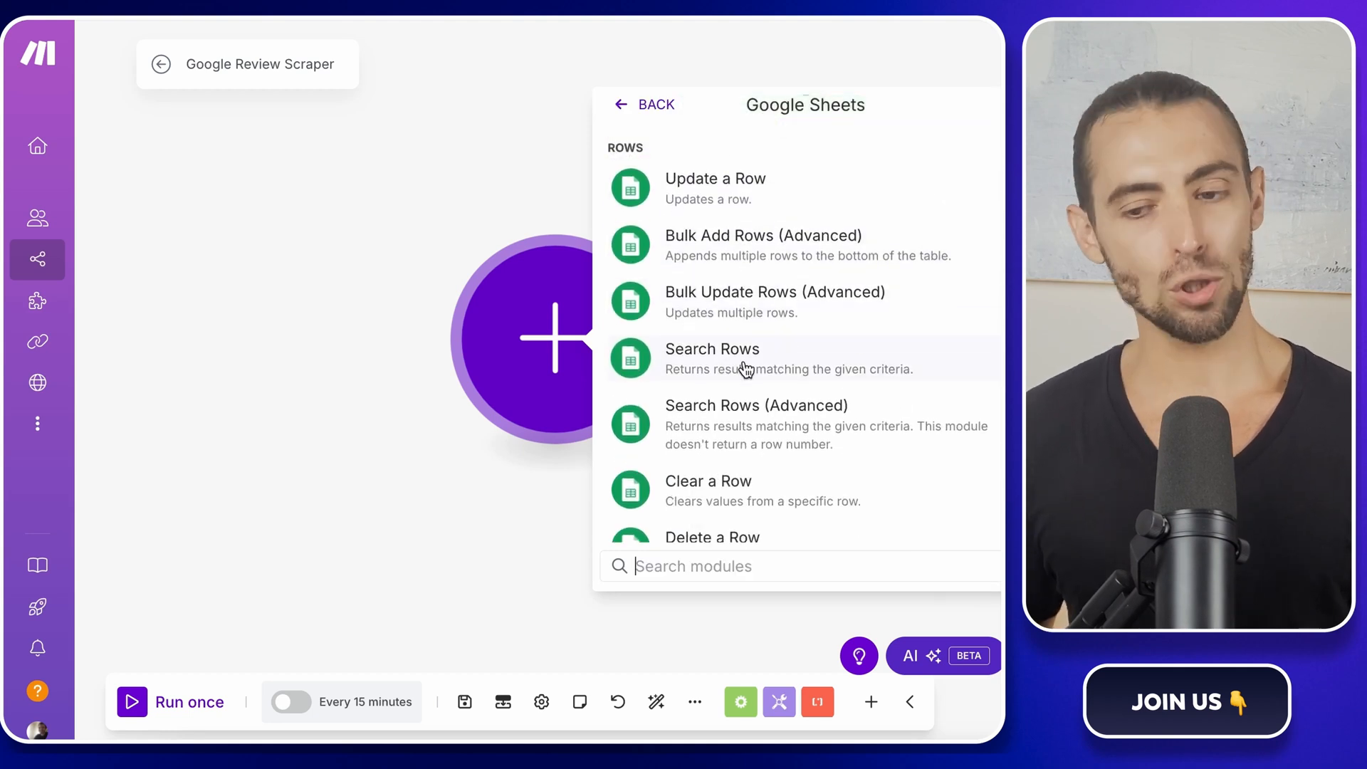
left_click(712, 349)
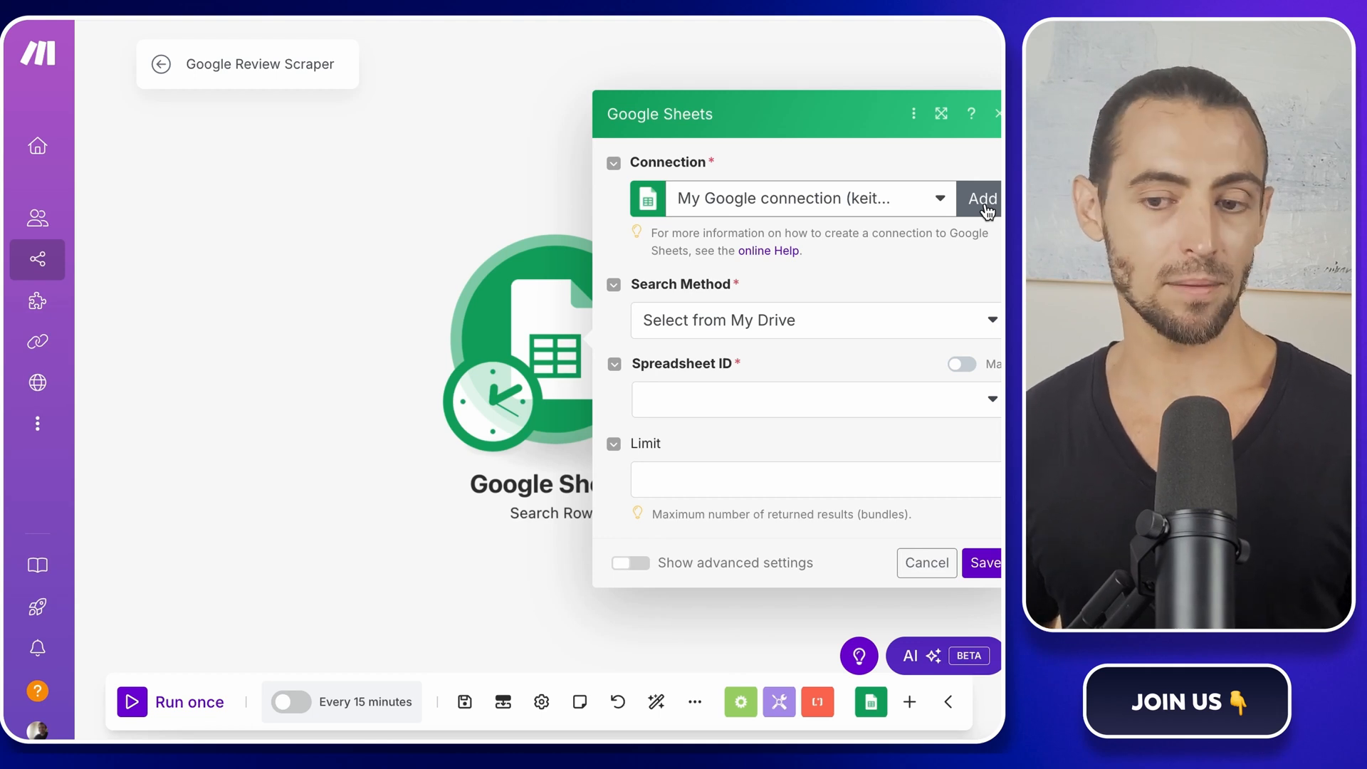
left_click(982, 199)
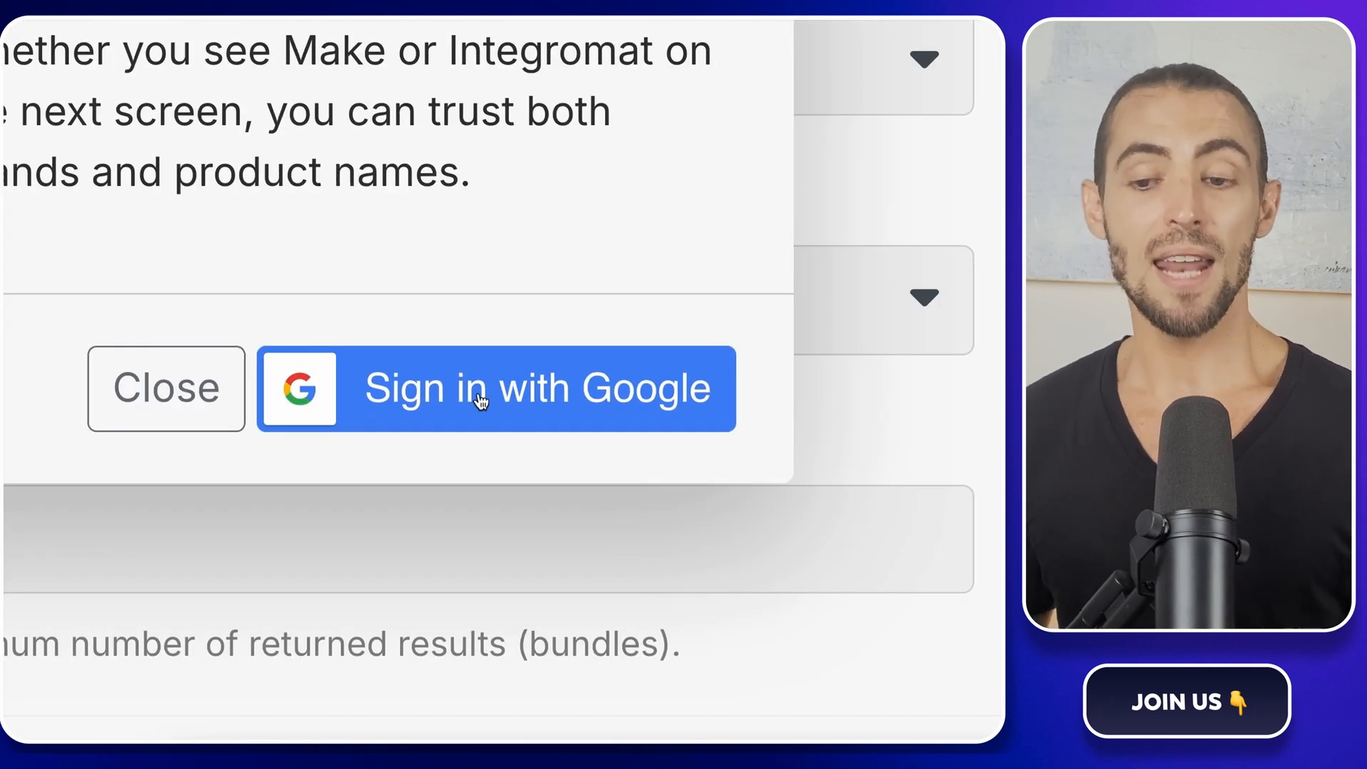
left_click(495, 389)
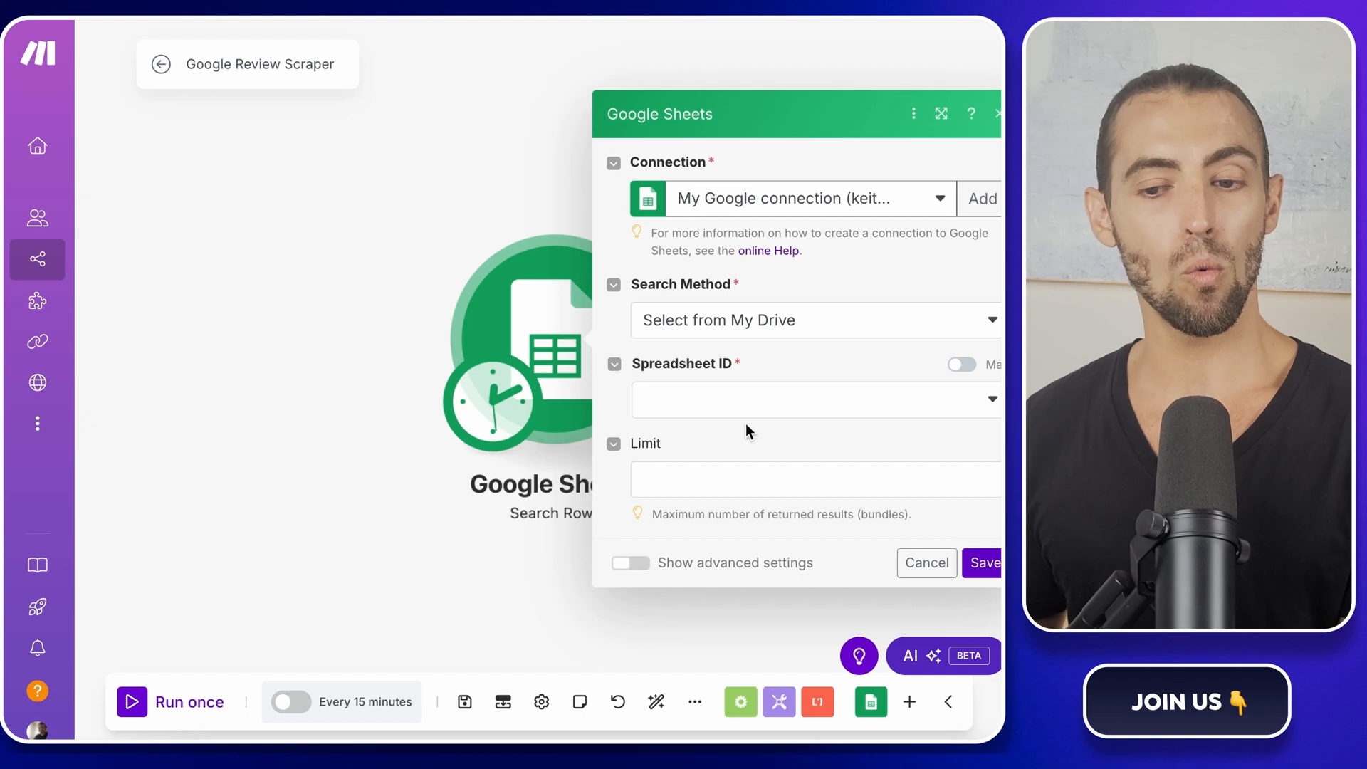
mouse_move(687, 377)
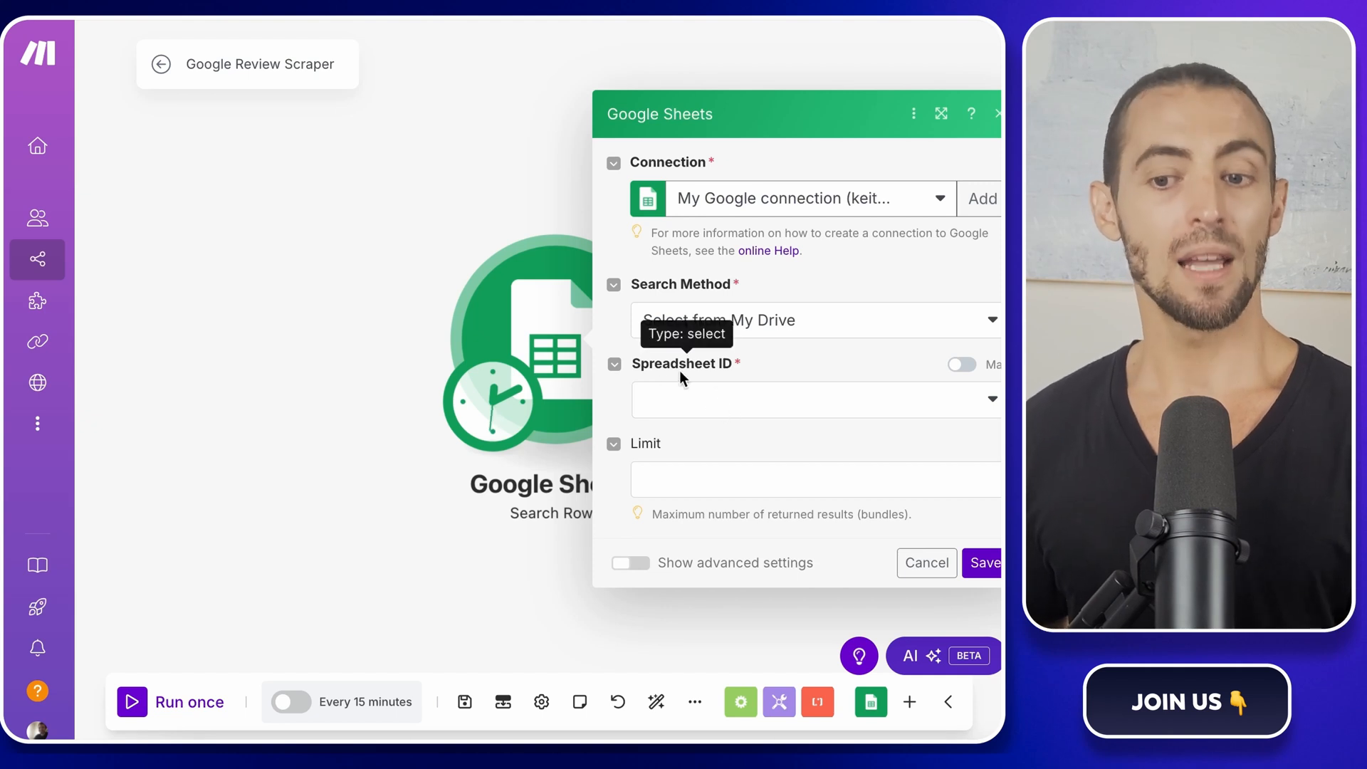
Point Search Rows at the Reviews Scraping spreadsheet's Sheet1 and save the module
left_click(815, 399)
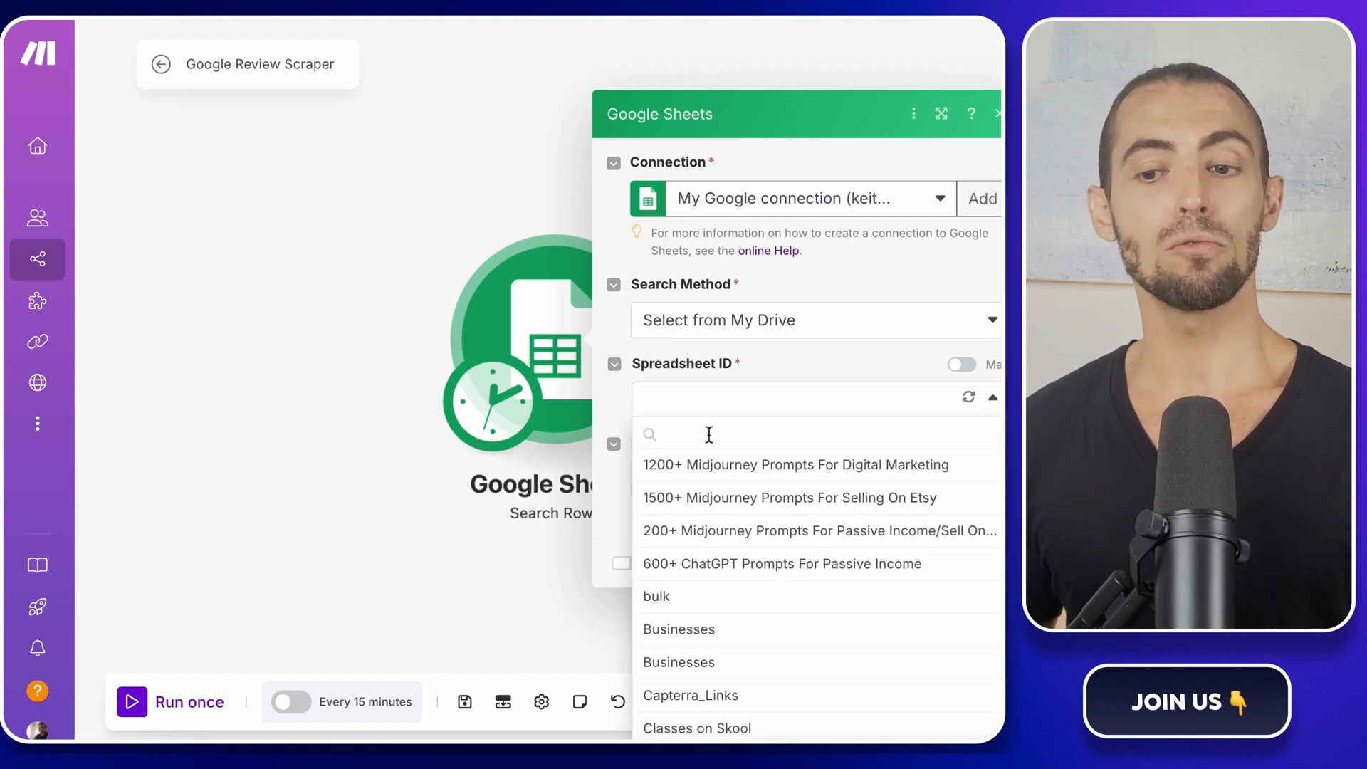
type("revie")
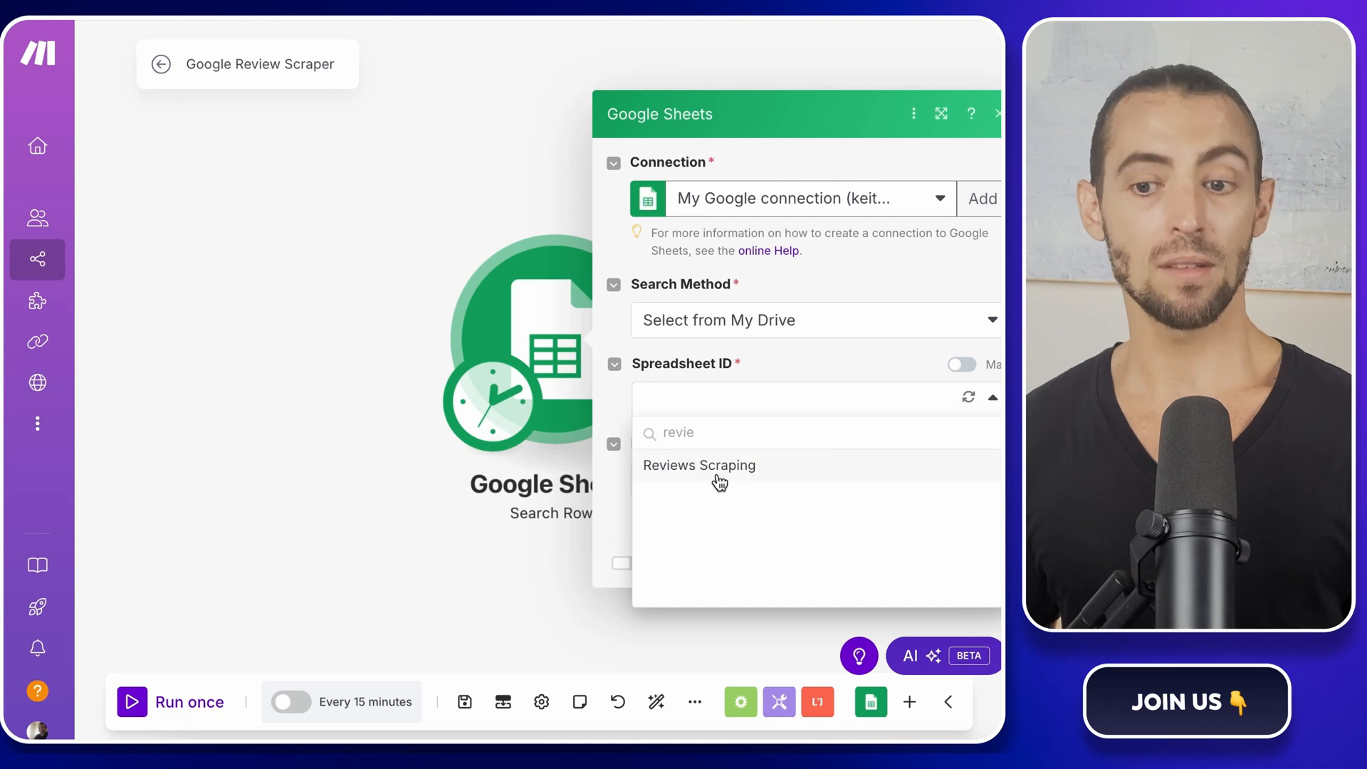
left_click(698, 464)
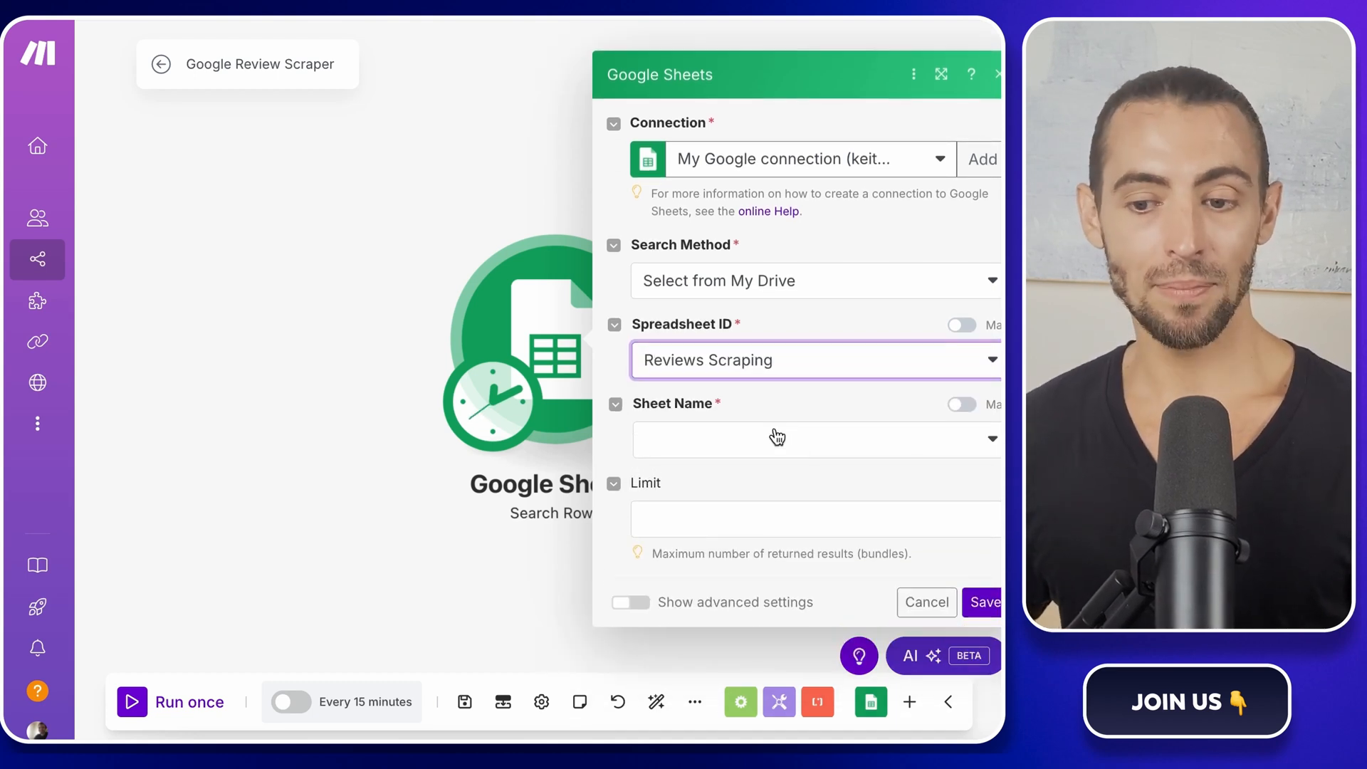
left_click(811, 439)
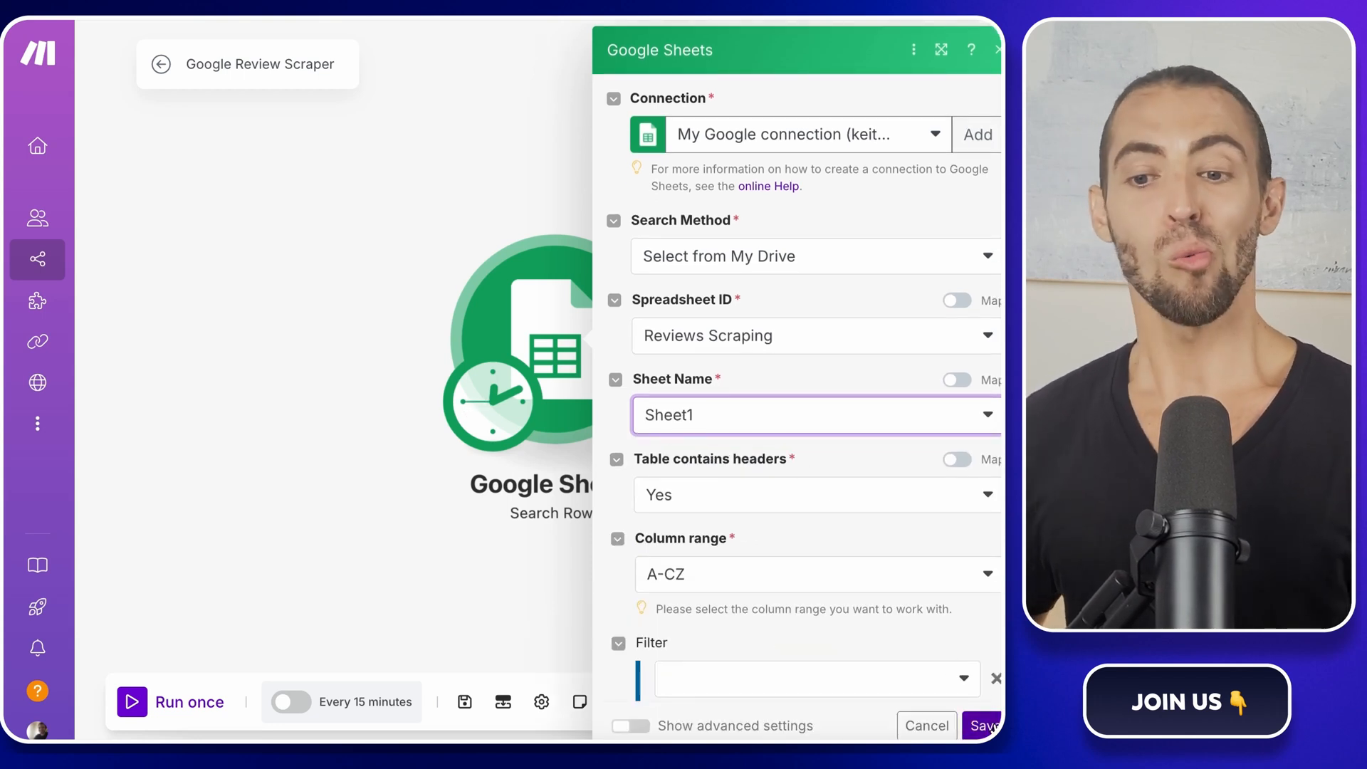
left_click(981, 725)
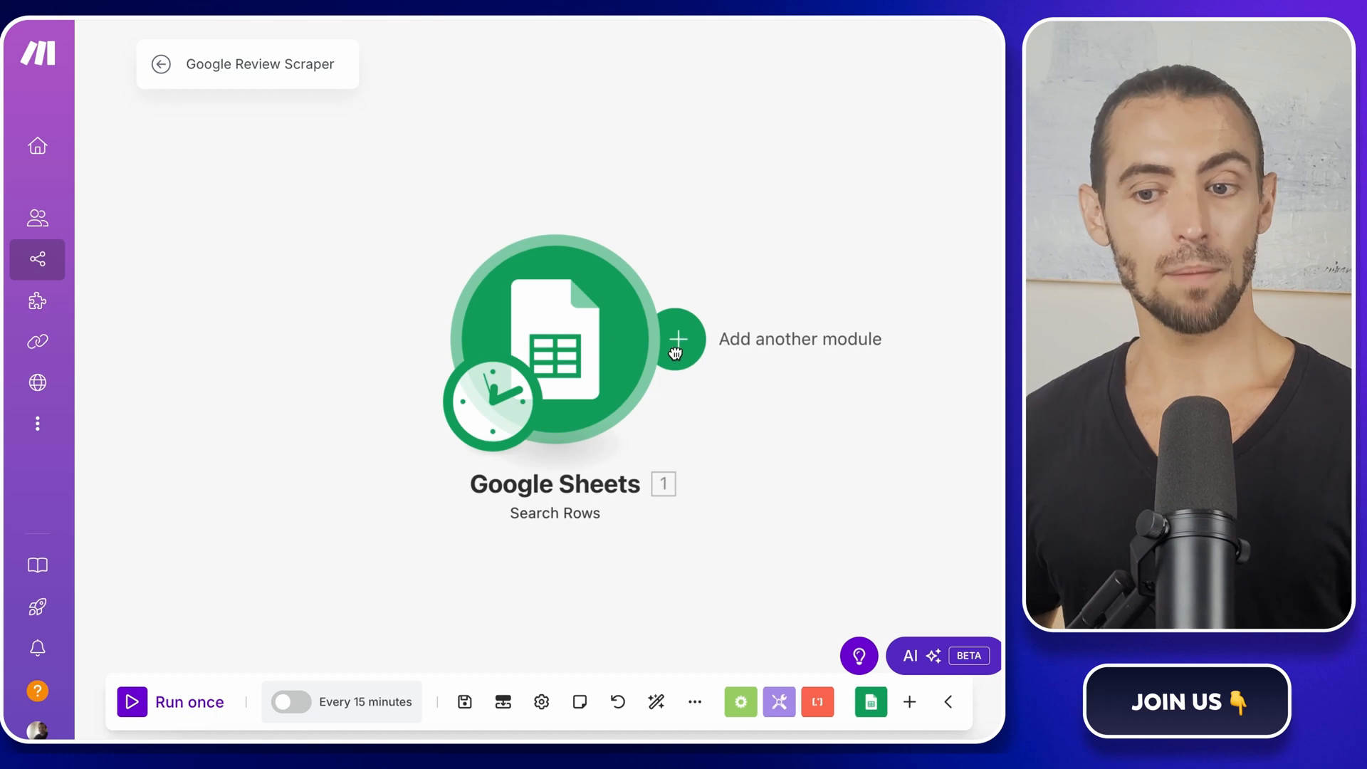
Add an Apify Run an Actor module after Google Sheets
left_click(678, 339)
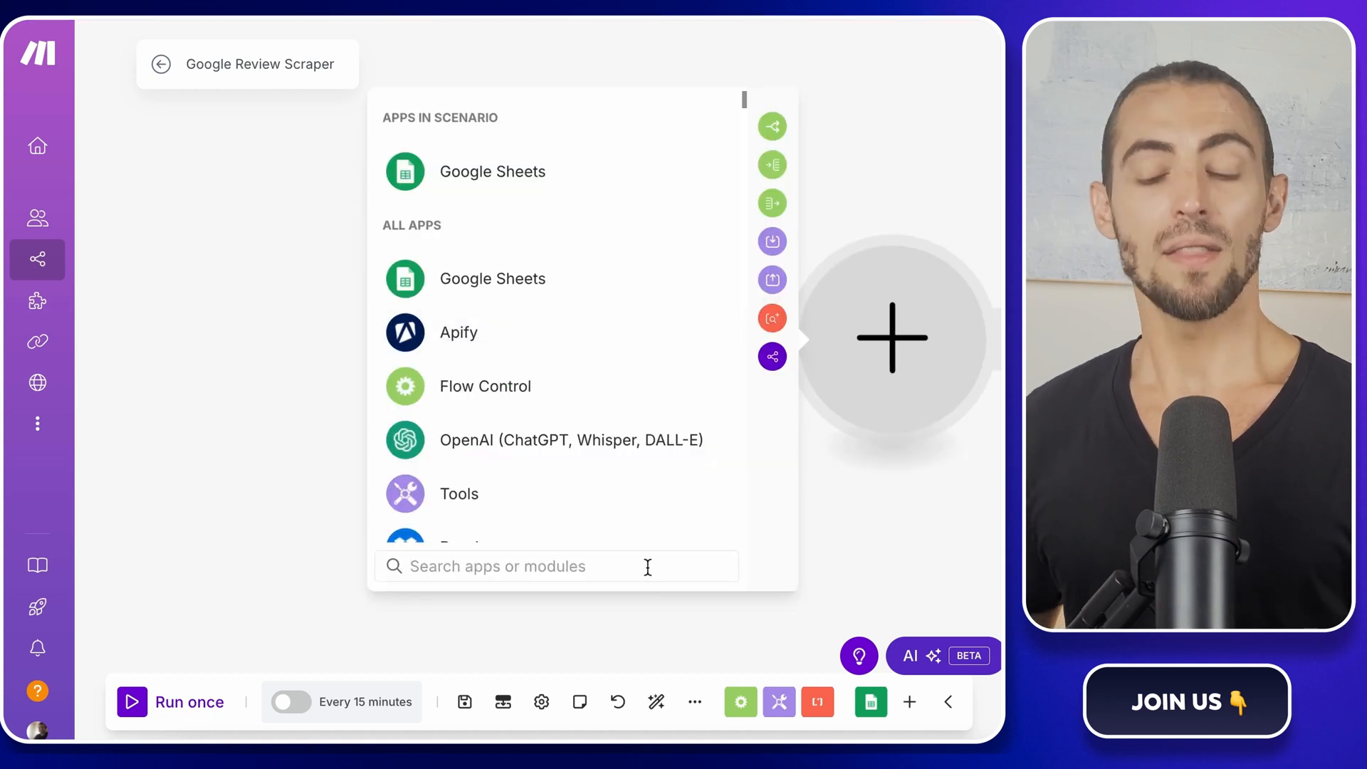
type("apify")
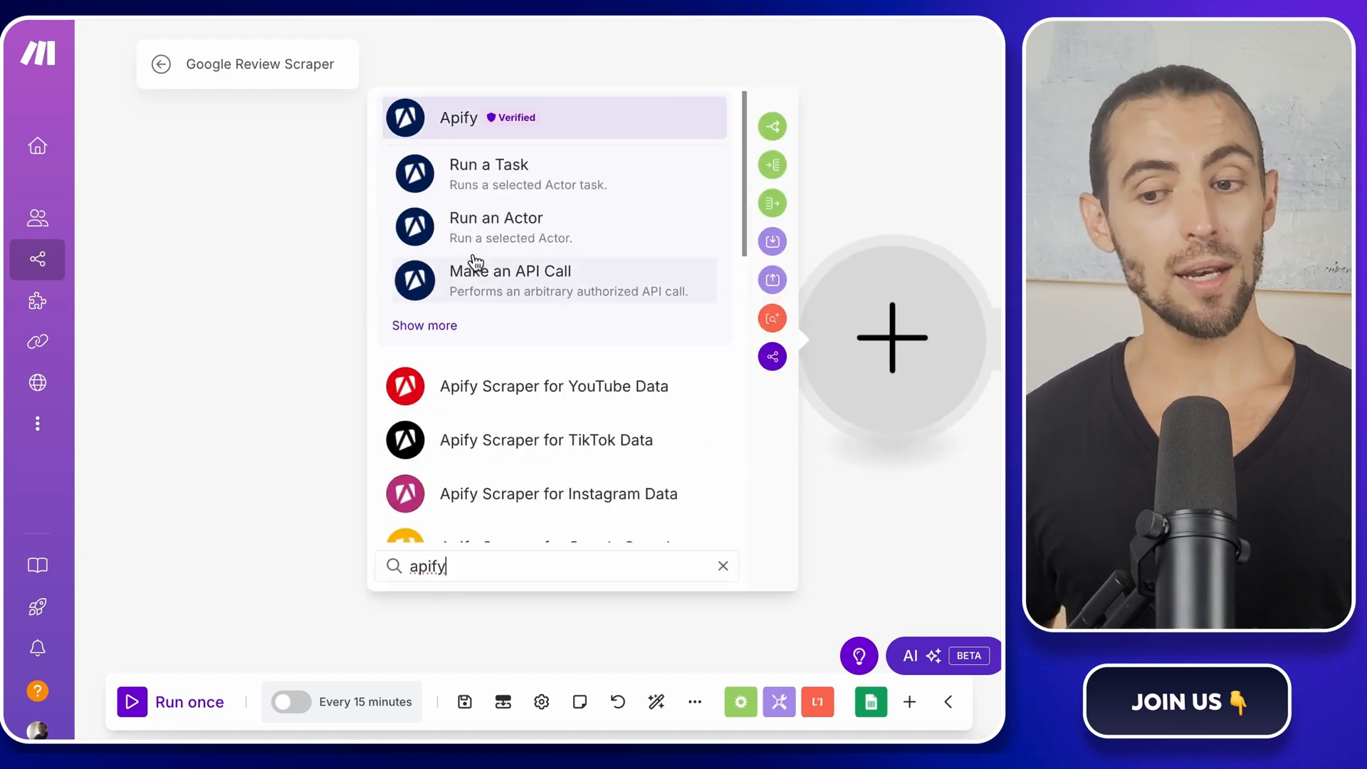
left_click(496, 226)
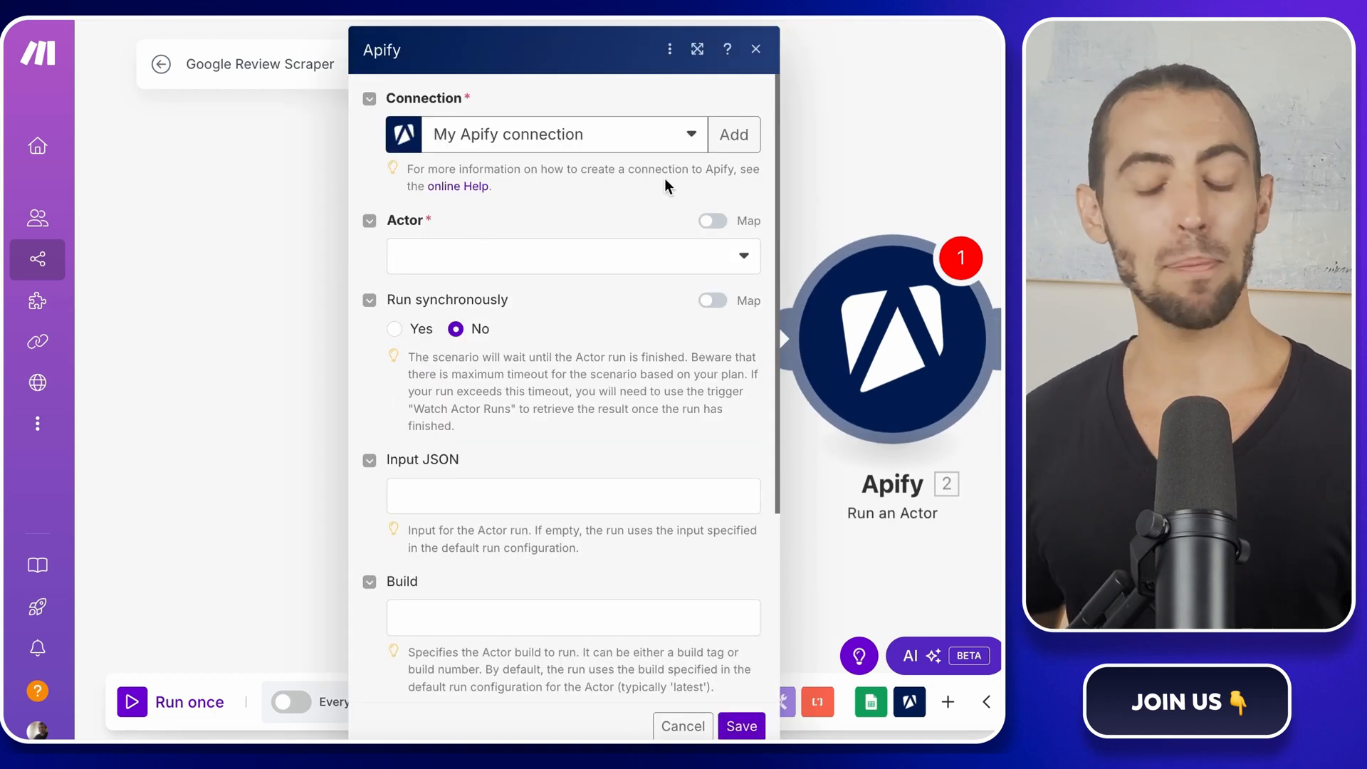
mouse_move(734, 134)
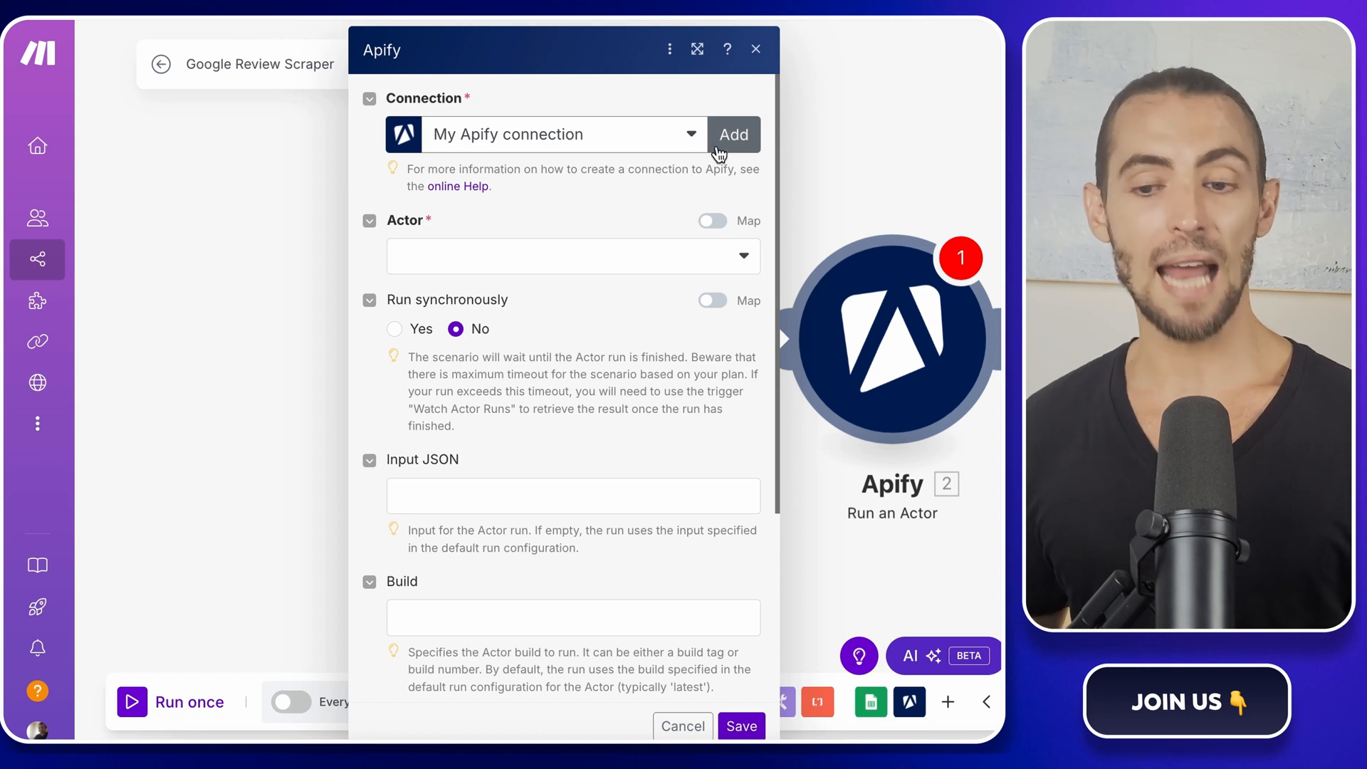
Start a new Apify API Token connection and go to the Apify account page for the token
left_click(734, 134)
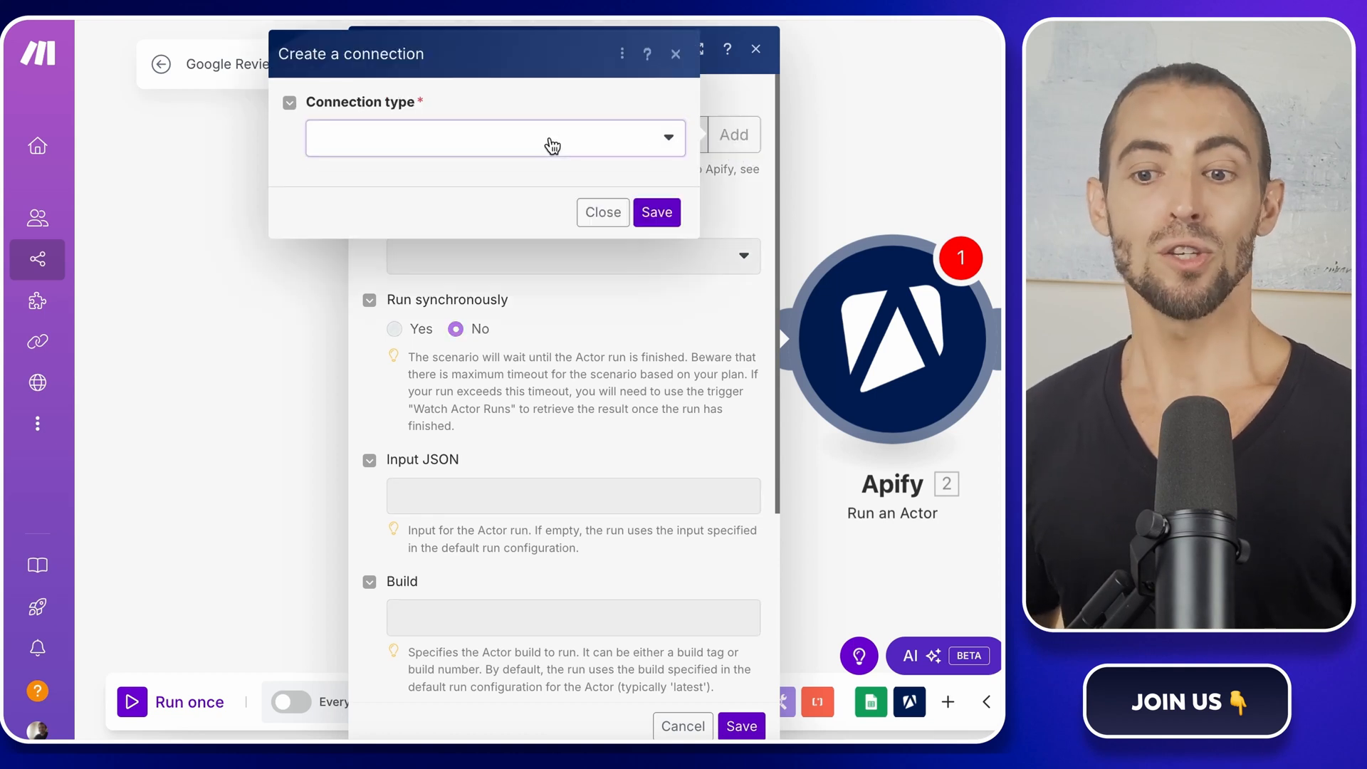
left_click(494, 139)
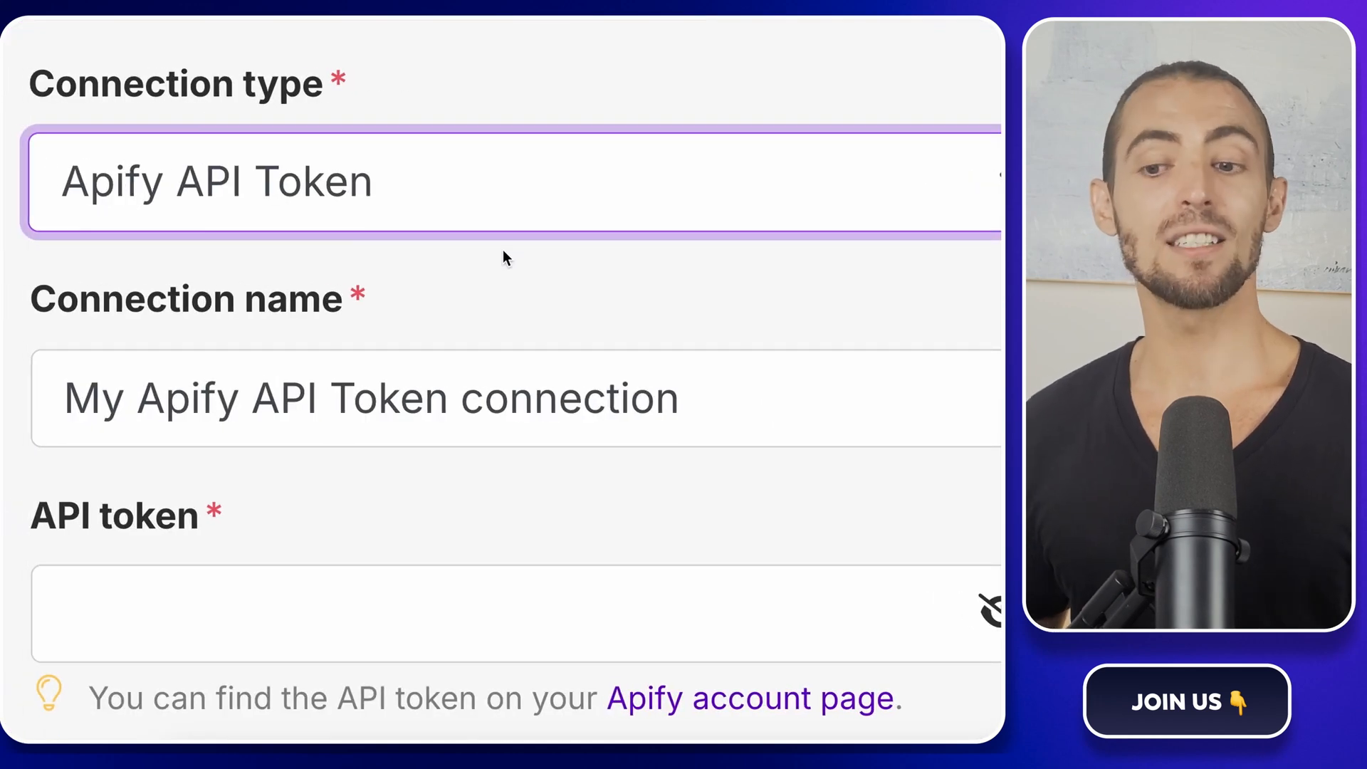
scroll("down", 3)
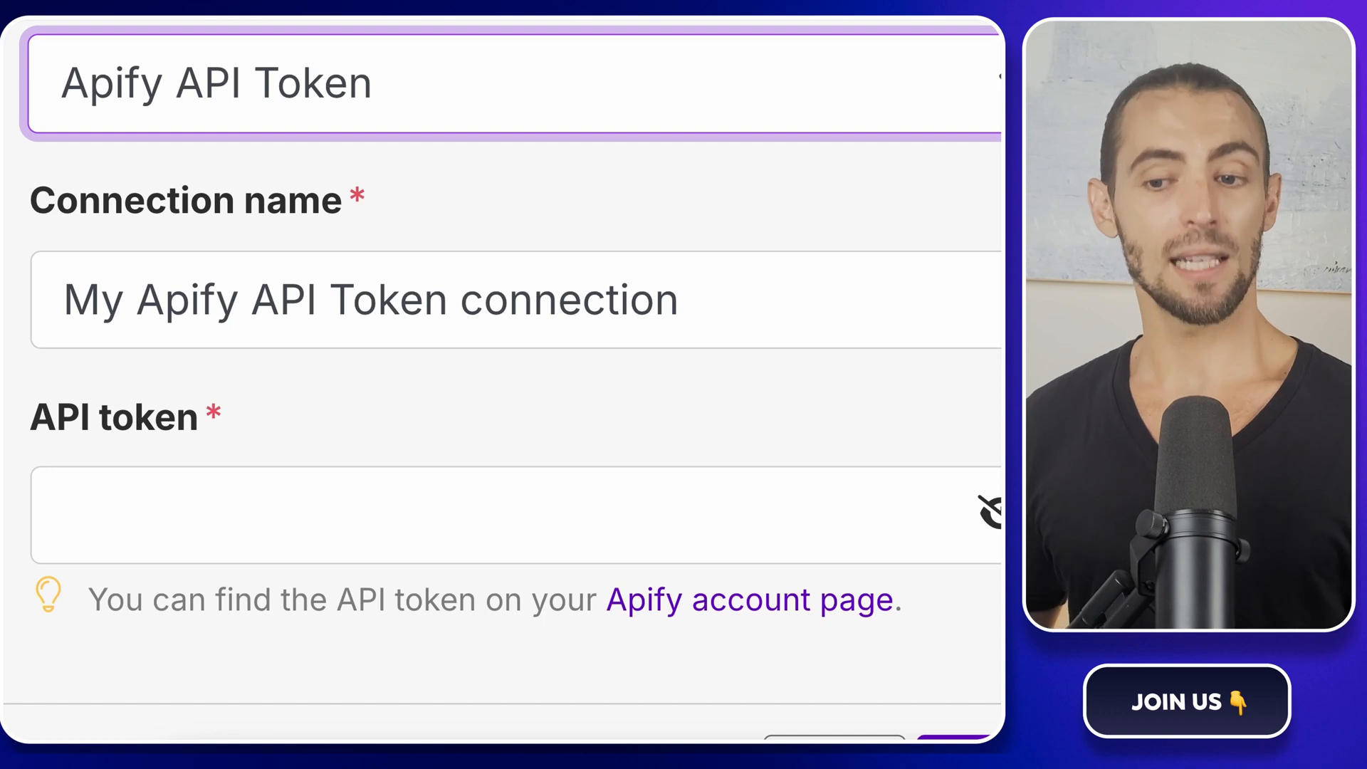
left_click(748, 599)
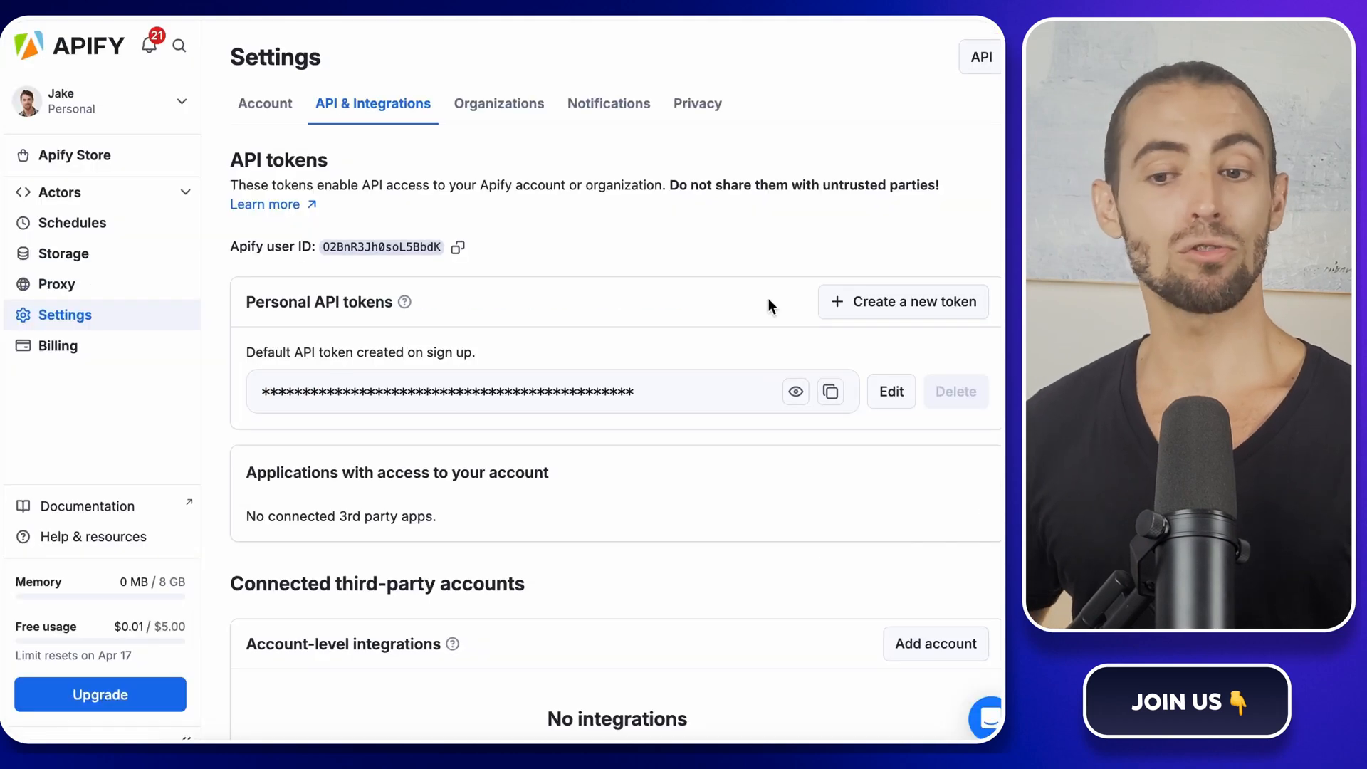
mouse_move(809, 547)
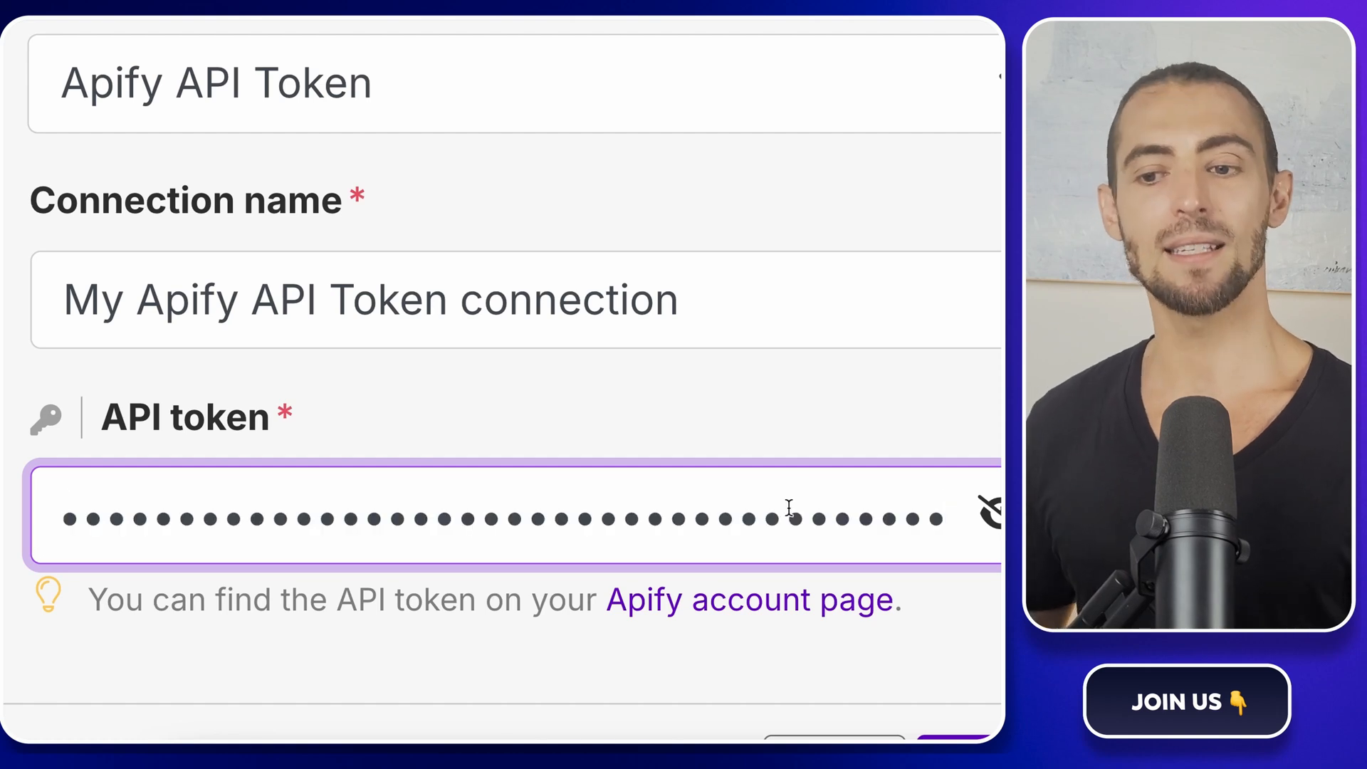
Copy Apify's default personal API token into the Make connection's API token field
scroll("down", 3)
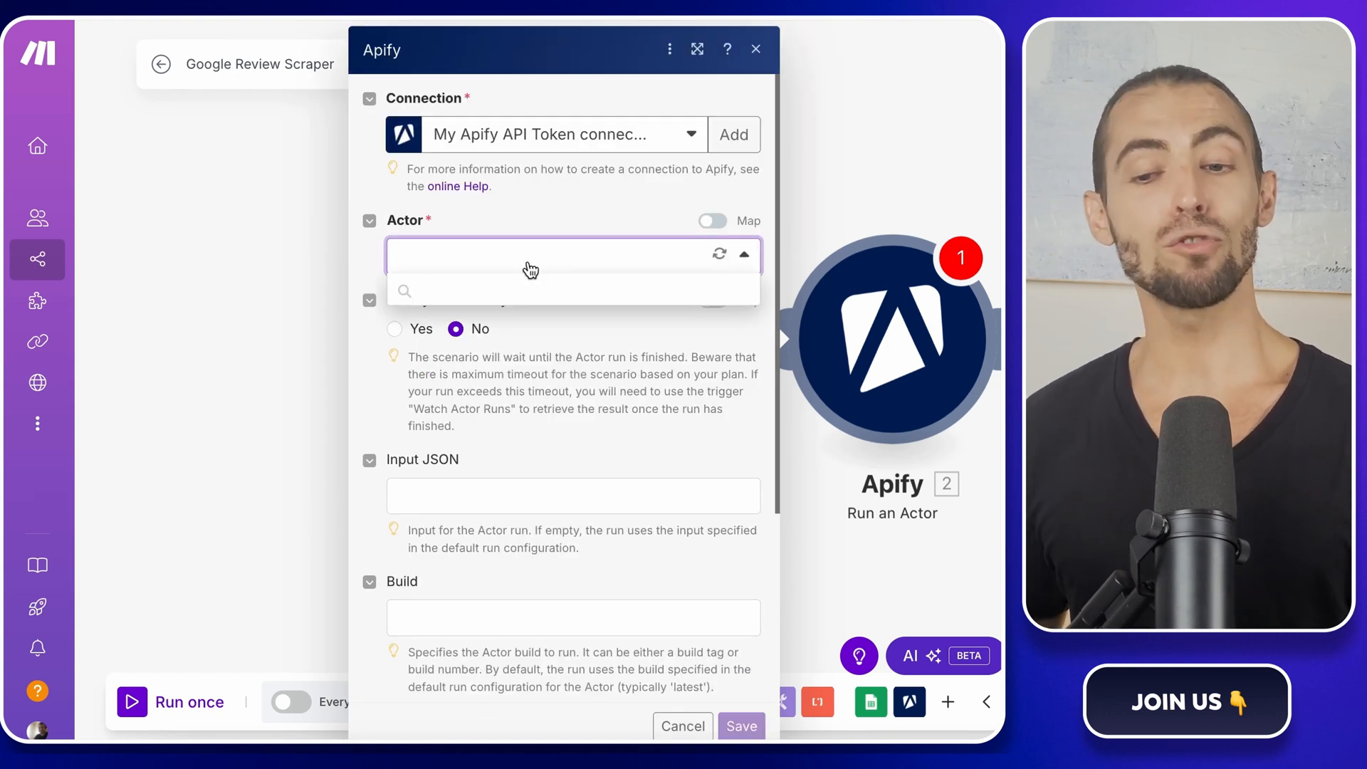
Select the Google Maps Reviews Scraper actor and set Run synchronously to Yes
left_click(513, 289)
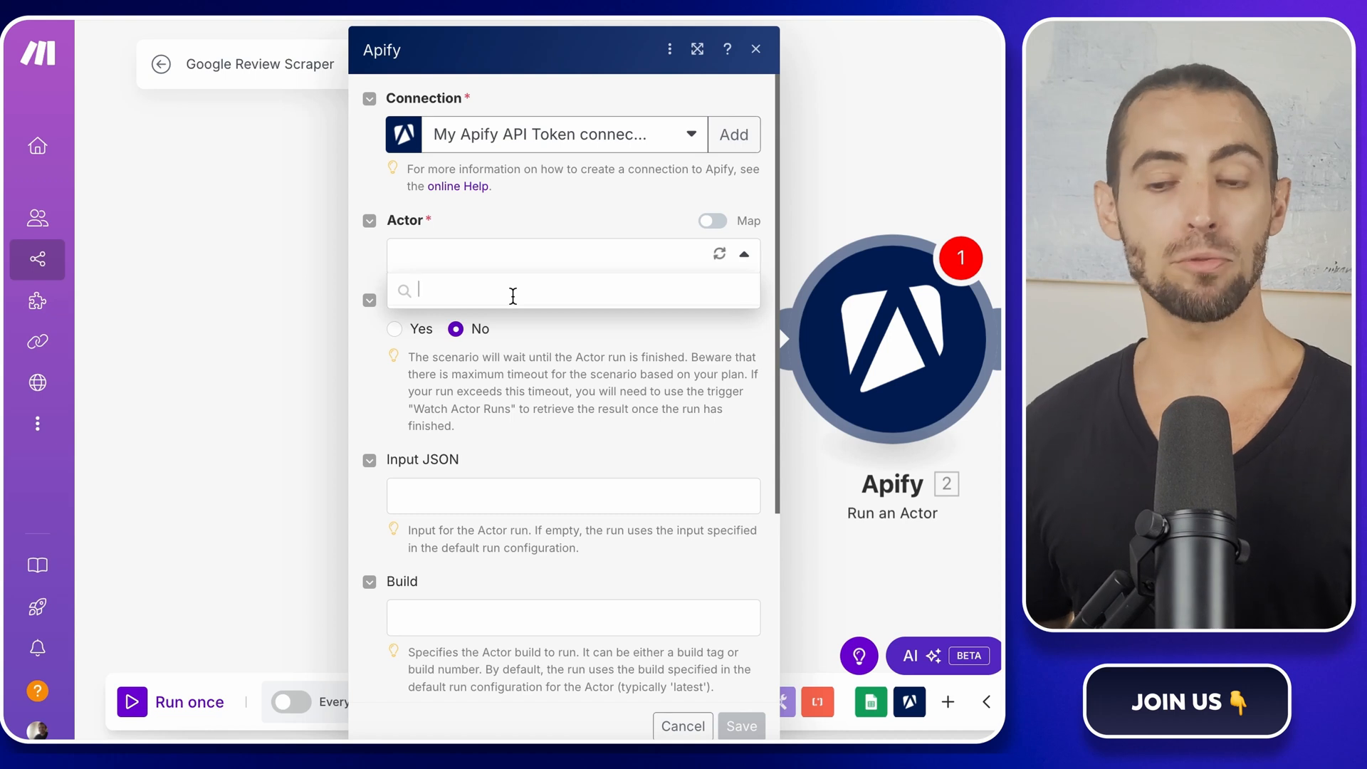
type("google")
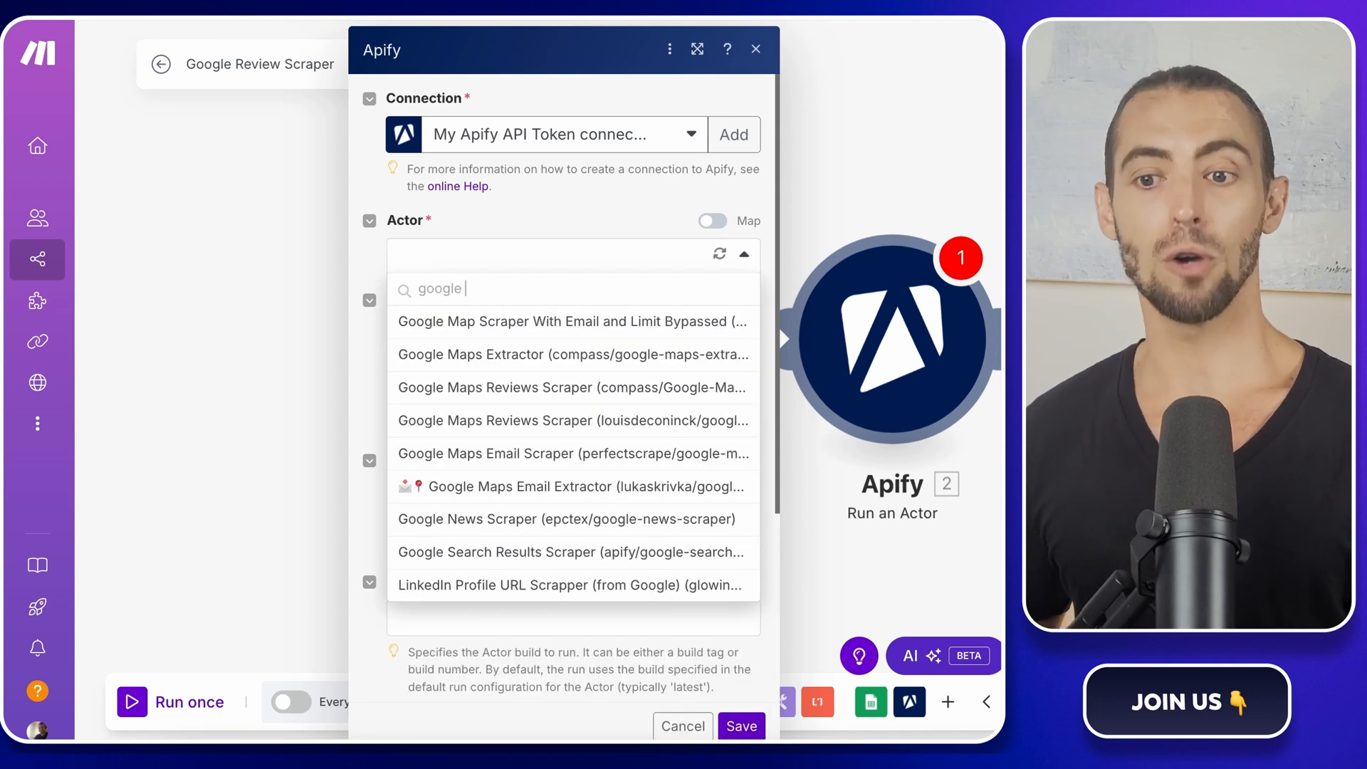
left_click(572, 388)
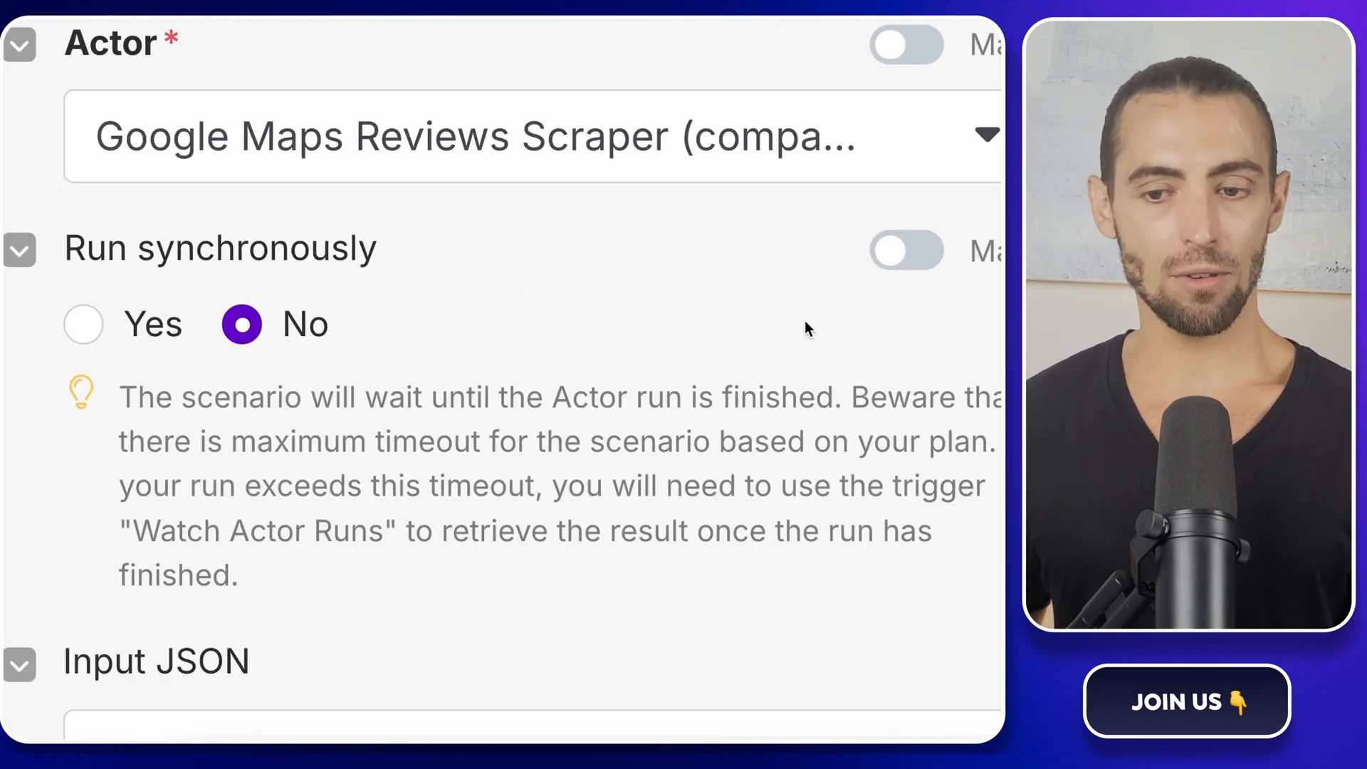
mouse_move(266, 382)
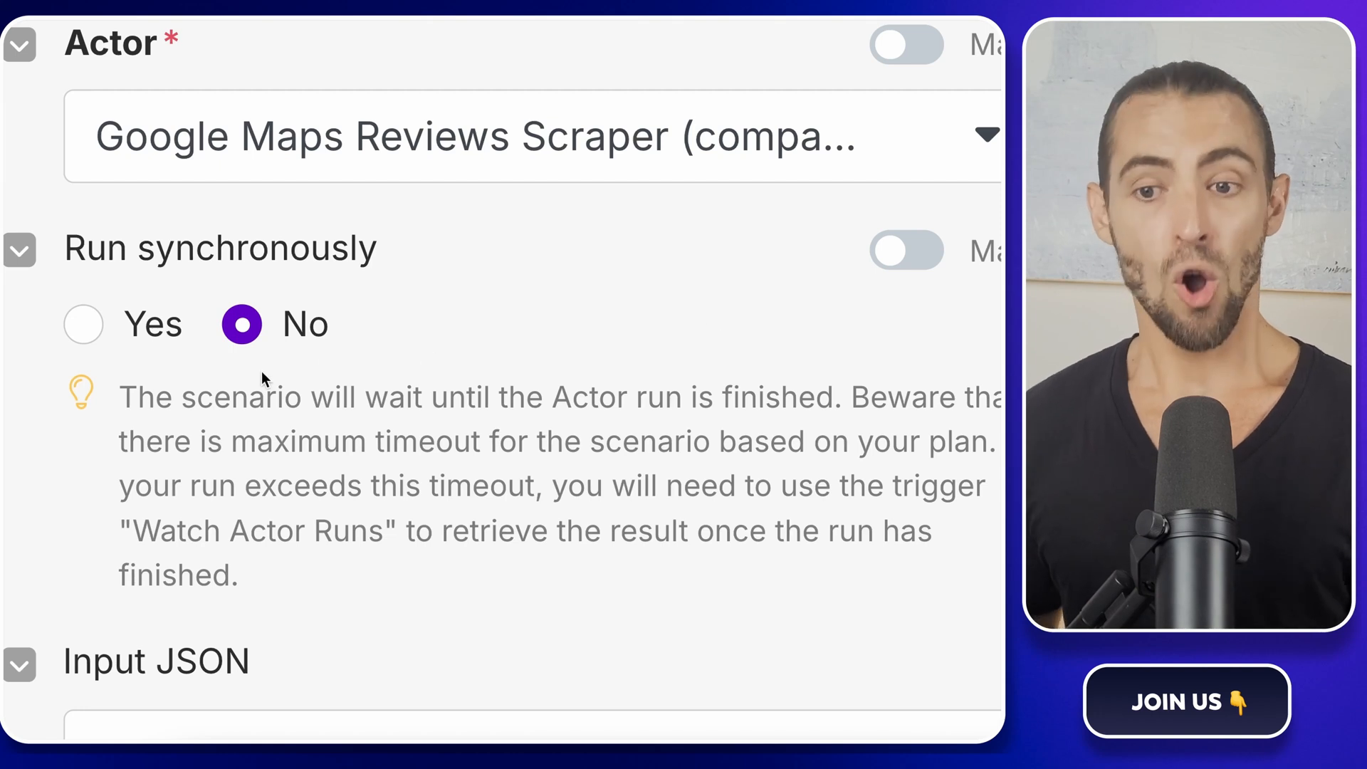
left_click(83, 324)
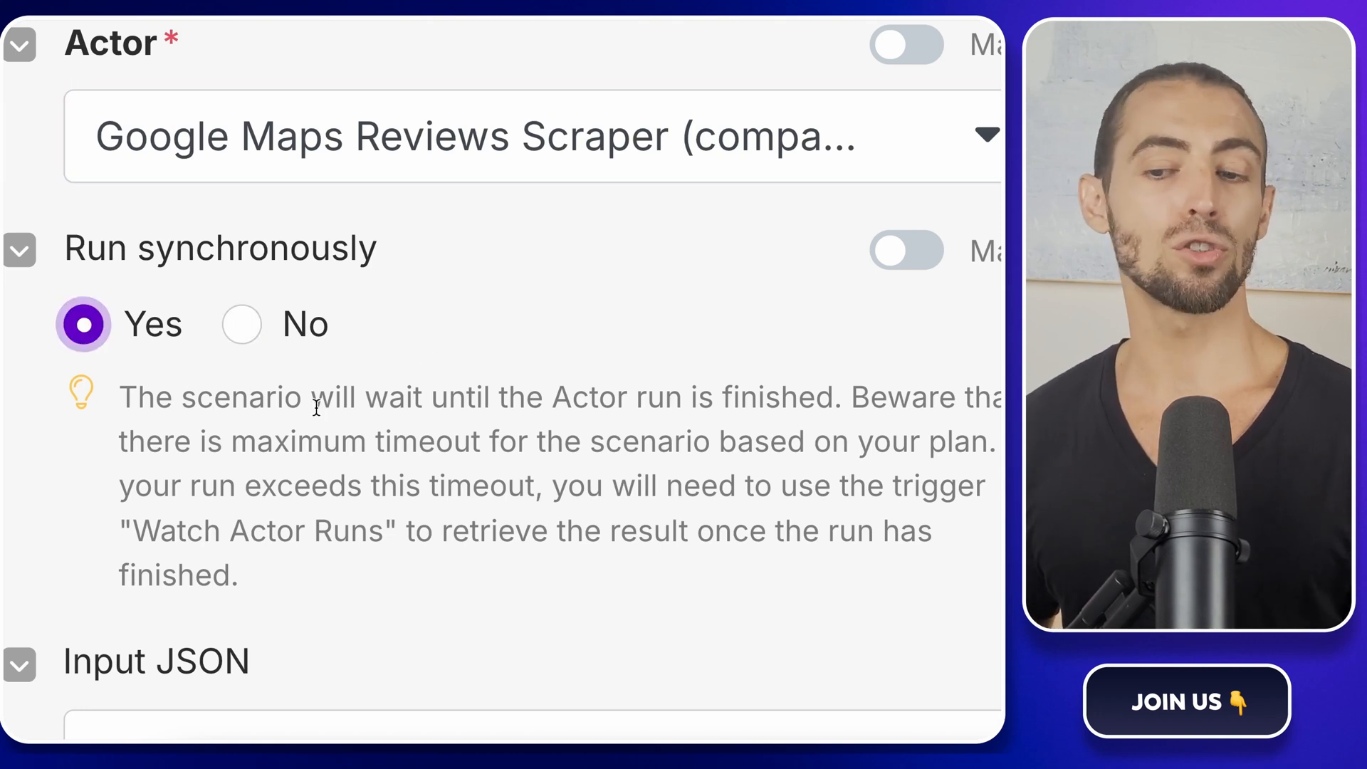
mouse_move(390, 427)
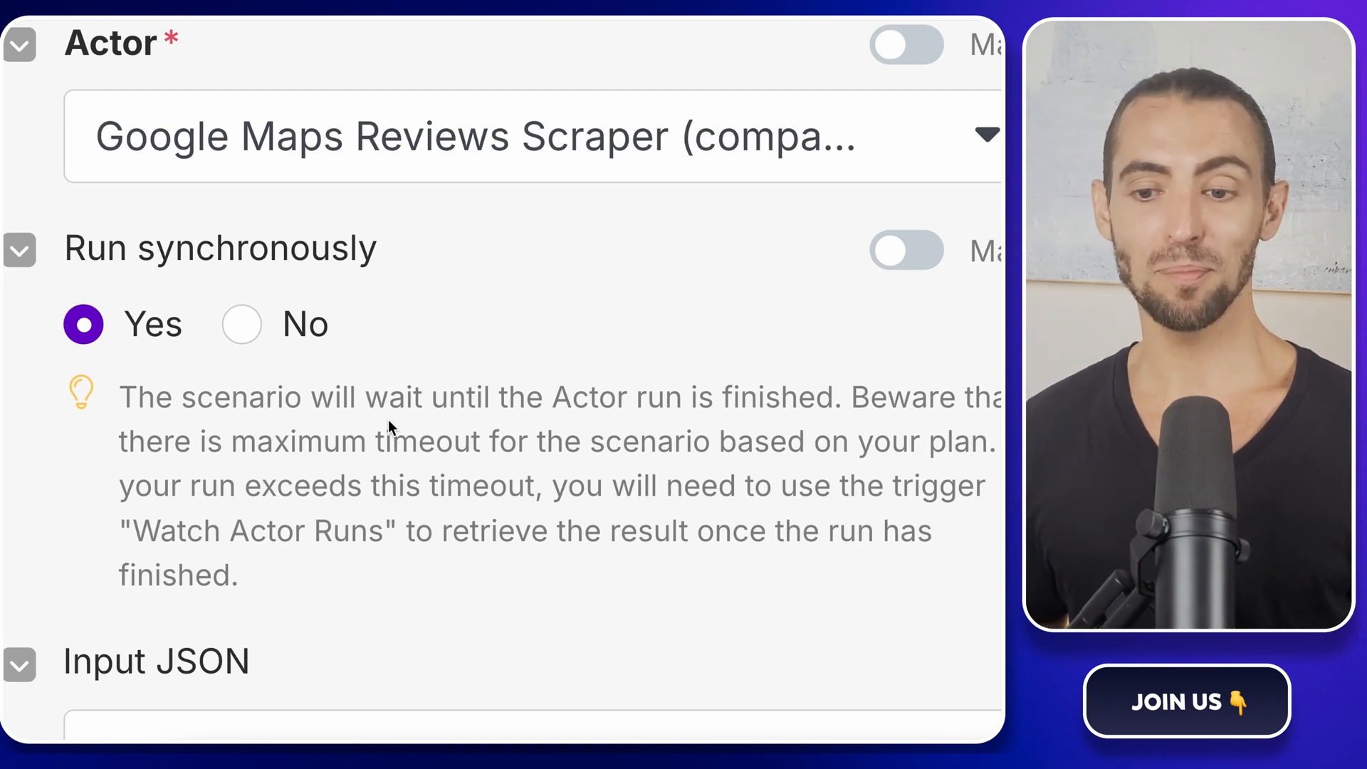
Move down to the actor's Input JSON field to begin filling it
scroll("down", 3)
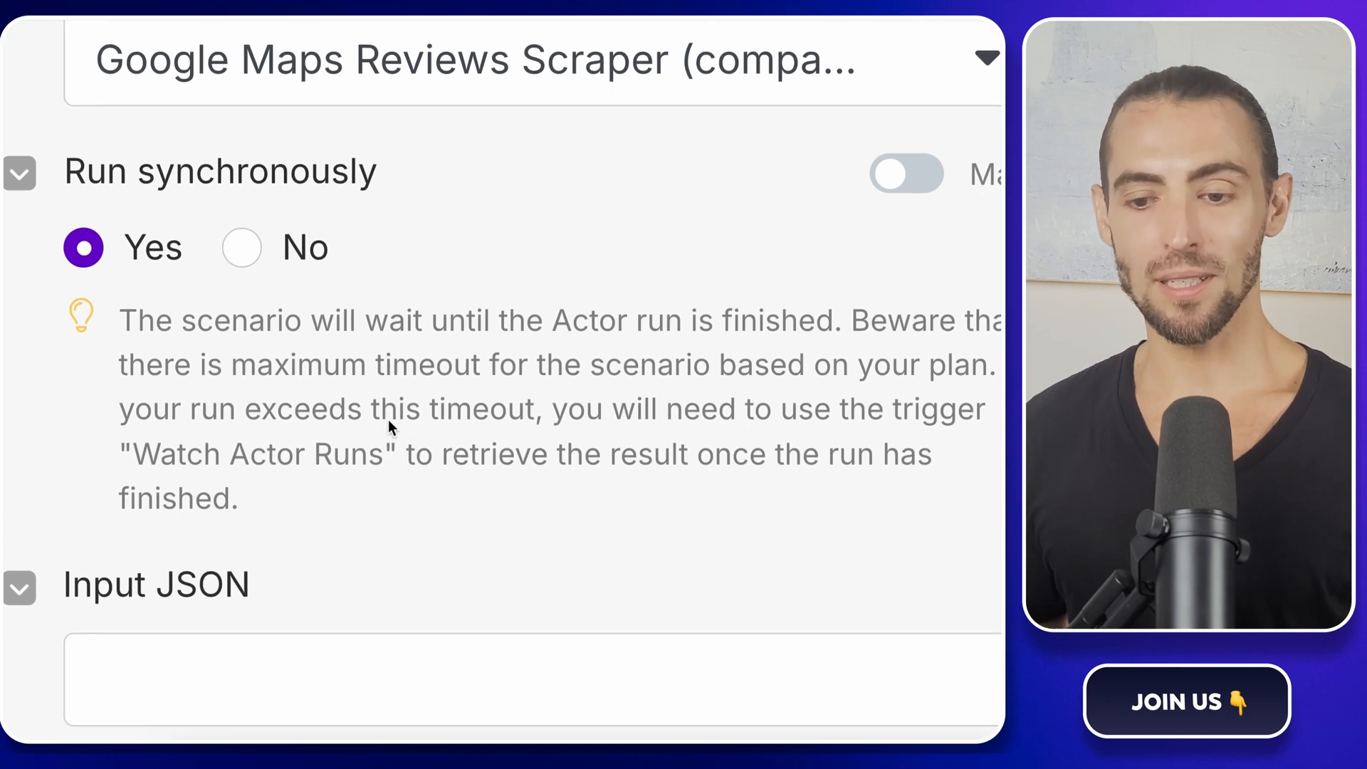
scroll("down", 3)
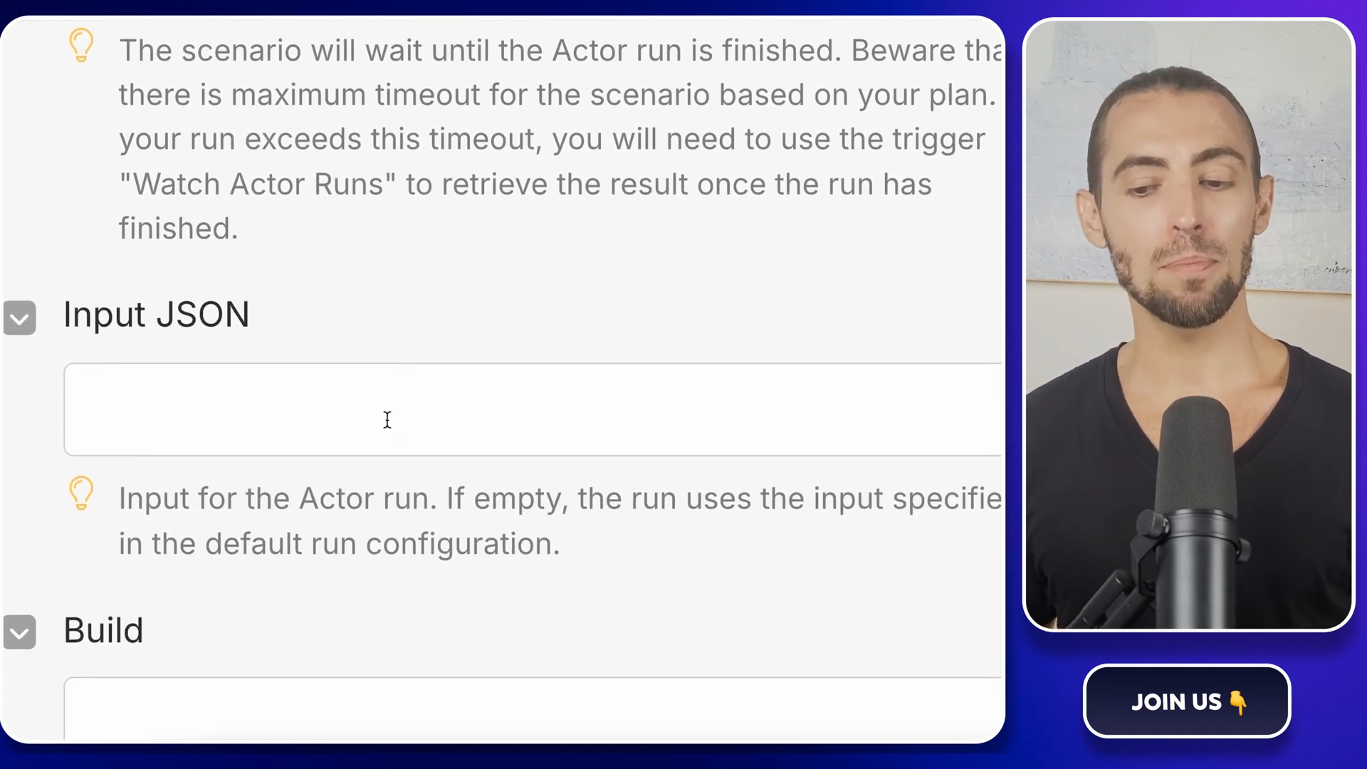
left_click(383, 410)
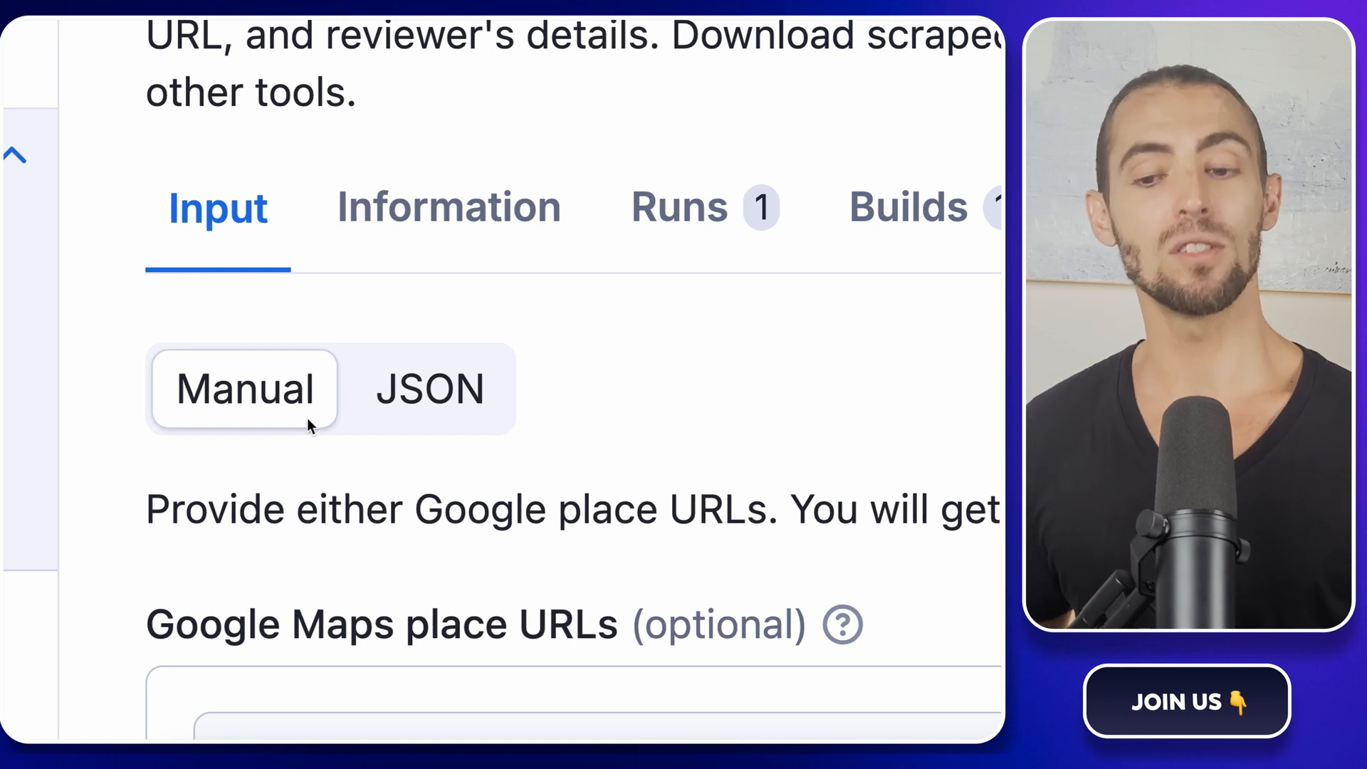
View the scraper input as JSON in Apify and copy the entire JSON
left_click(428, 388)
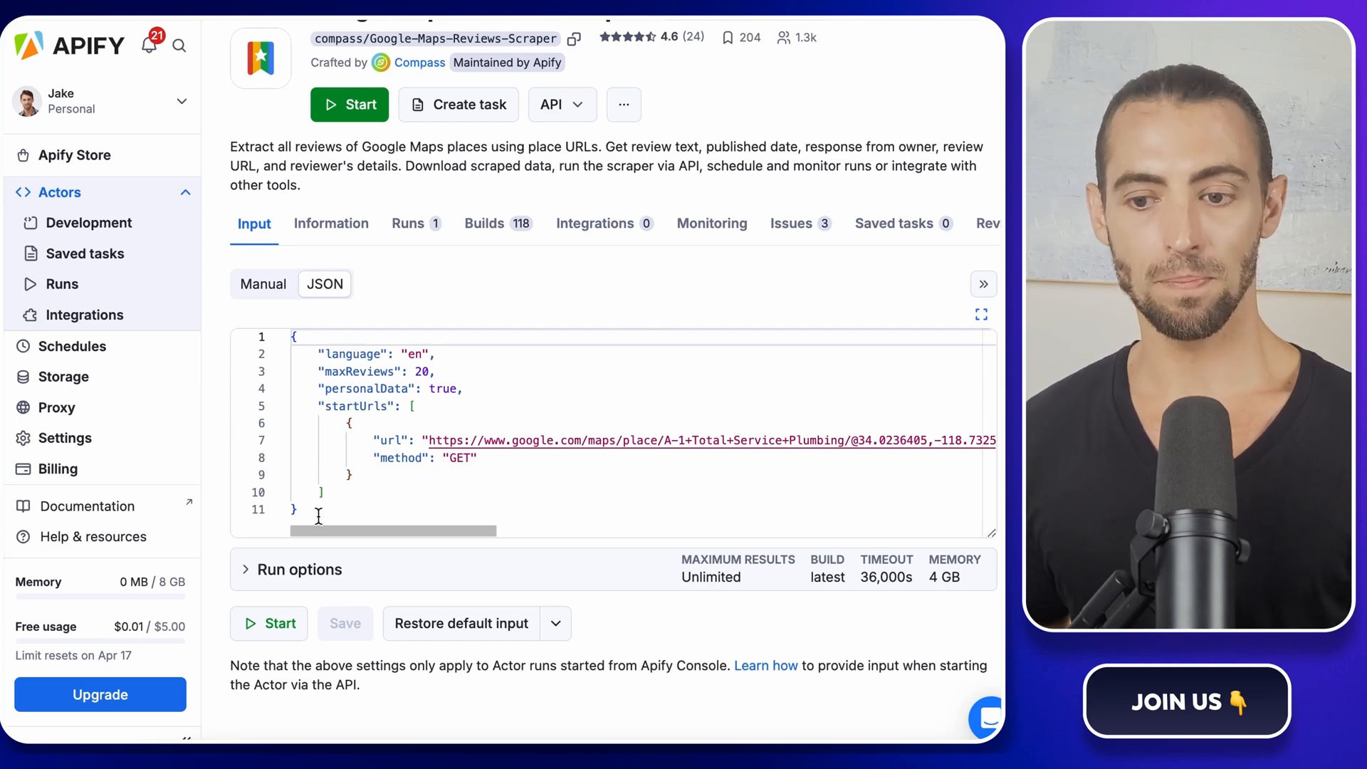
key("ctrl+a")
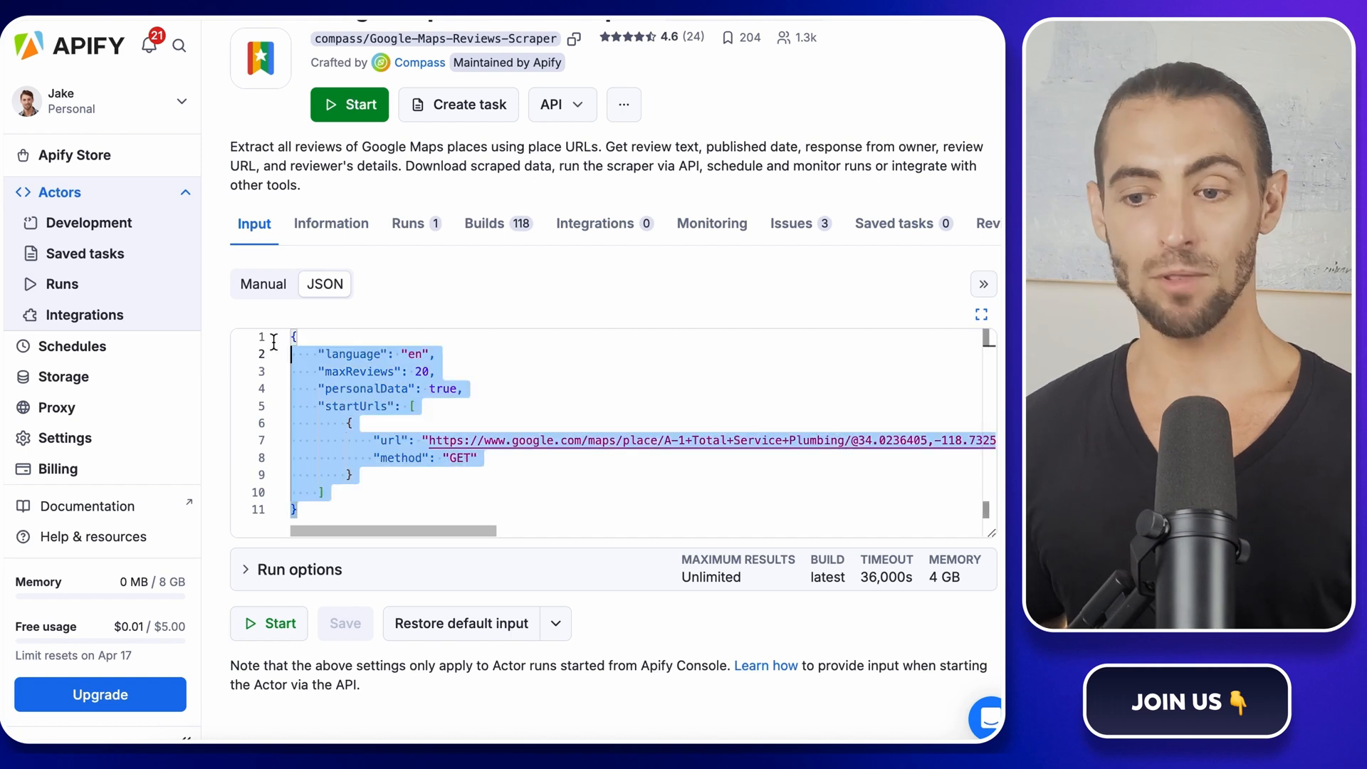
right_click(353, 361)
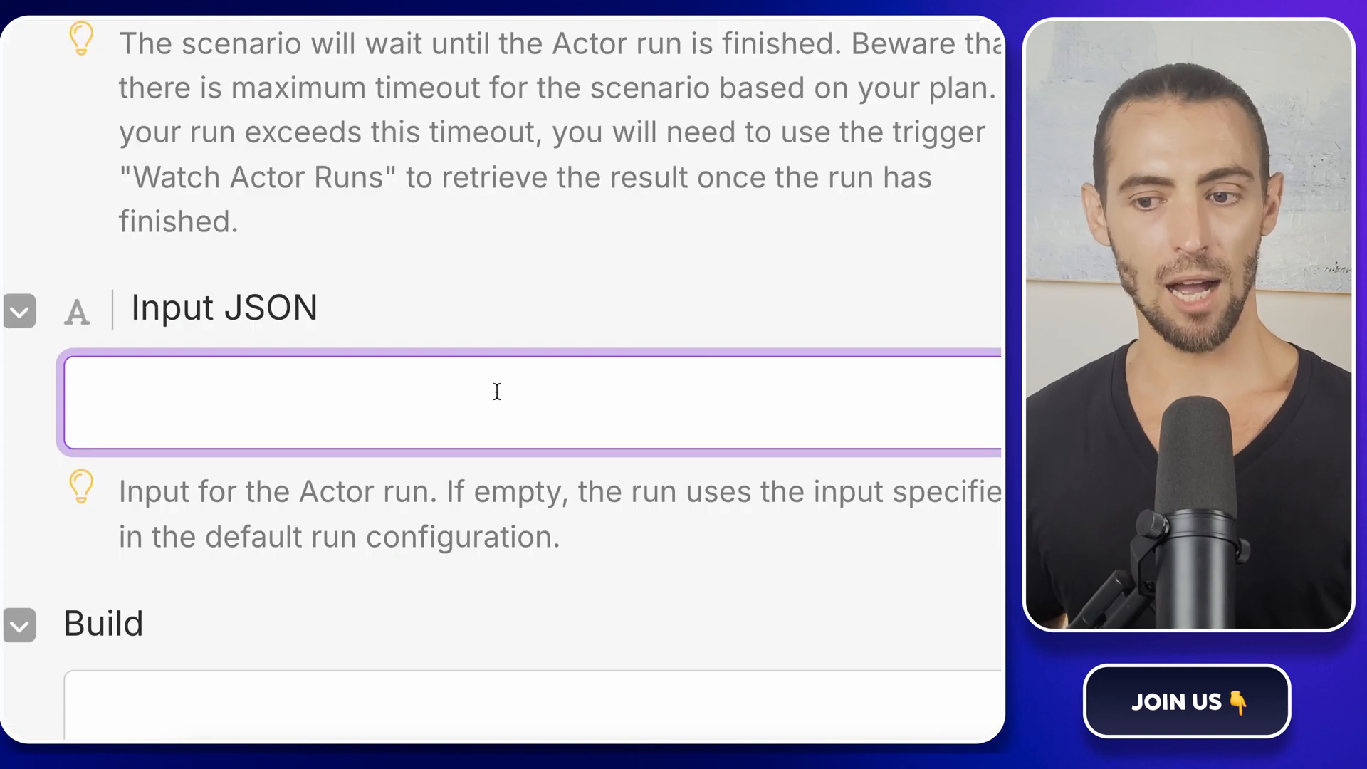
Paste the scraper JSON into Input JSON, replacing the hard-coded URL with Place URL (A)
right_click(393, 402)
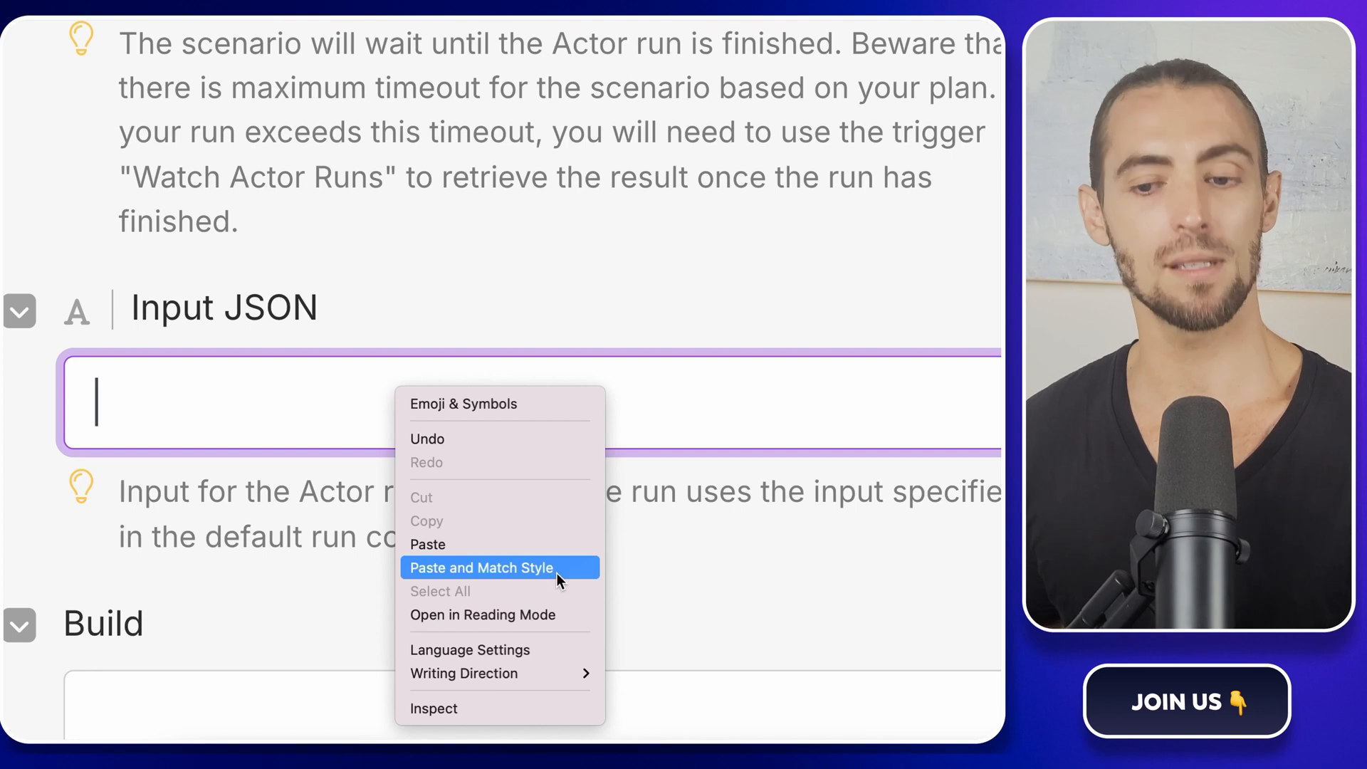
left_click(480, 568)
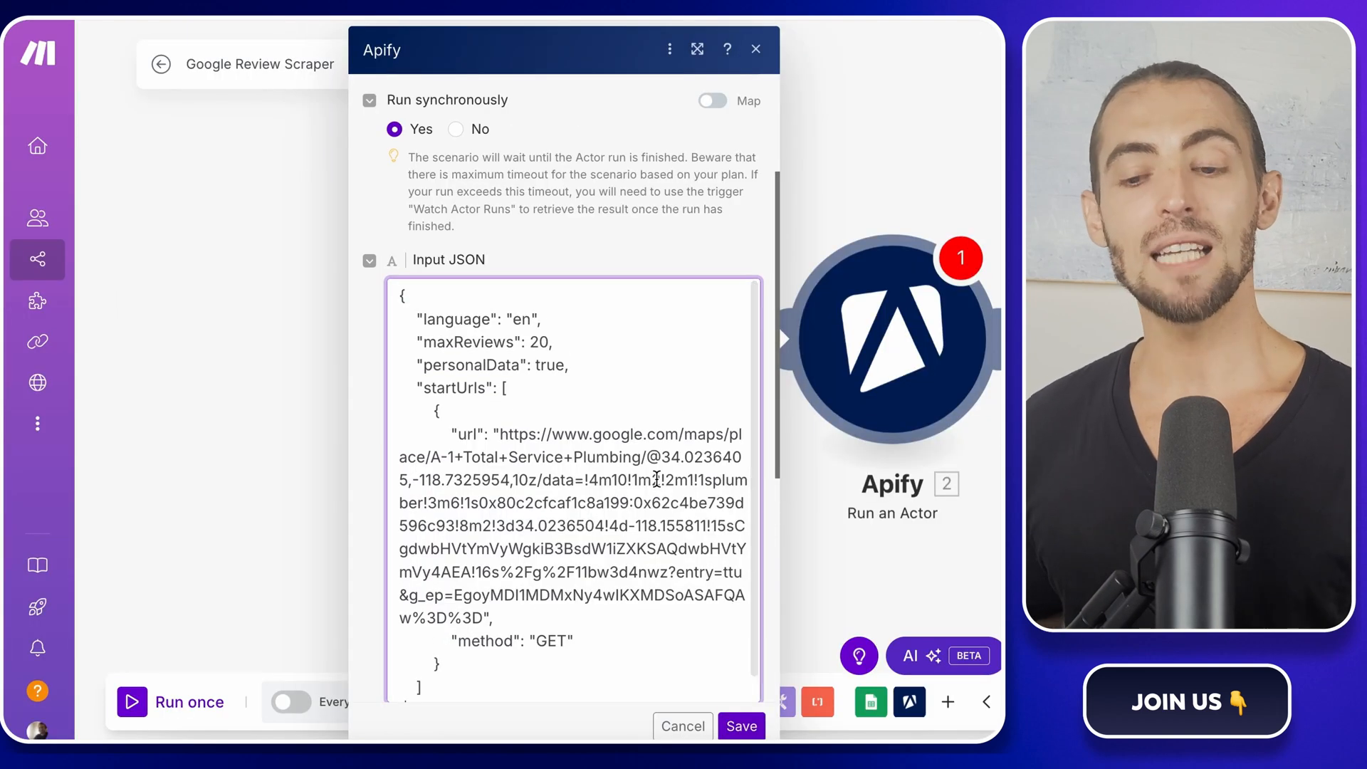
scroll("down", 3)
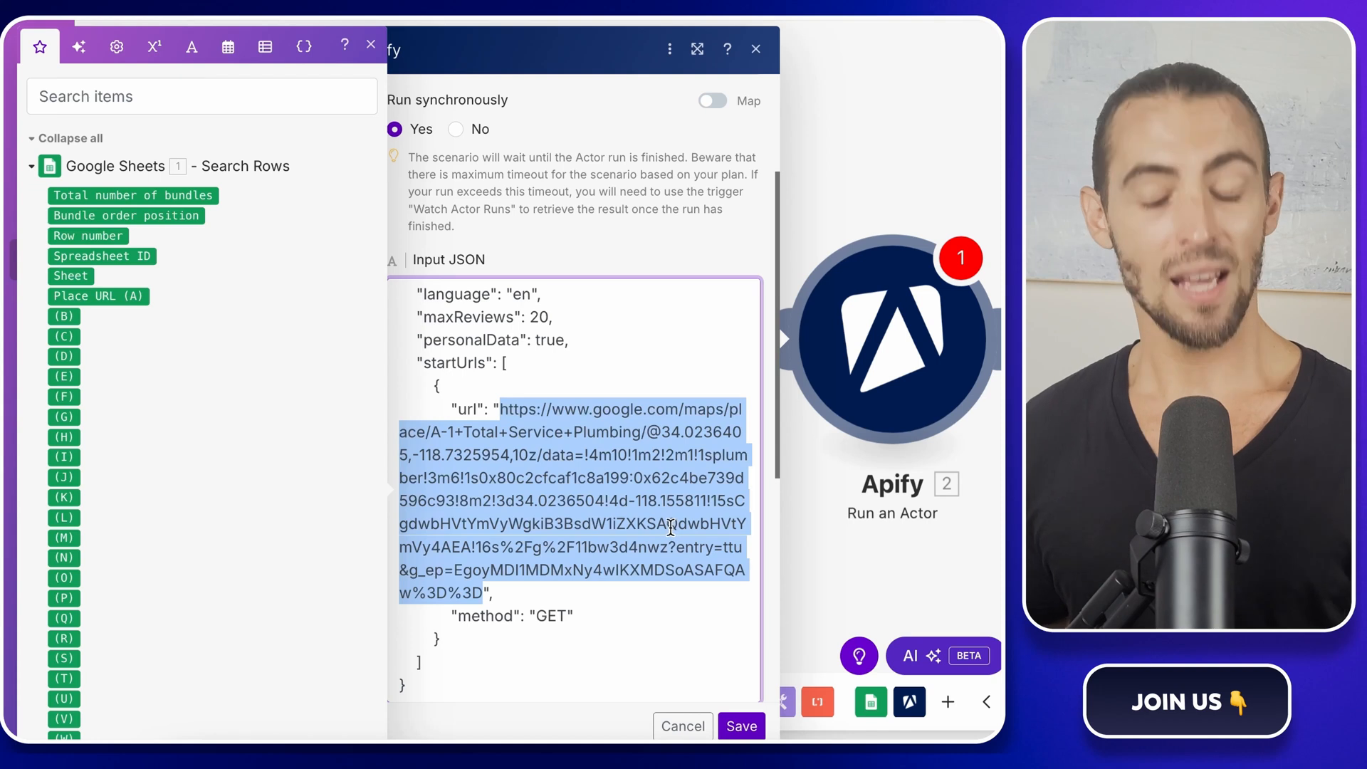
key("Delete")
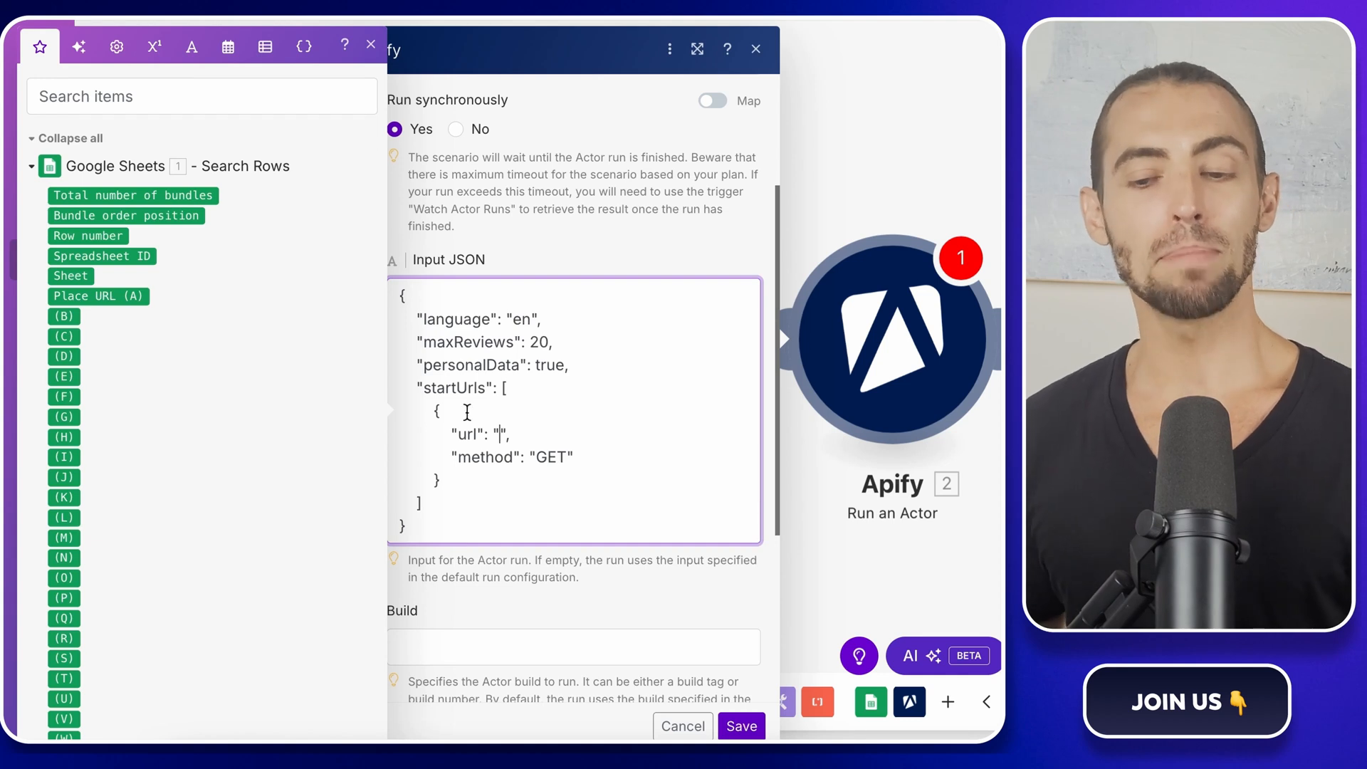
mouse_move(98, 296)
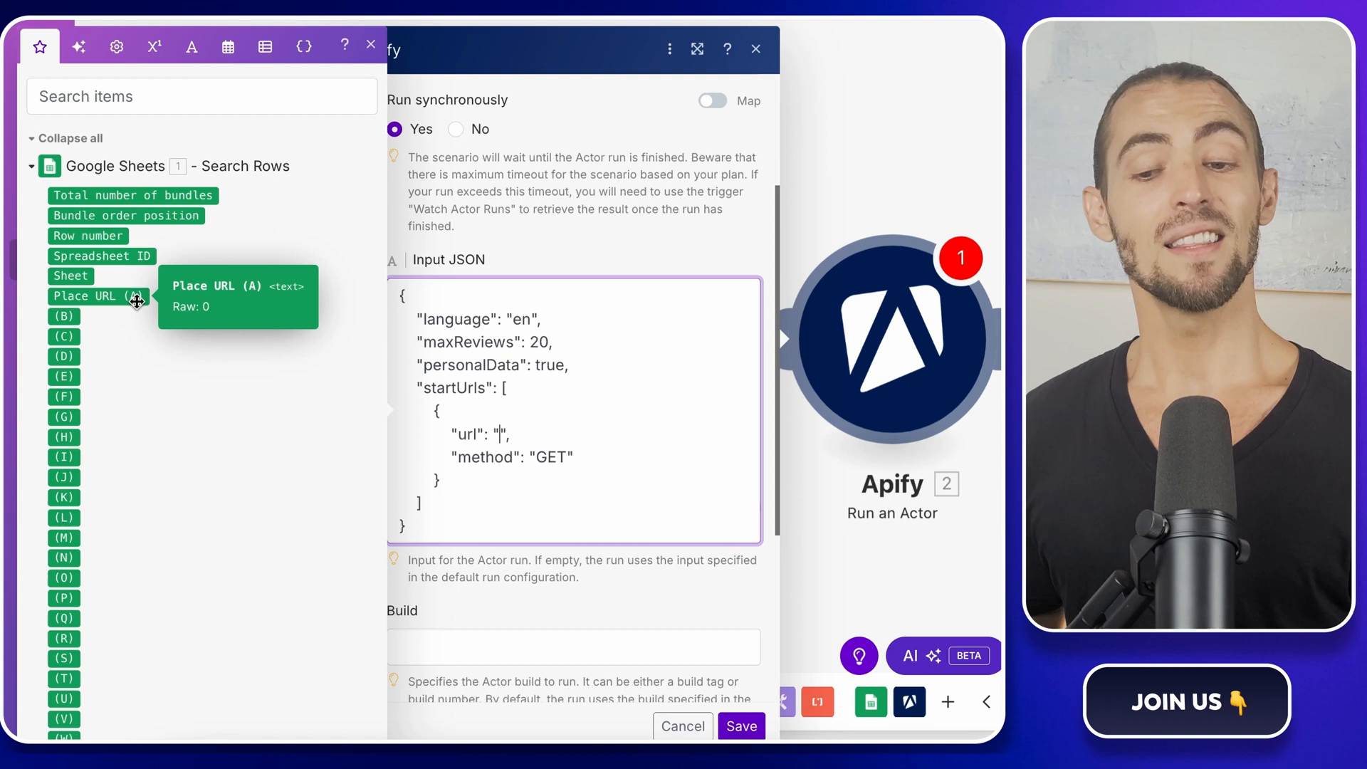
left_click(92, 296)
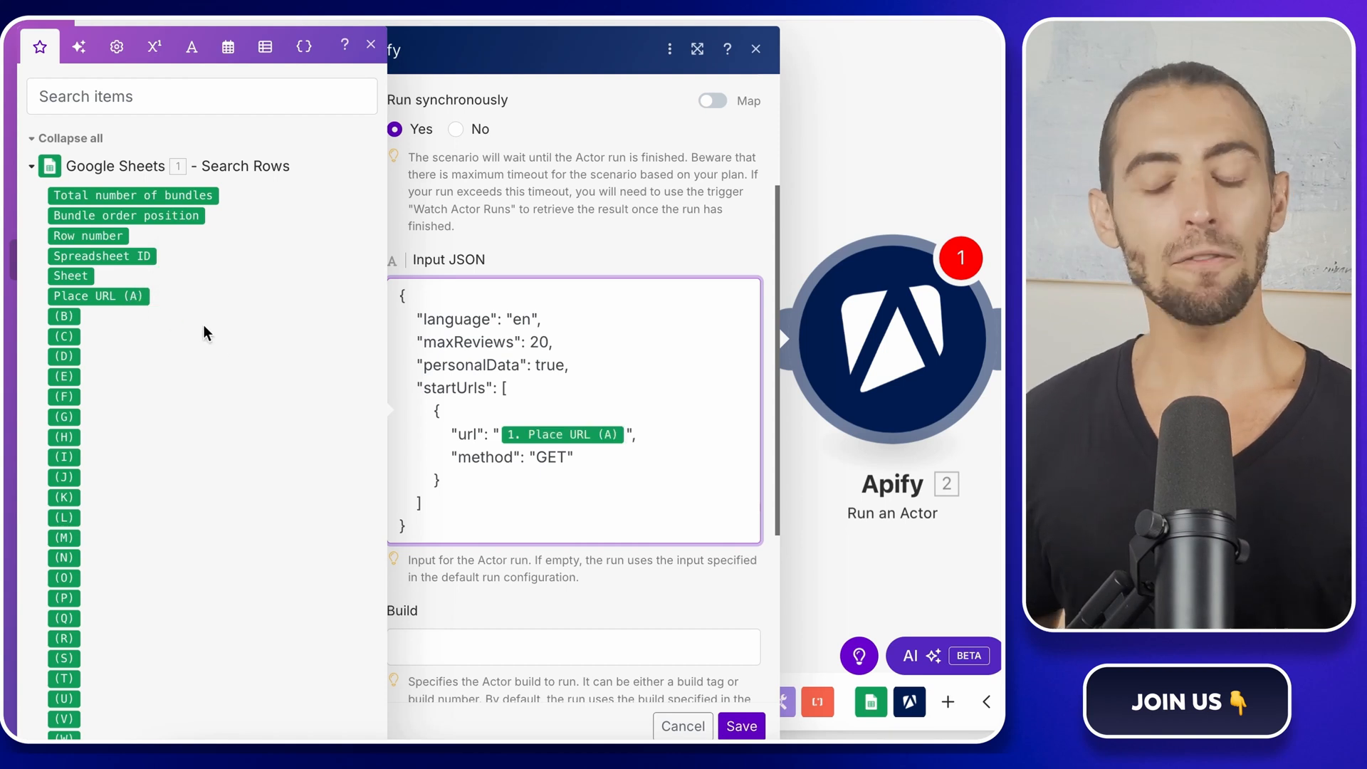
mouse_move(181, 323)
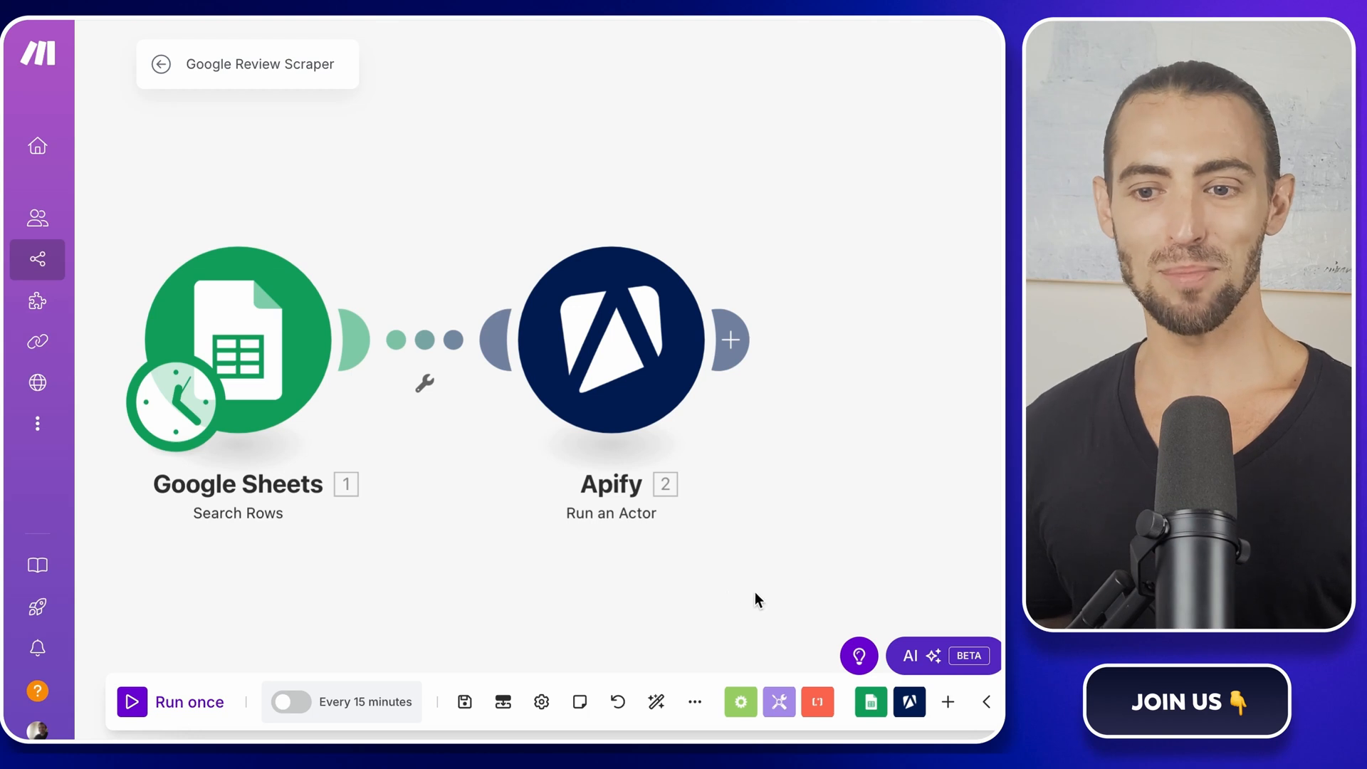
Add a module after Run an Actor and show Apify's full list of actions
left_click(729, 341)
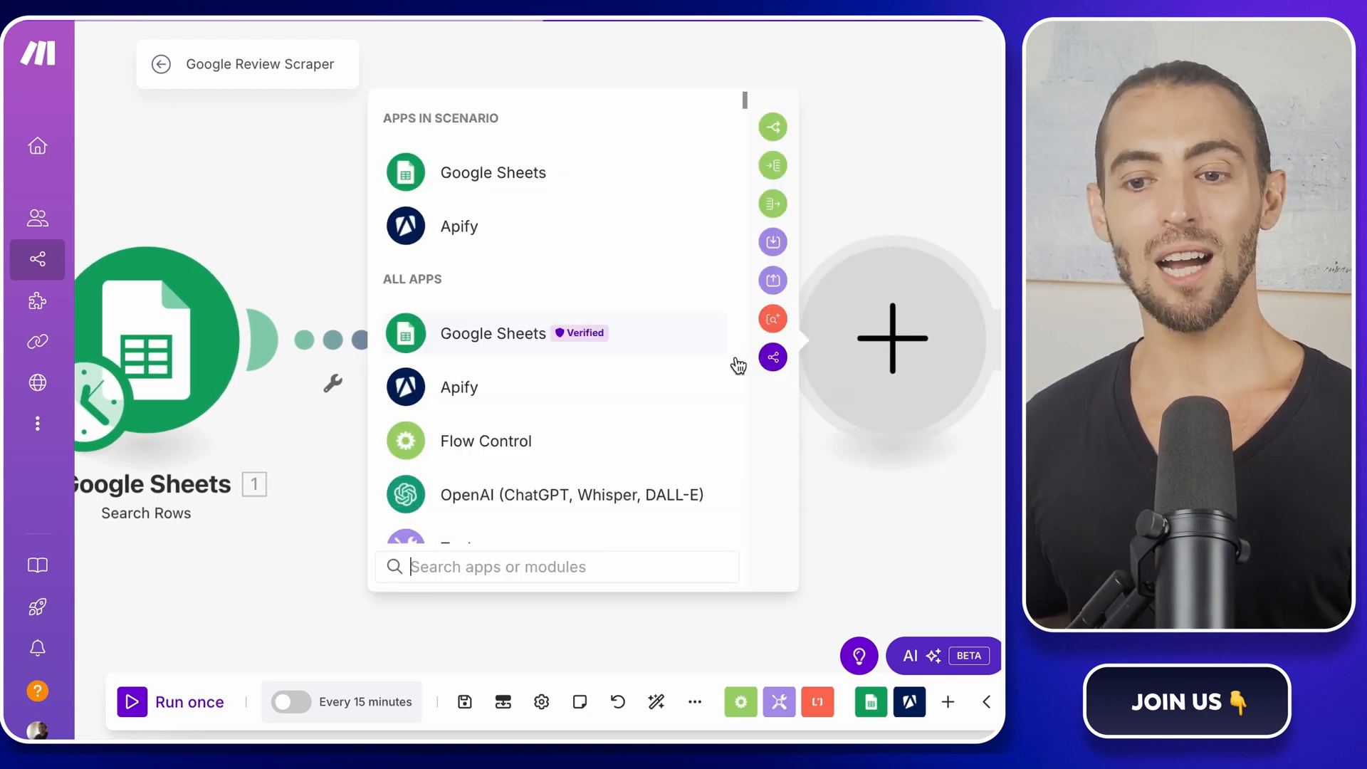
type("a")
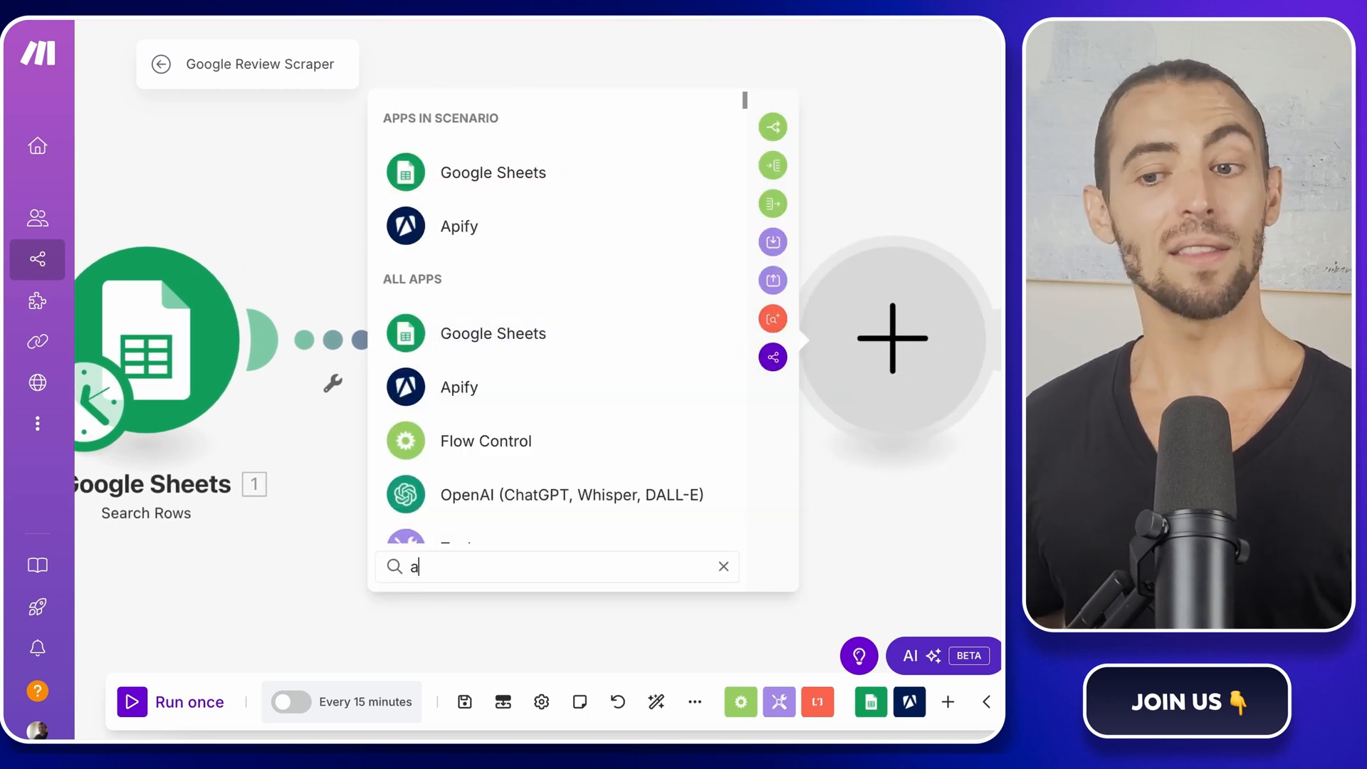
type("pify")
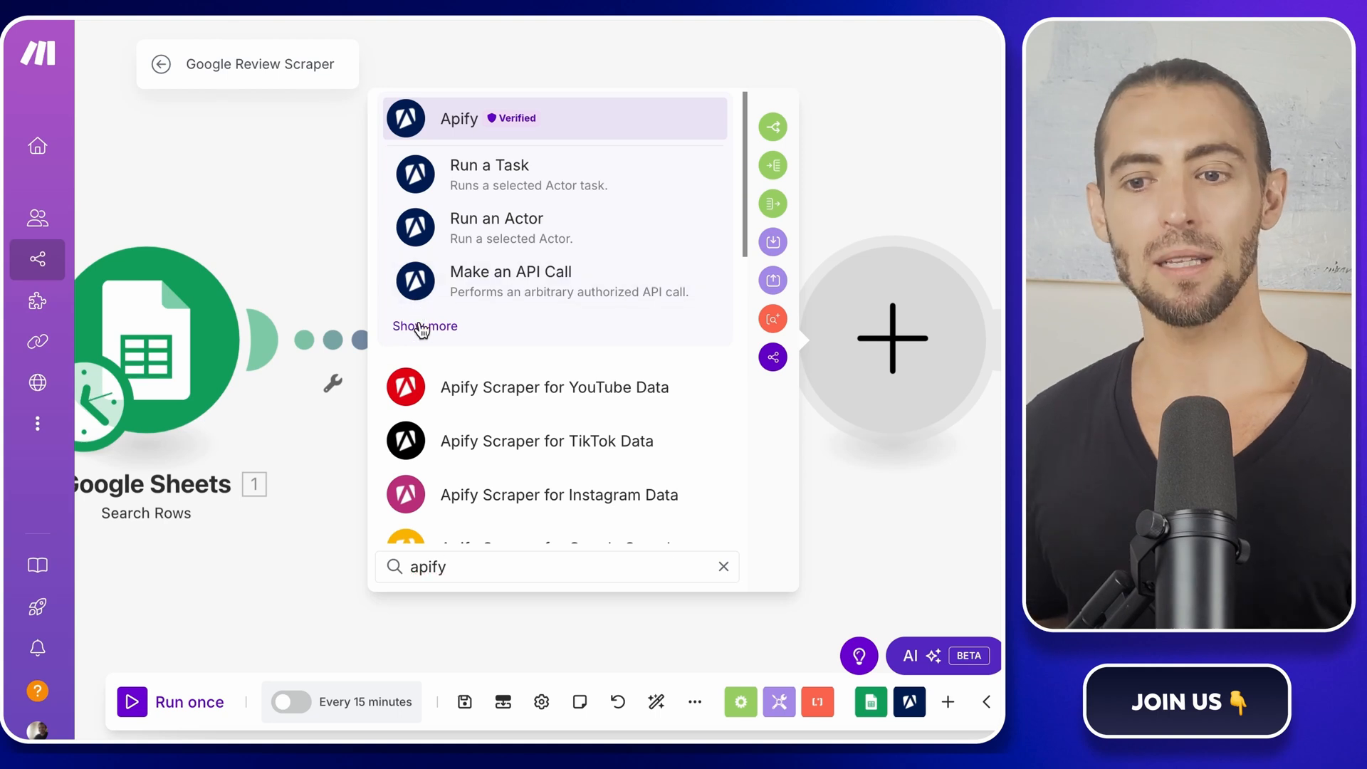
left_click(496, 217)
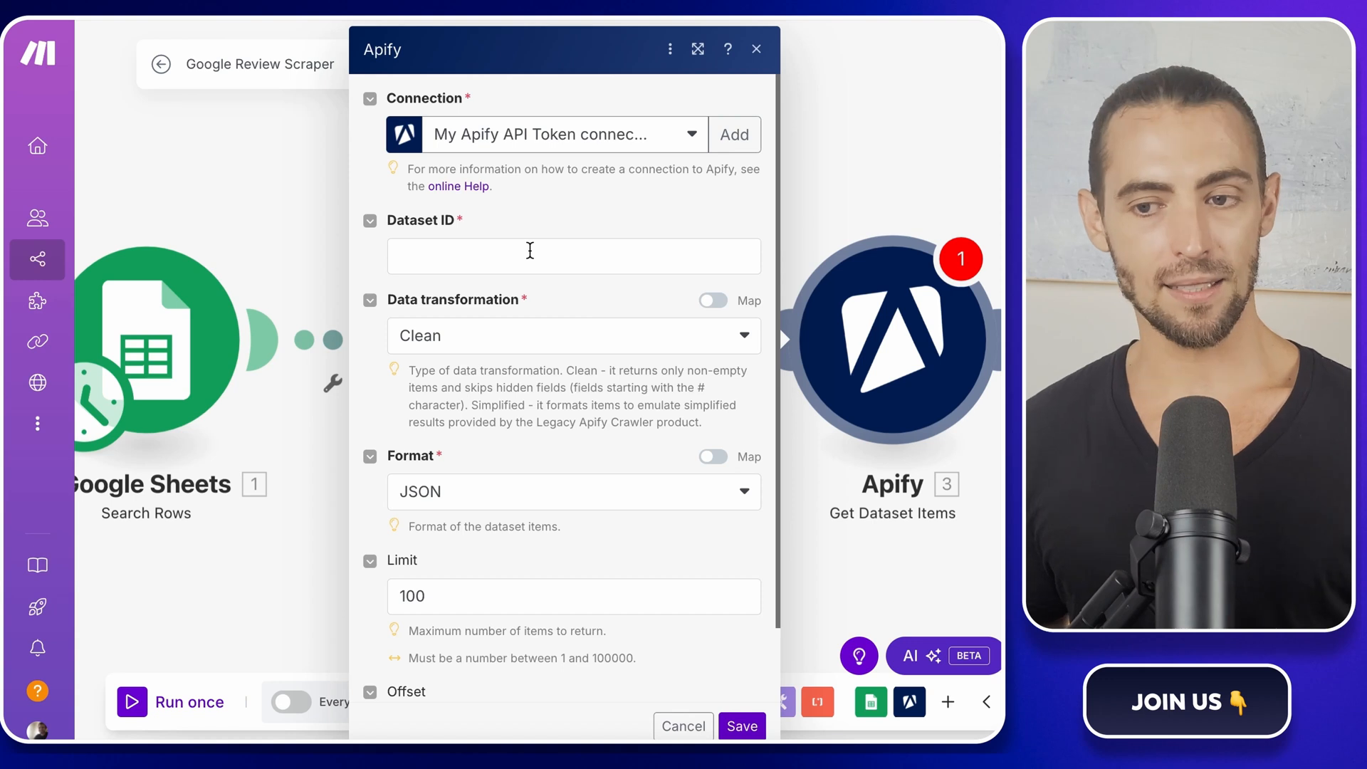
Configure Get Dataset Items with Dataset ID mapped to defaultDatasetId and Limit 20, then save
left_click(572, 255)
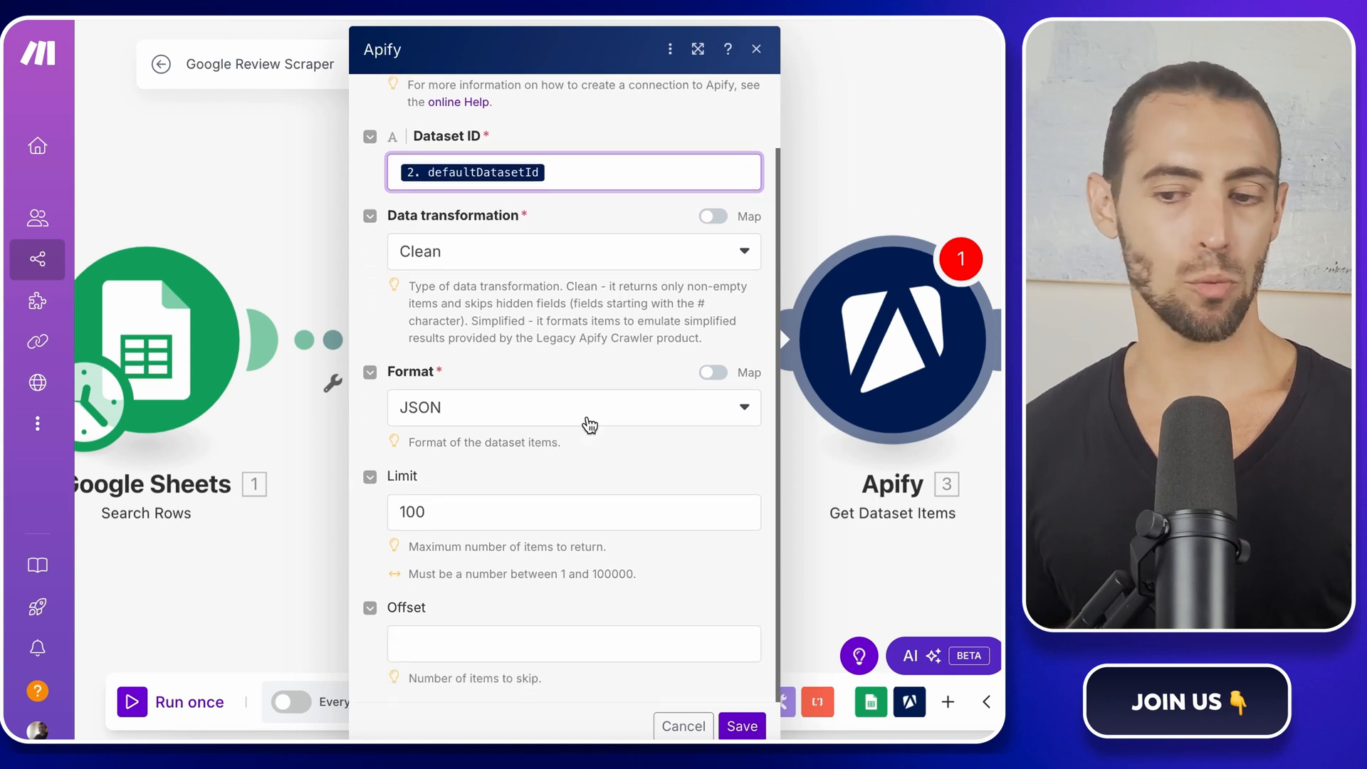
left_click(574, 512)
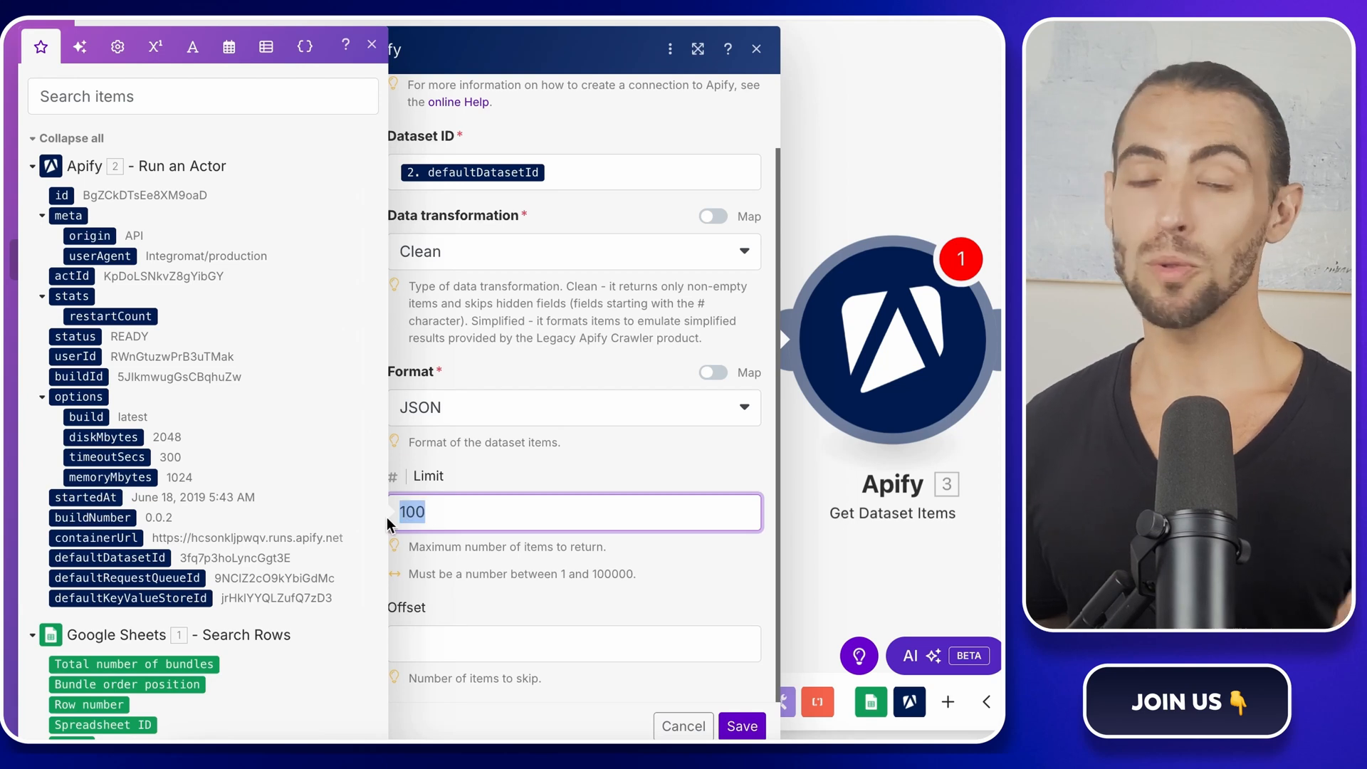
type("20")
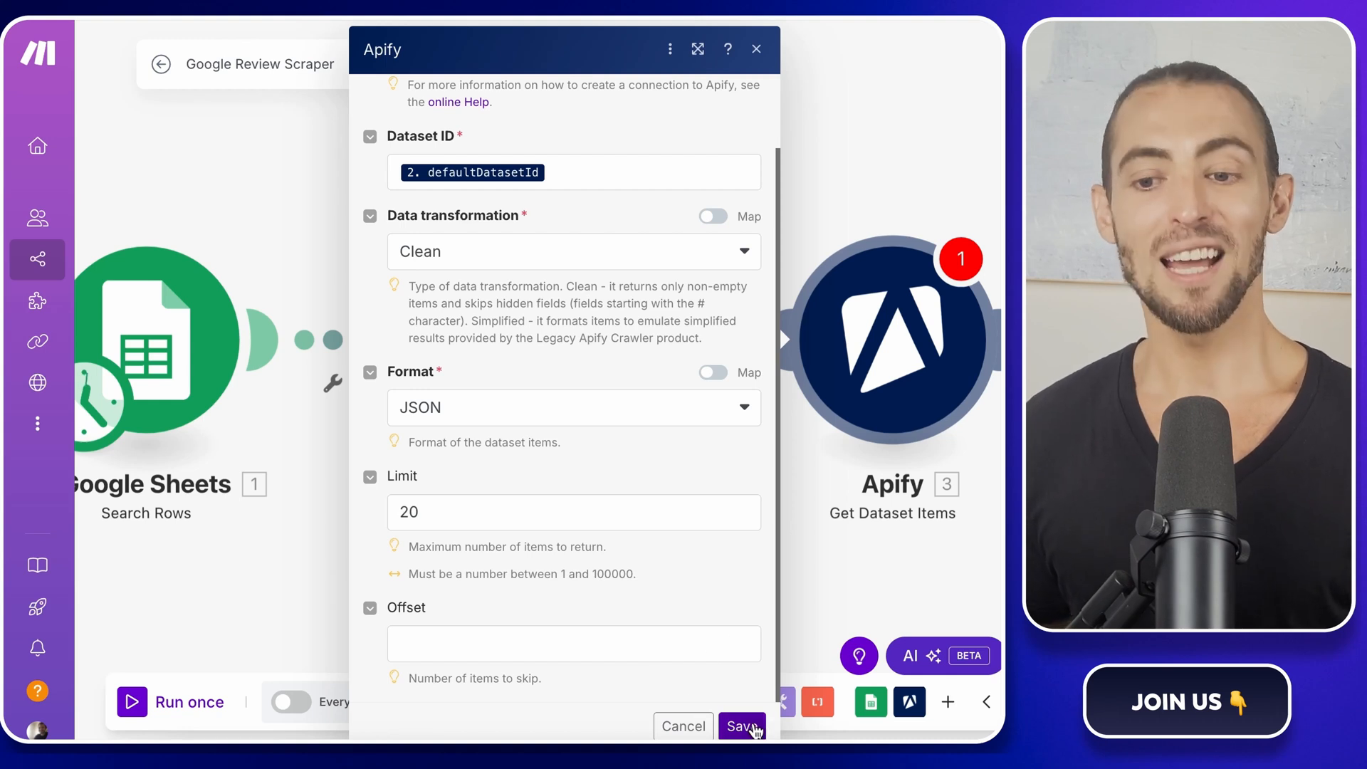
left_click(742, 725)
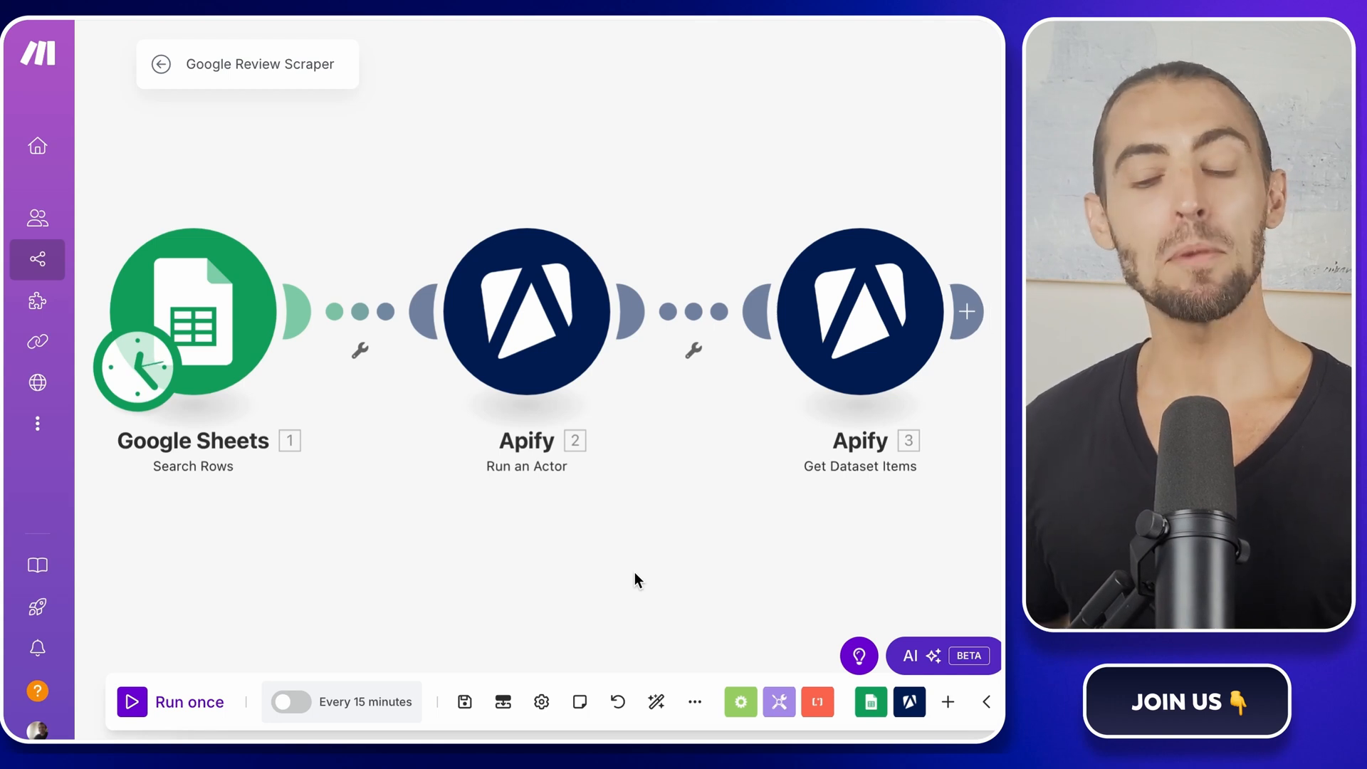
mouse_move(147, 685)
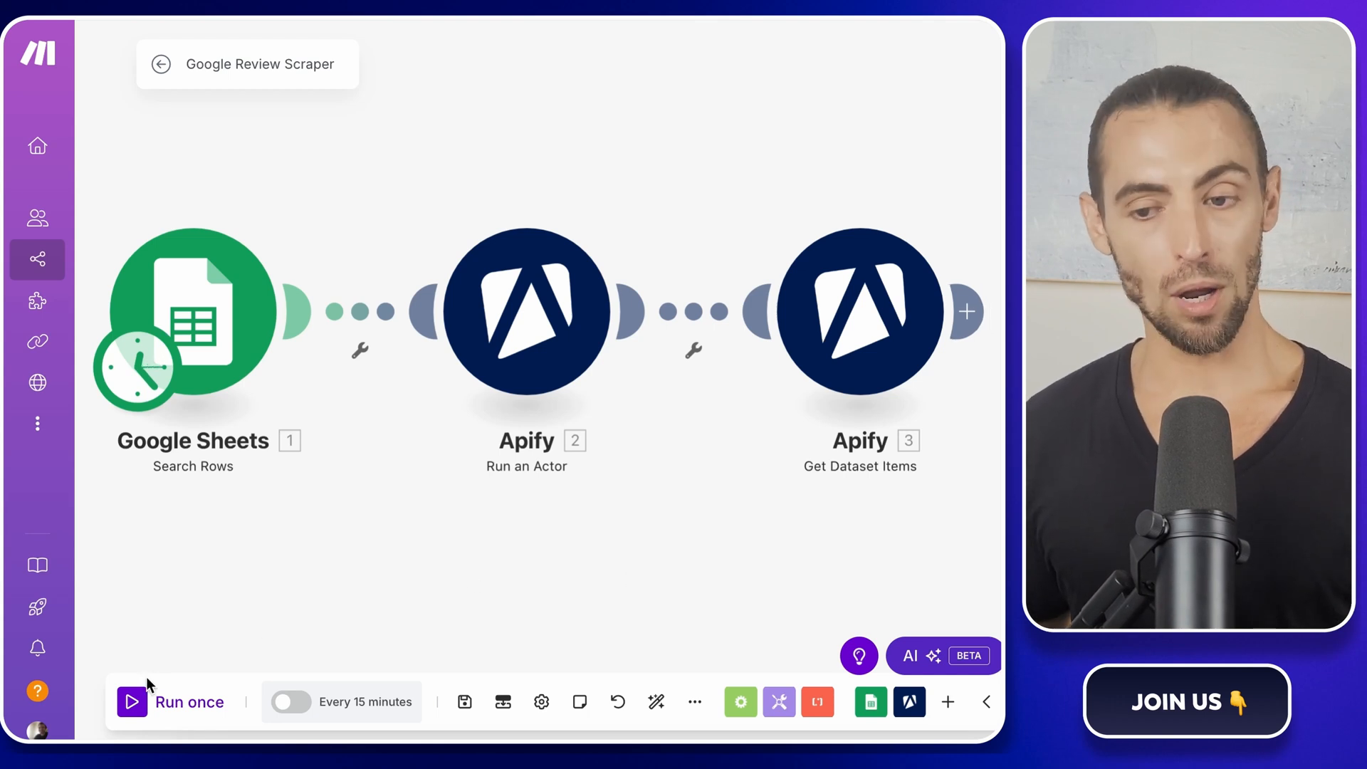
Run the scenario once so all three modules complete
left_click(188, 702)
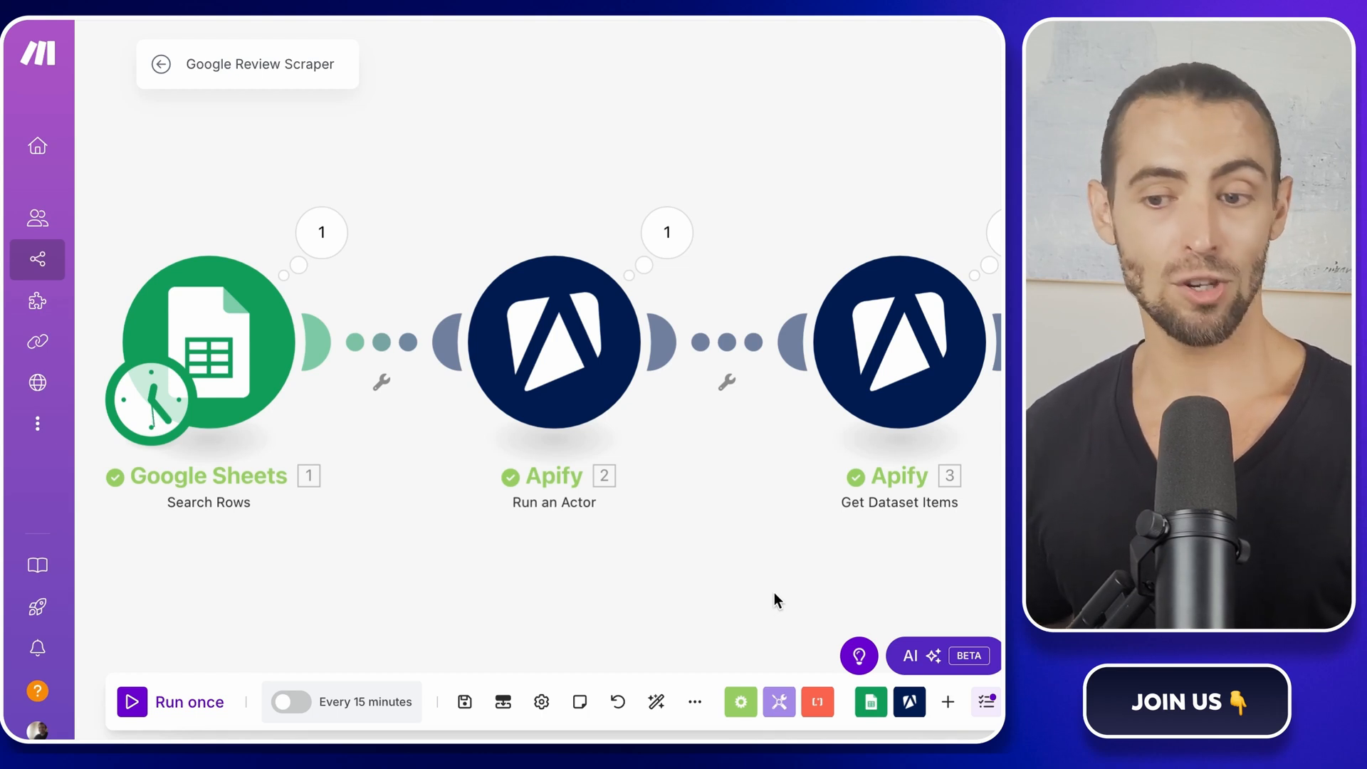
scroll("right", 3)
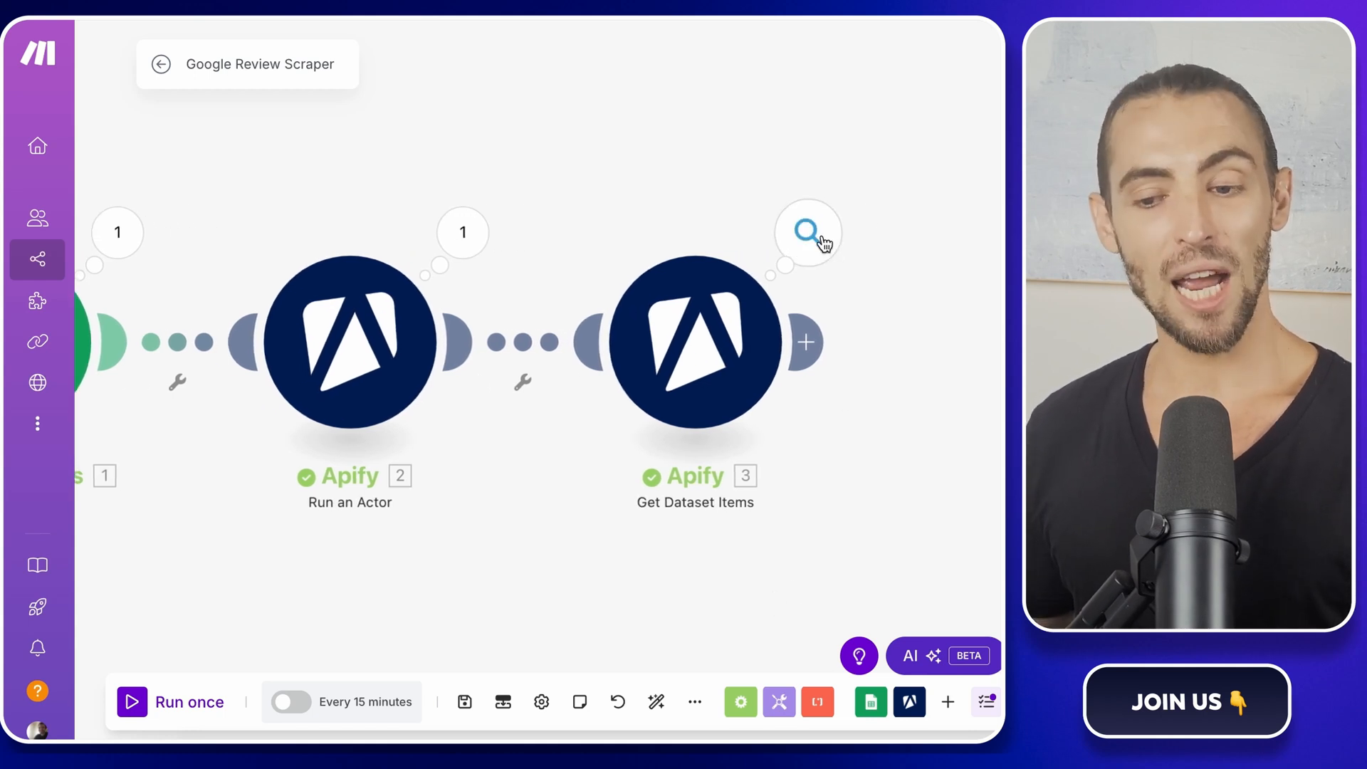
Inspect the Get Dataset Items review bundle output, then close the output window
left_click(806, 230)
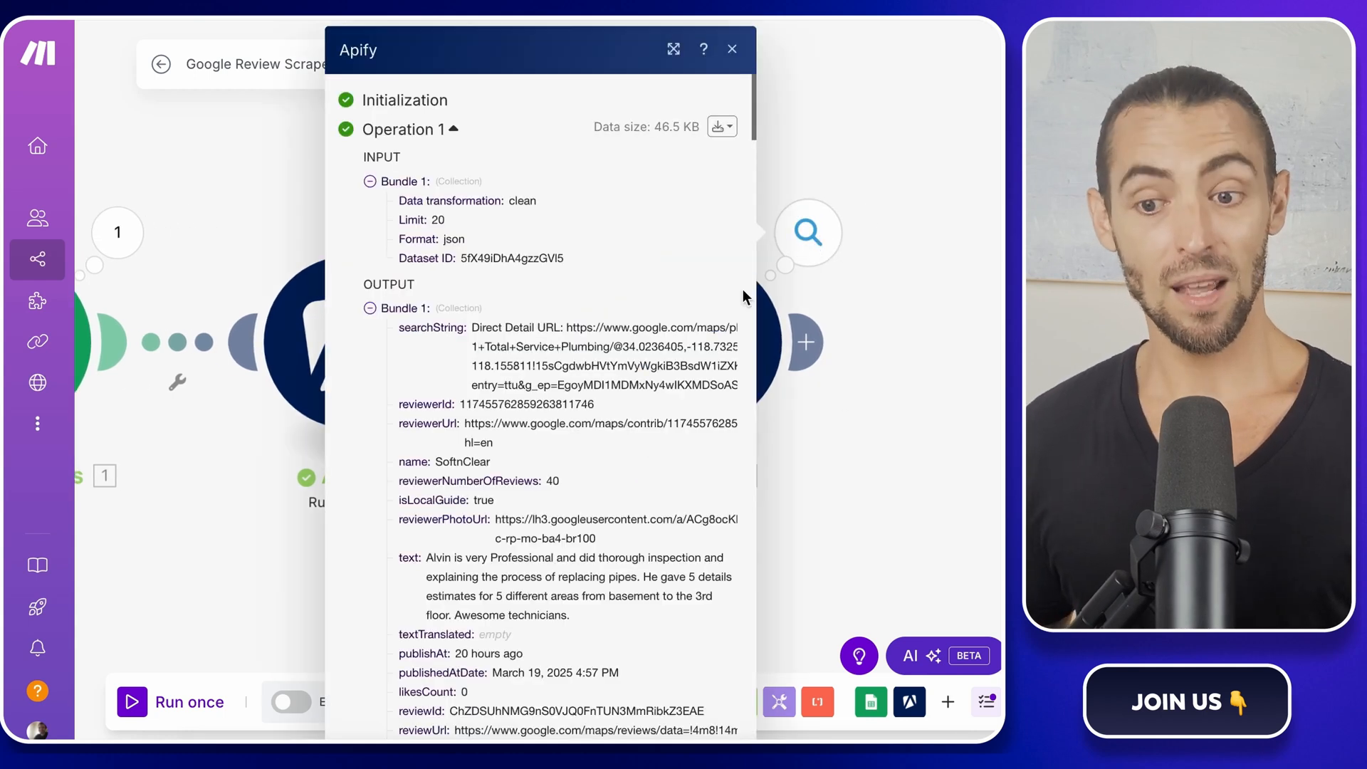
scroll("down", 3)
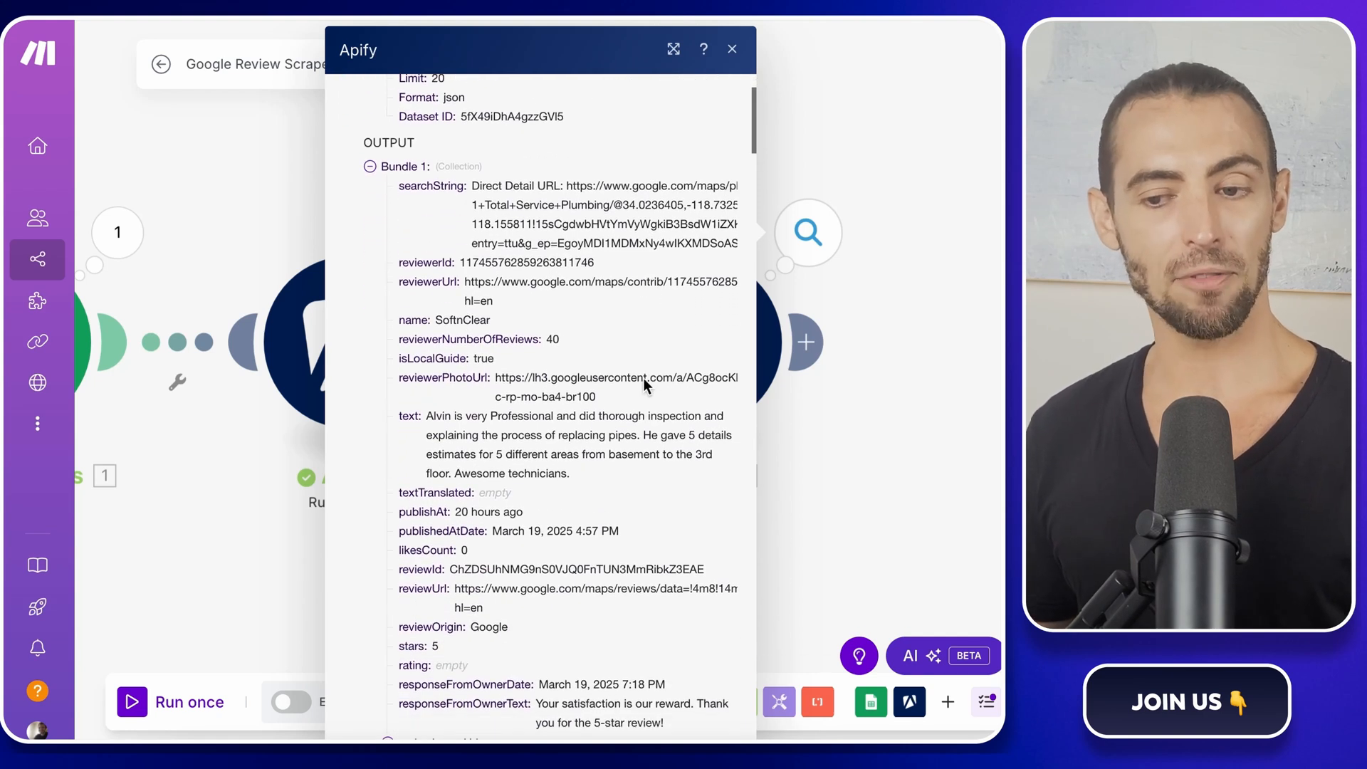
mouse_move(505, 319)
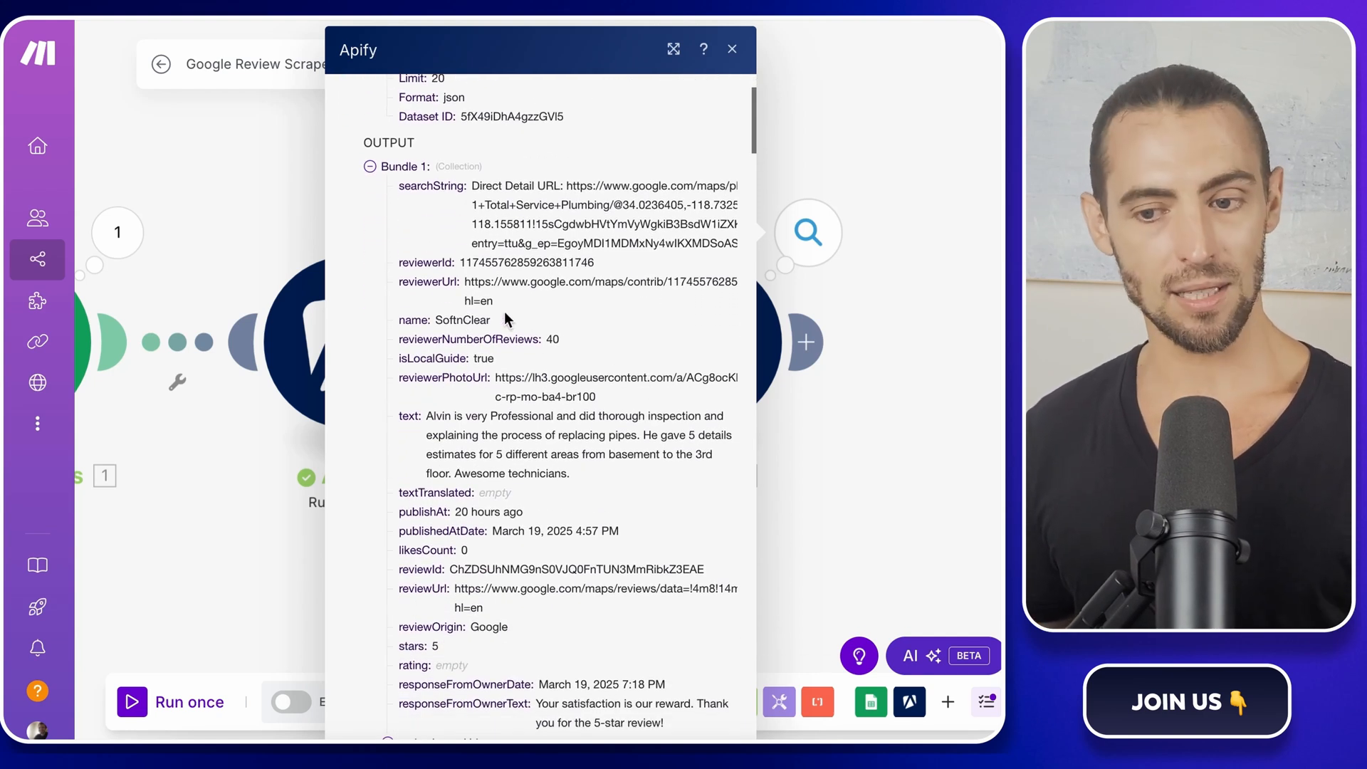
left_click(672, 49)
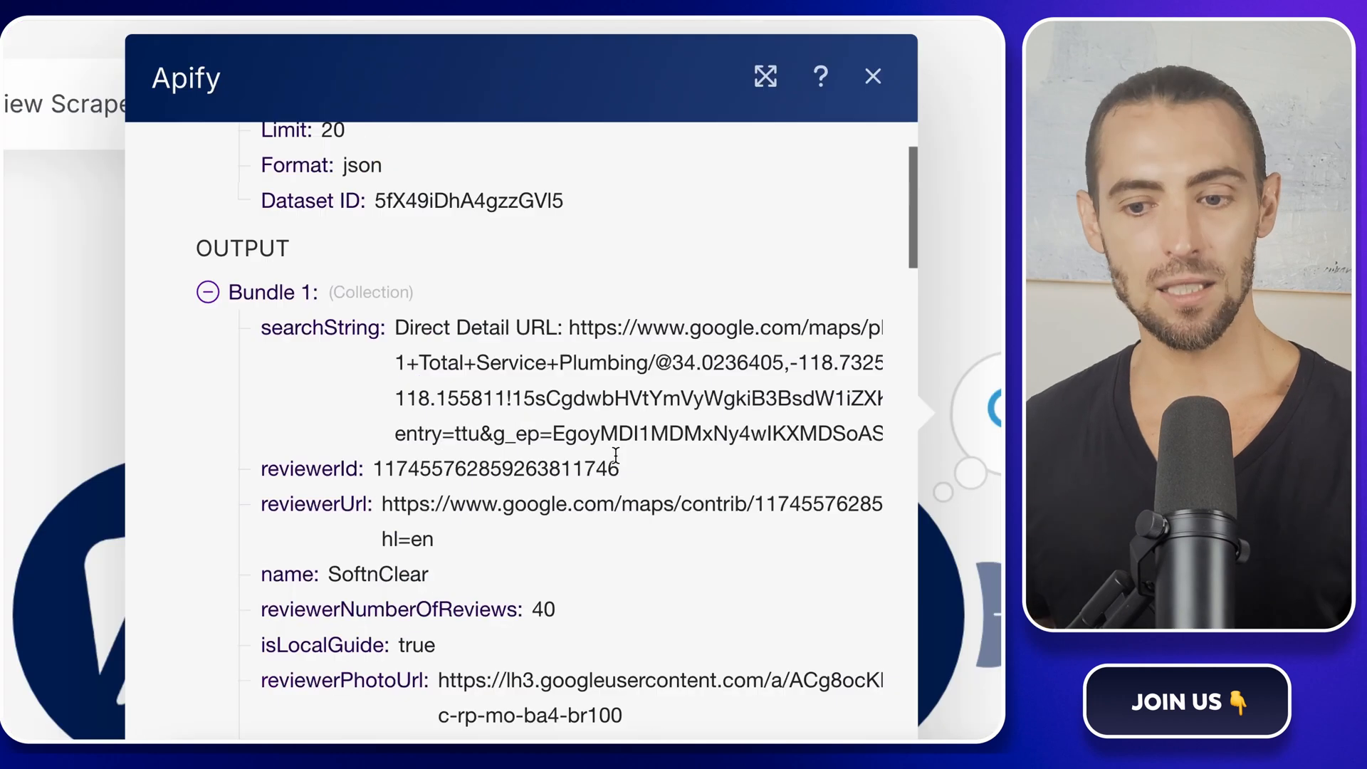
scroll("down", 3)
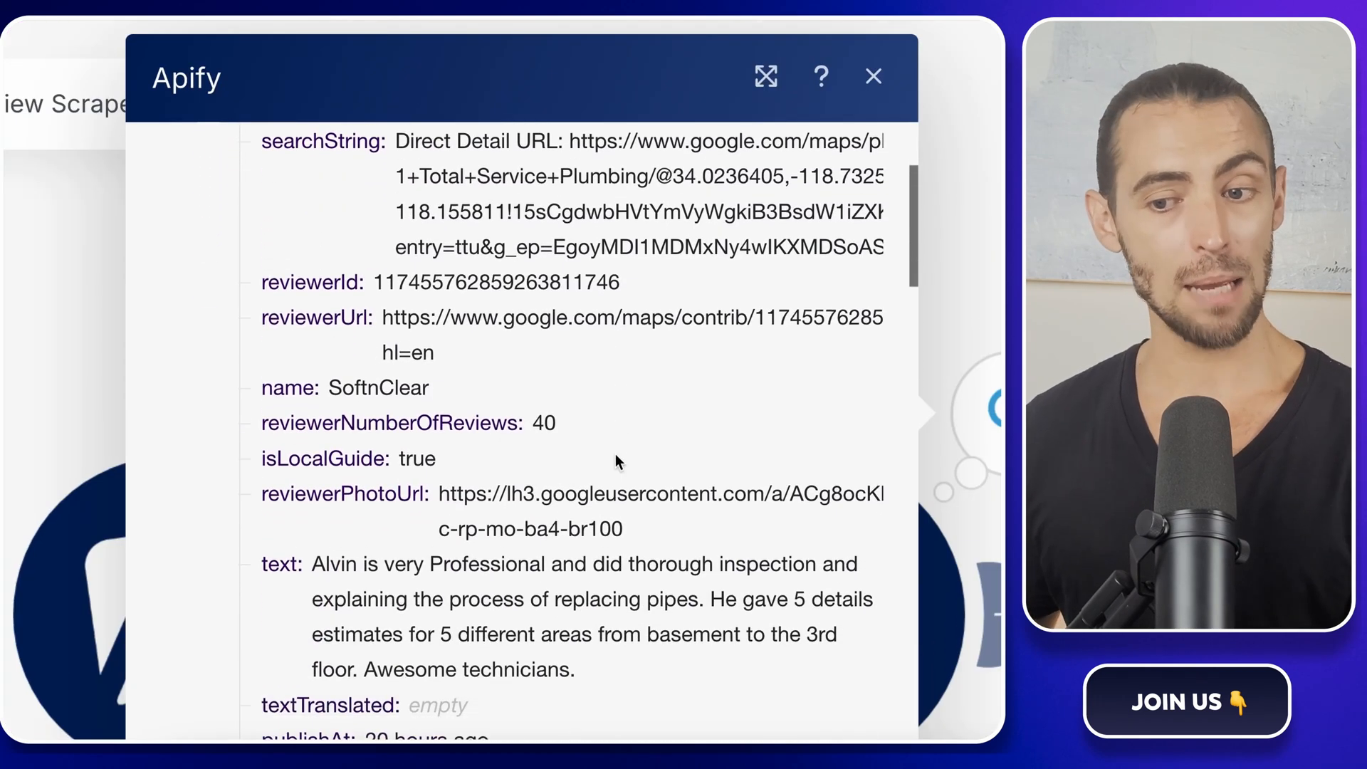
scroll("down", 3)
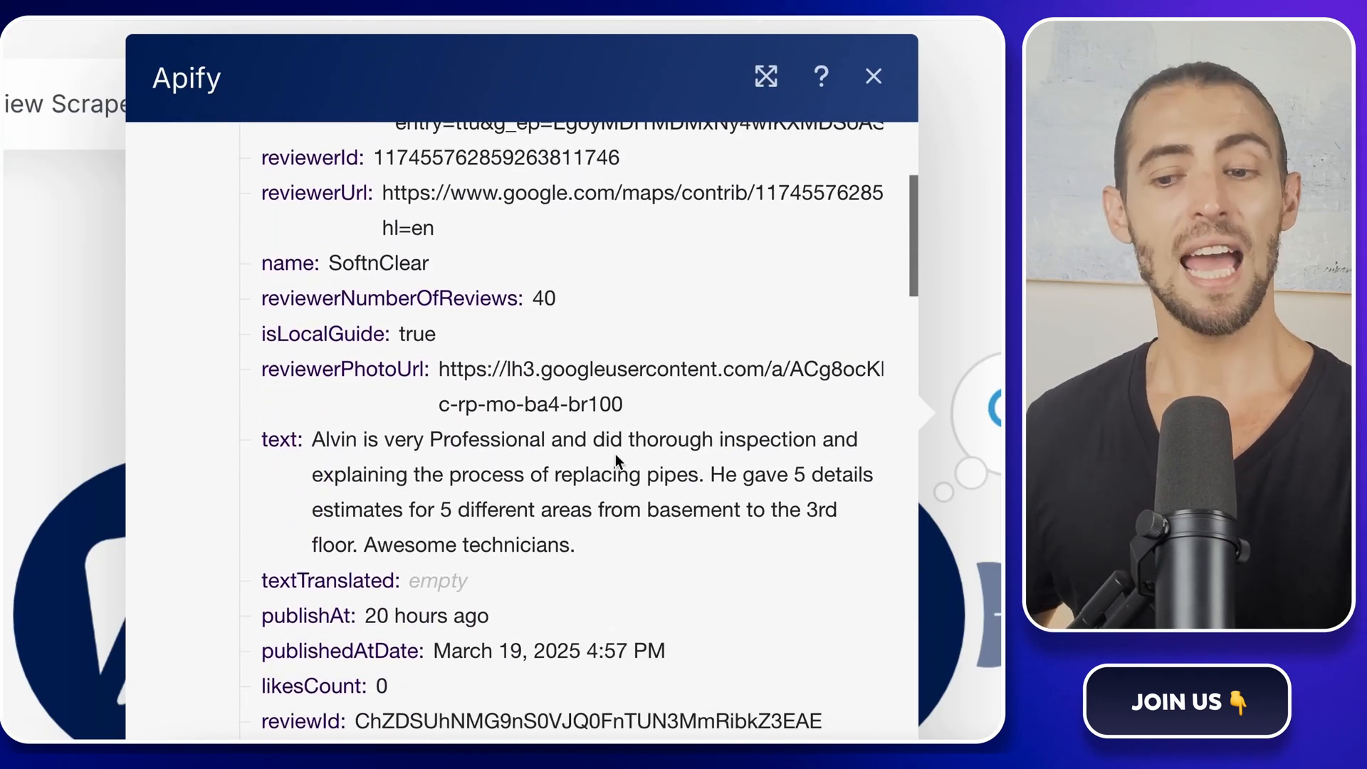
scroll("down", 3)
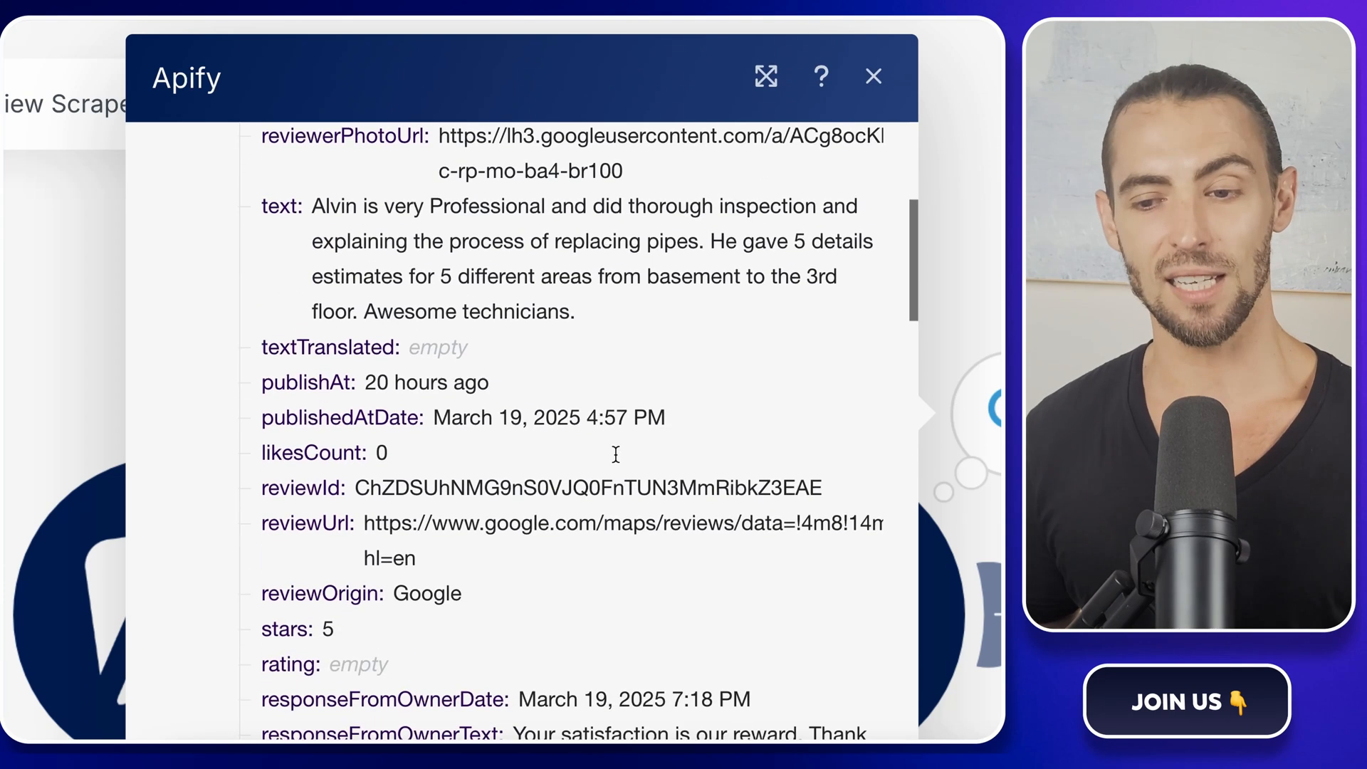
scroll("down", 3)
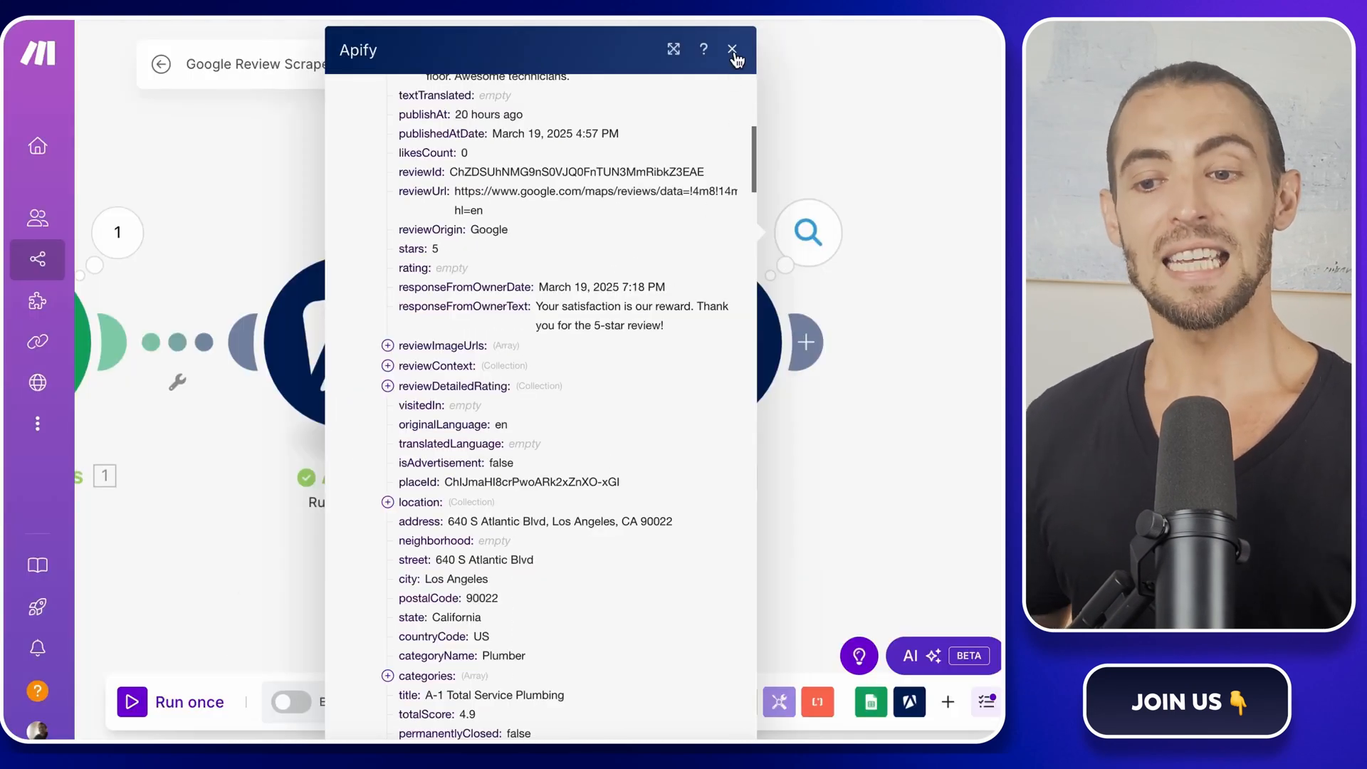
left_click(732, 48)
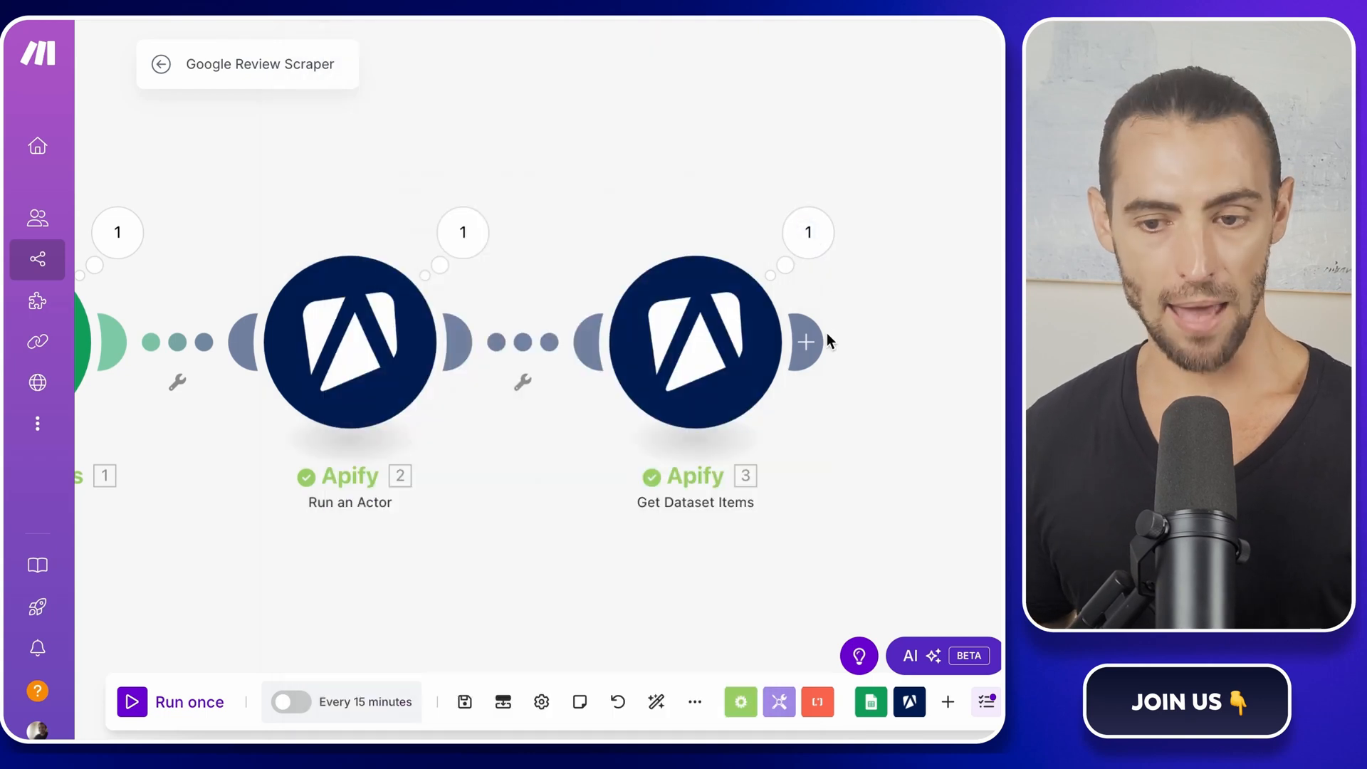
Add a Google Sheets Add a Row module after Get Dataset Items and show its settings
left_click(804, 340)
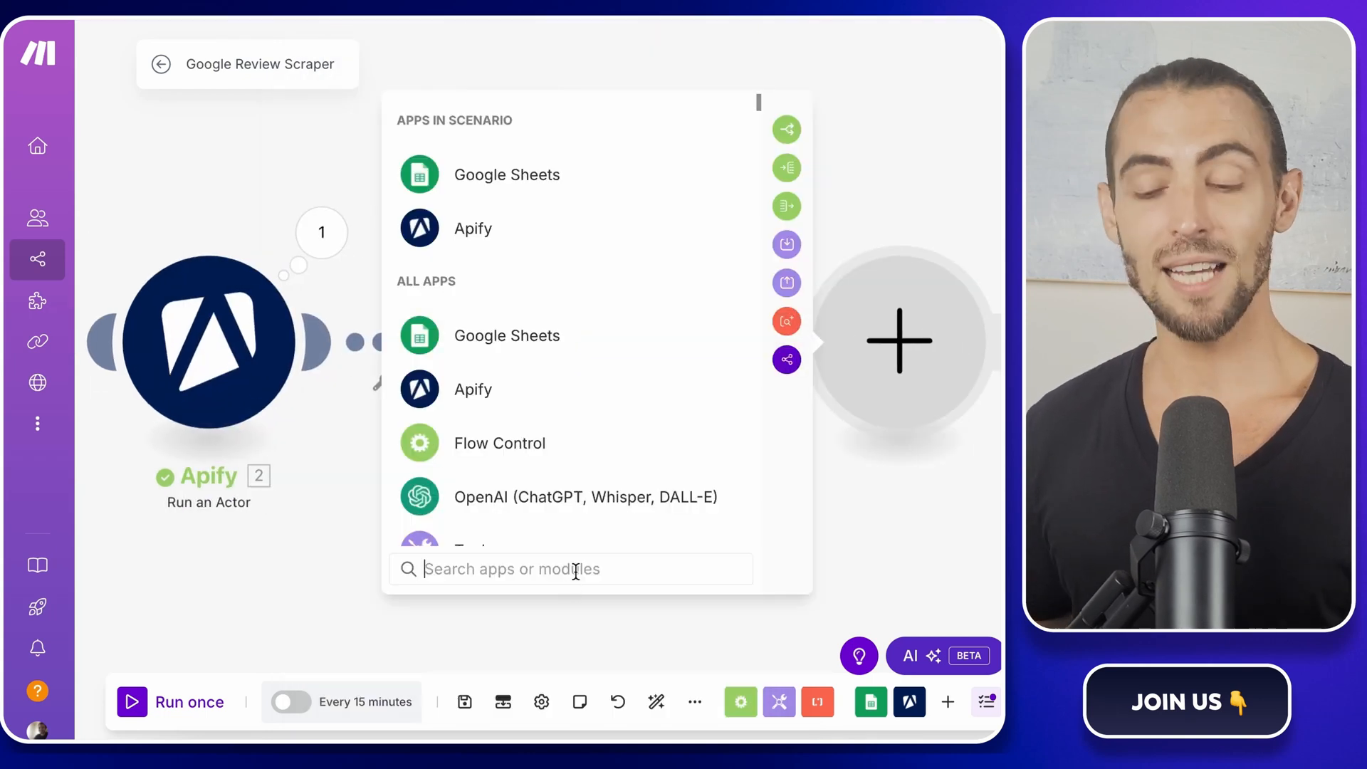
type("google")
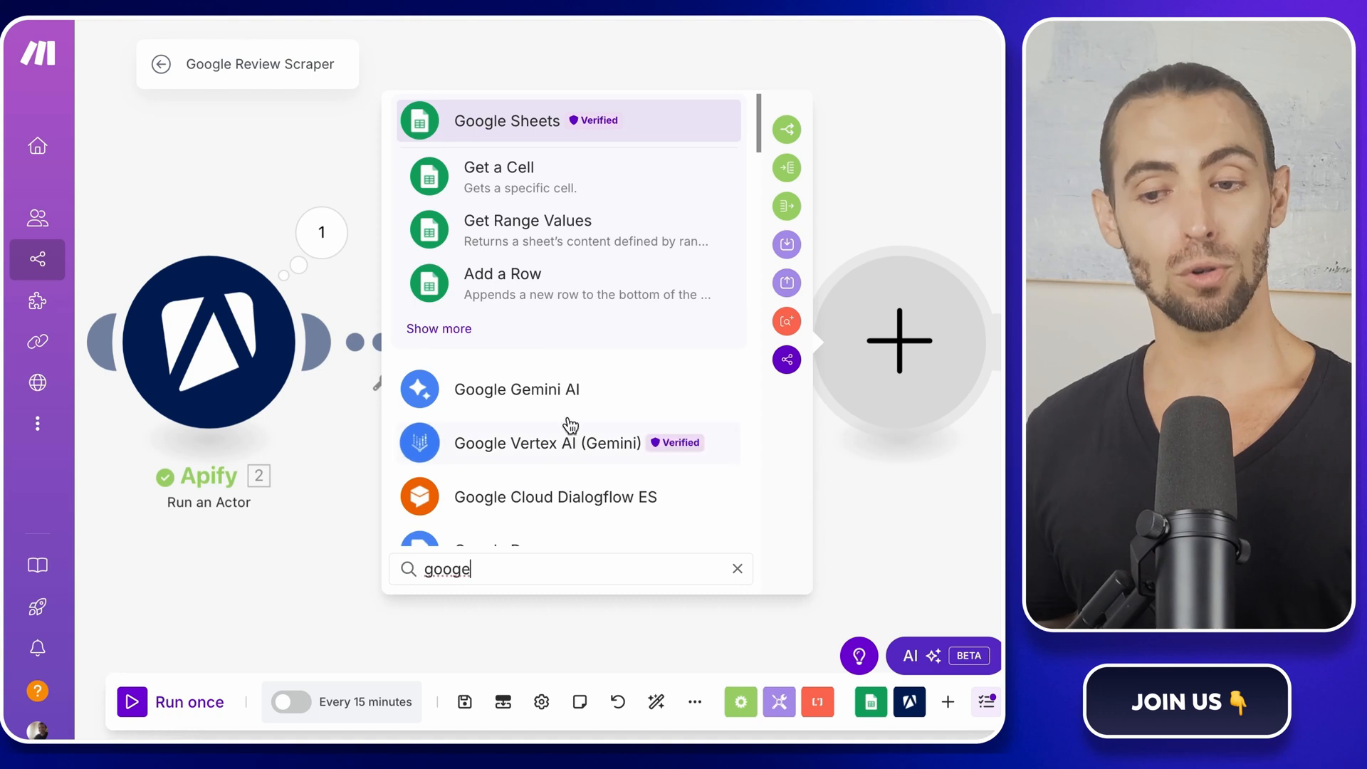
left_click(503, 283)
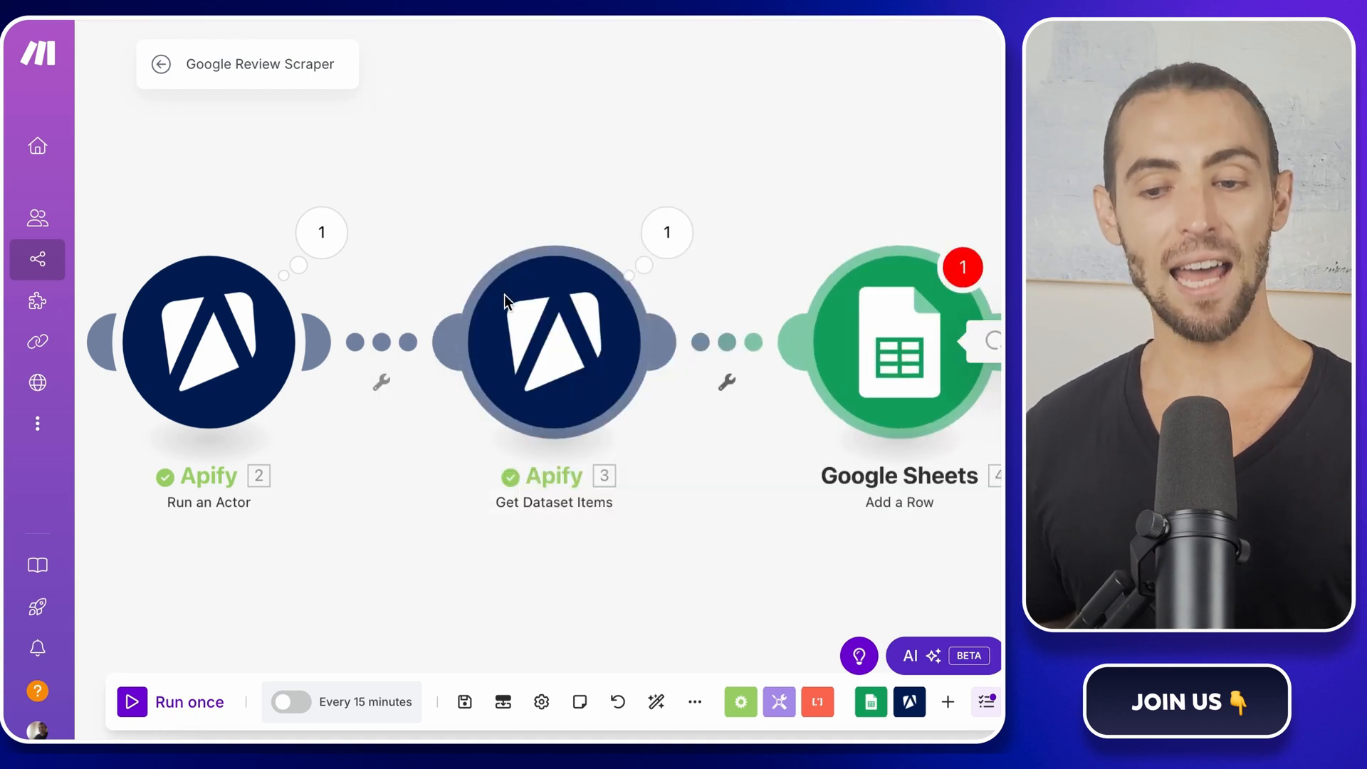
left_click(899, 341)
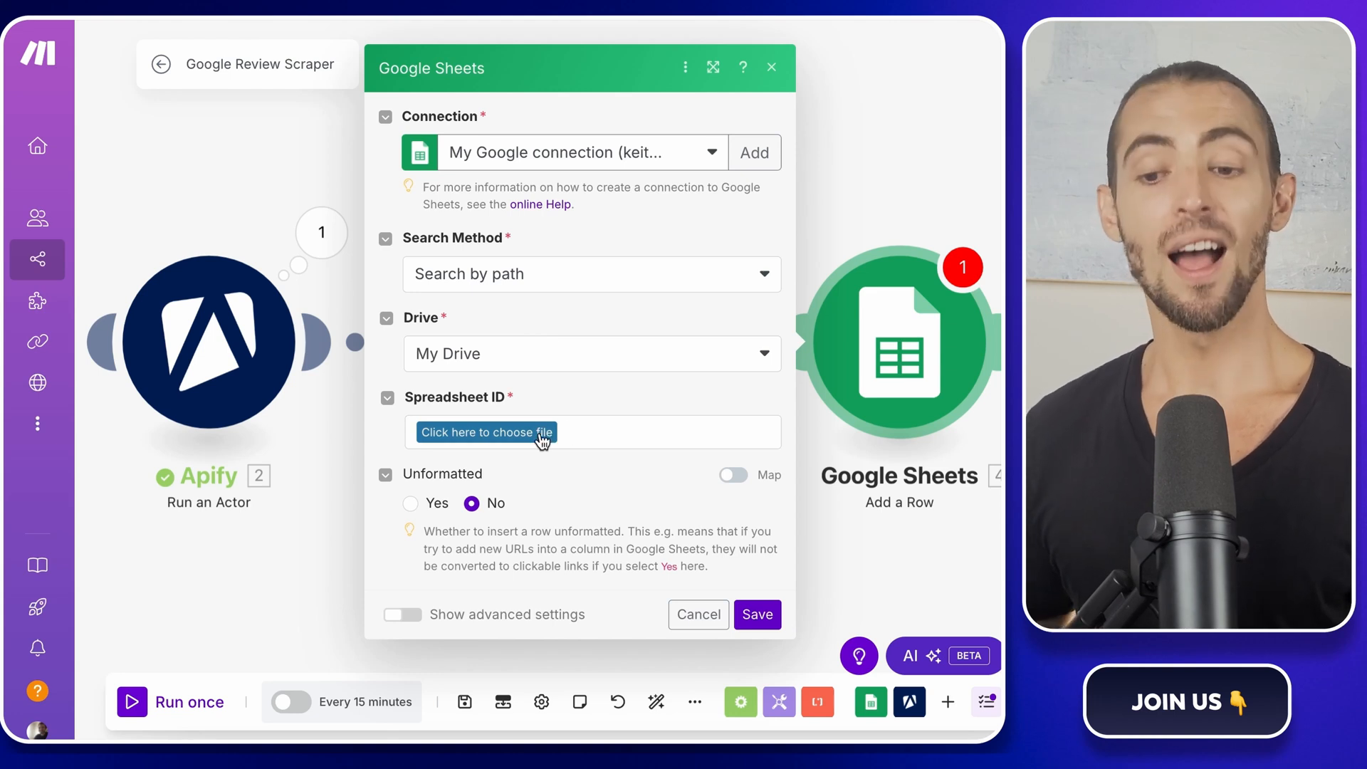
Target the Reviews Scraping spreadsheet's Data sheet, exposing its review column fields
left_click(486, 432)
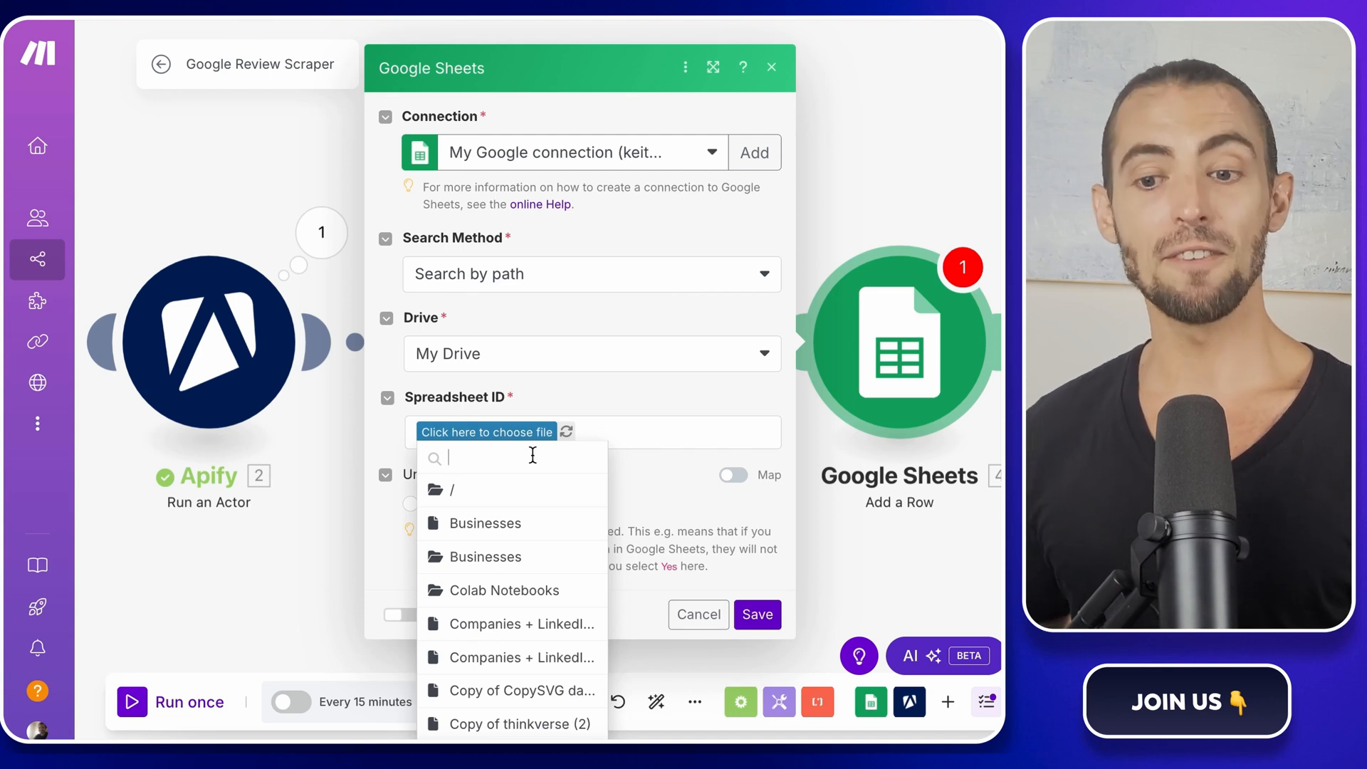
type("googl")
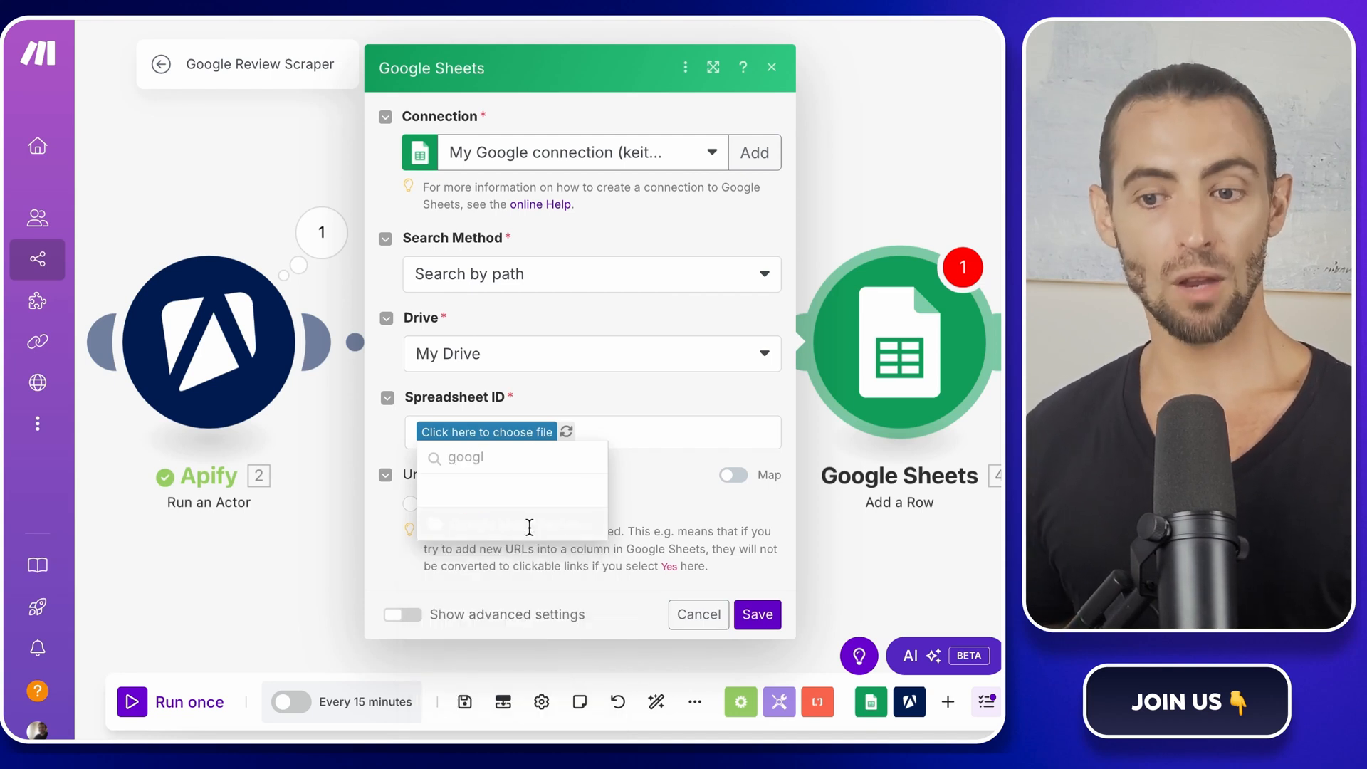
left_click(511, 488)
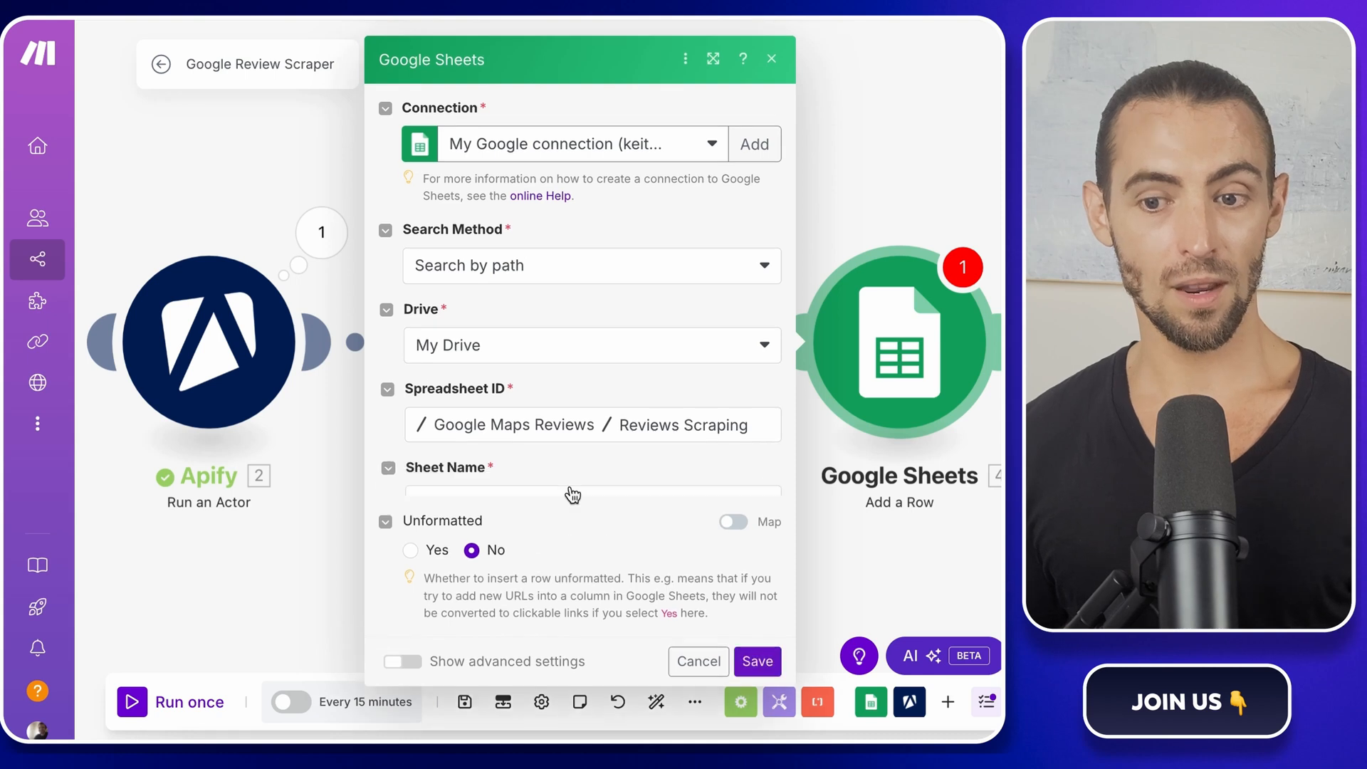
left_click(592, 485)
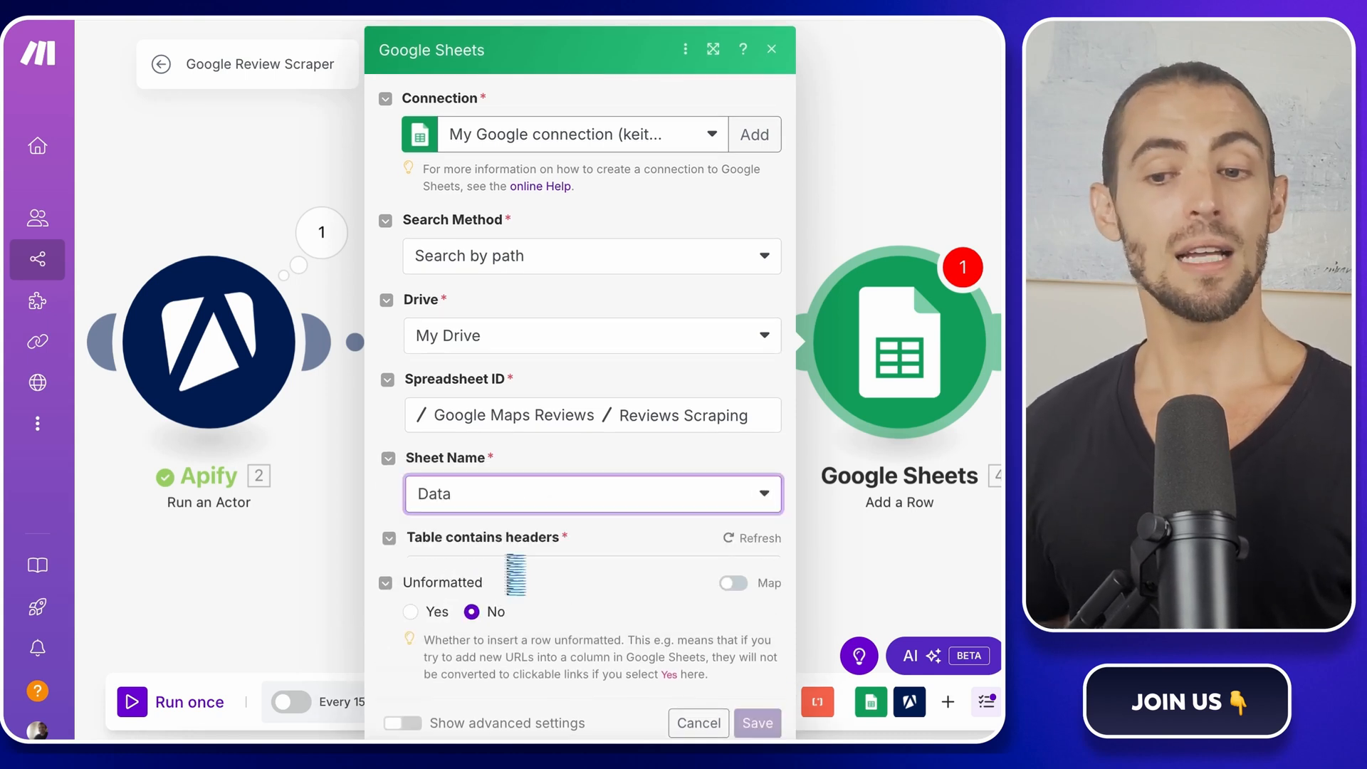
left_click(752, 538)
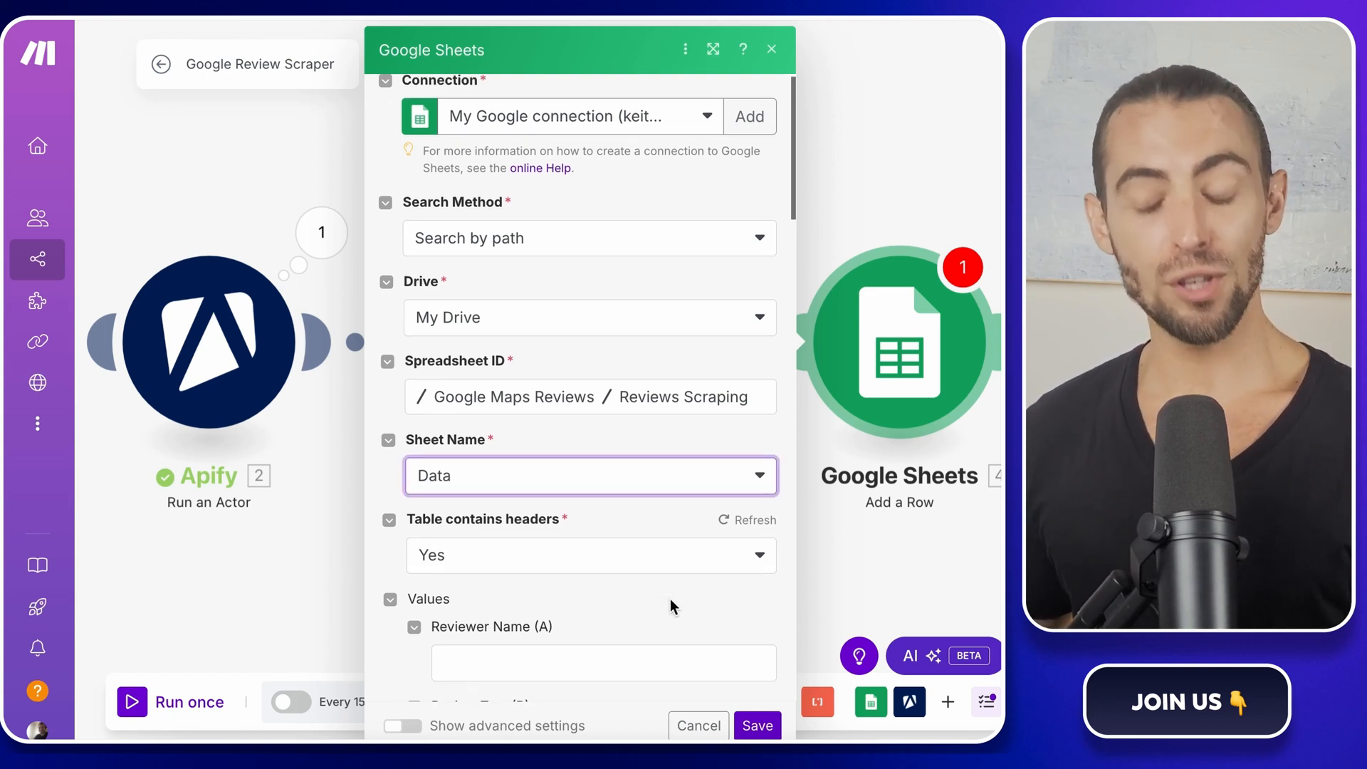
Map name, text, publishedAtDate, stars, reviewerUrl and responseFromOwnerText into columns A–F and save the module
scroll("down", 3)
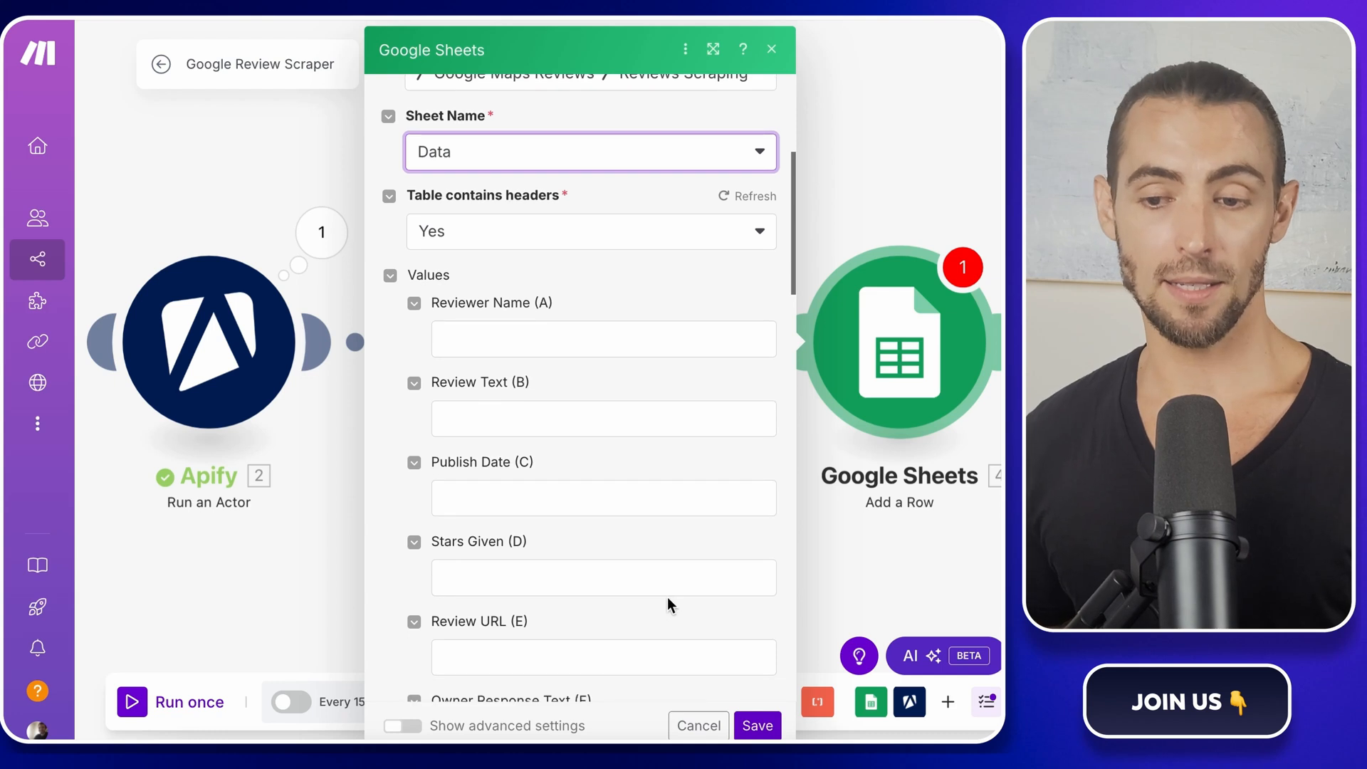
scroll("down", 3)
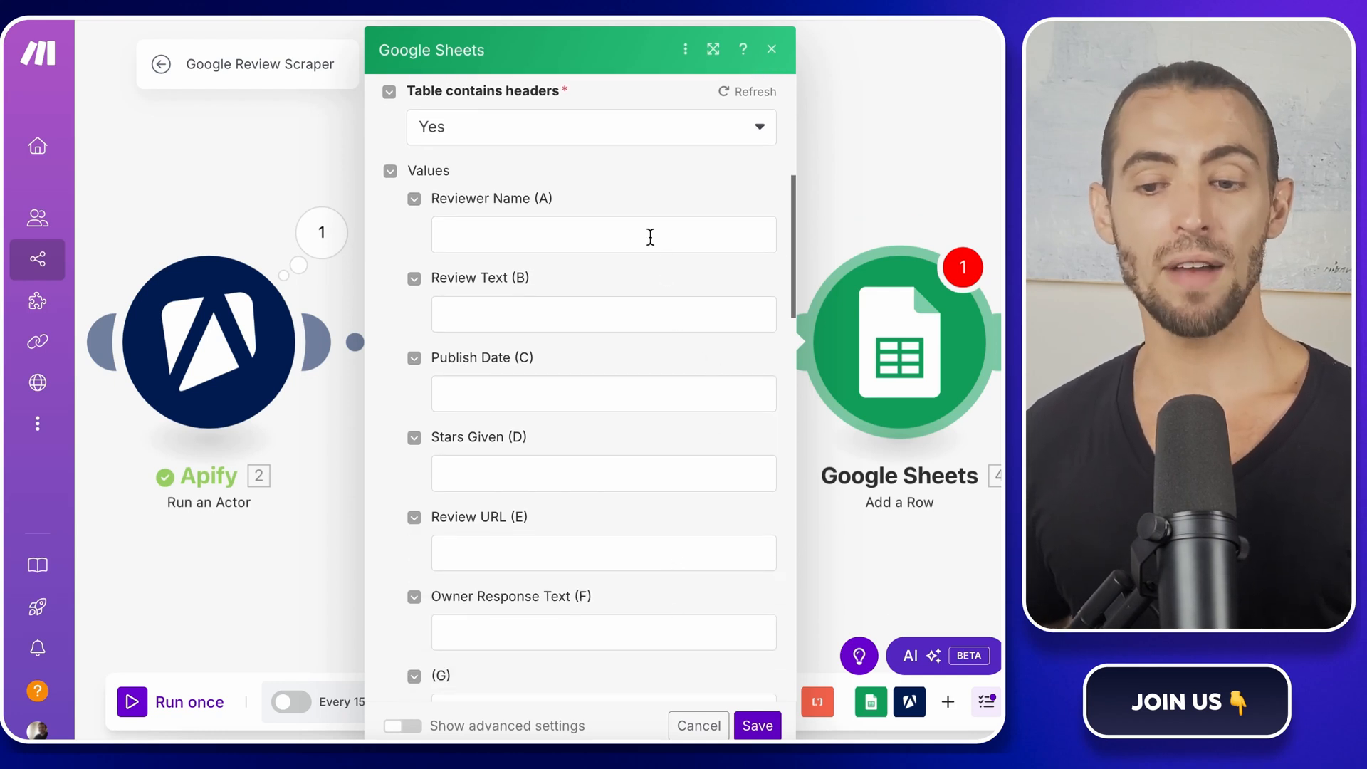
left_click(604, 234)
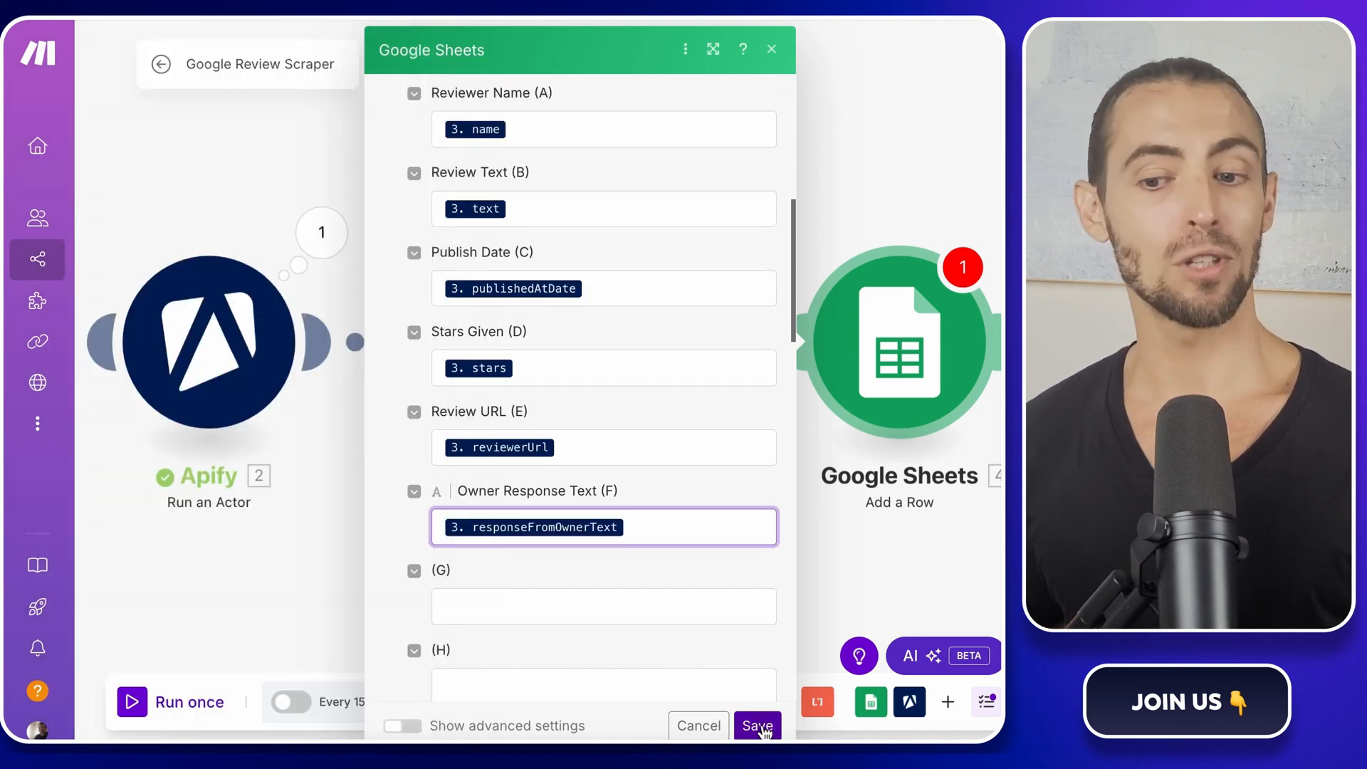
left_click(757, 725)
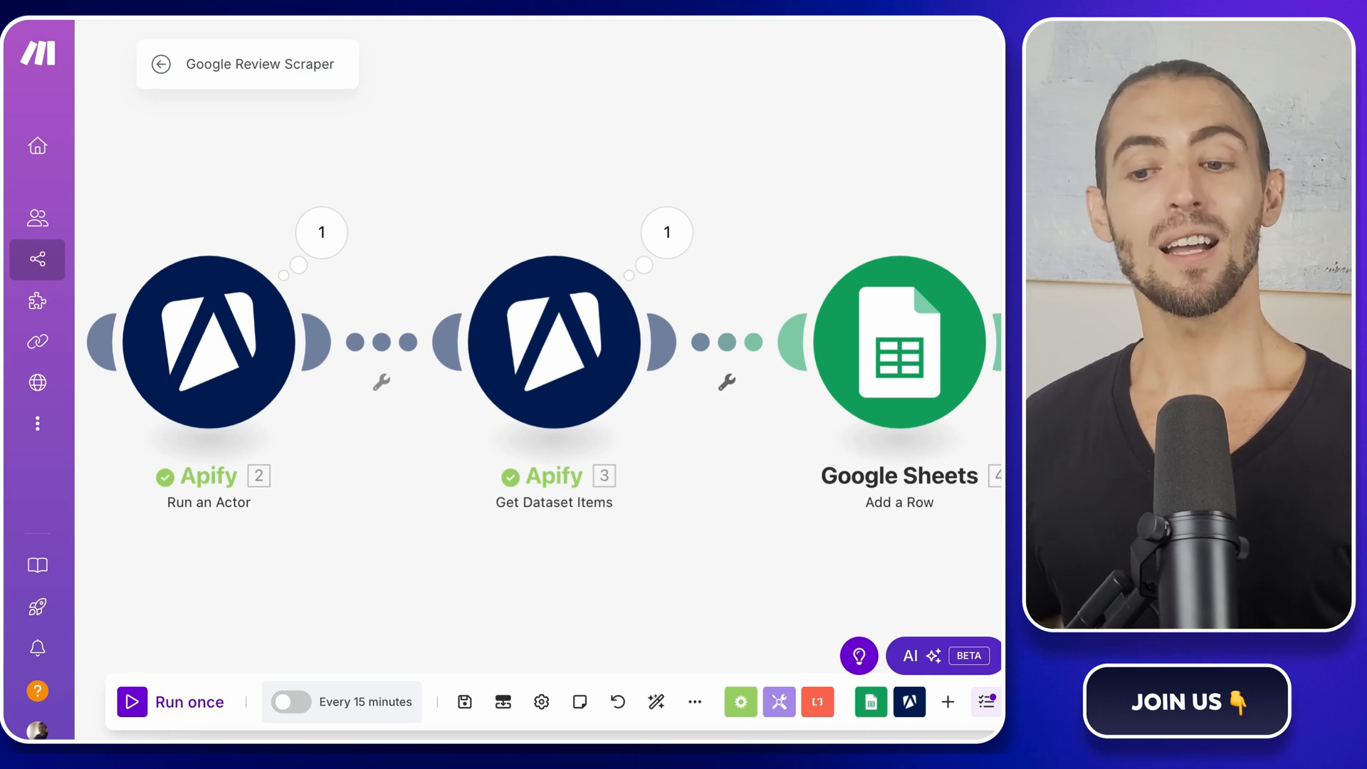
Run the scenario once so 20 scraped reviews fill rows 2–21, dismissing the Convert to table prompt
left_click(175, 702)
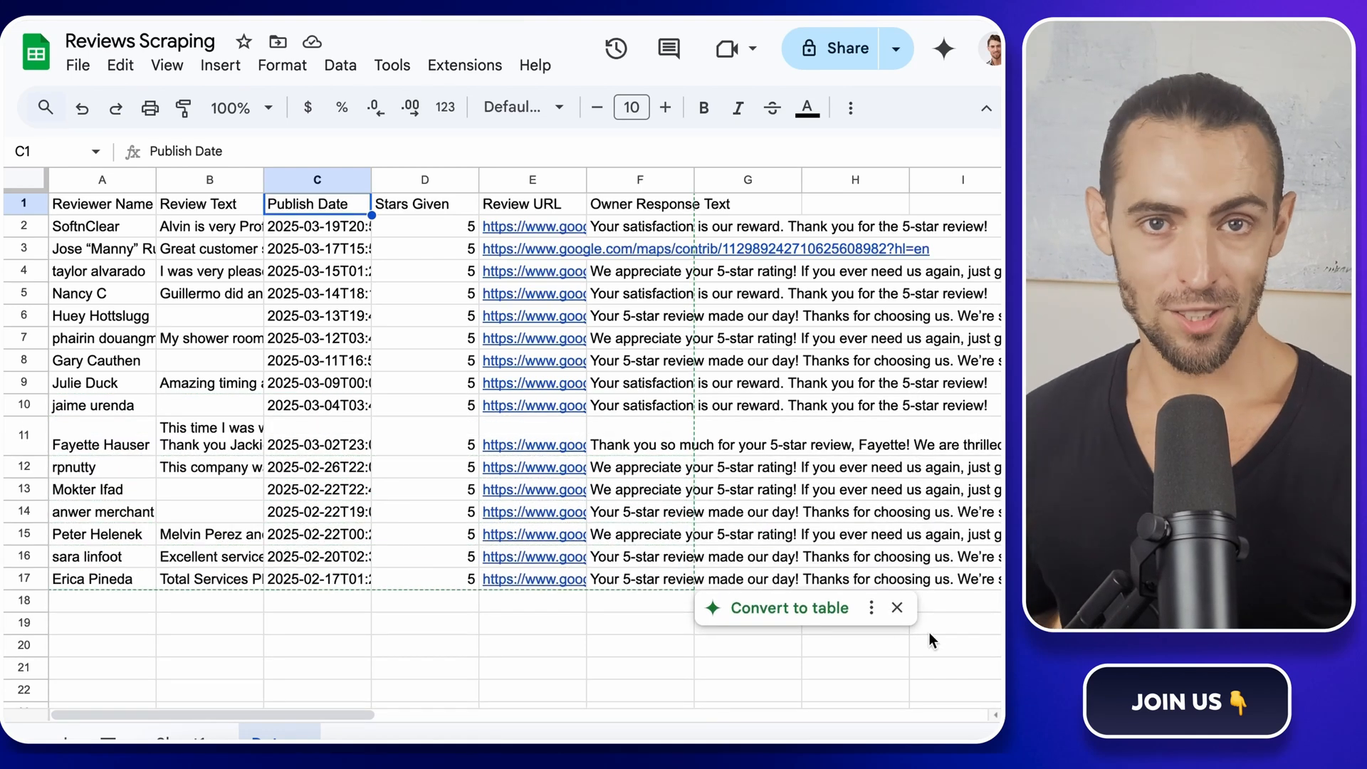
scroll("down", 3)
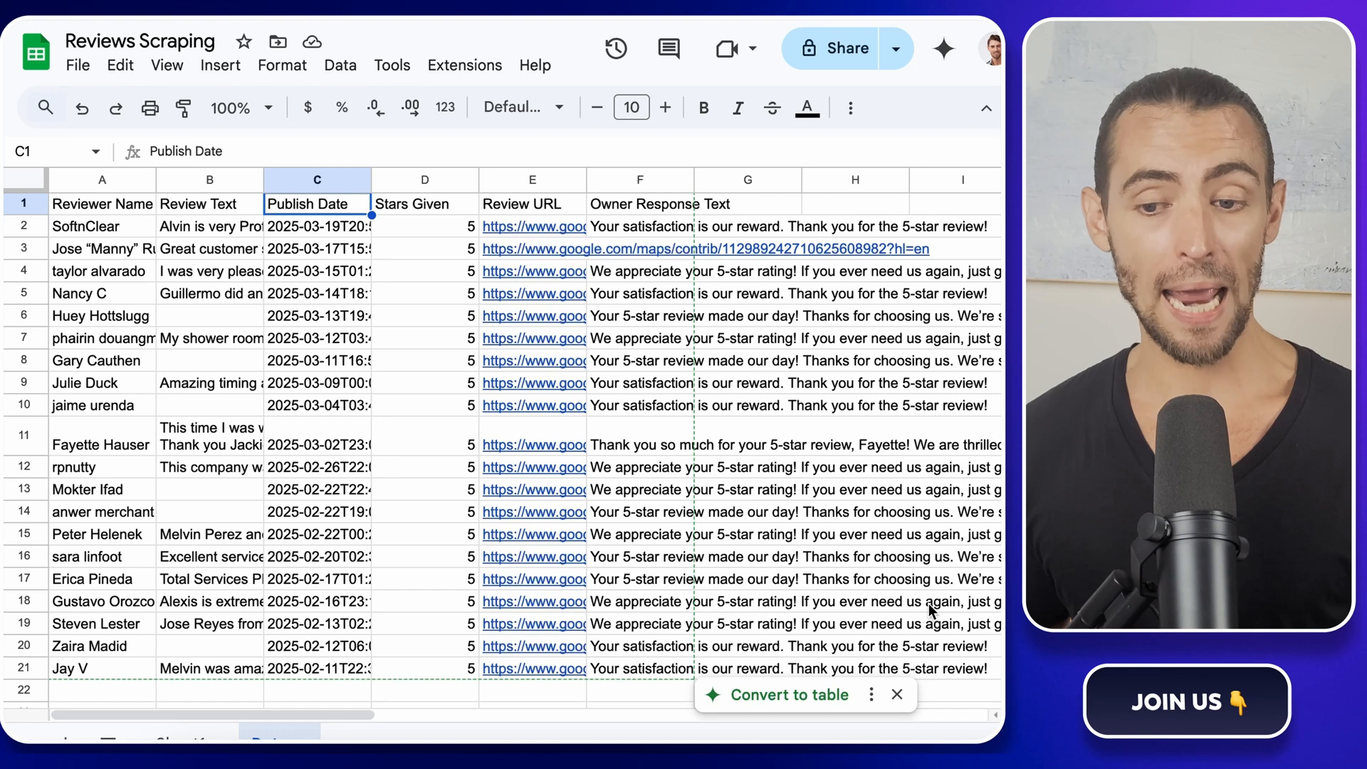
left_click(954, 601)
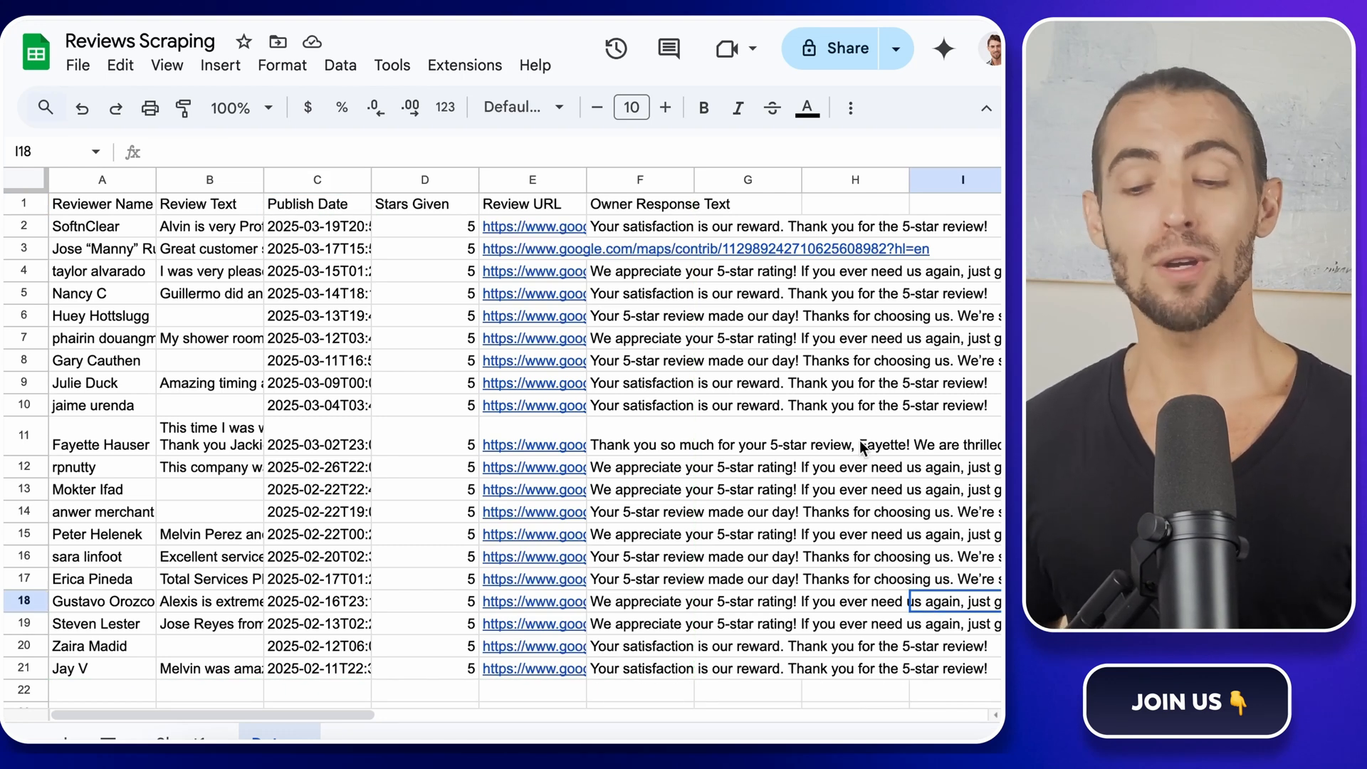
mouse_move(815, 446)
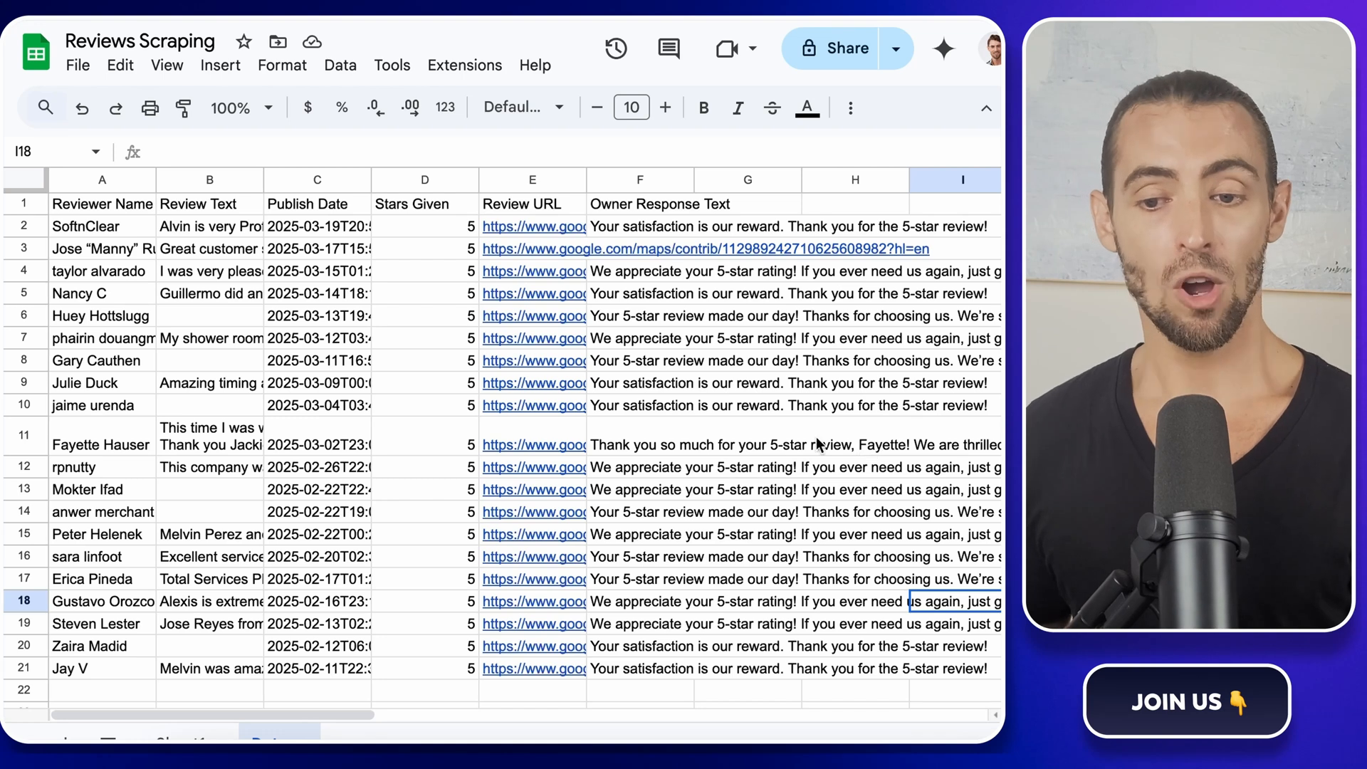
mouse_move(635, 323)
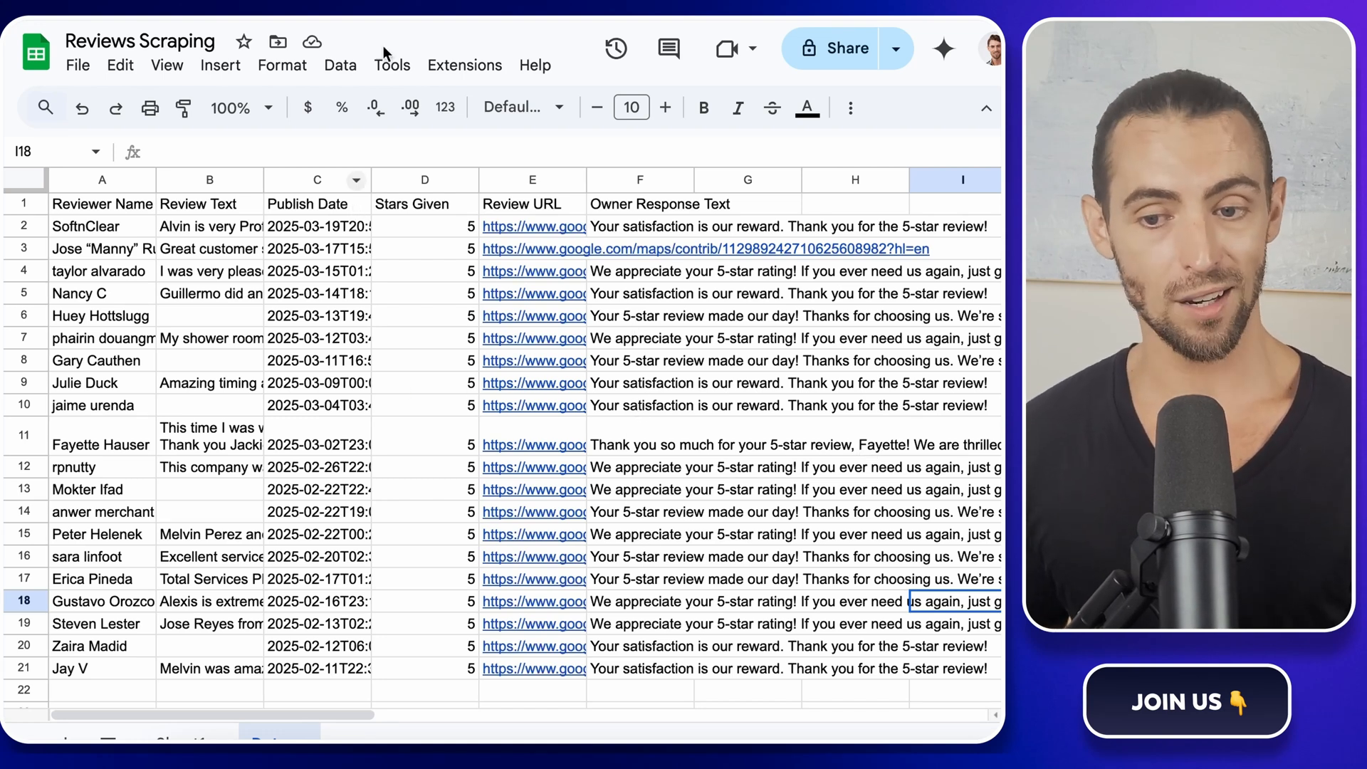
mouse_move(815, 452)
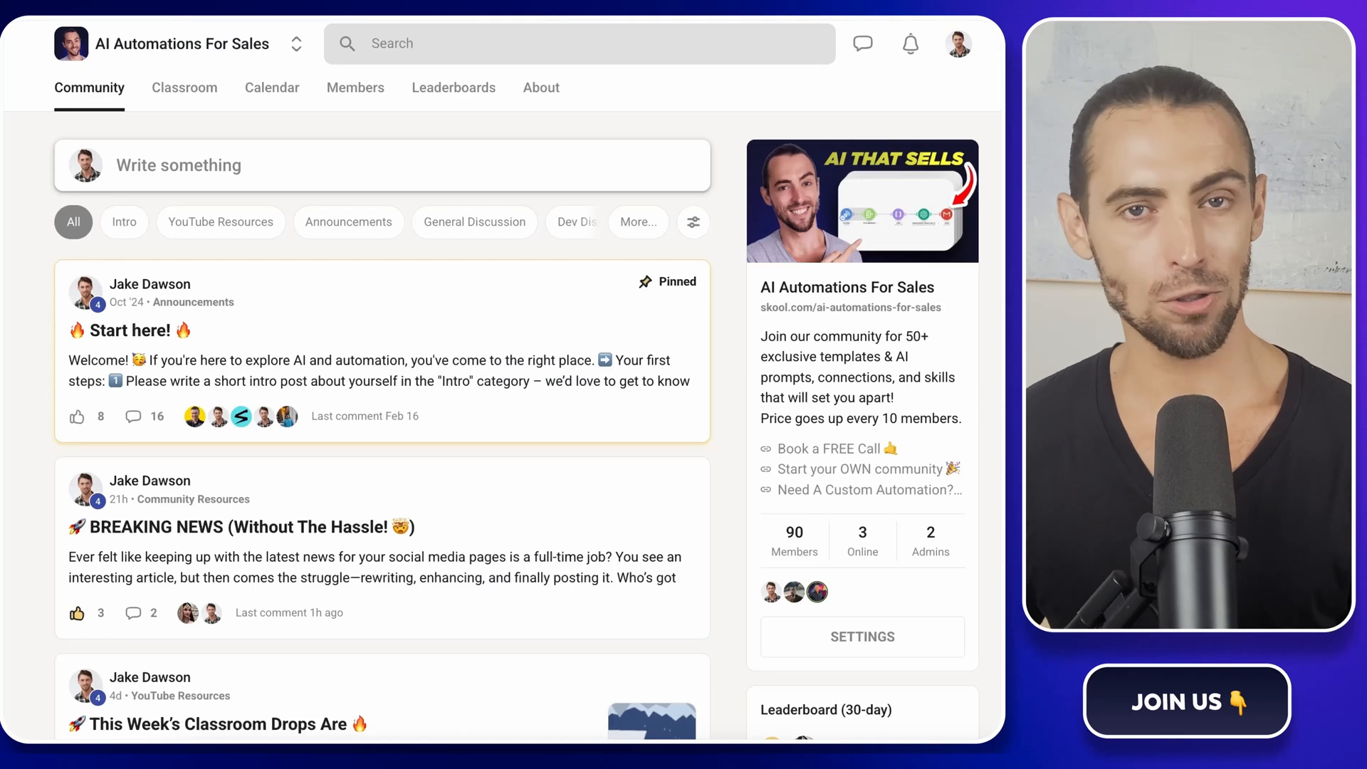
mouse_move(453, 86)
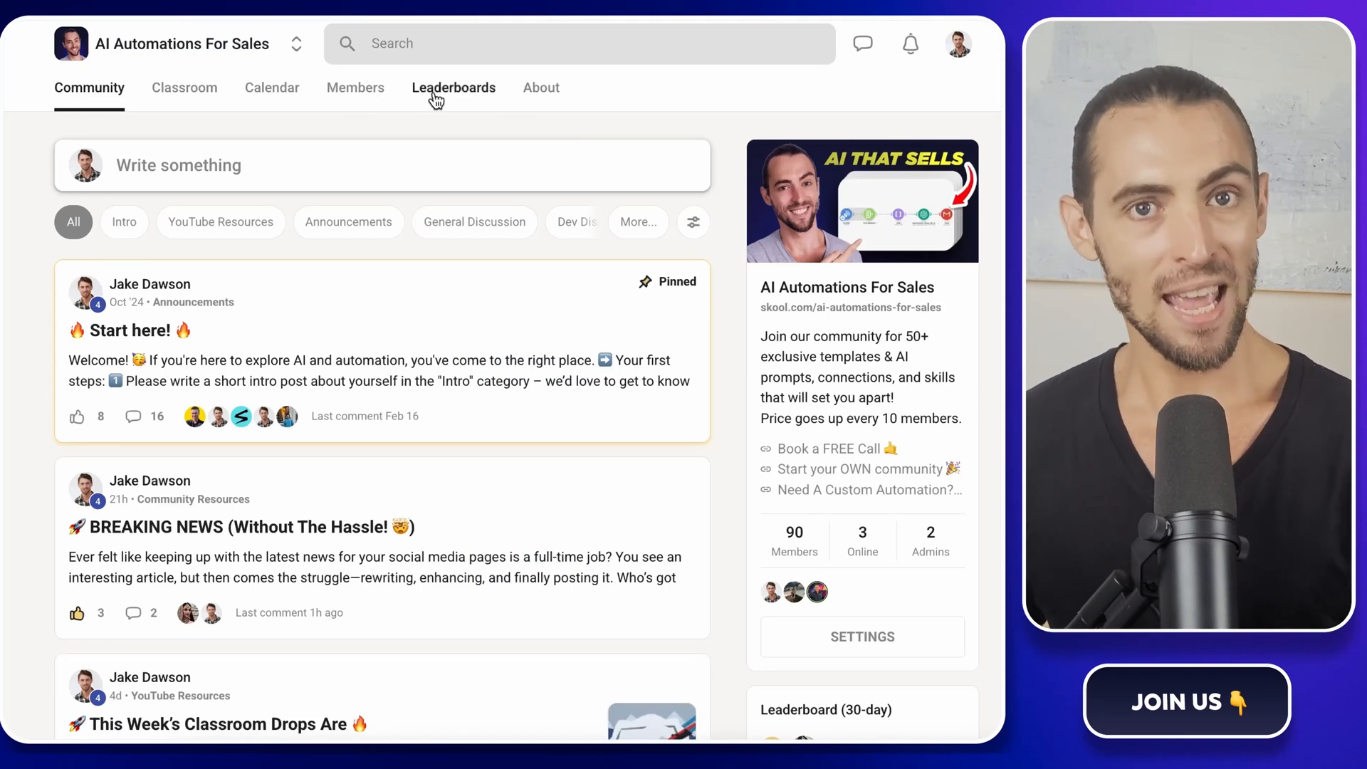
mouse_move(739, 233)
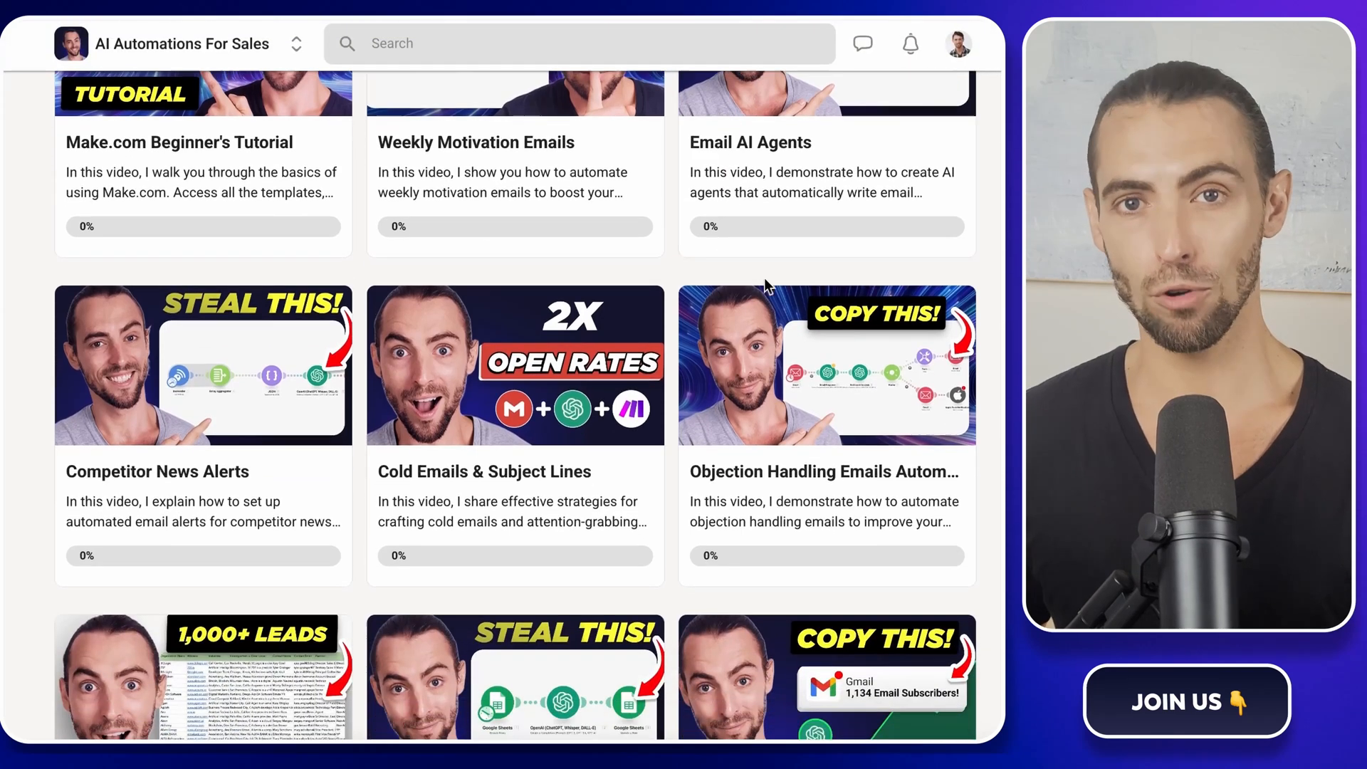
Scroll through the course thumbnails in the Skool classroom
scroll("down", 3)
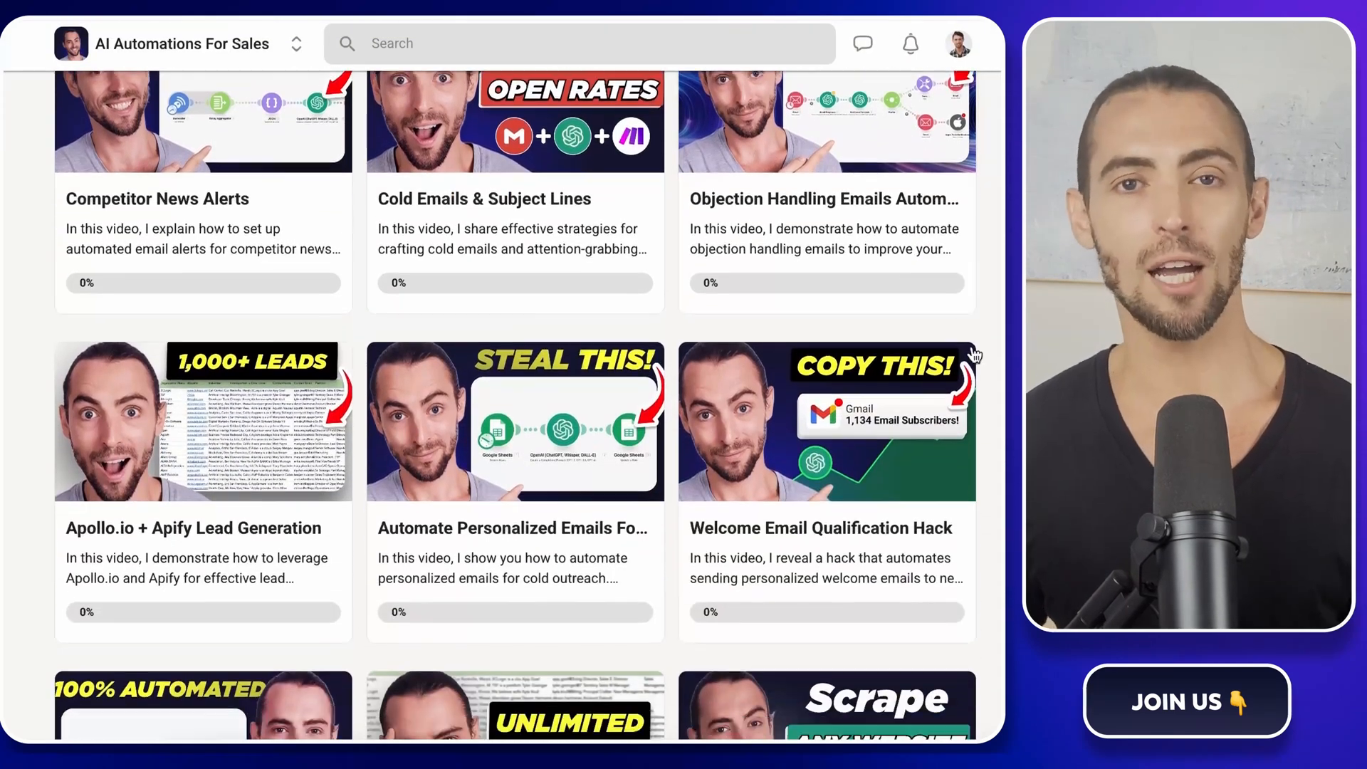
scroll("down", 3)
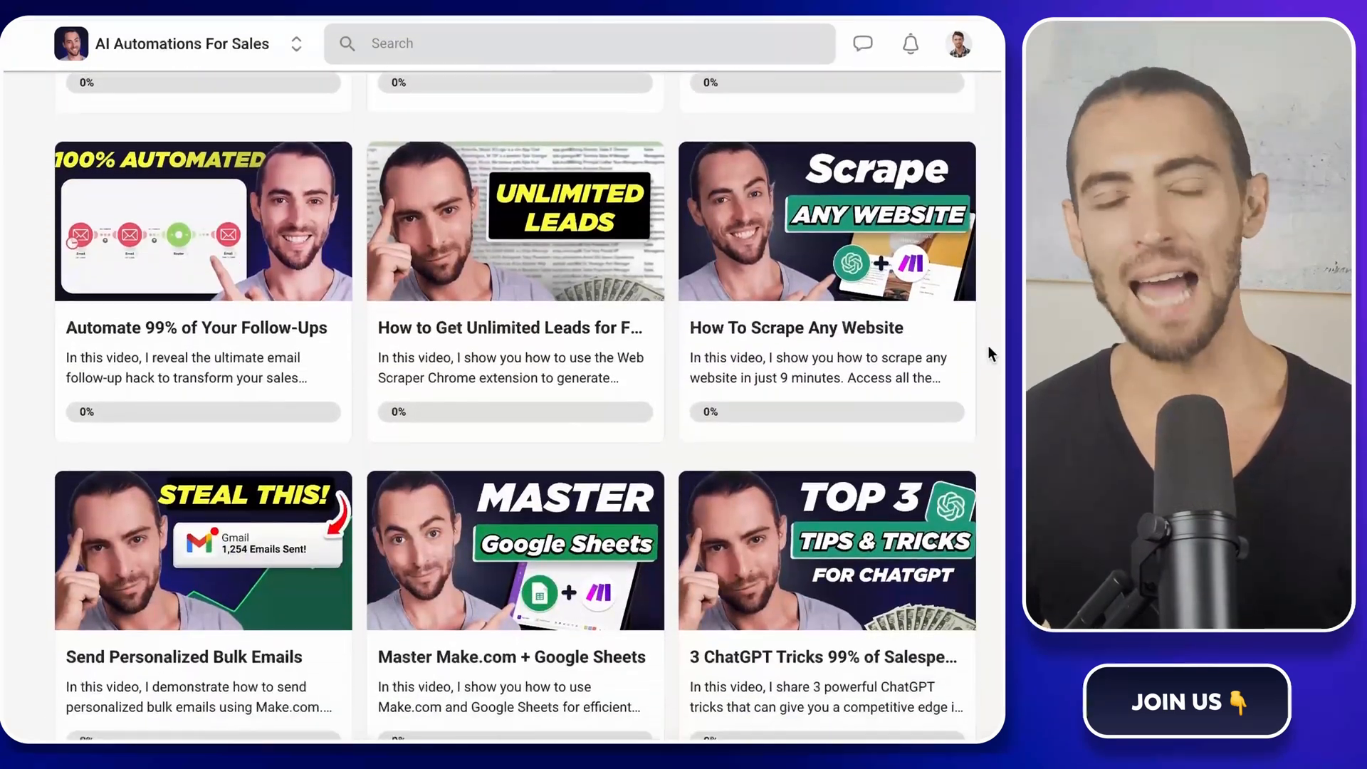
scroll("down", 3)
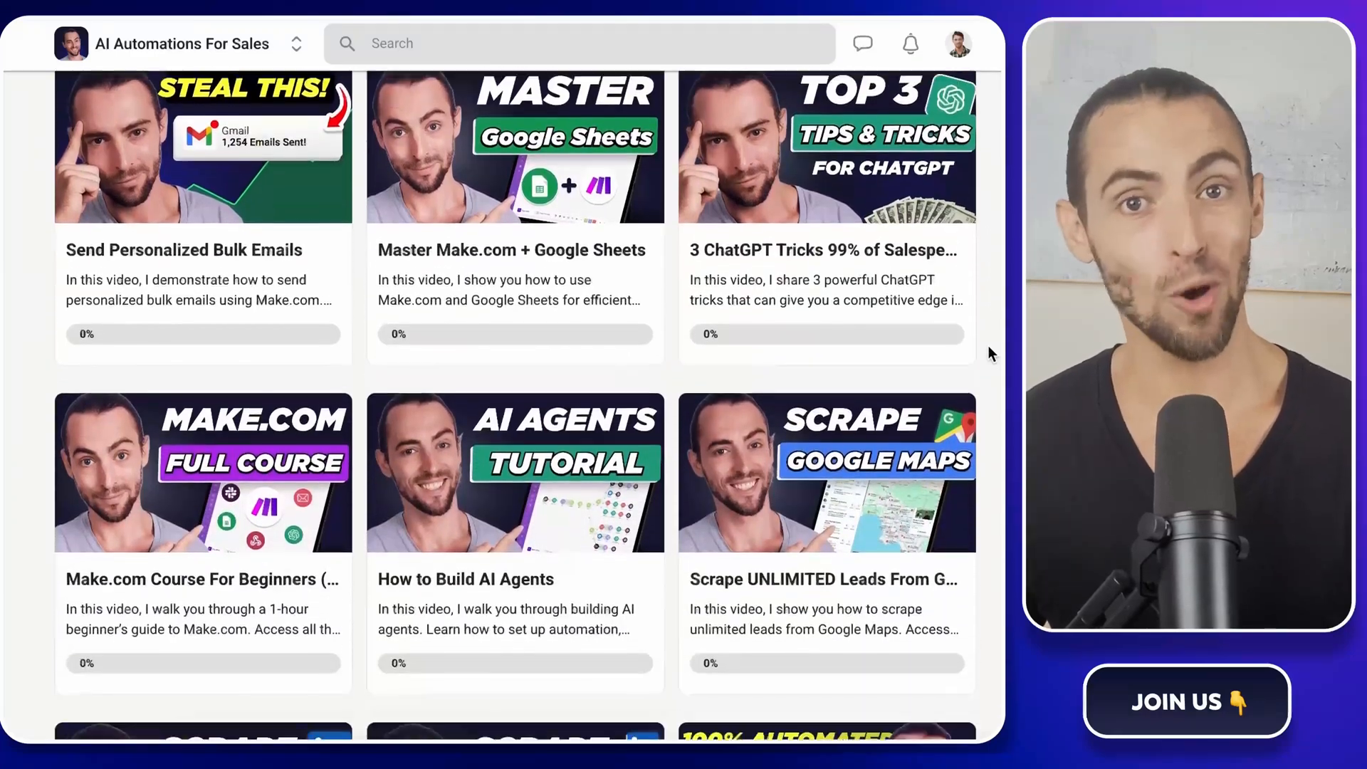
scroll("down", 3)
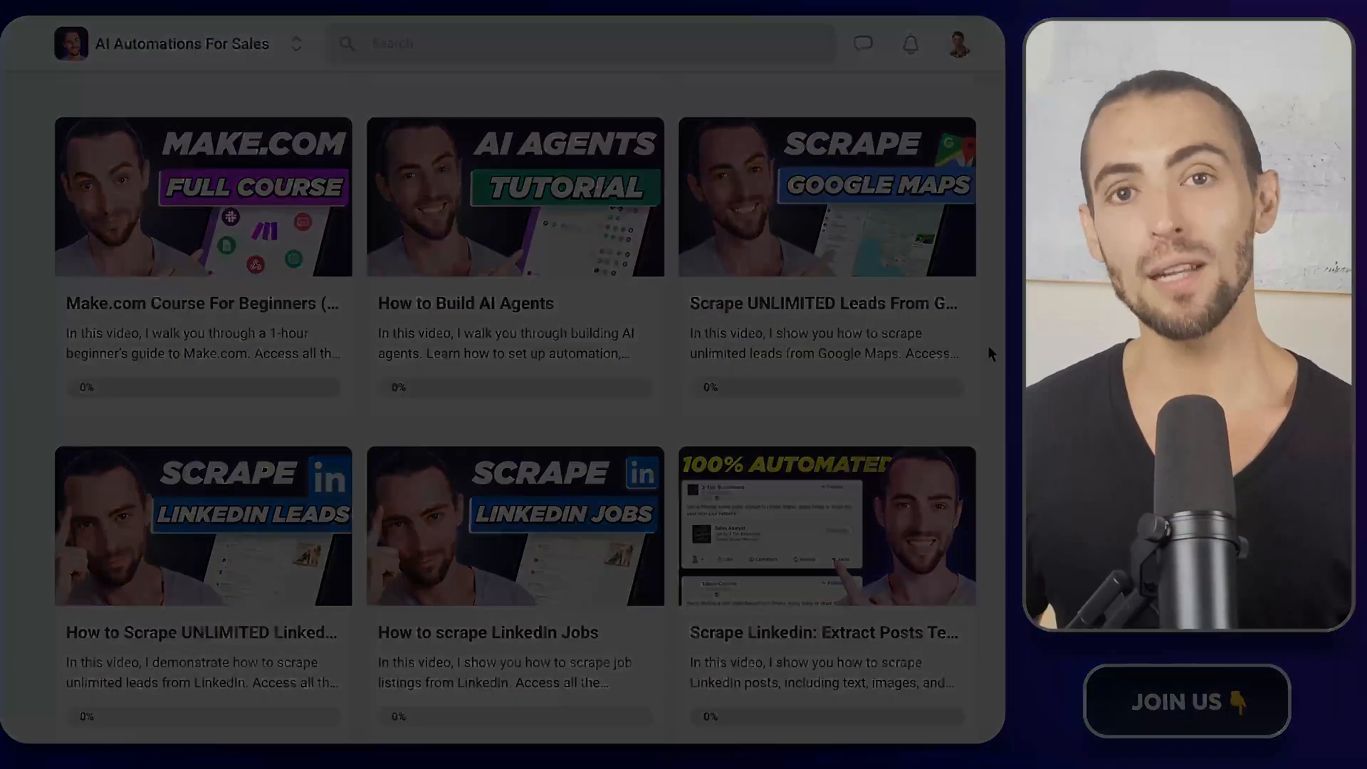